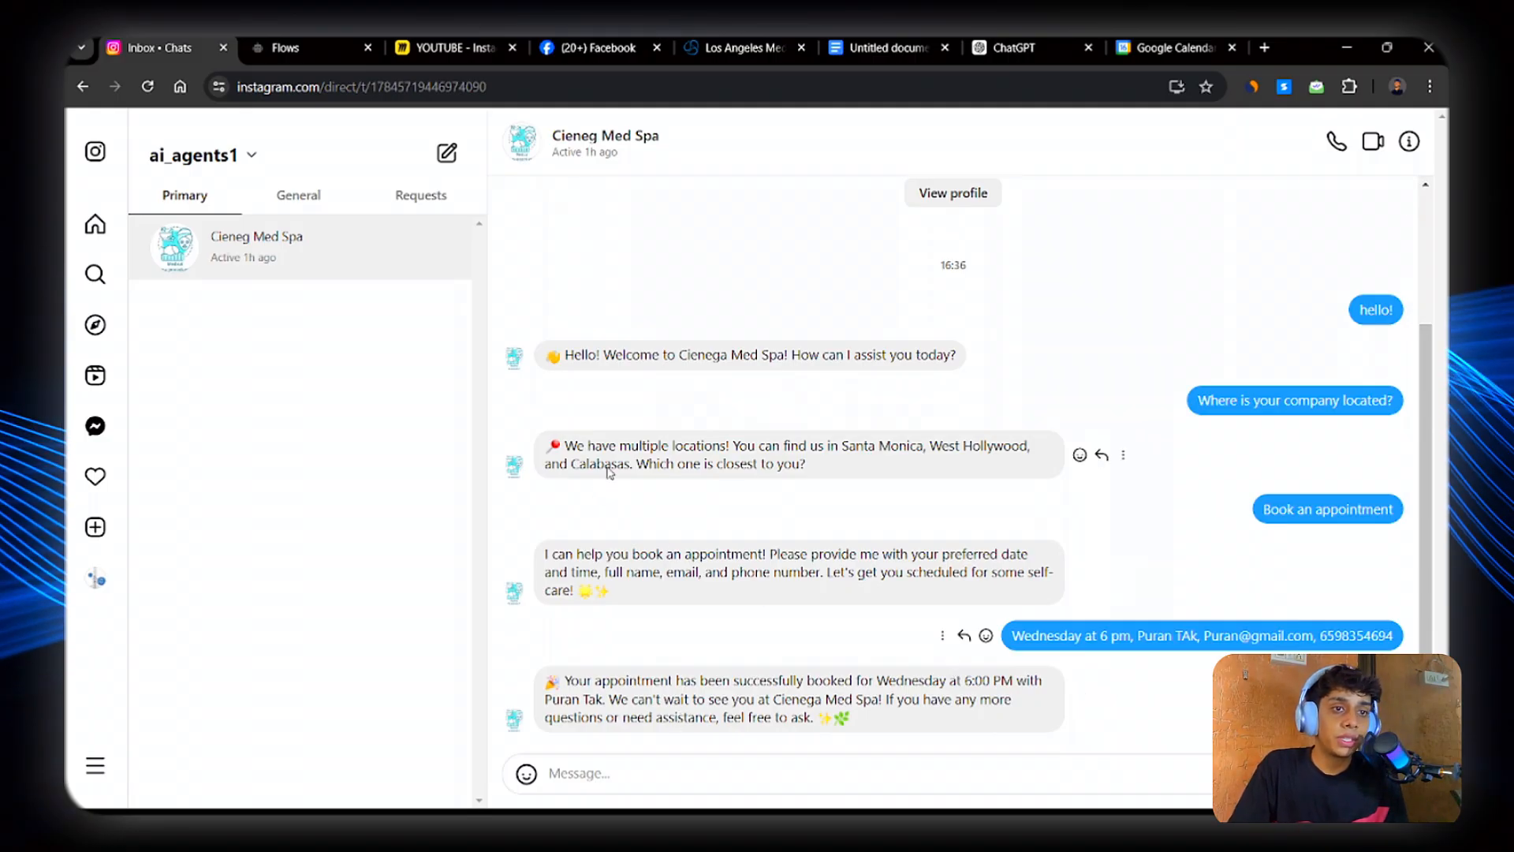
# - Review the booking conversation and the contact's Spa Appointments entries for 07/17/2024 in the Inbox
pyautogui.click(290, 47)
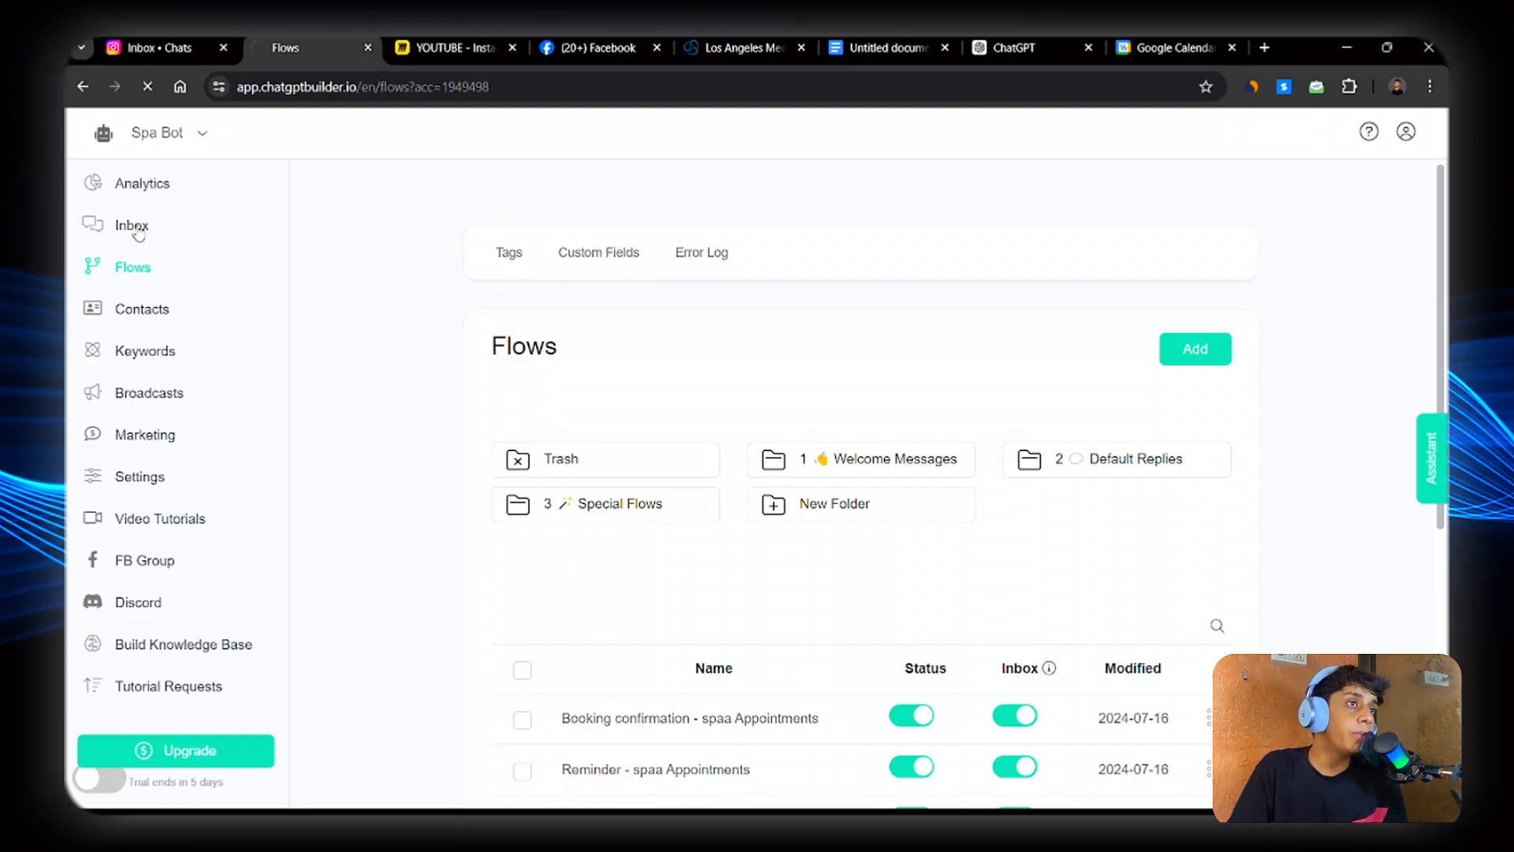
pyautogui.click(131, 226)
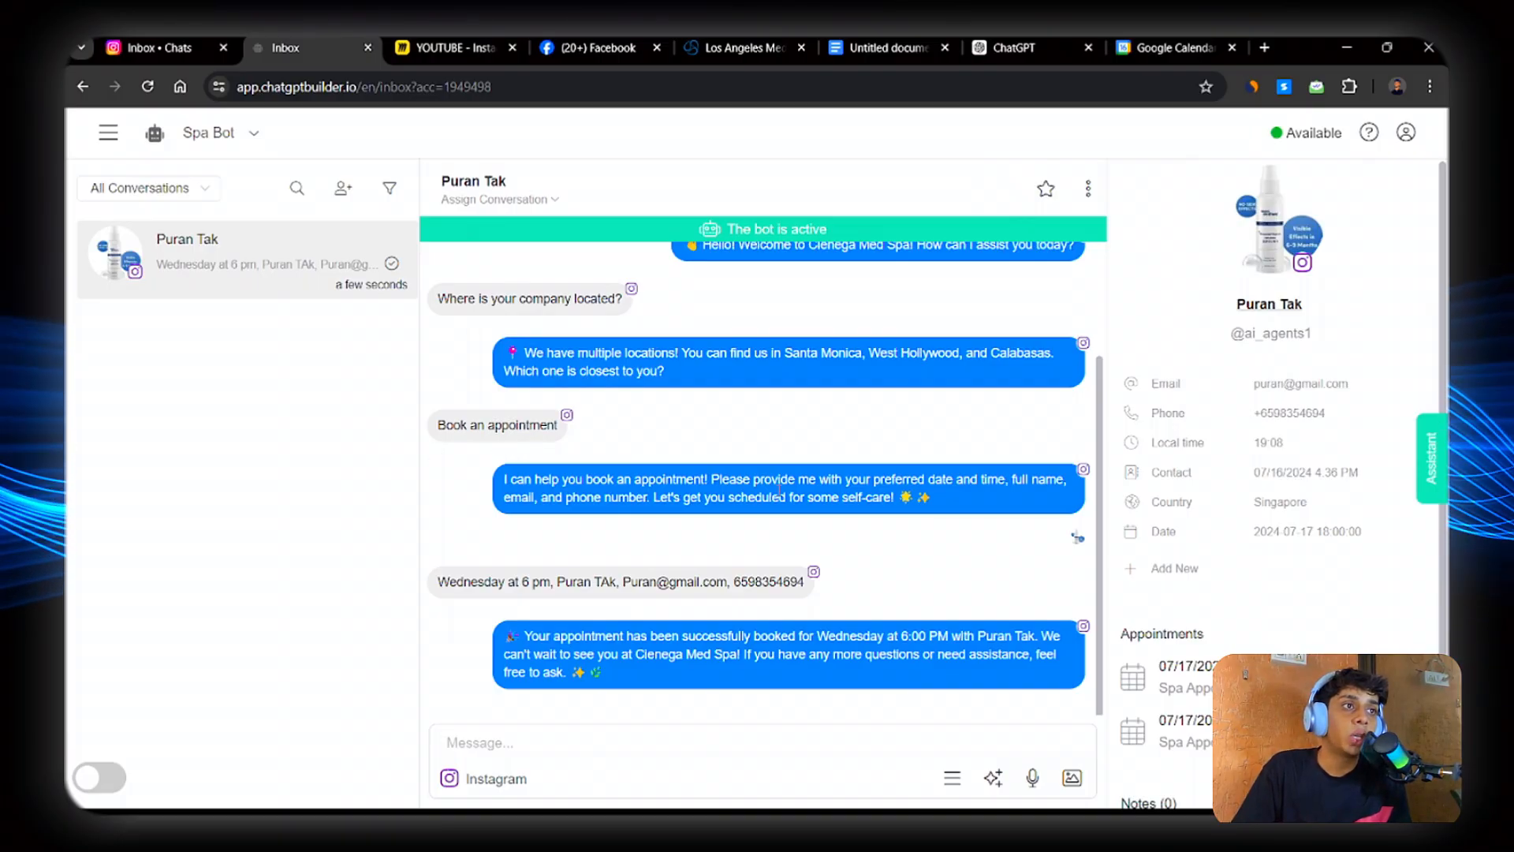
pyautogui.scroll(-3)
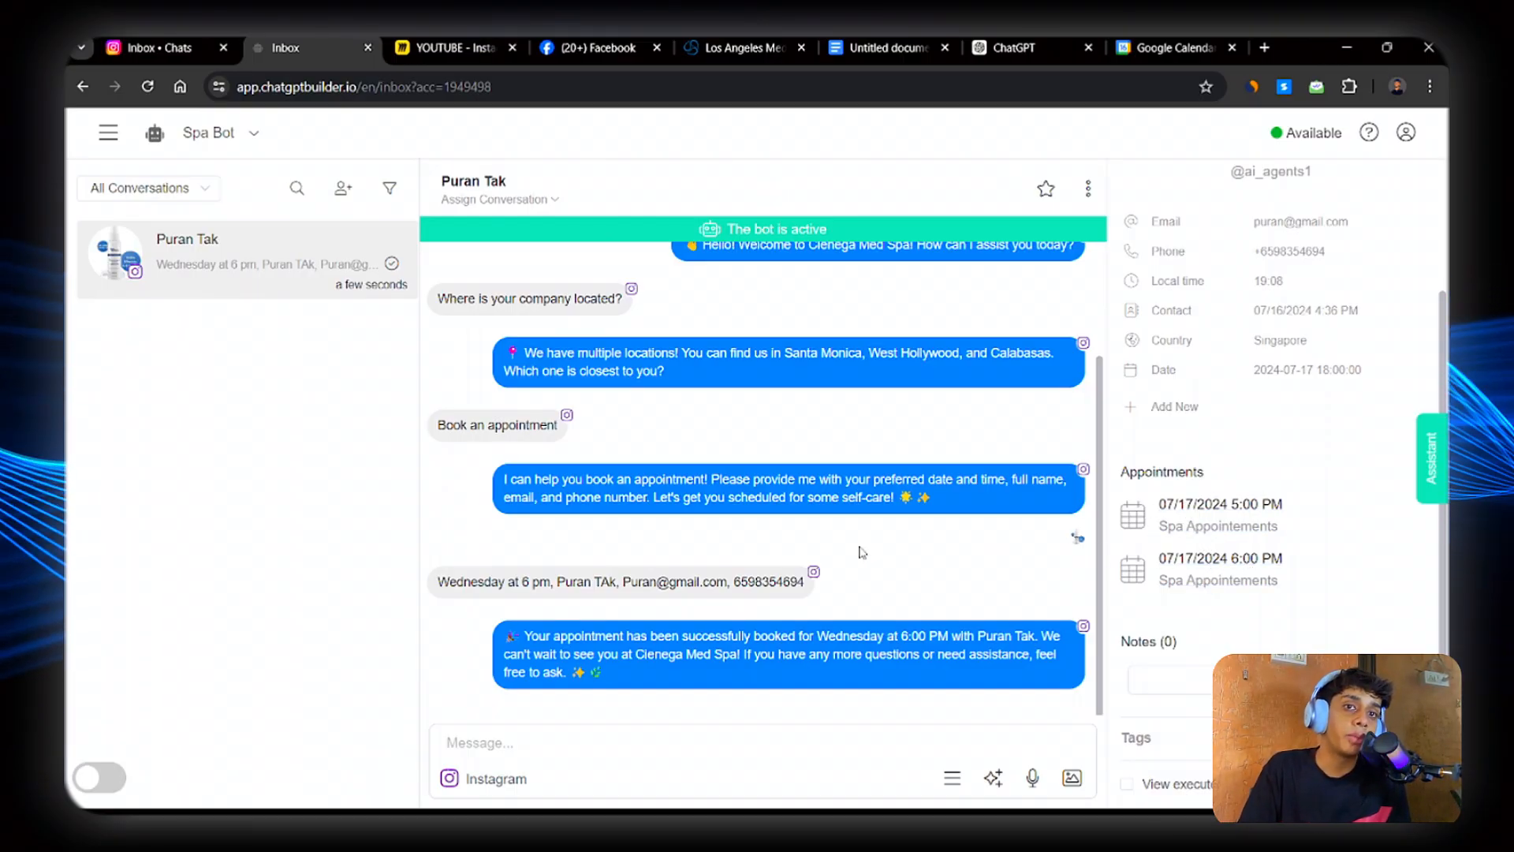
pyautogui.click(1172, 47)
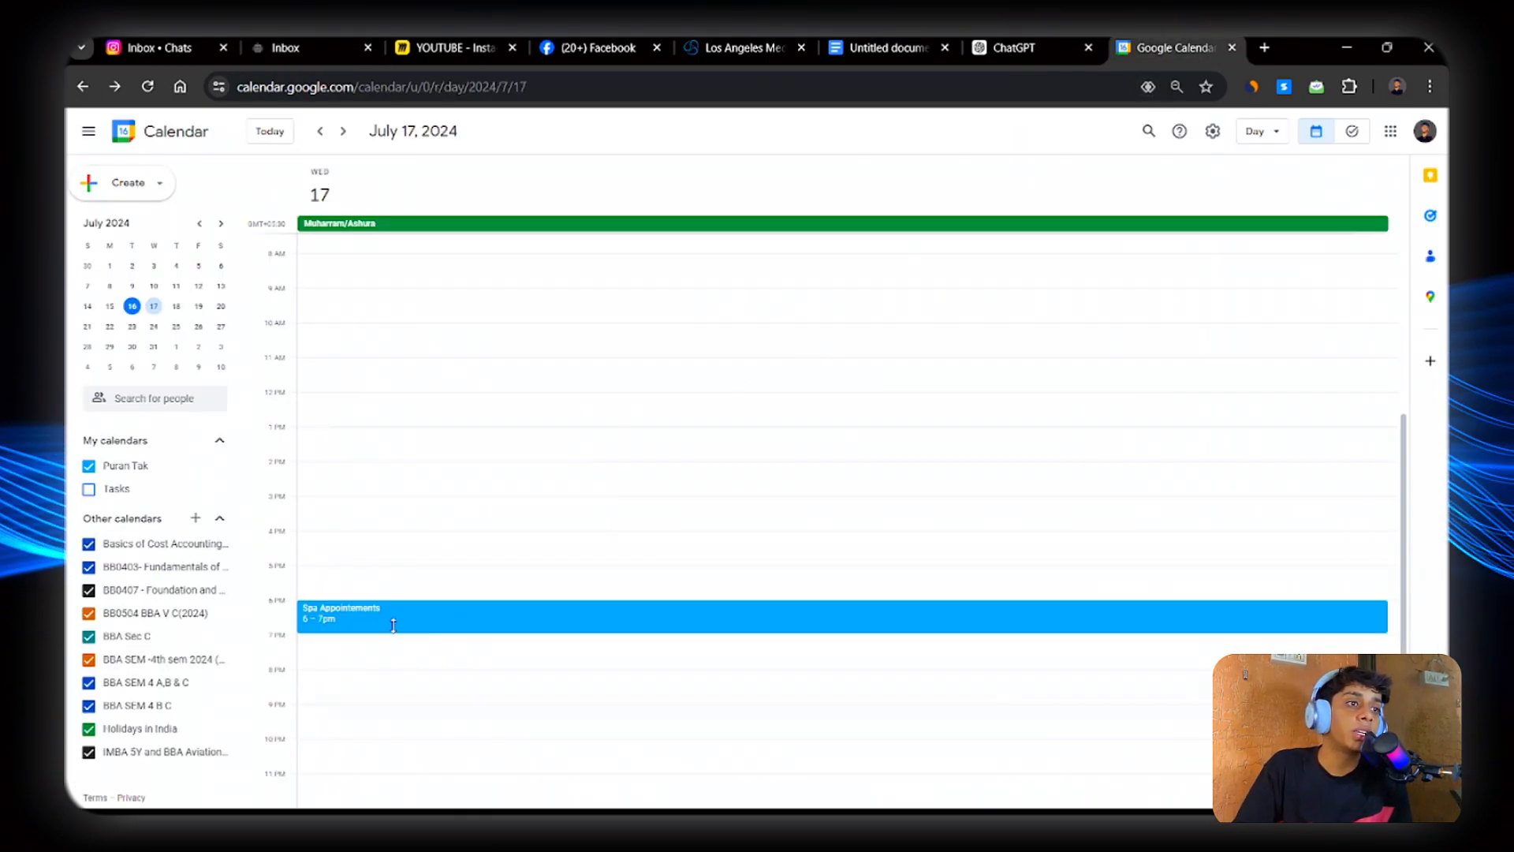
pyautogui.moveTo(399, 618)
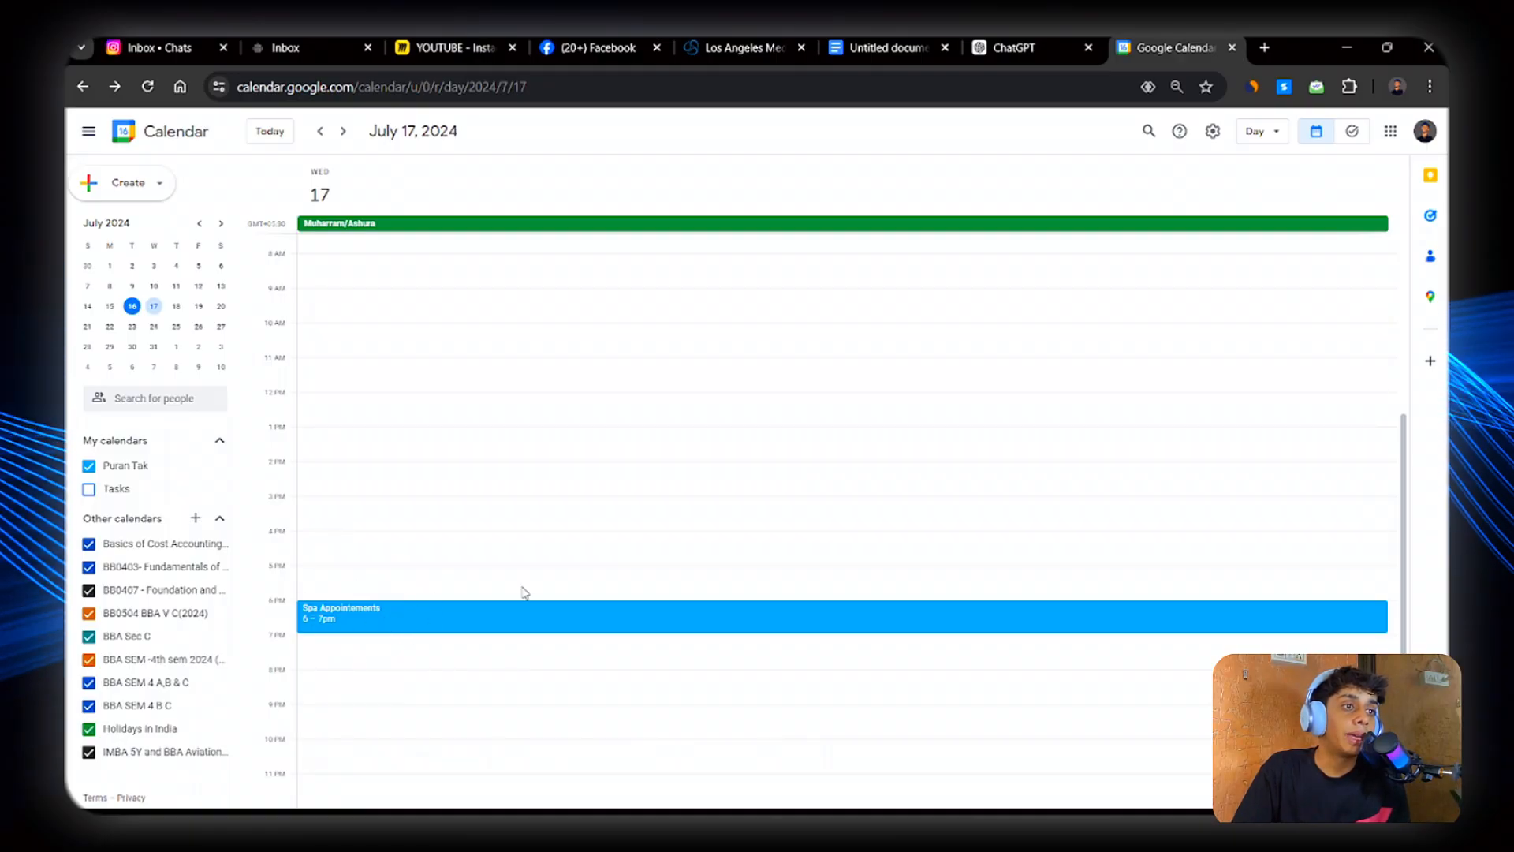
# - Check the July 17 Spa Appointments 6–7 pm event, then move to the Miro board
pyautogui.click(172, 47)
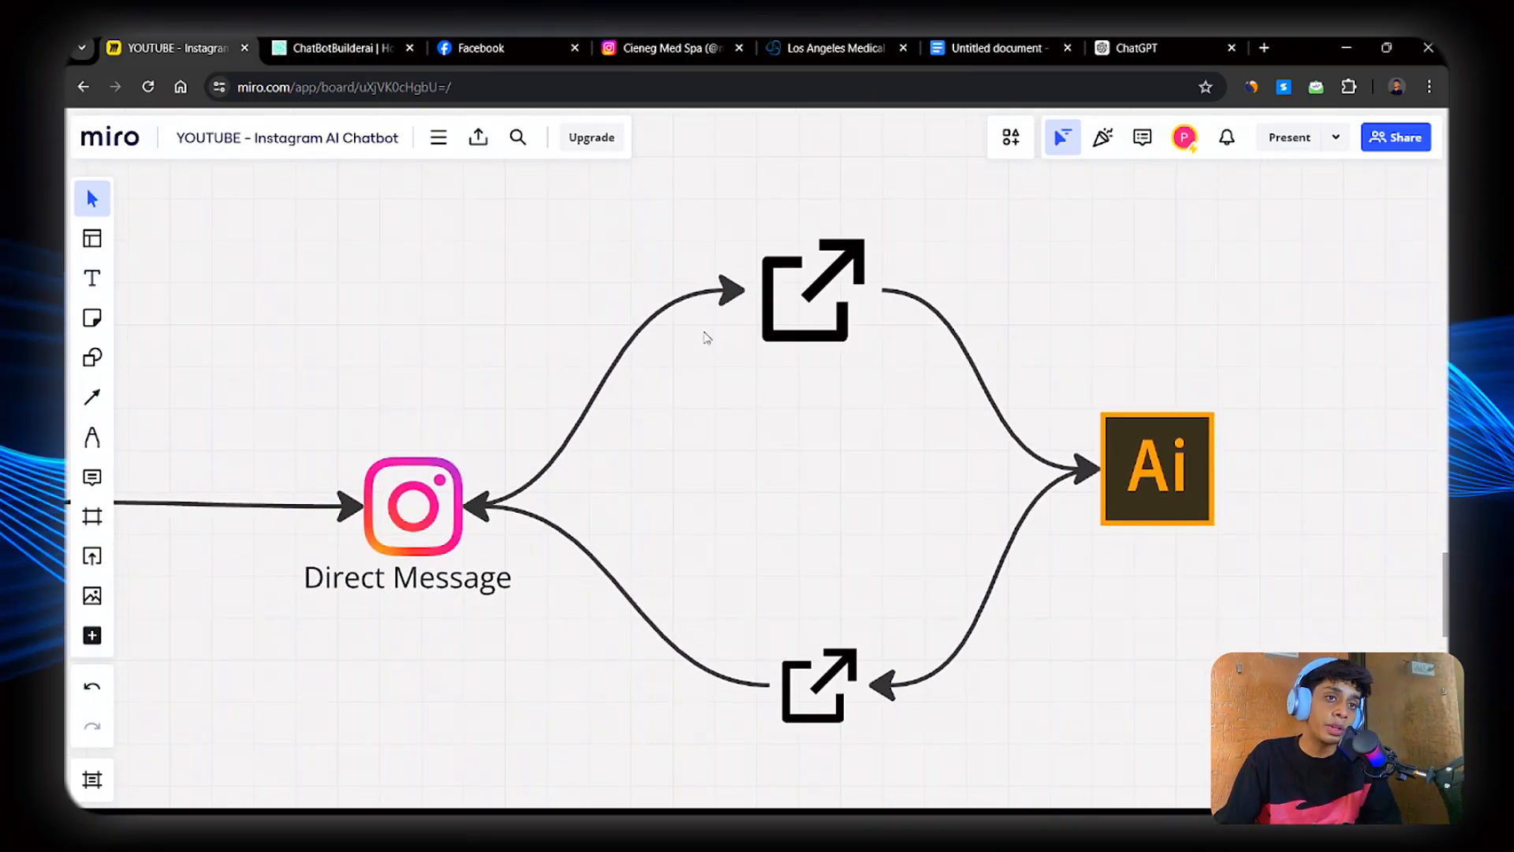
pyautogui.moveTo(642, 401)
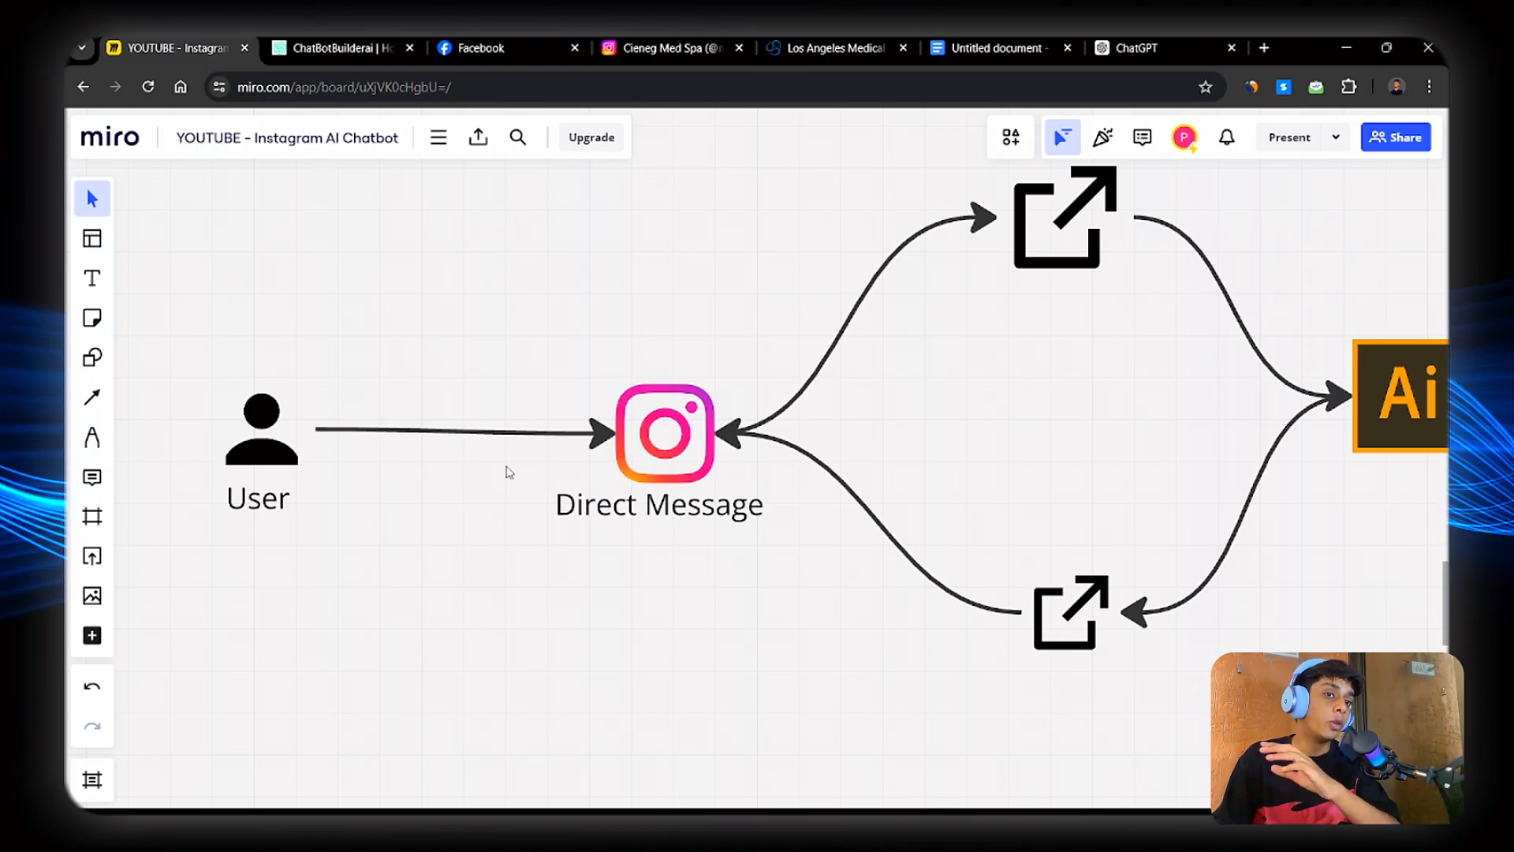
pyautogui.moveTo(473, 608)
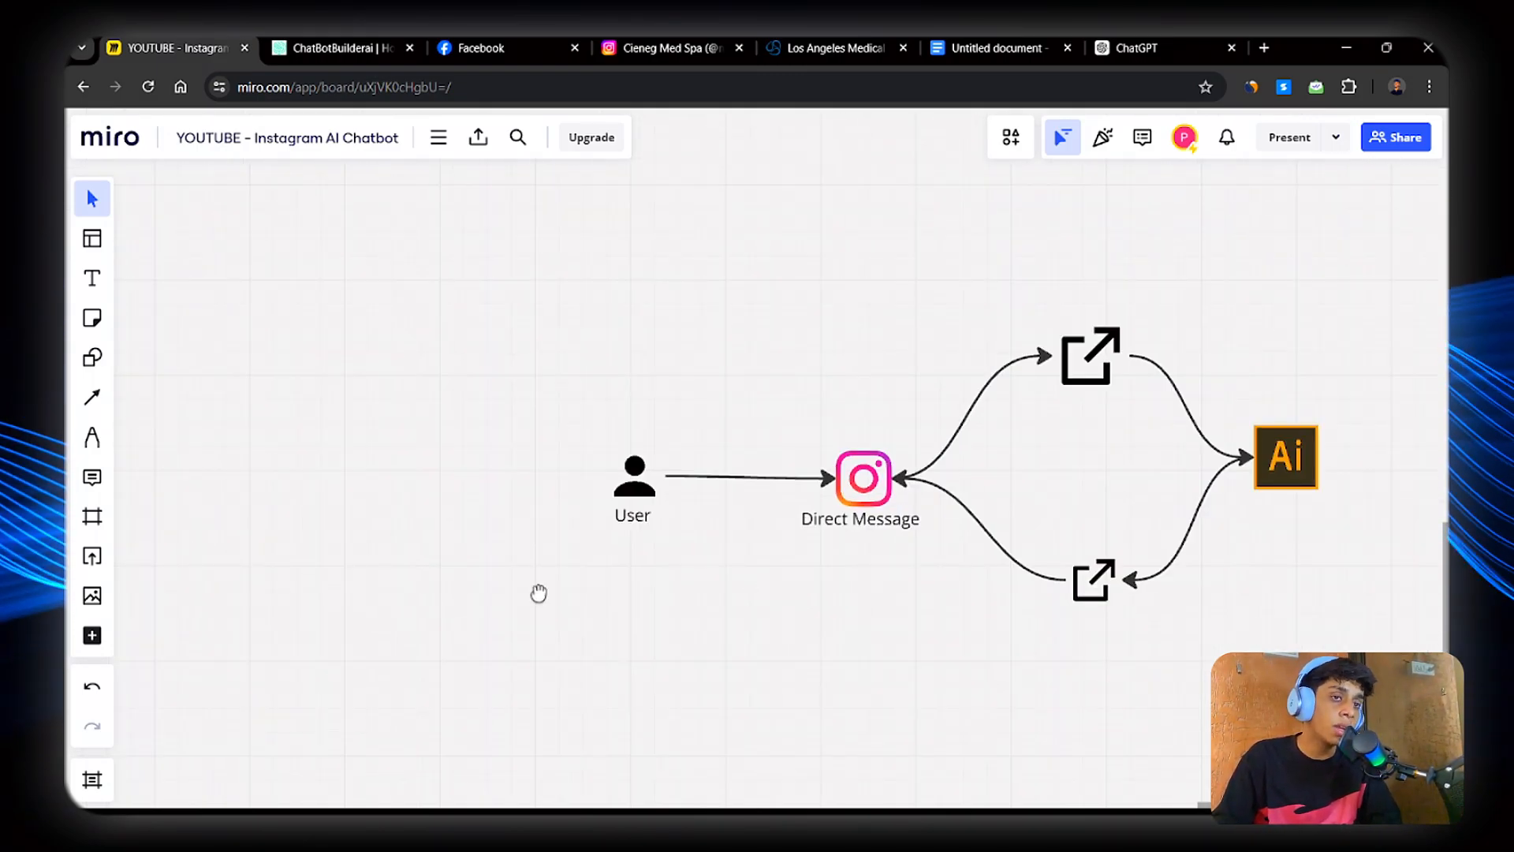
# - Drag the canvas so the whole User → Direct Message → AI flow is visible
pyautogui.moveTo(538, 593); pyautogui.dragTo(579, 538)
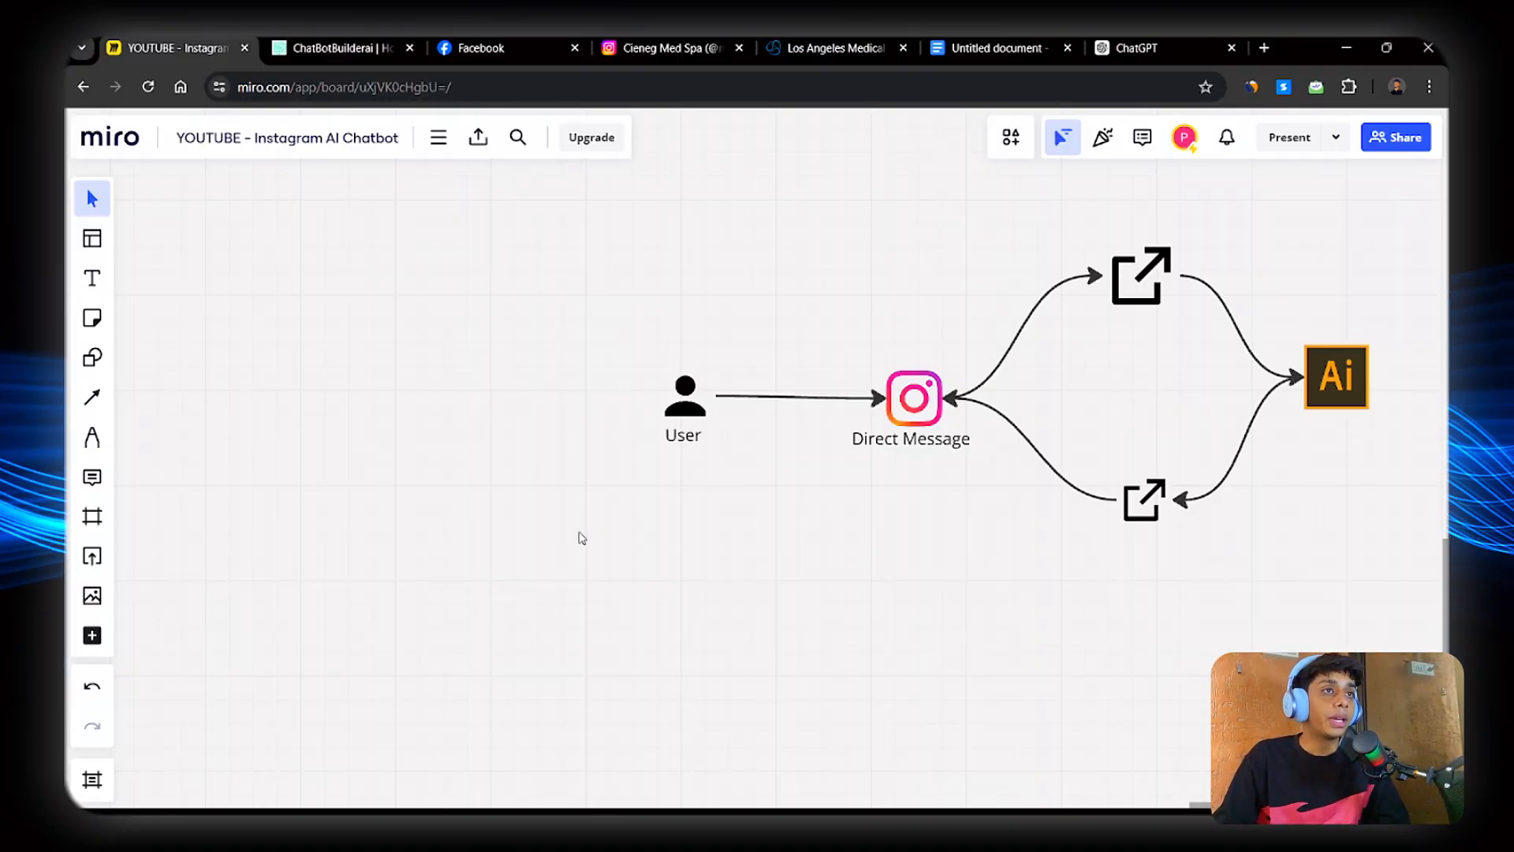
pyautogui.moveTo(509, 562)
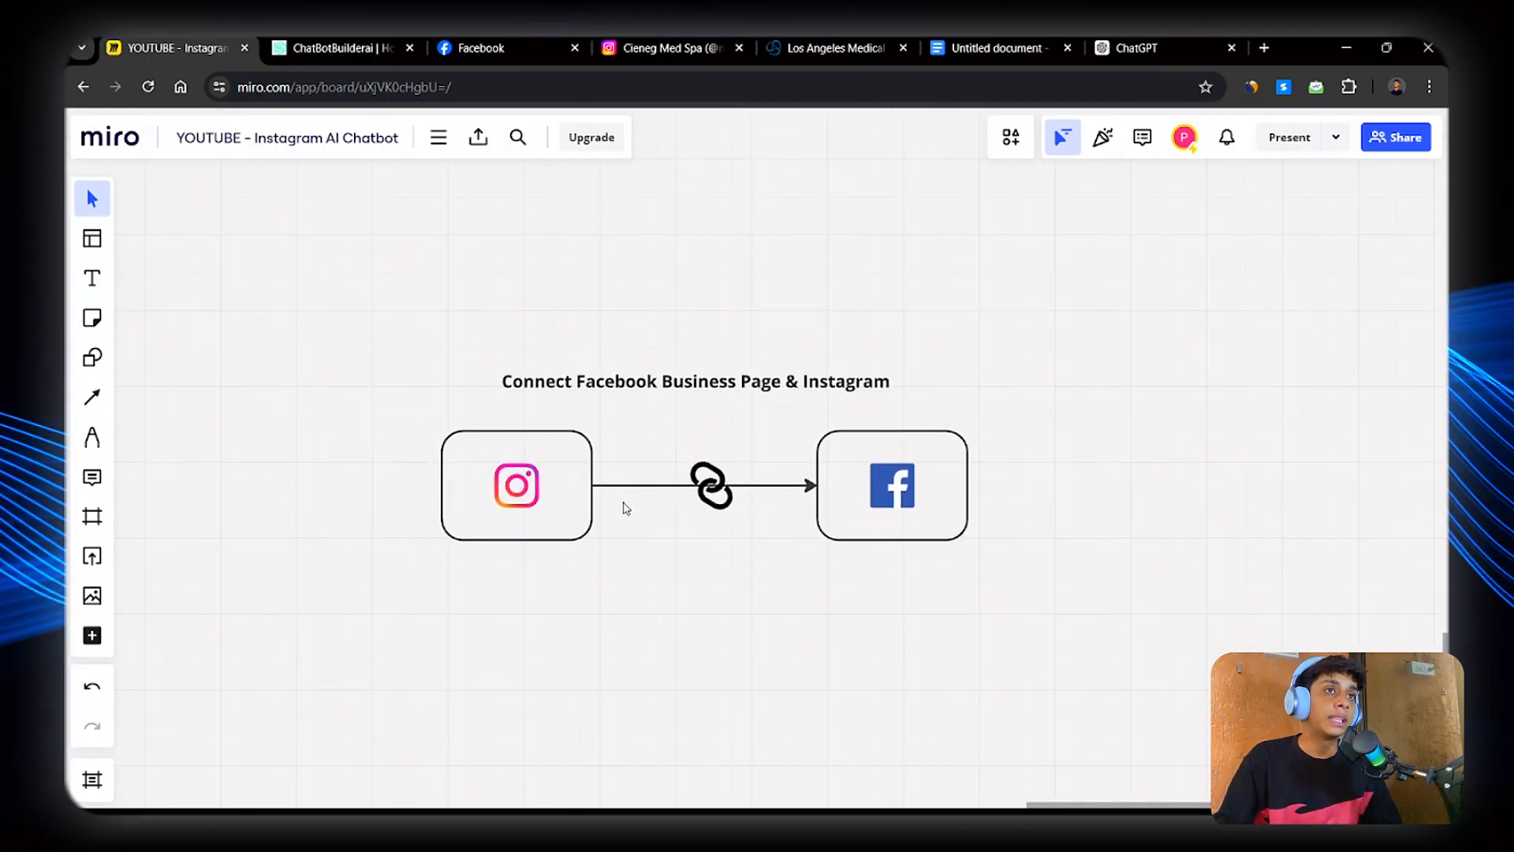
pyautogui.moveTo(831, 475)
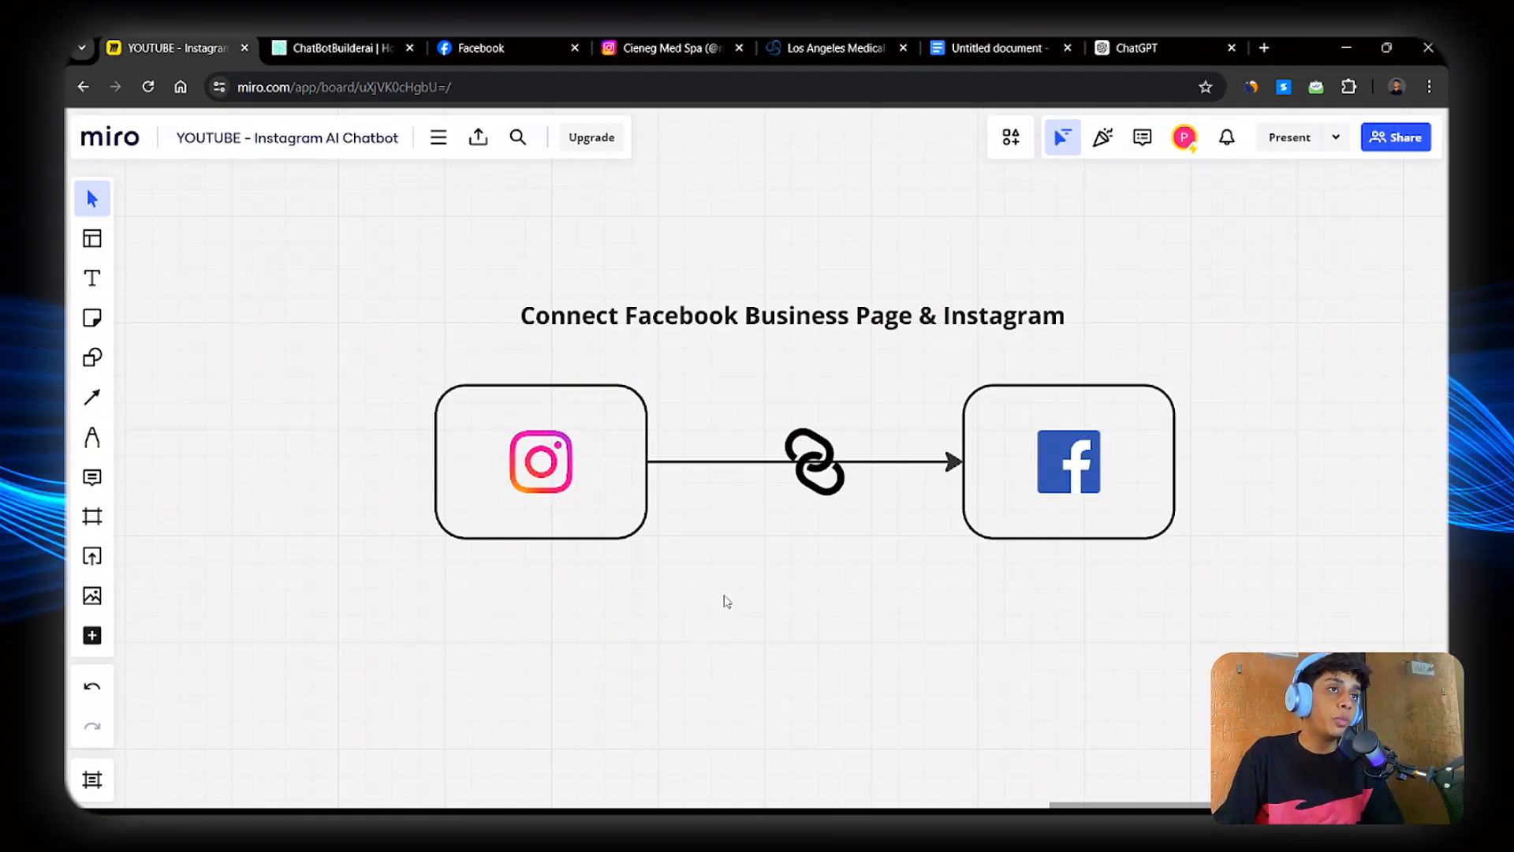
# - Leave the Facebook Business Page & Instagram frame and switch to the Facebook tab
pyautogui.click(483, 47)
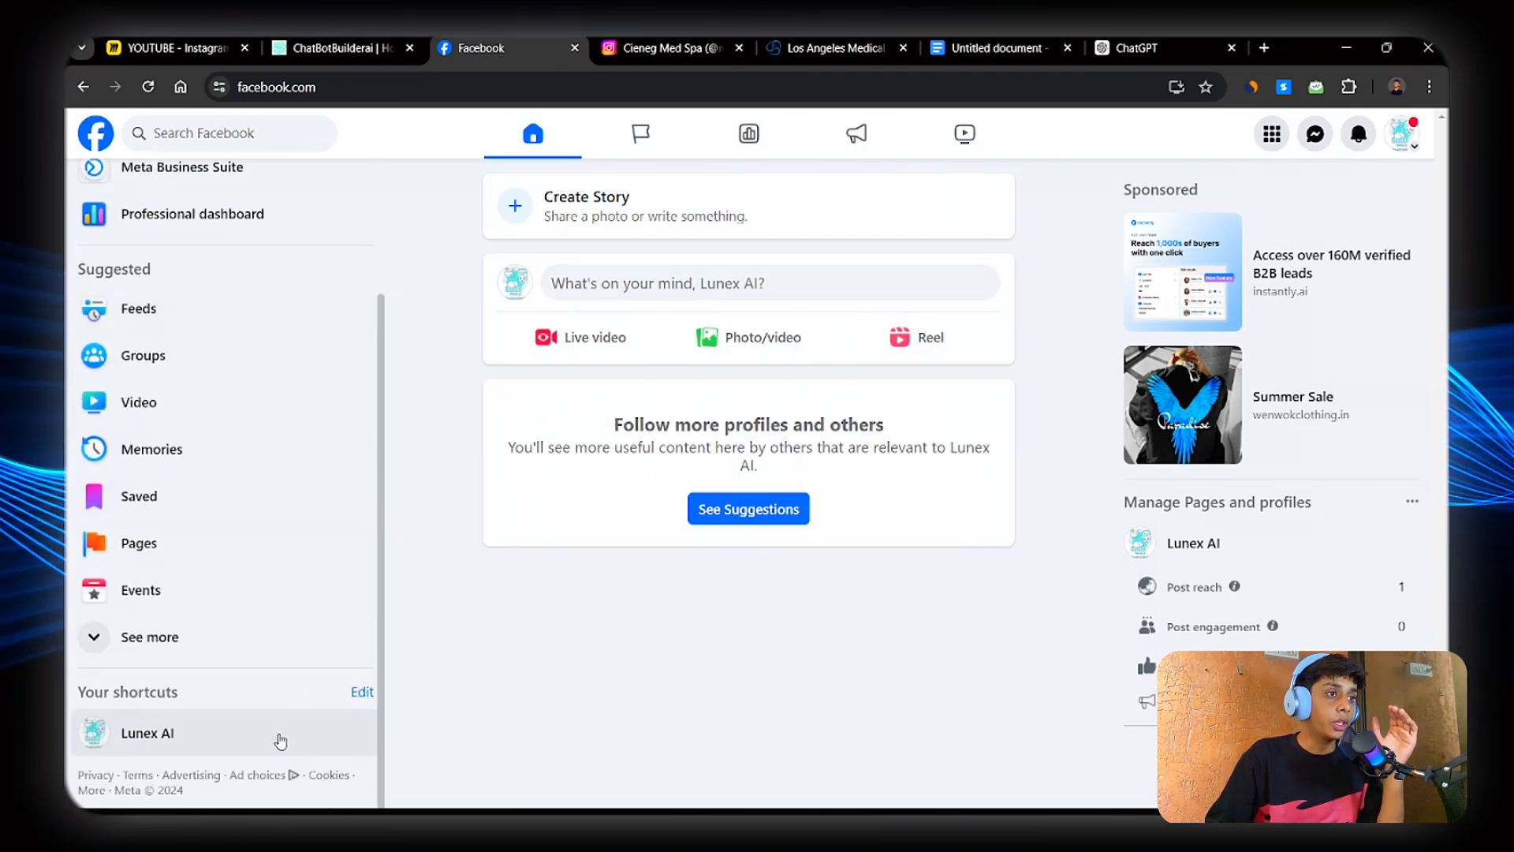
# - Reach the Lunex AI Page's Linked accounts settings
pyautogui.click(147, 732)
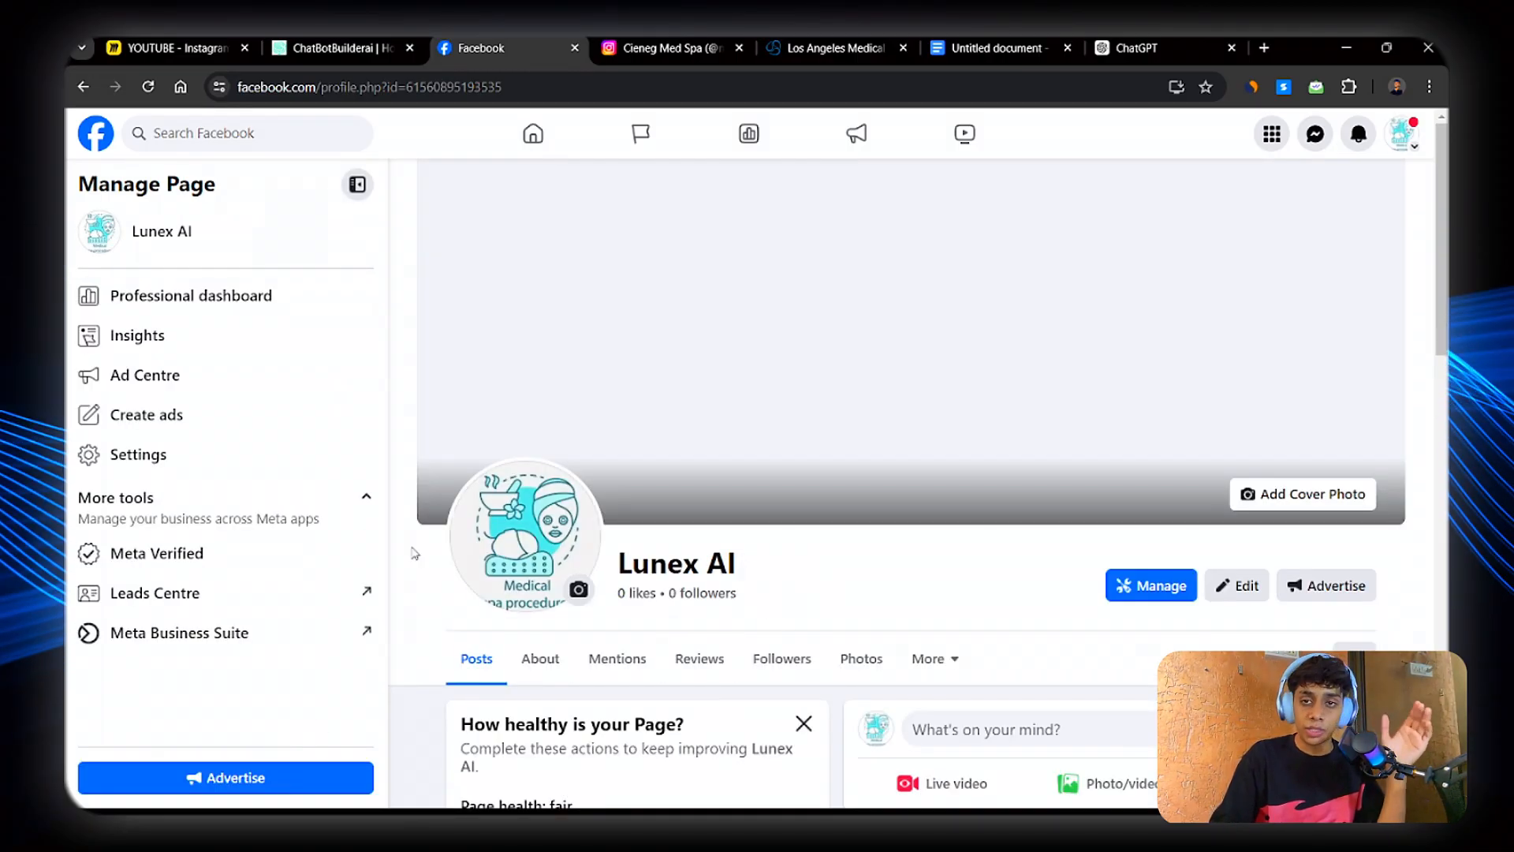
pyautogui.click(138, 454)
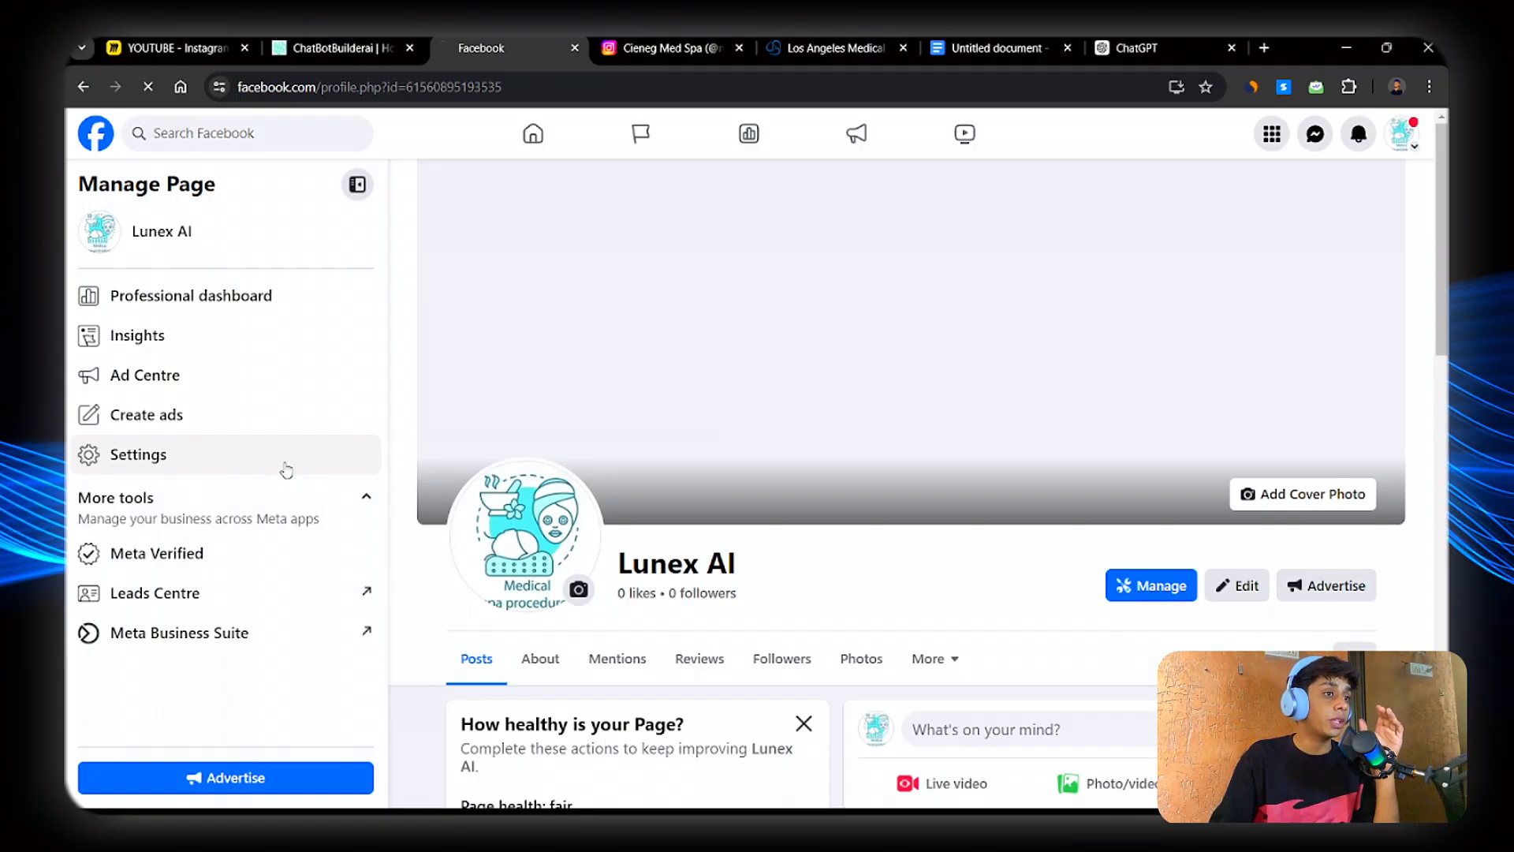
pyautogui.click(137, 454)
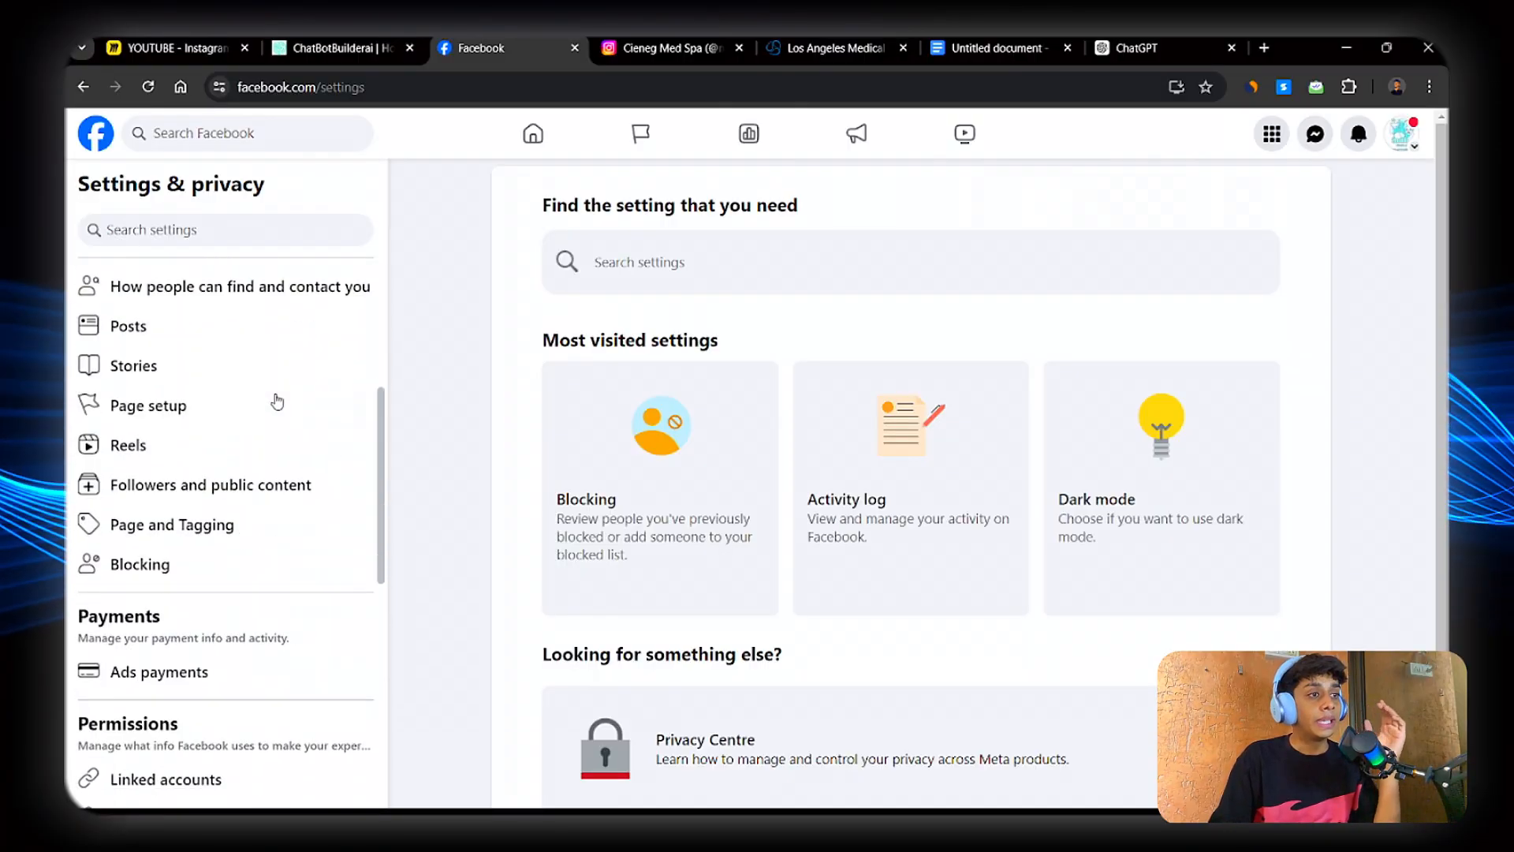
pyautogui.scroll(-3)
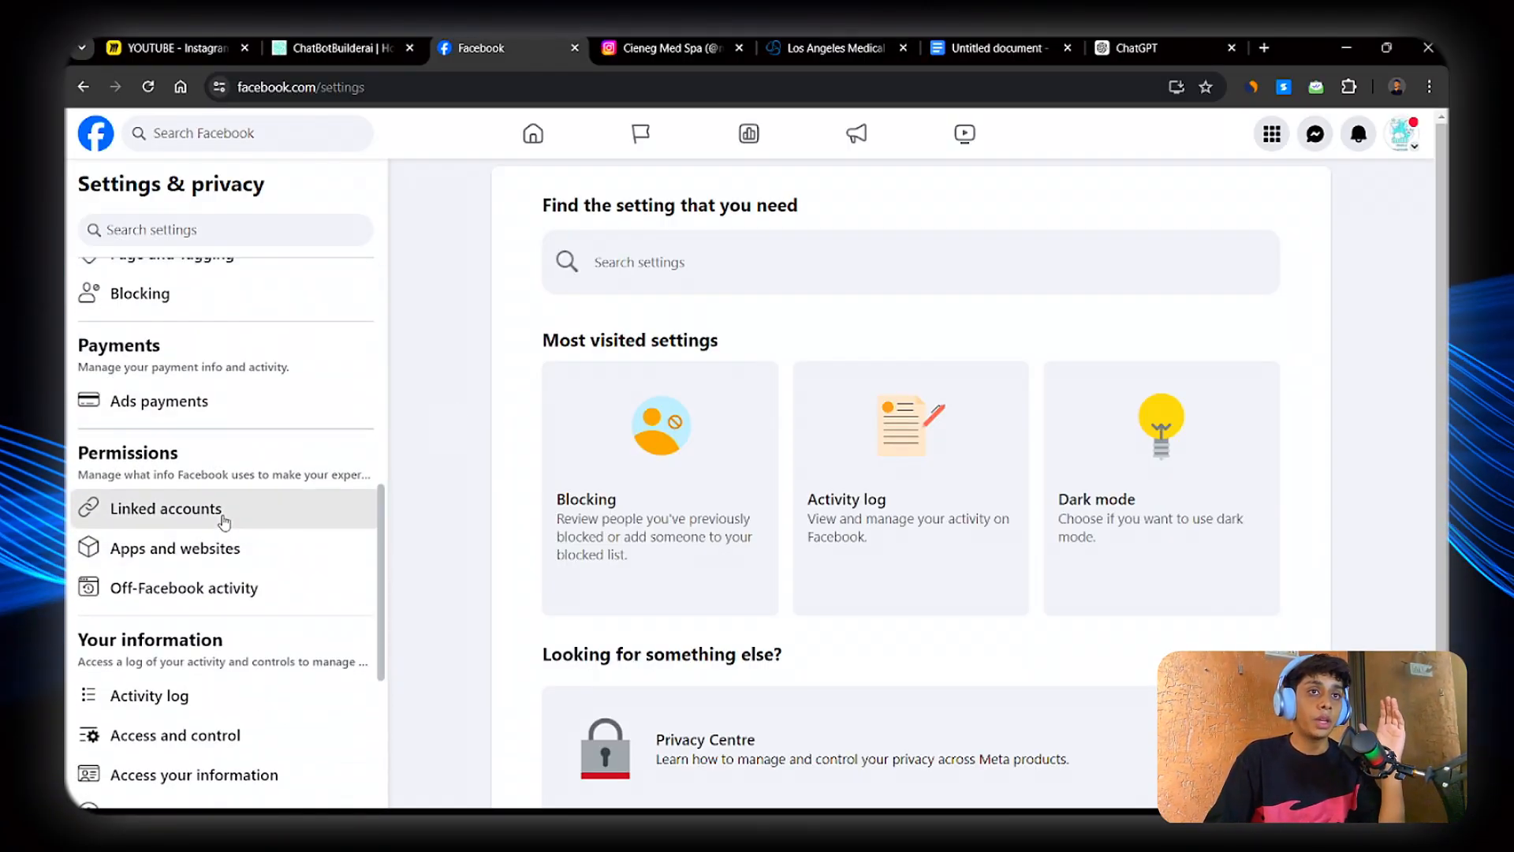
pyautogui.click(166, 508)
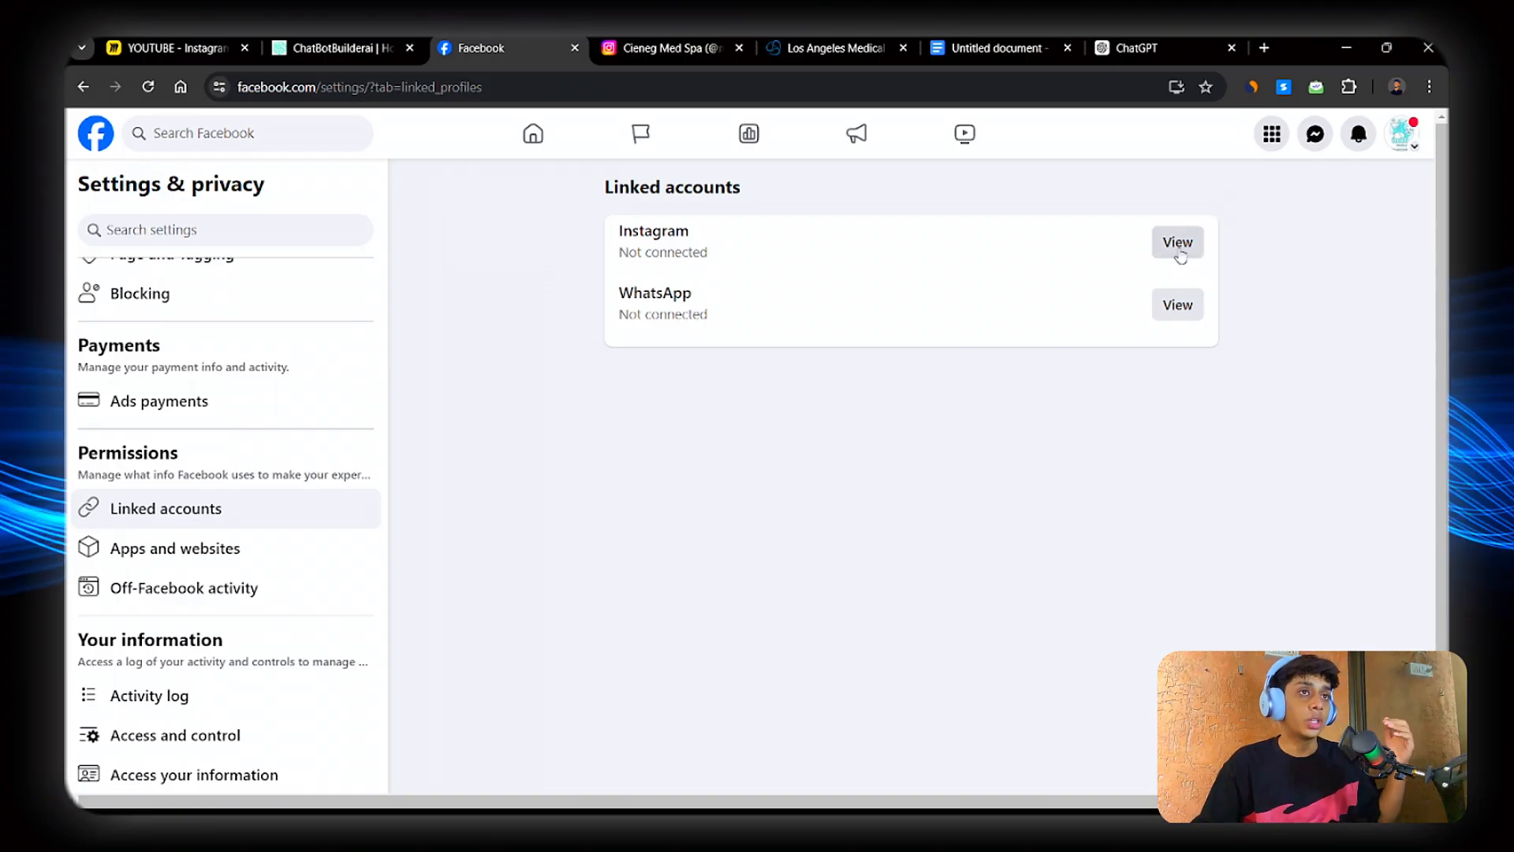
# - Connect the Cieneg Med Spa Instagram account to the Lunex AI Page and confirm Done
pyautogui.click(1176, 242)
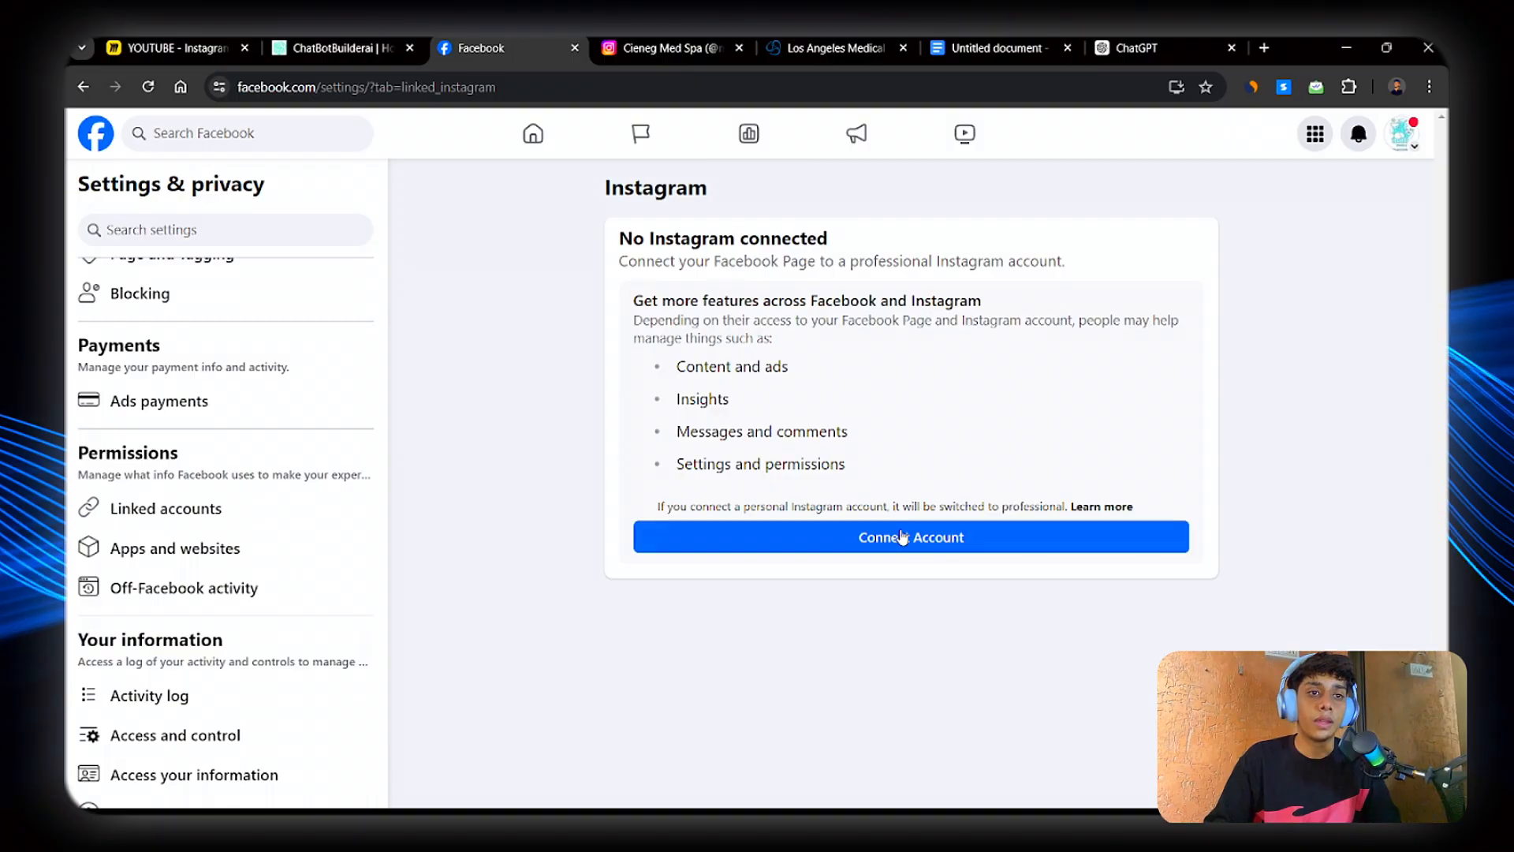
pyautogui.click(910, 537)
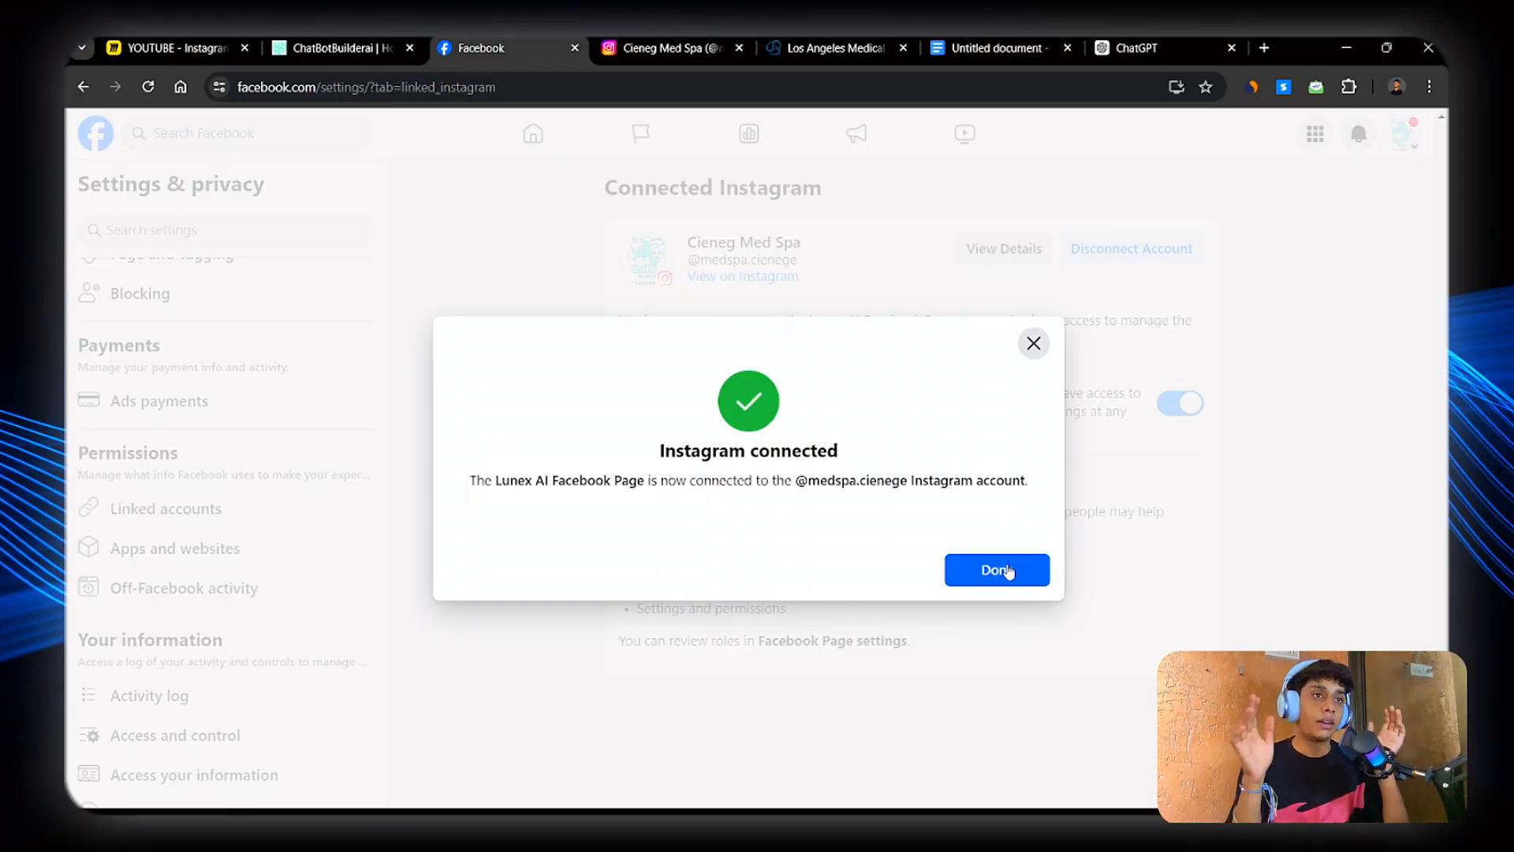
pyautogui.click(995, 569)
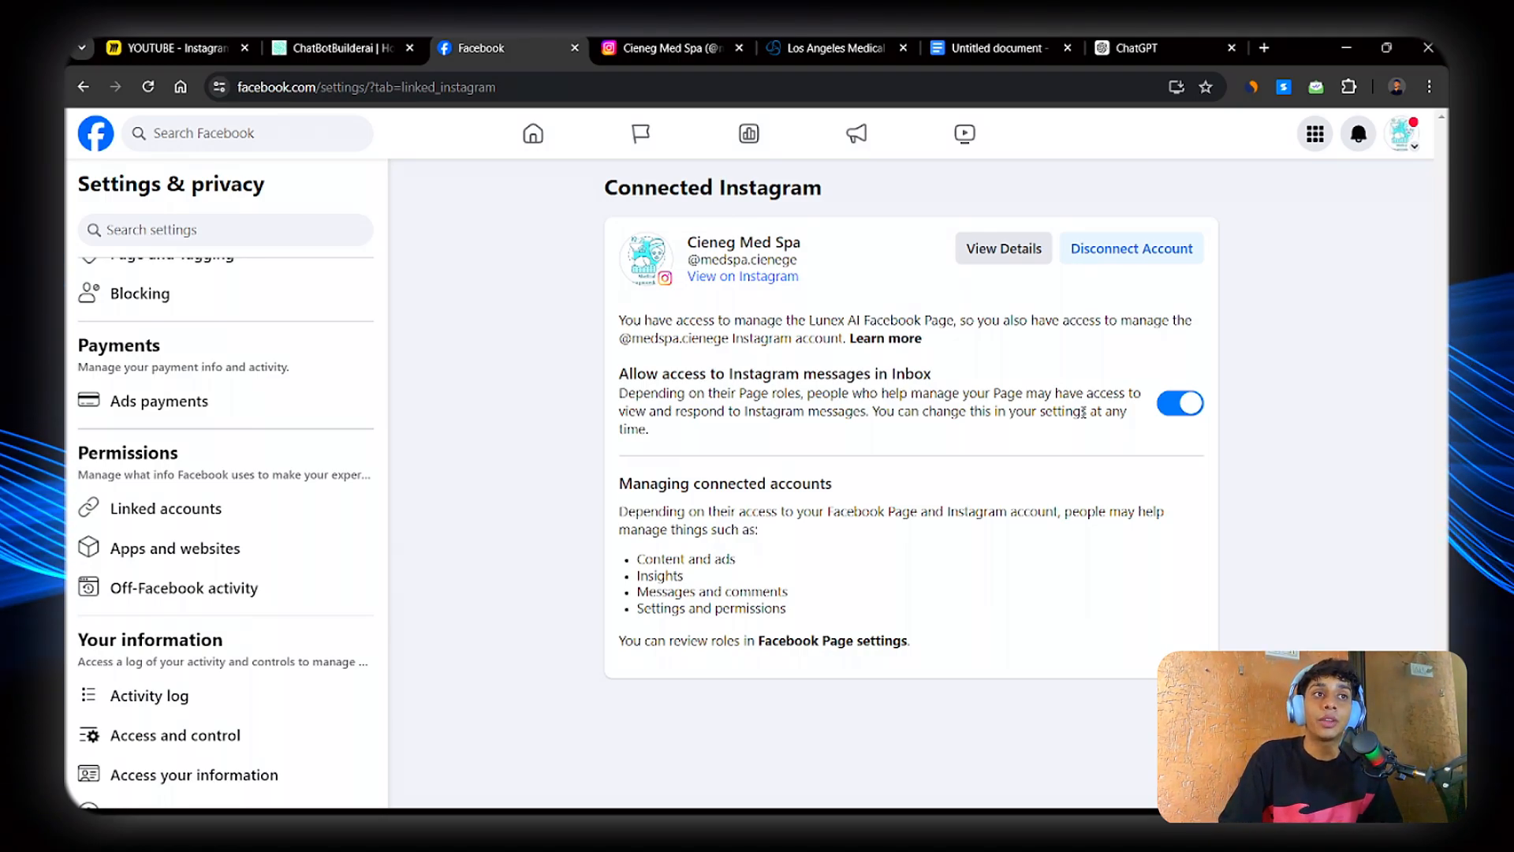
pyautogui.click(173, 47)
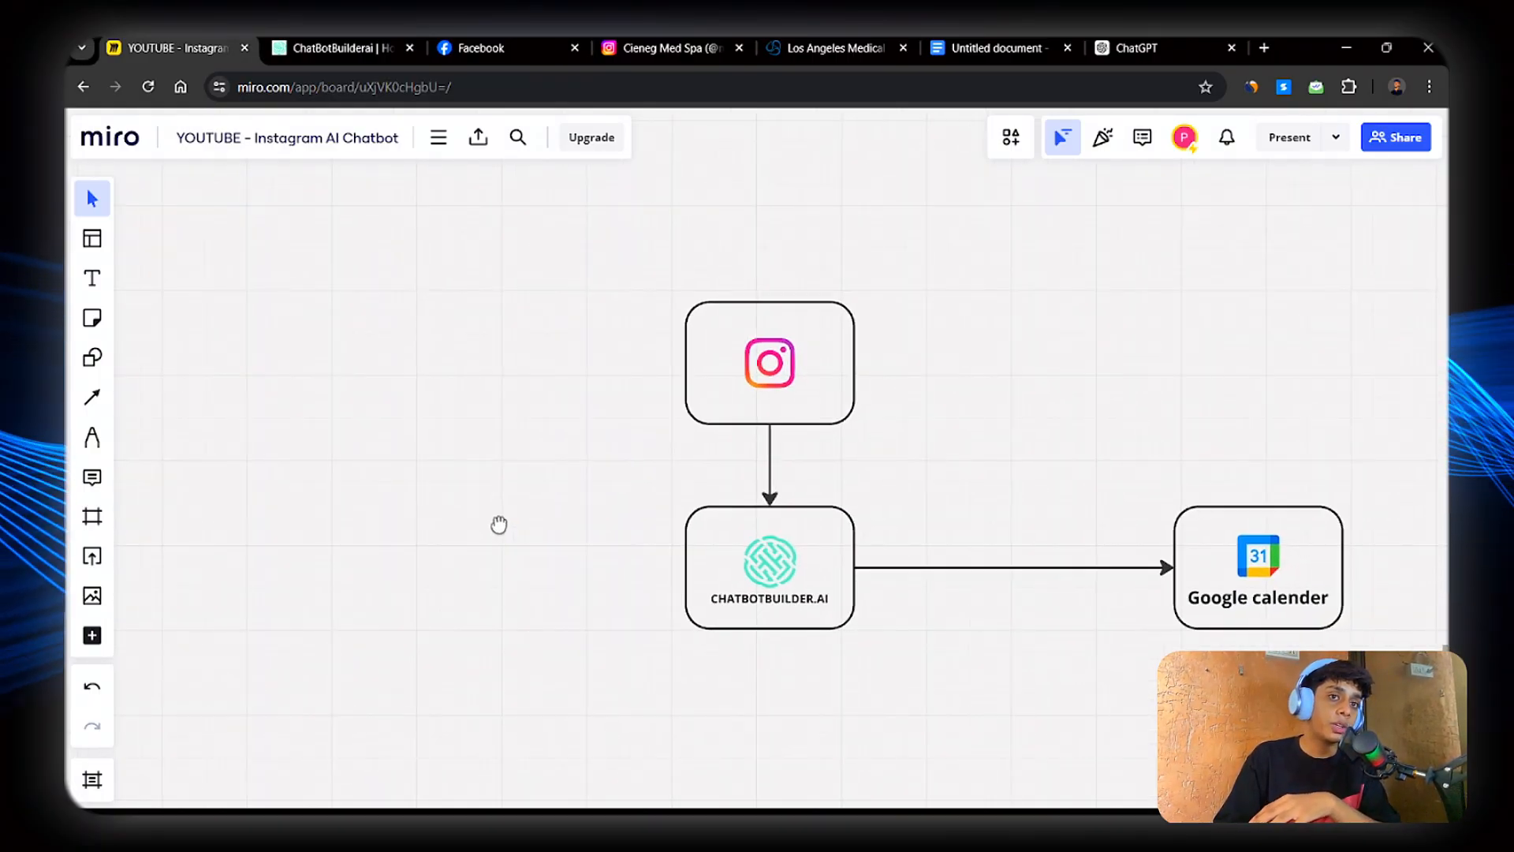
pyautogui.moveTo(518, 137)
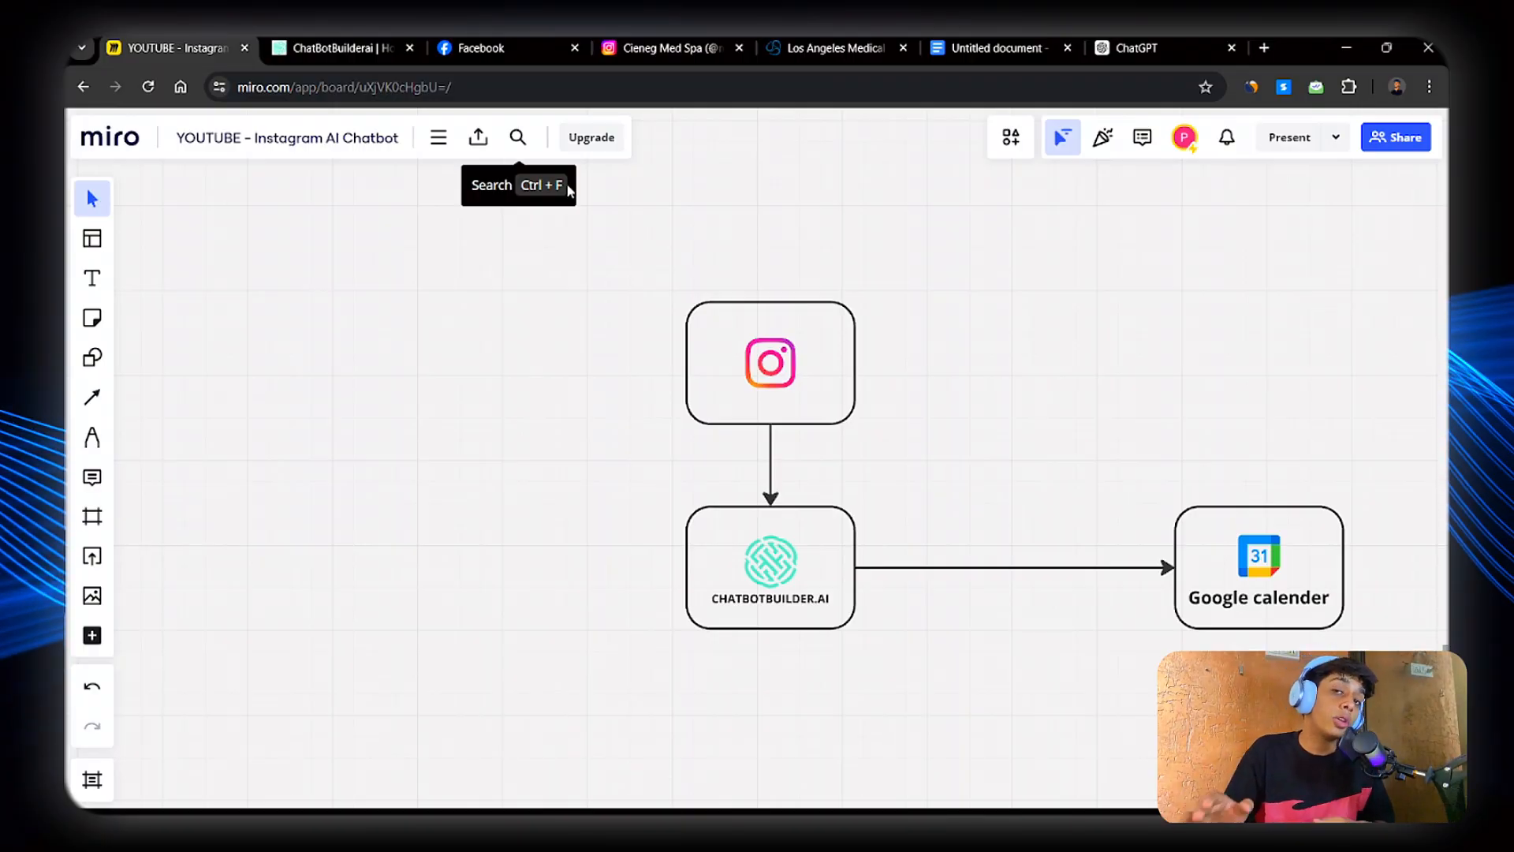
pyautogui.moveTo(905, 328)
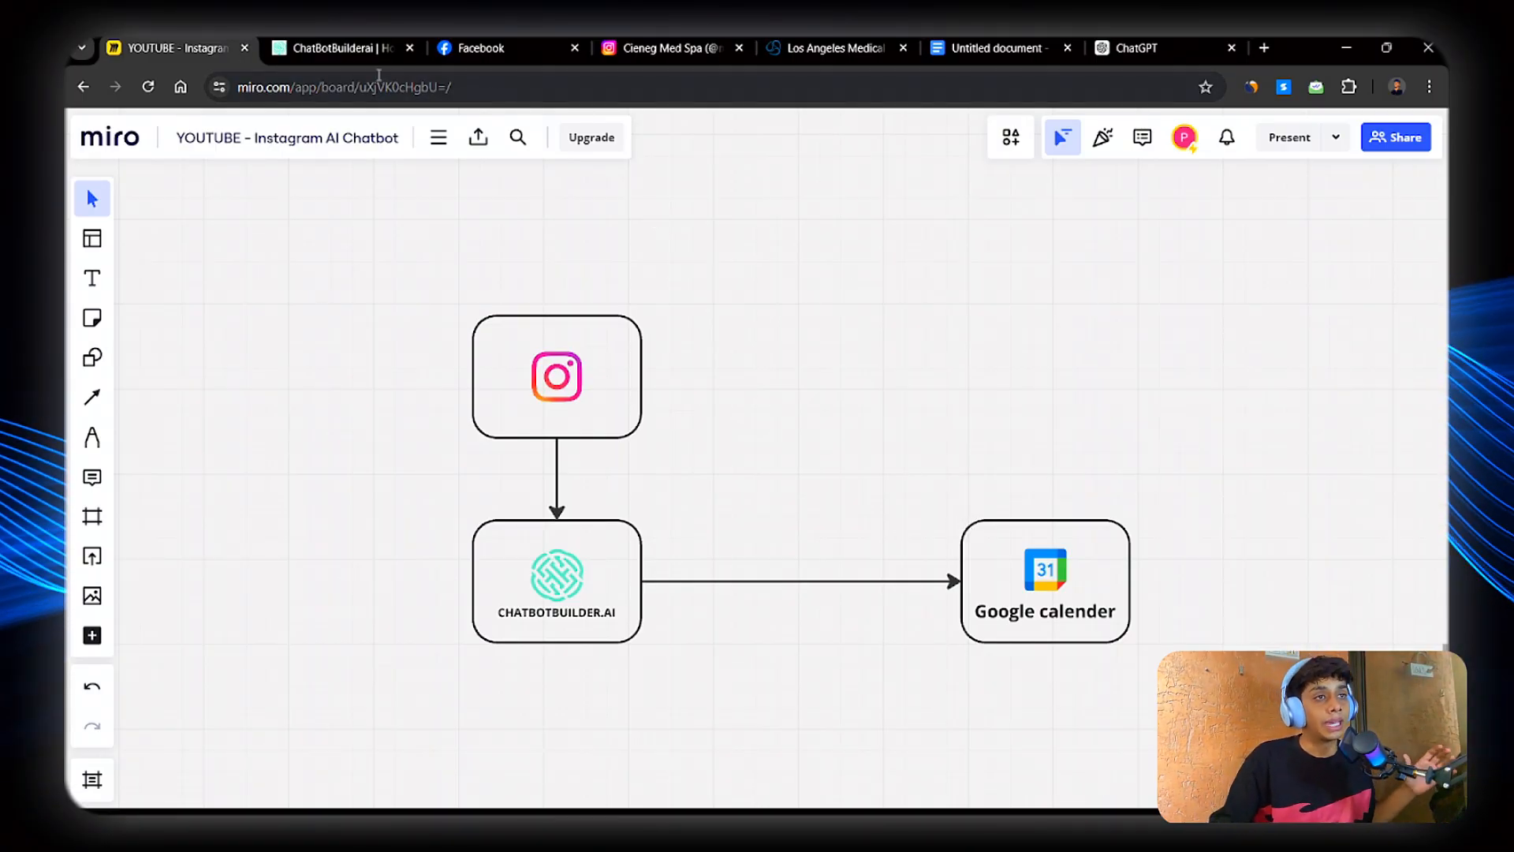
# - Move from the Instagram → ChatBotBuilder.AI → Google Calendar diagram to ChatBotBuilder
pyautogui.click(333, 48)
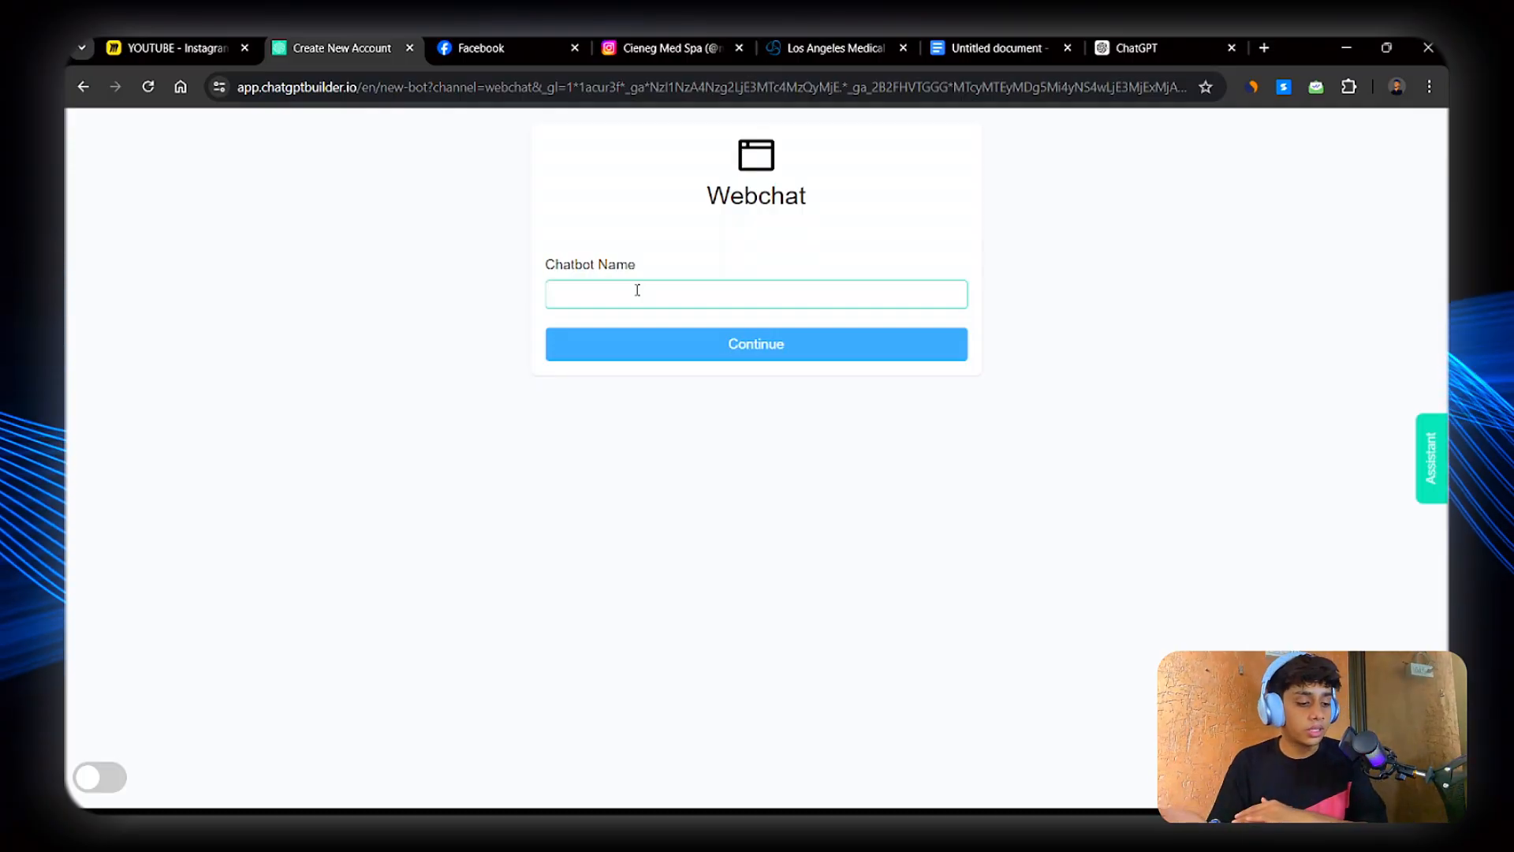
# - Name the new webchat chatbot 'Spa Bot' and create it
pyautogui.click(756, 293)
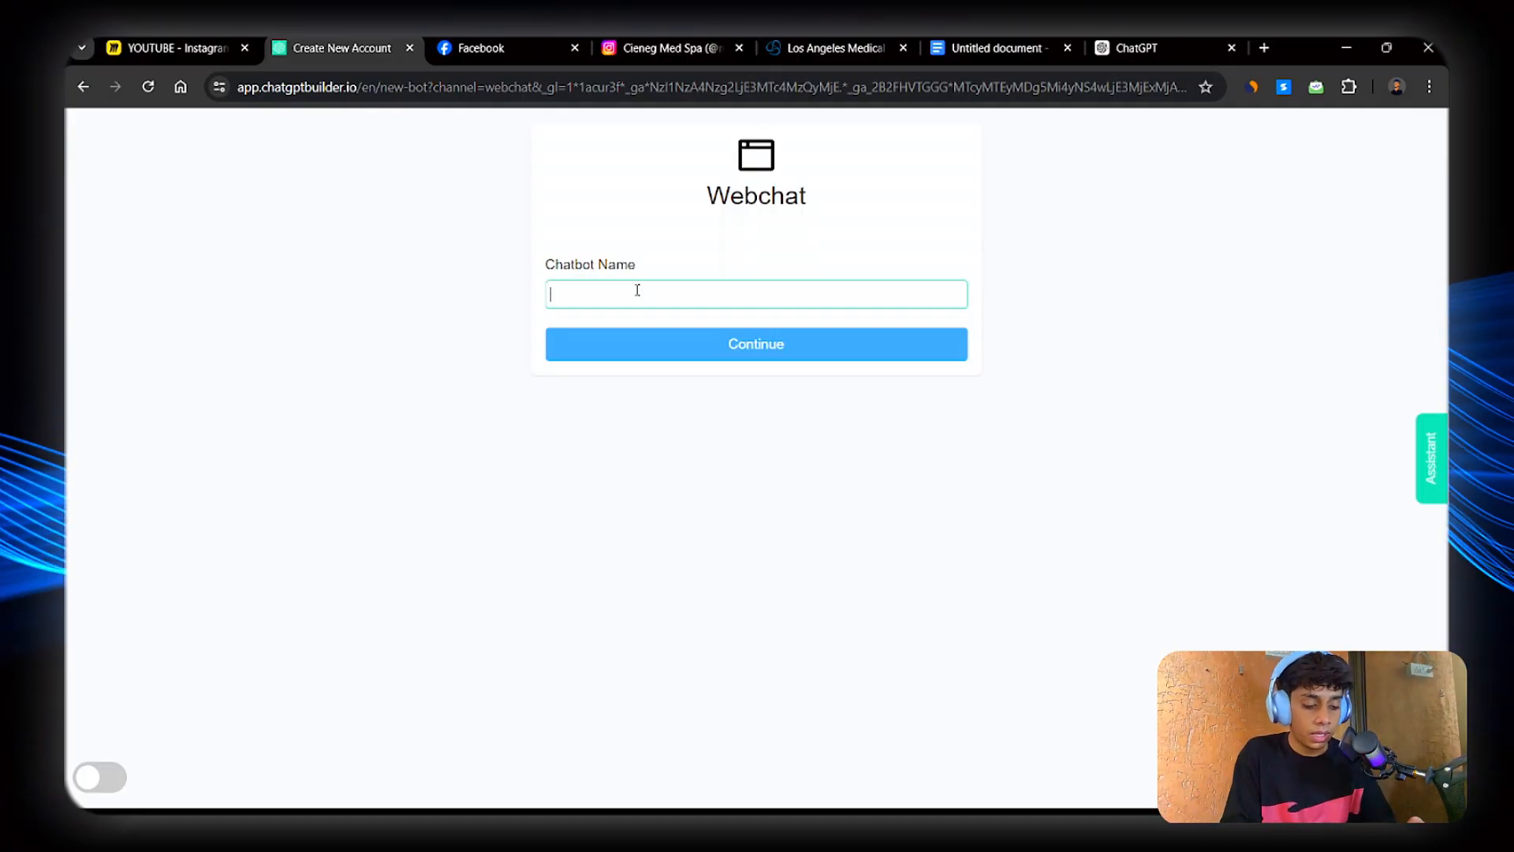
pyautogui.write('Spa Bot')
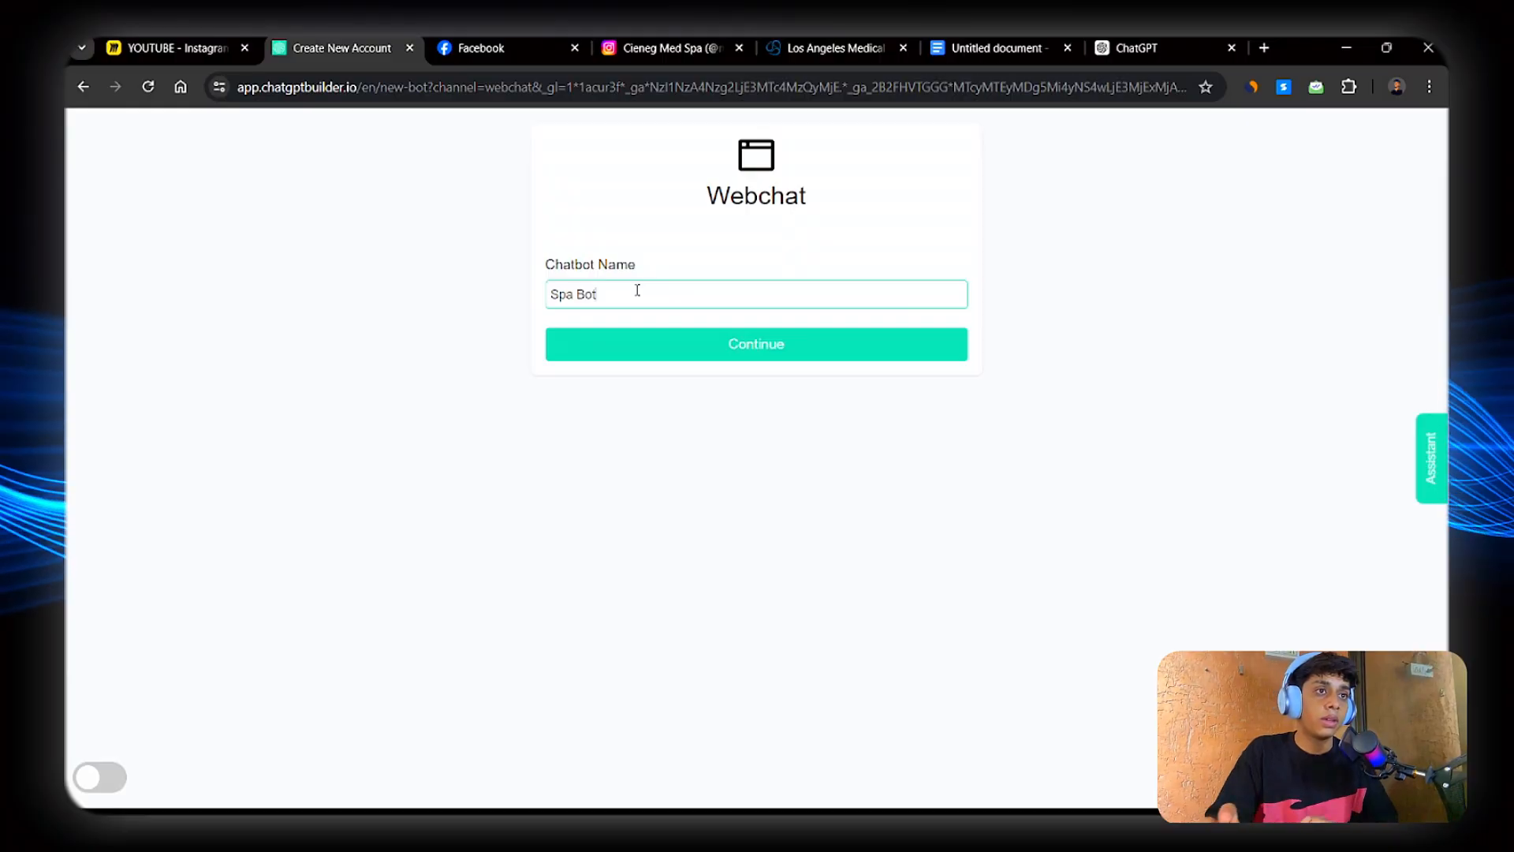
pyautogui.click(755, 344)
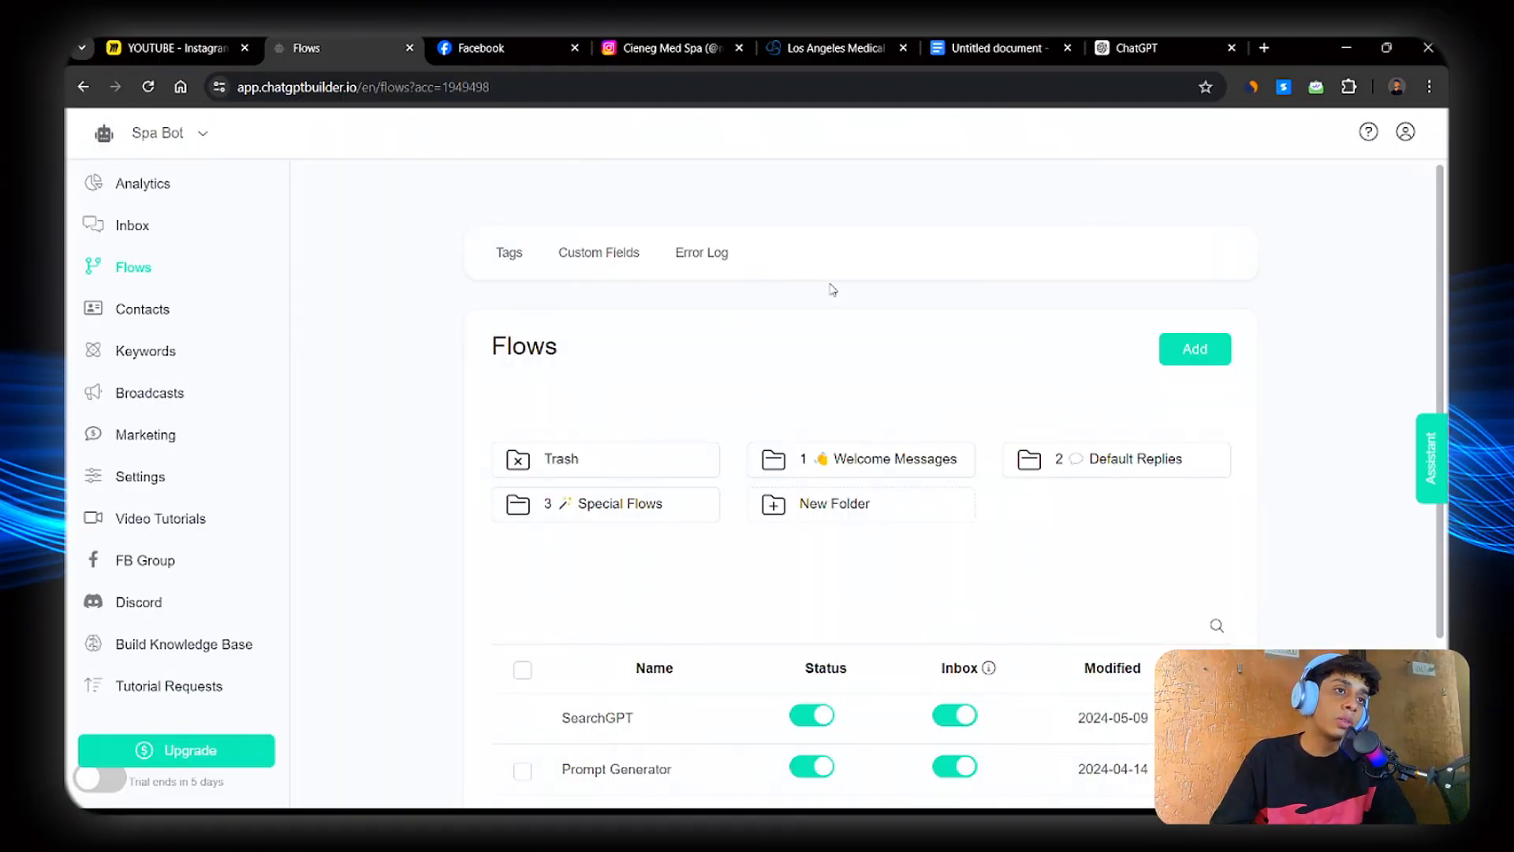
# - Start the Intro Message flow and edit its Send Message step
pyautogui.click(1194, 349)
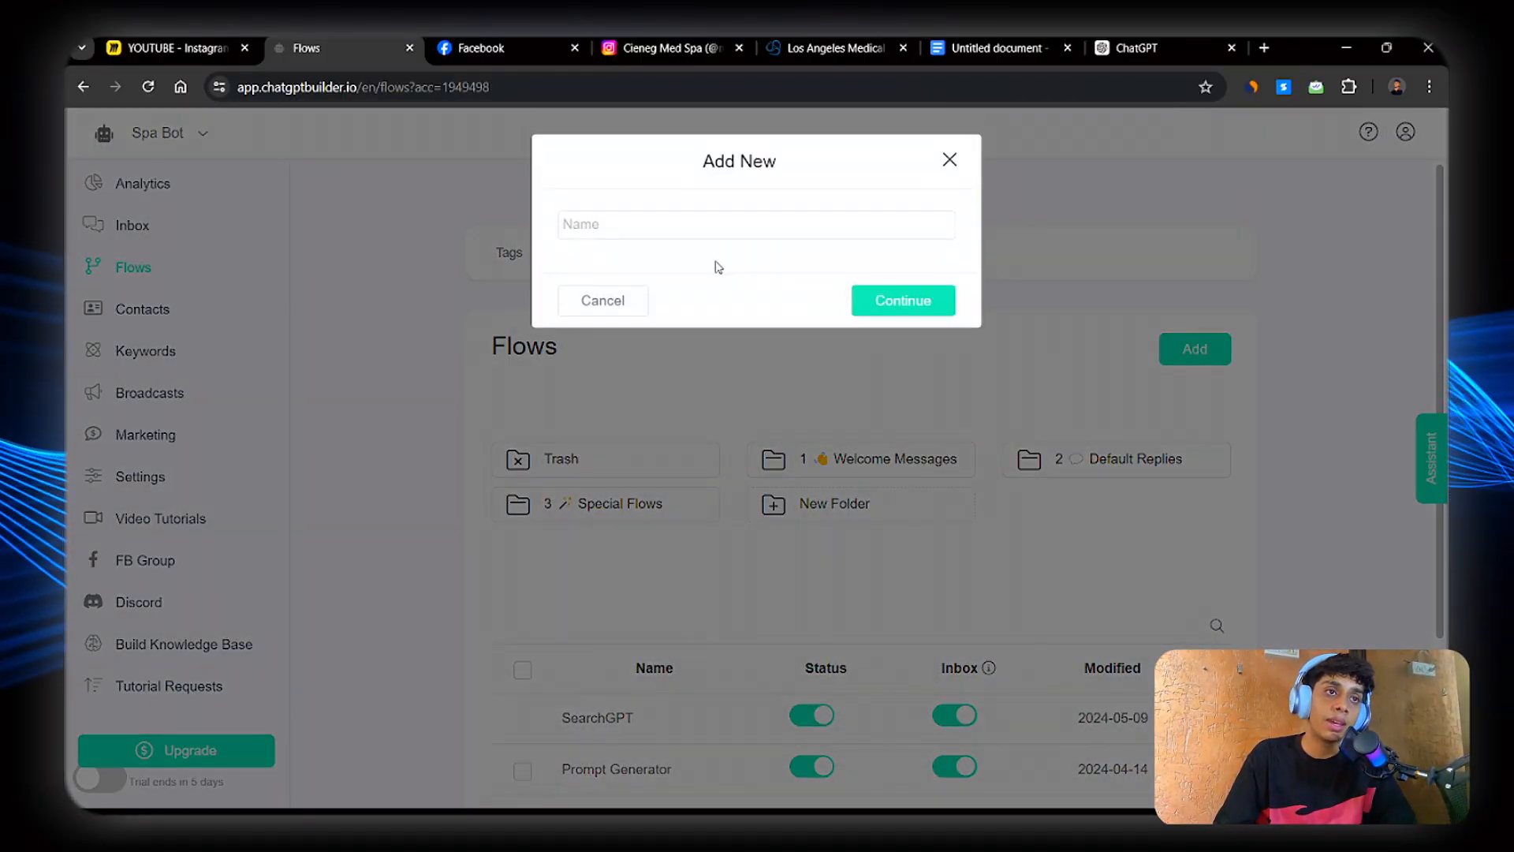
pyautogui.write('Int')
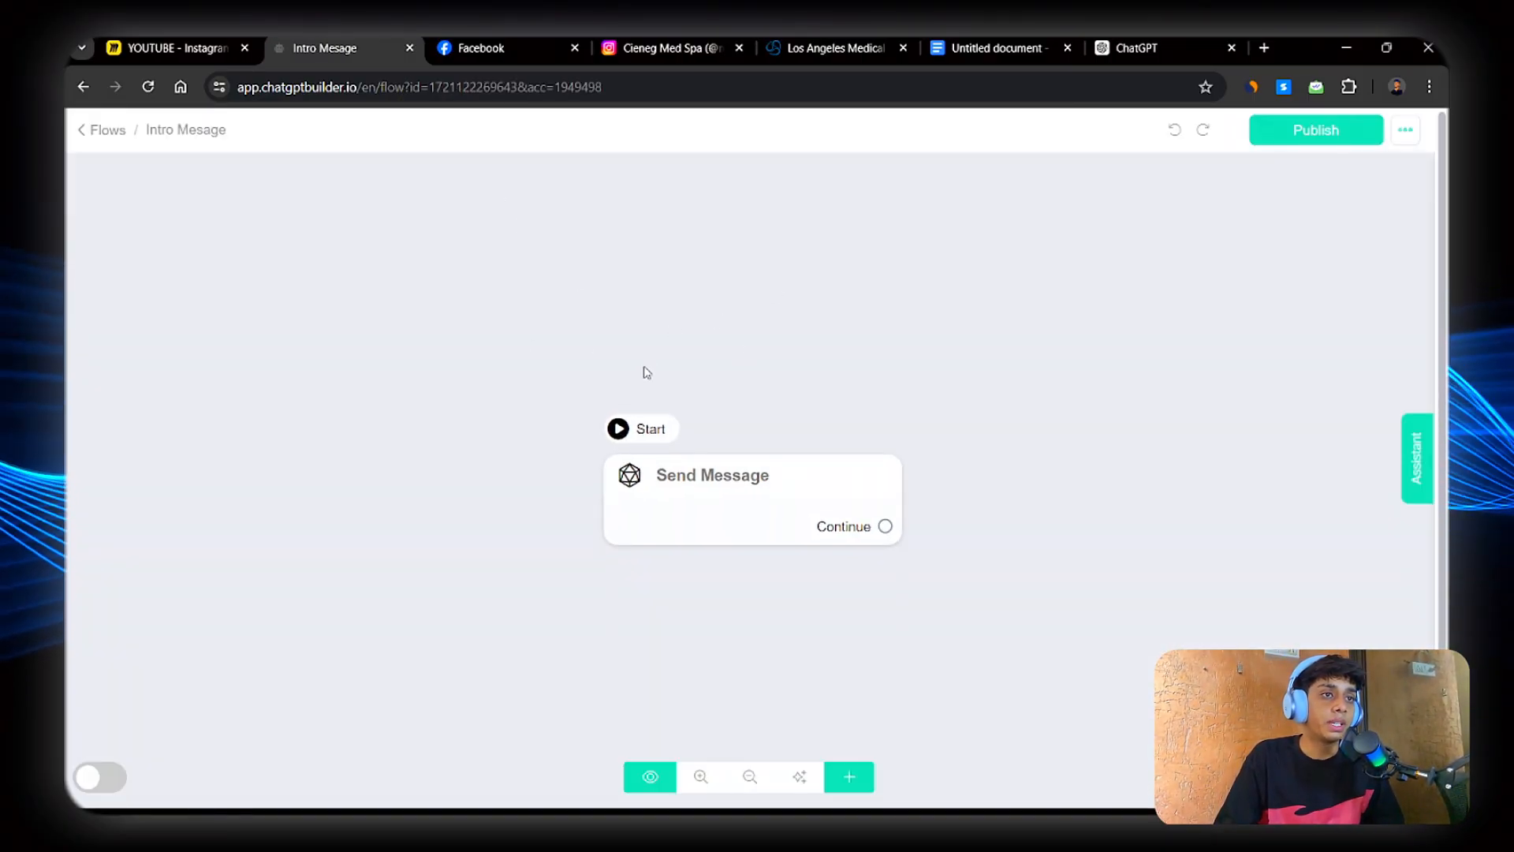
pyautogui.click(711, 475)
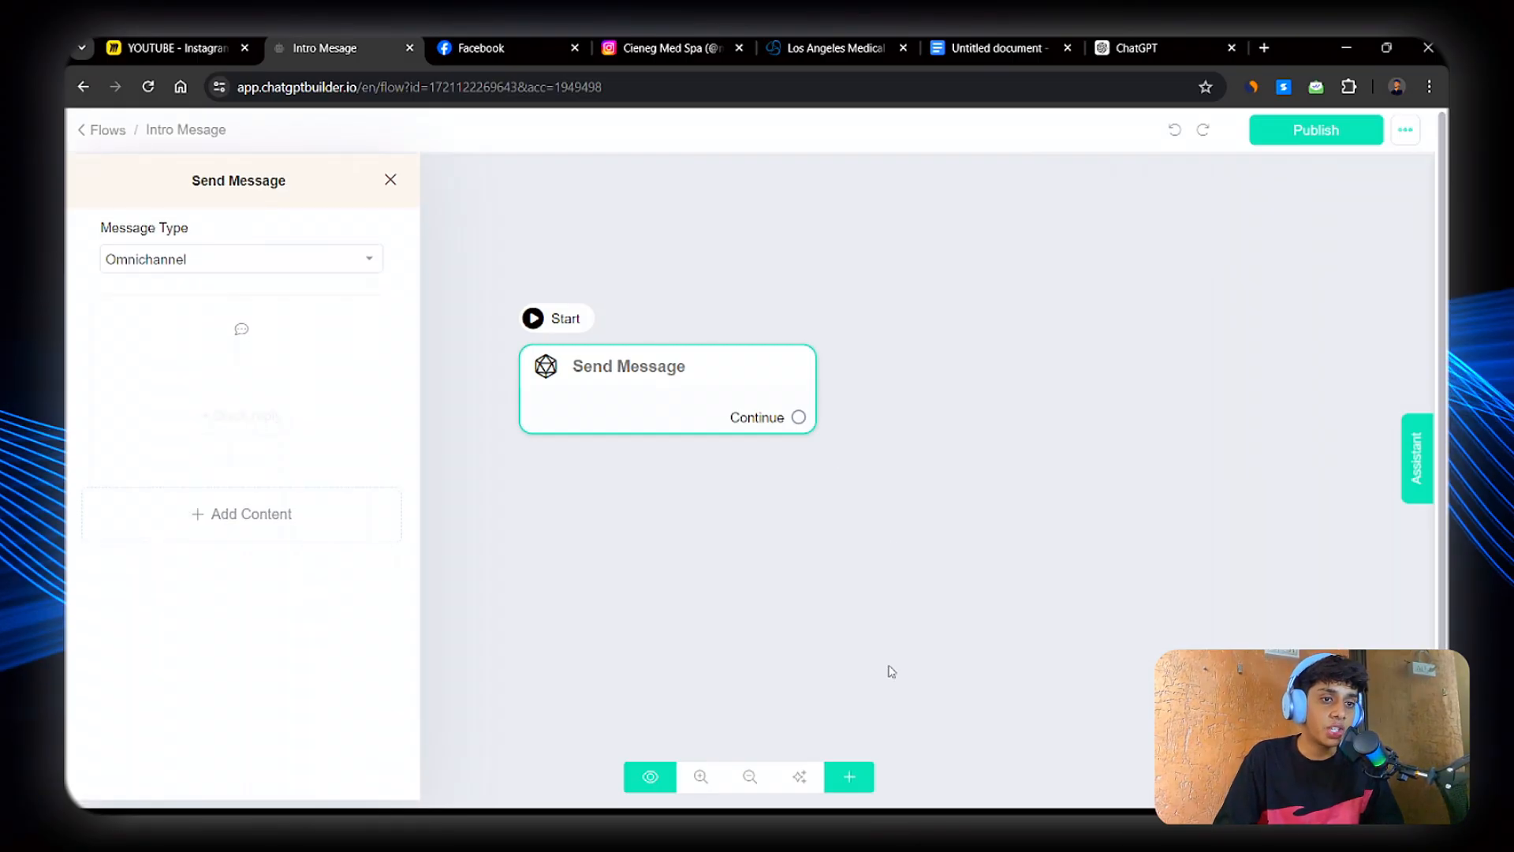
pyautogui.click(240, 513)
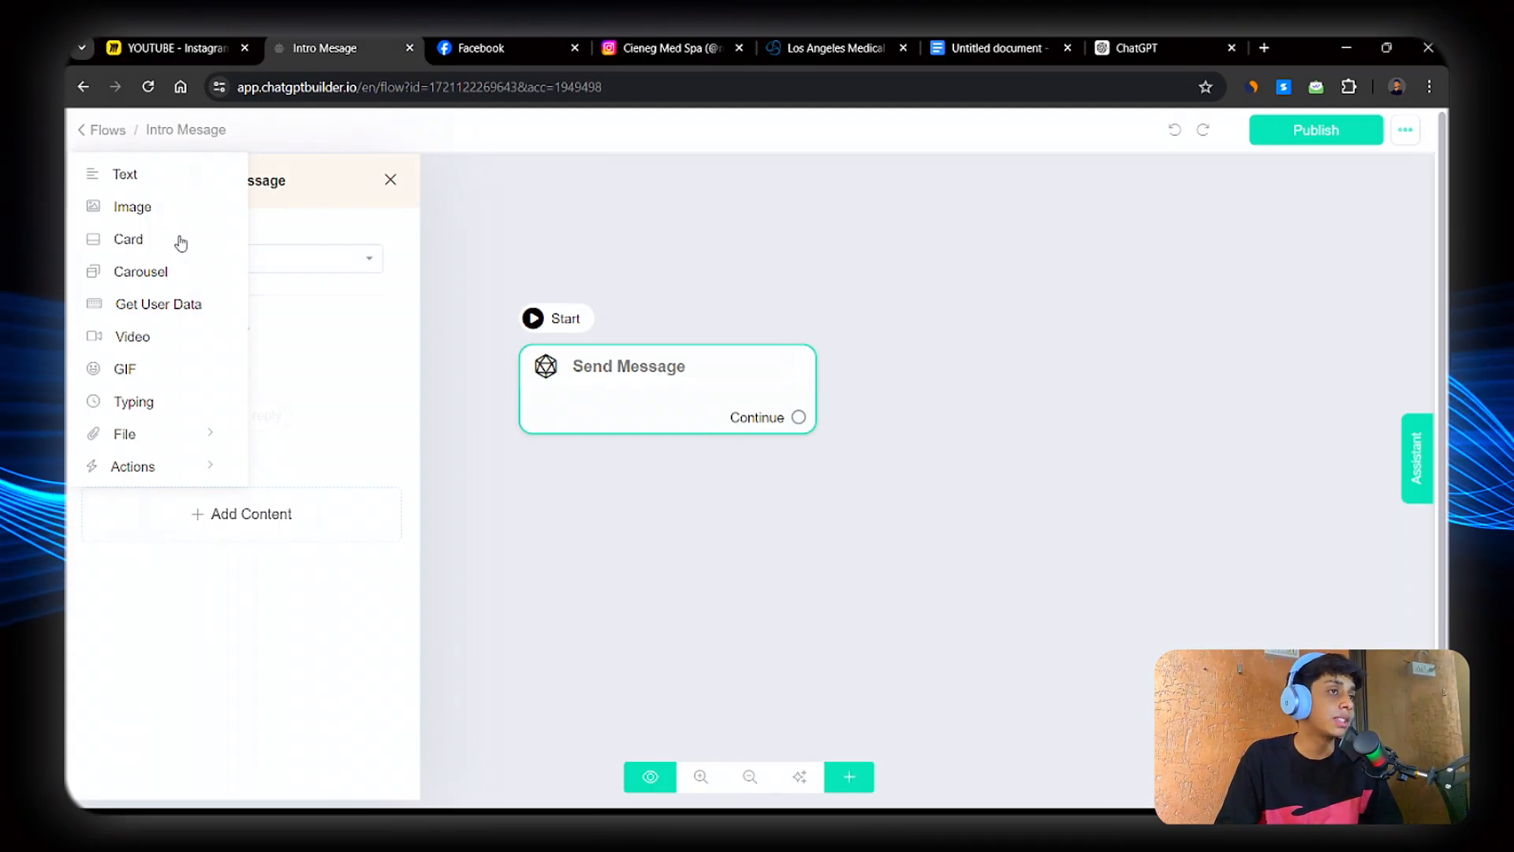
pyautogui.moveTo(175, 237)
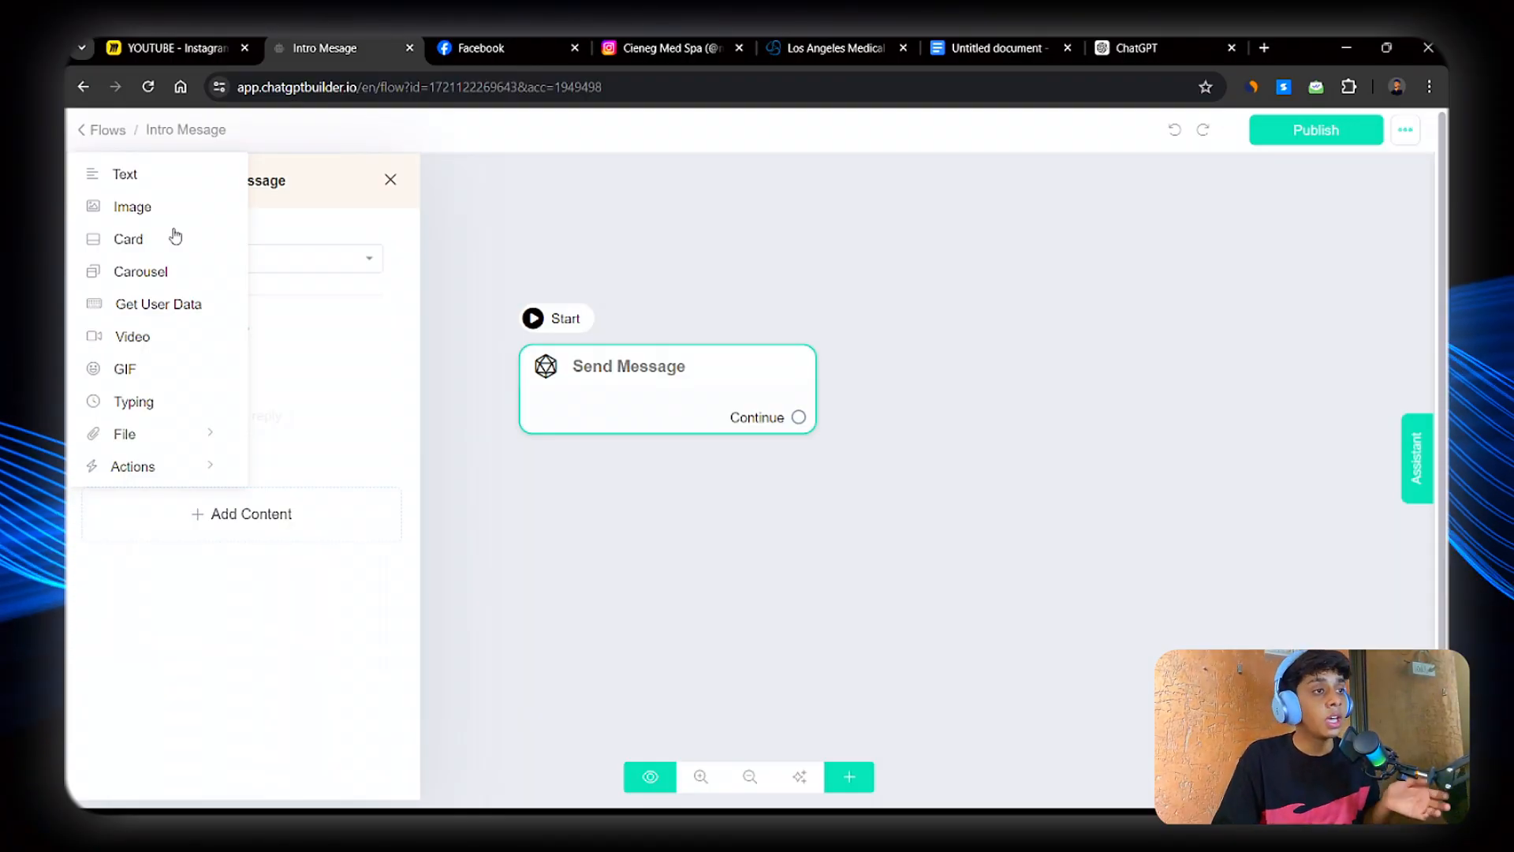
pyautogui.moveTo(141, 172)
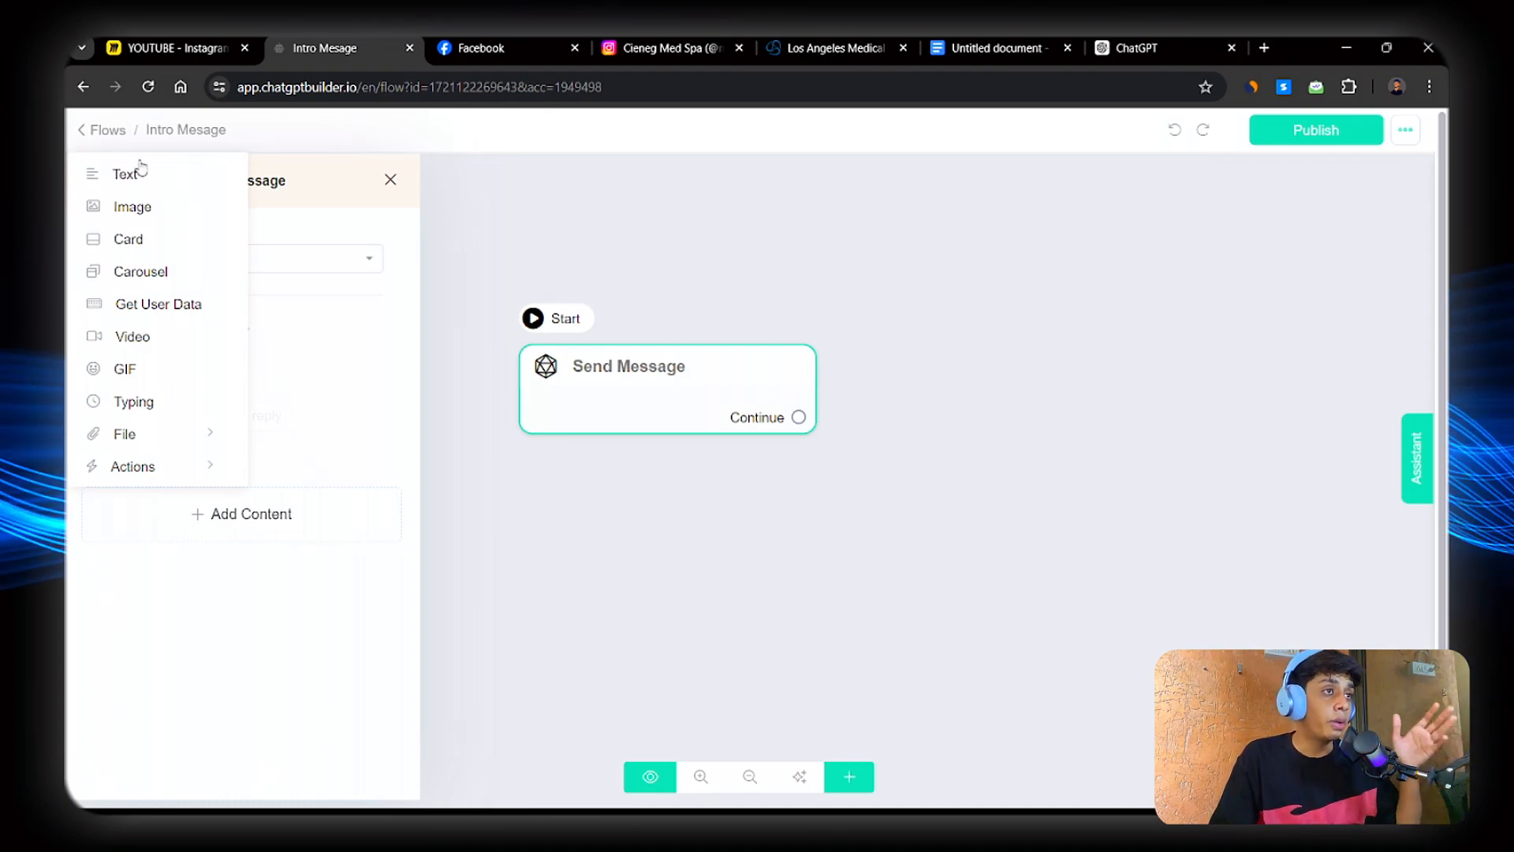
# - Add a 'Hey there' spa welcome text message and publish the flow
pyautogui.click(126, 174)
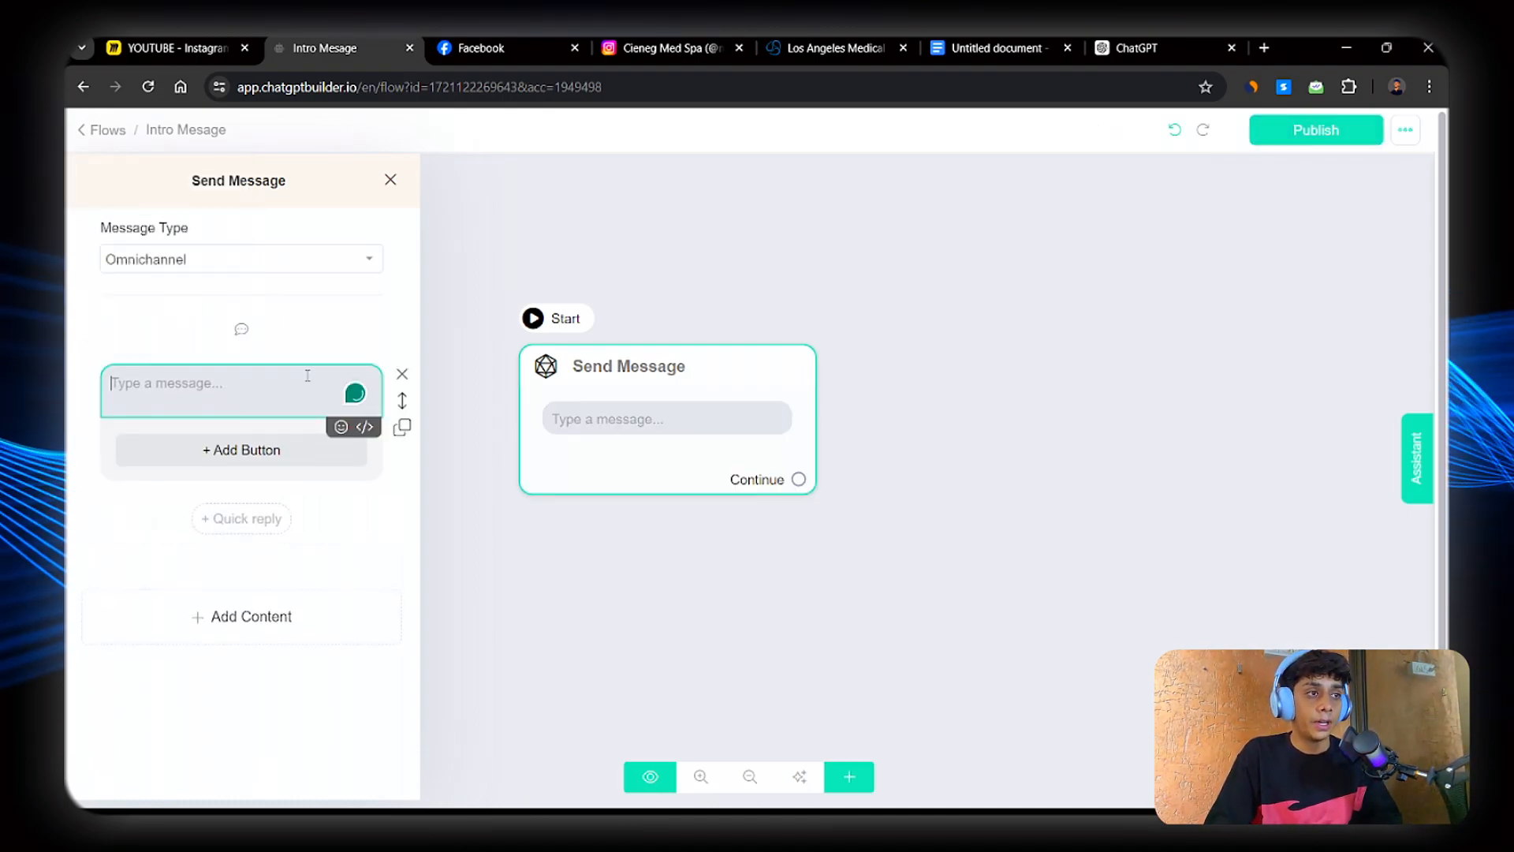
pyautogui.write('Hey there')
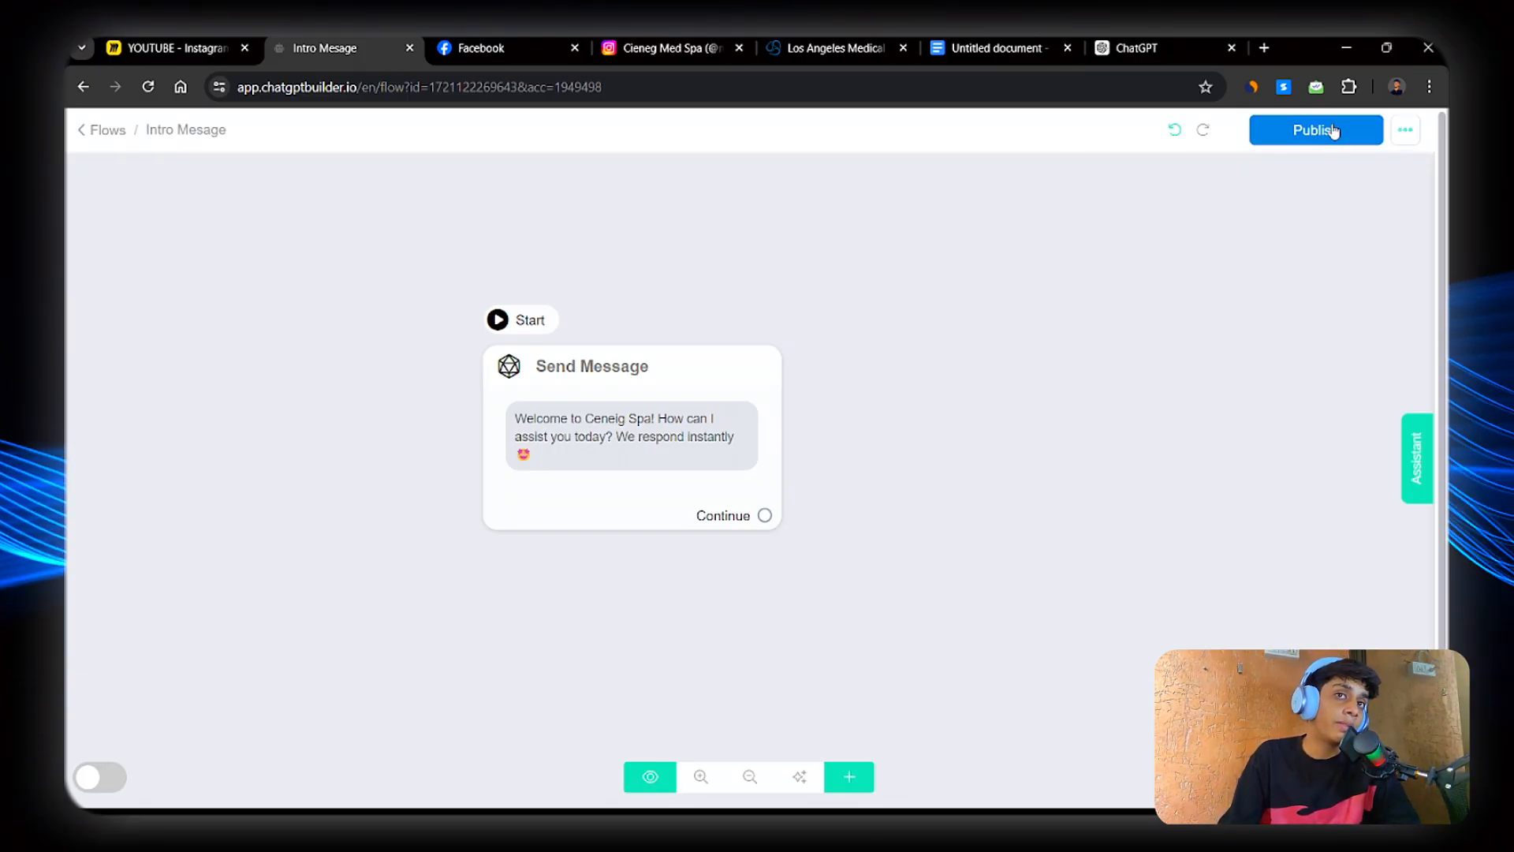
pyautogui.click(1315, 130)
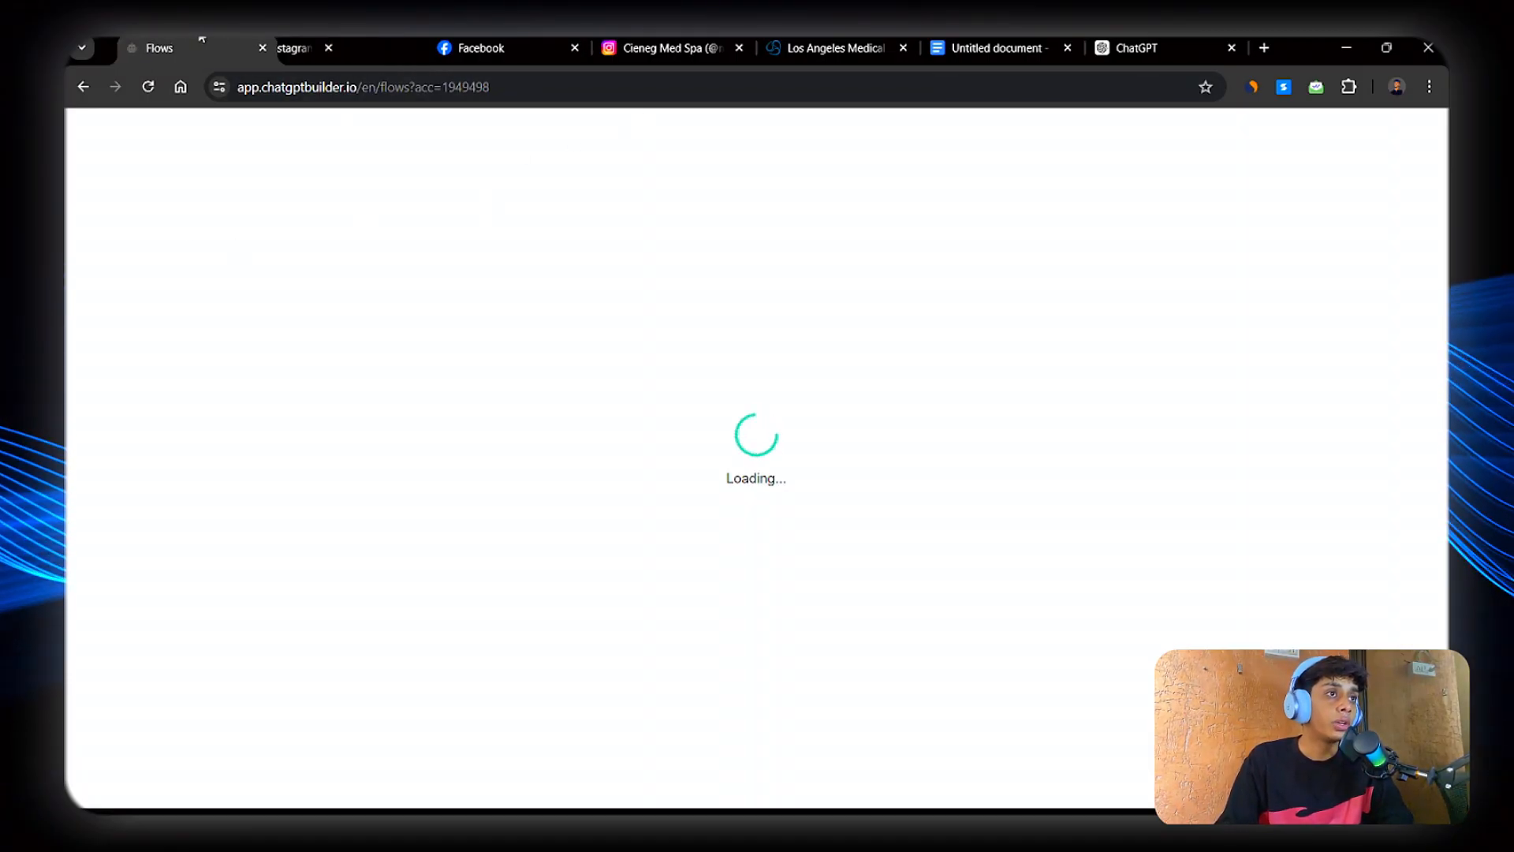
# - Start connecting an Instagram account from Spa Bot's Channels settings
pyautogui.click(661, 47)
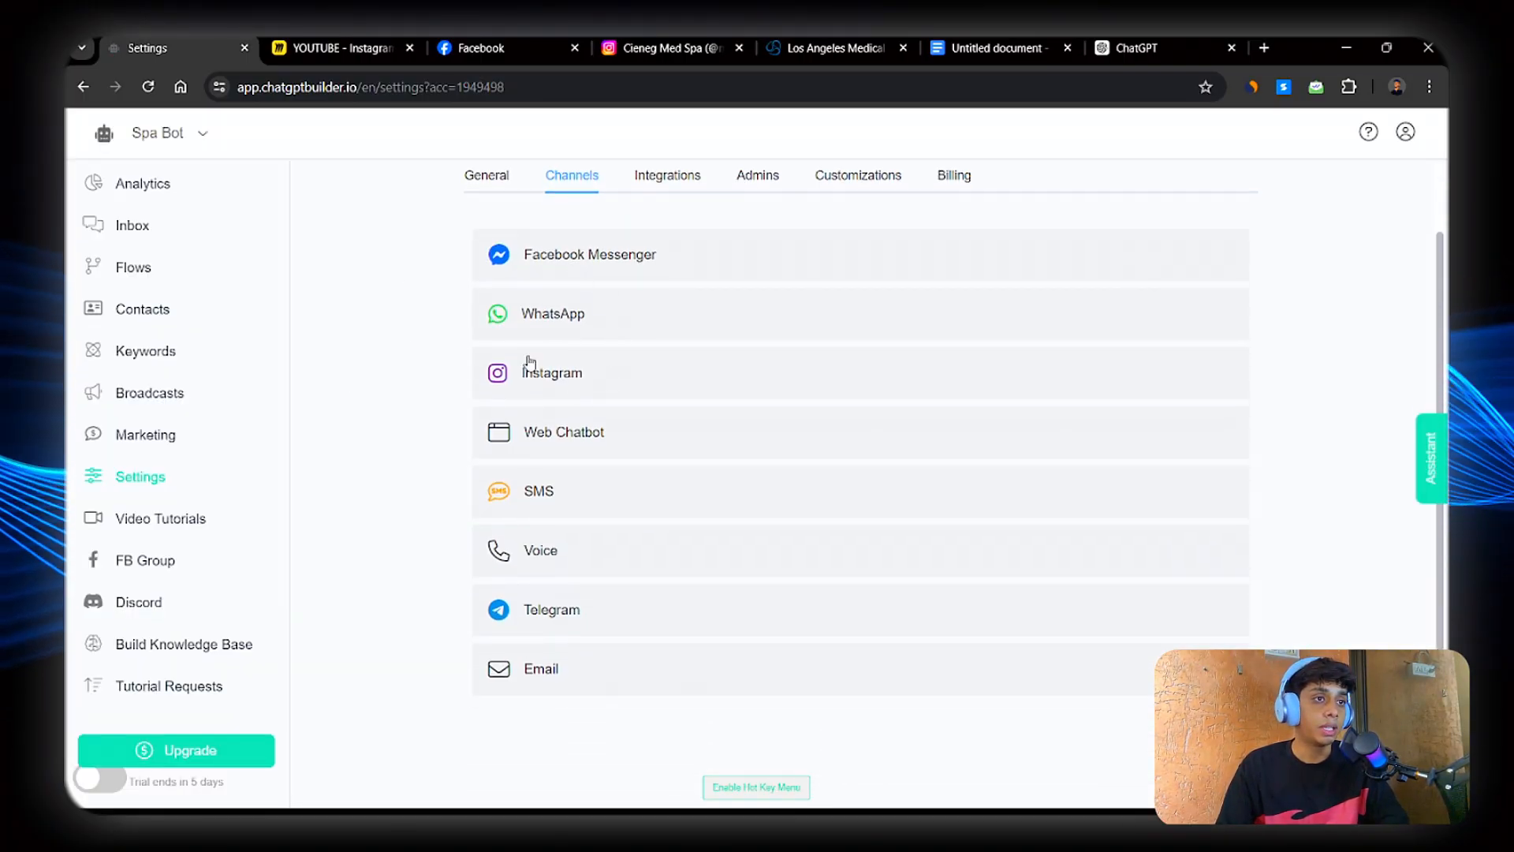
pyautogui.moveTo(755, 248)
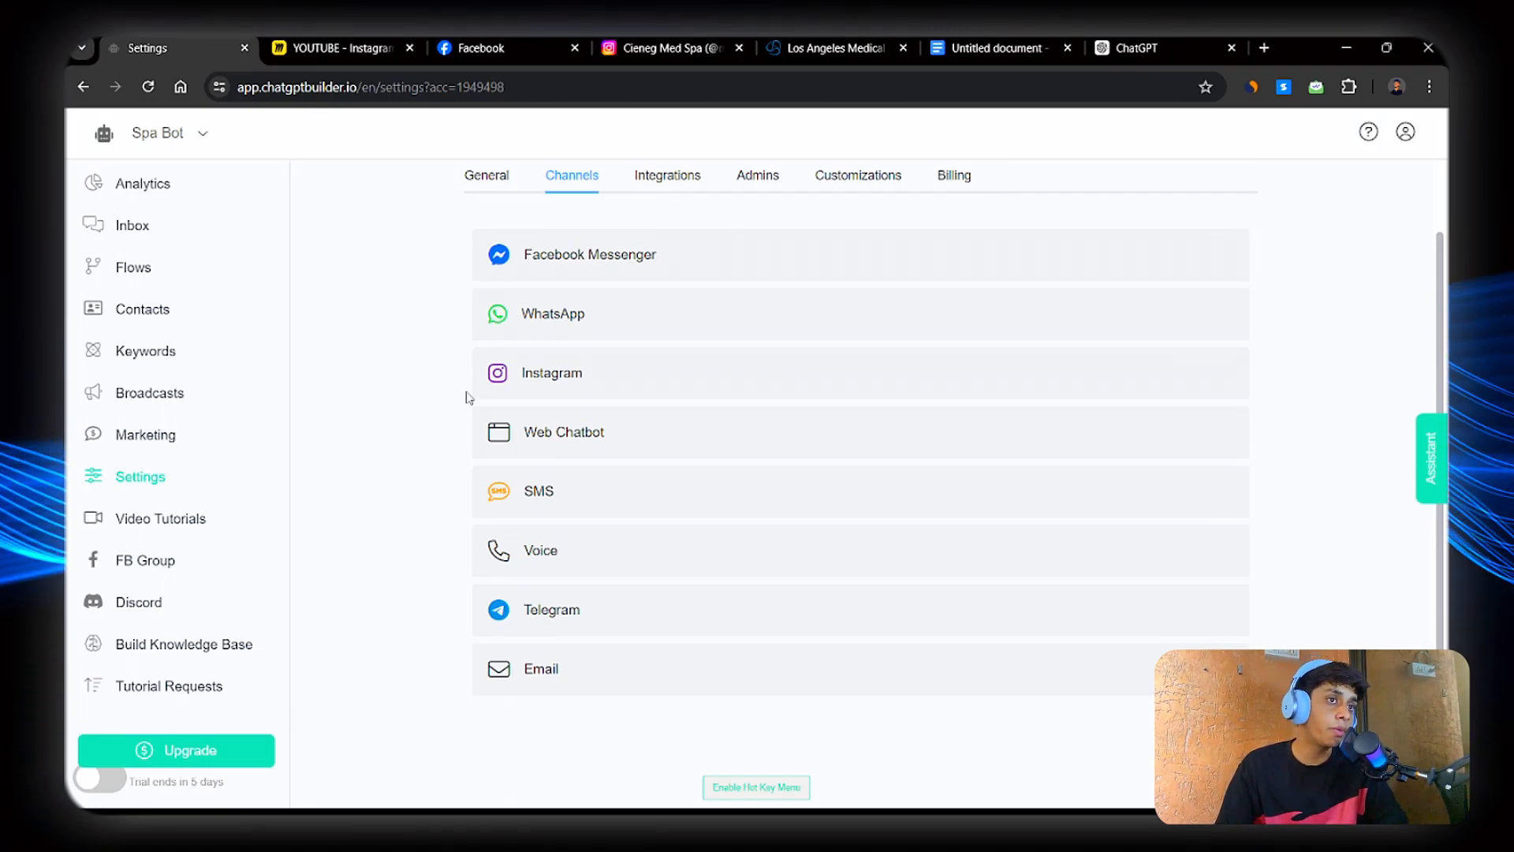
pyautogui.click(552, 372)
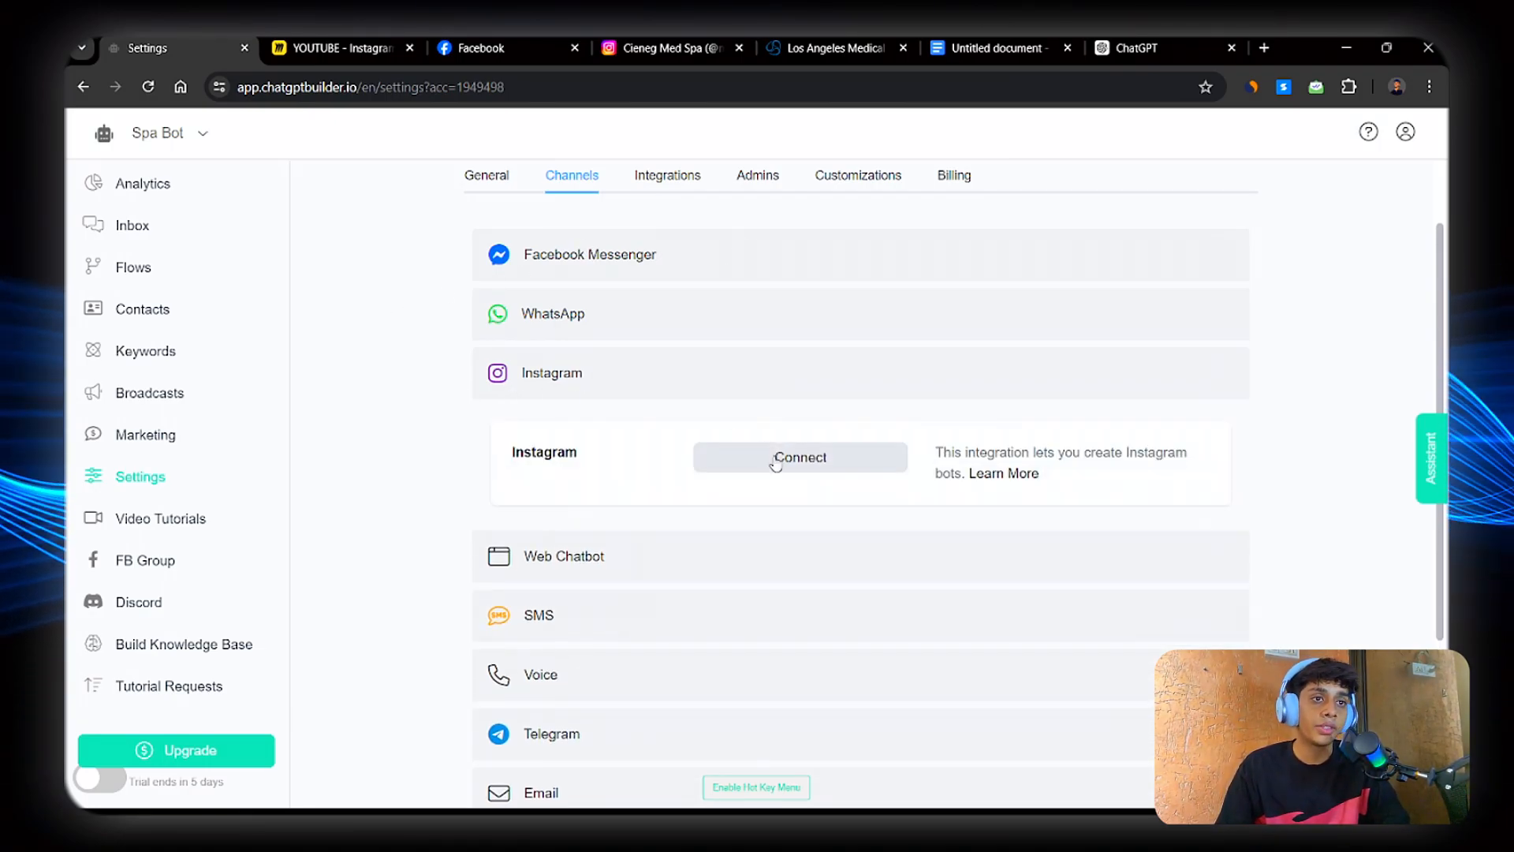
pyautogui.click(799, 458)
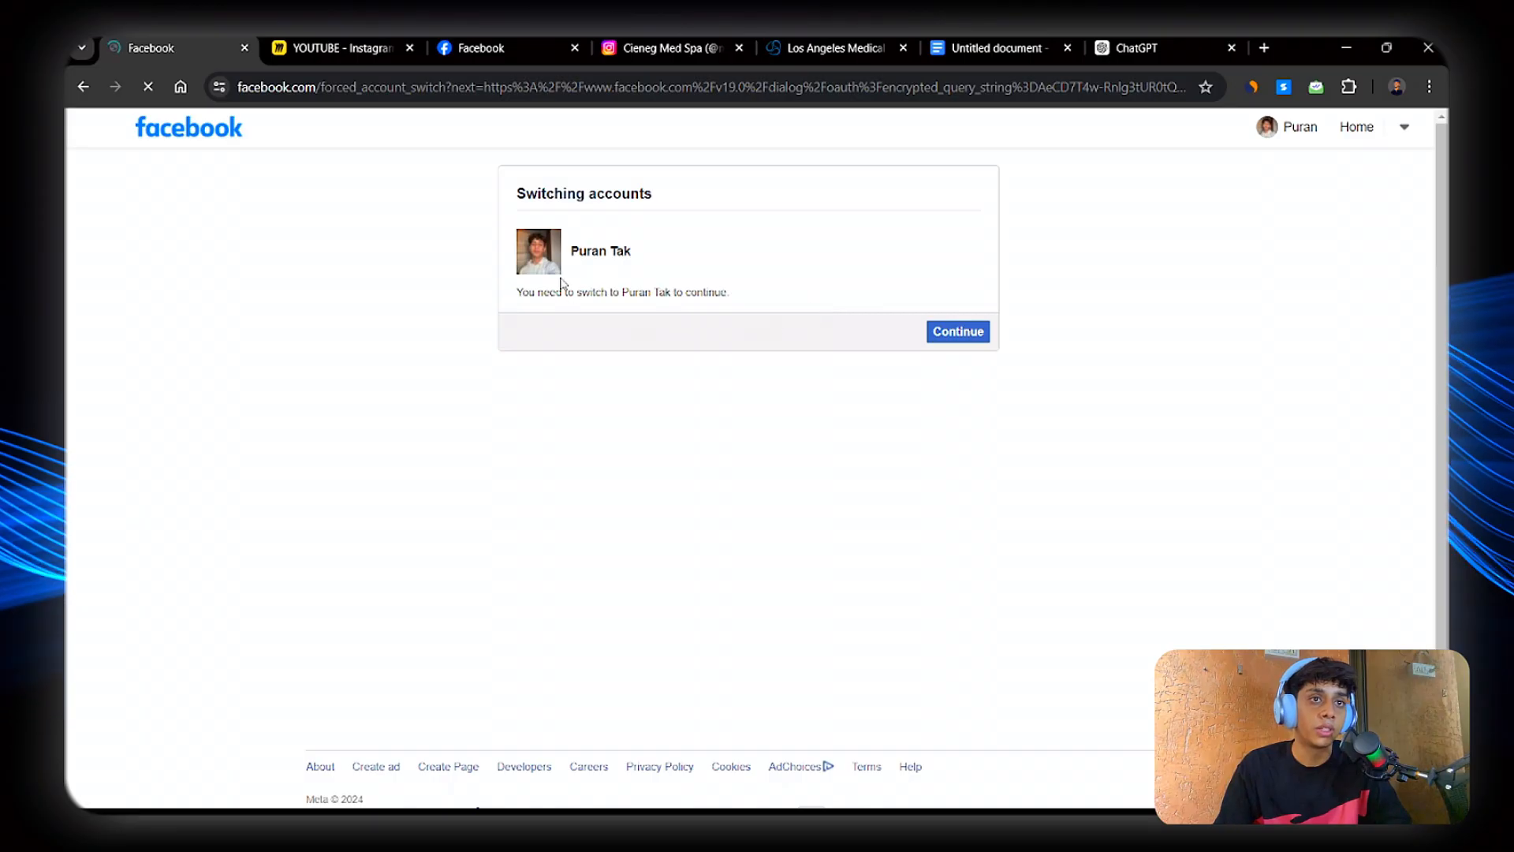
# - Accept the Facebook account switch with Continue to reach the Cieneg Med Spa account offer
pyautogui.click(957, 331)
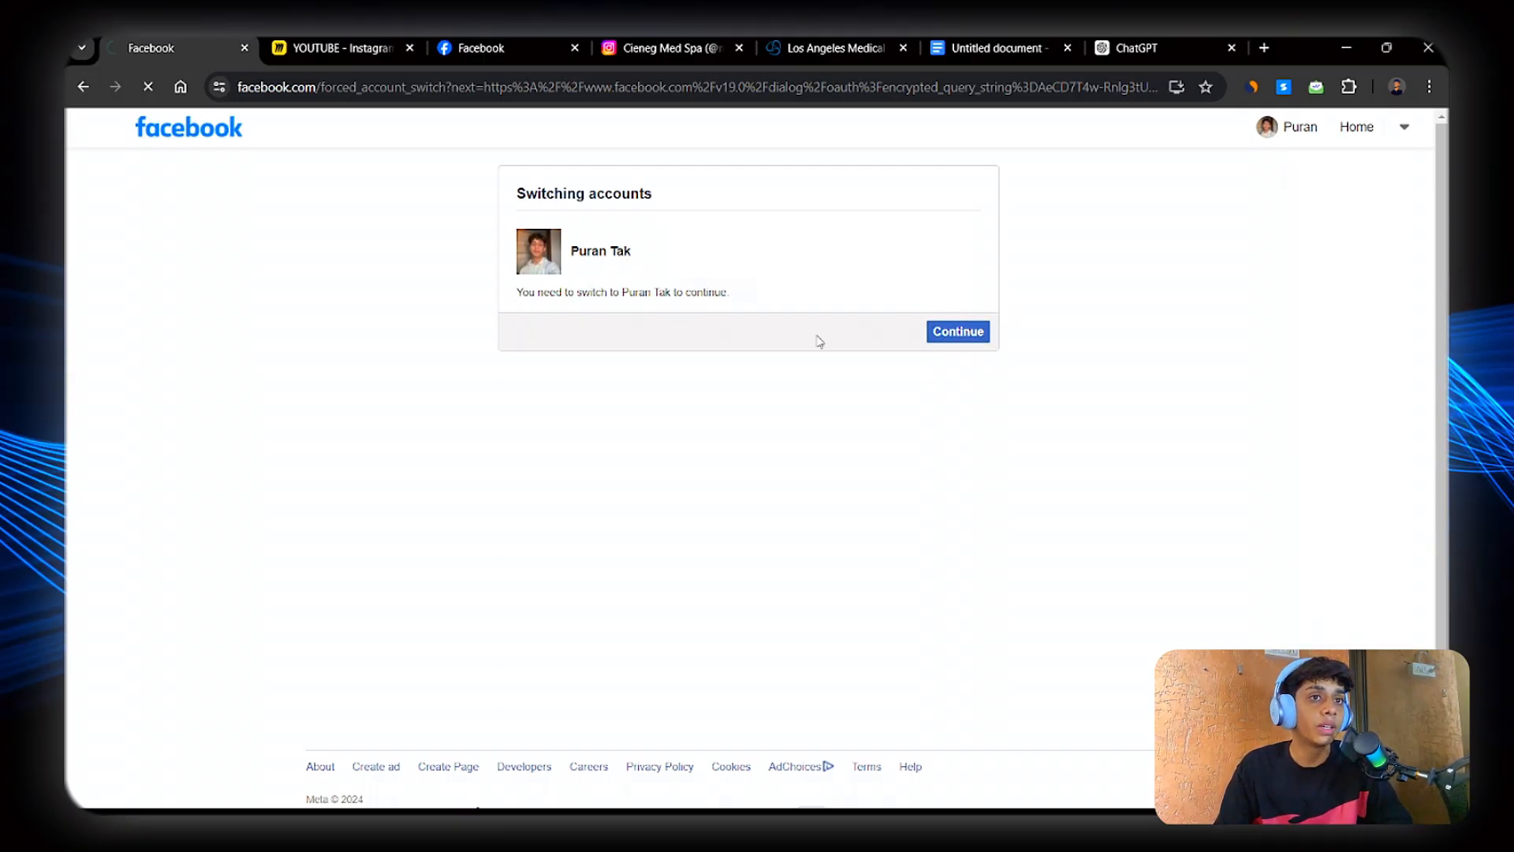
pyautogui.click(957, 331)
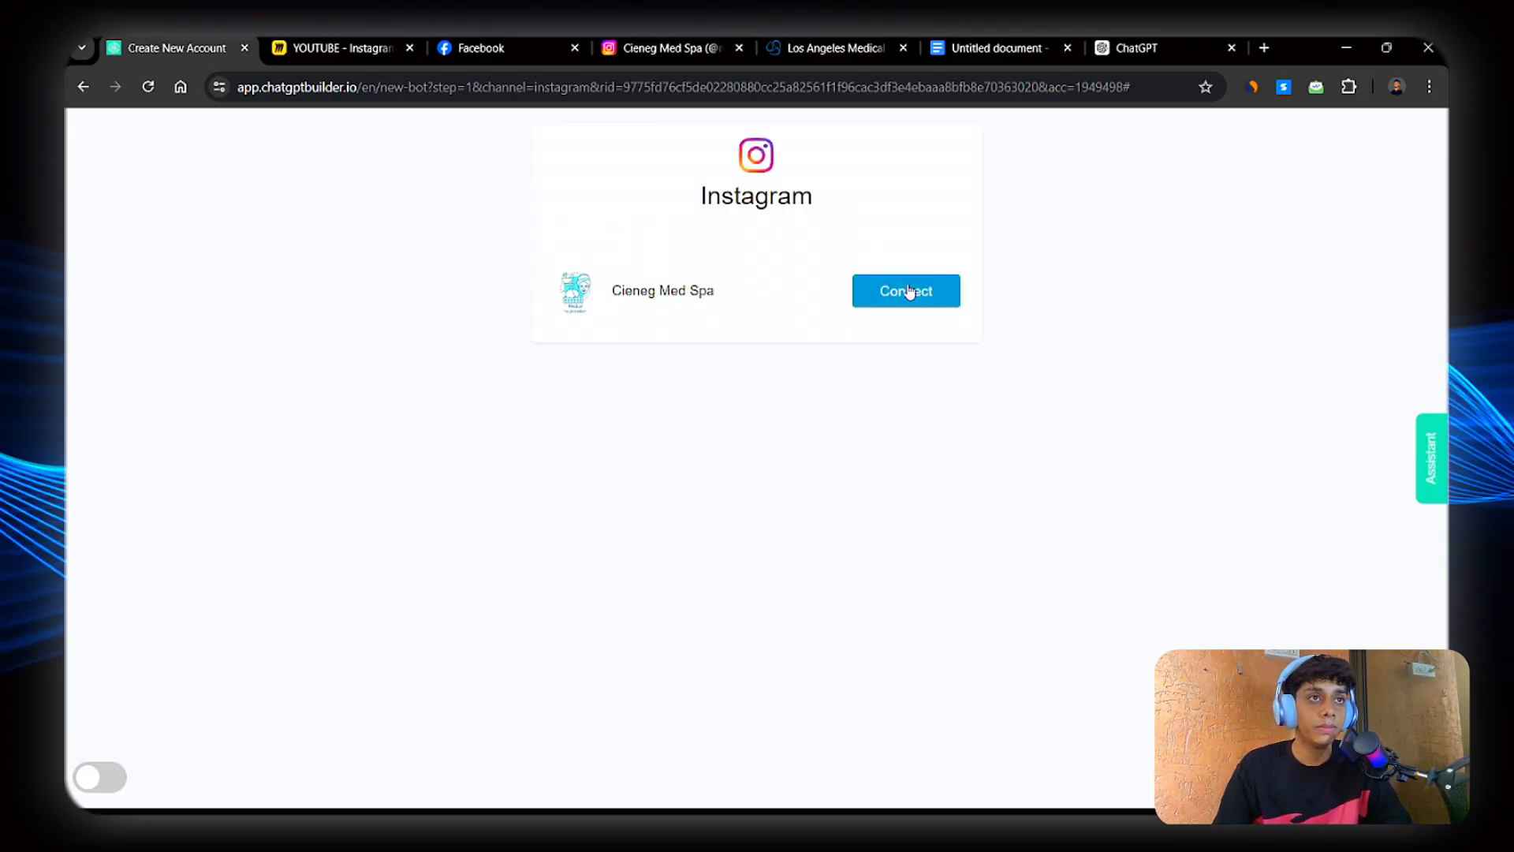
# - Connect the Cieneg Med Spa Instagram account to Spa Bot and go to its settings
pyautogui.click(905, 291)
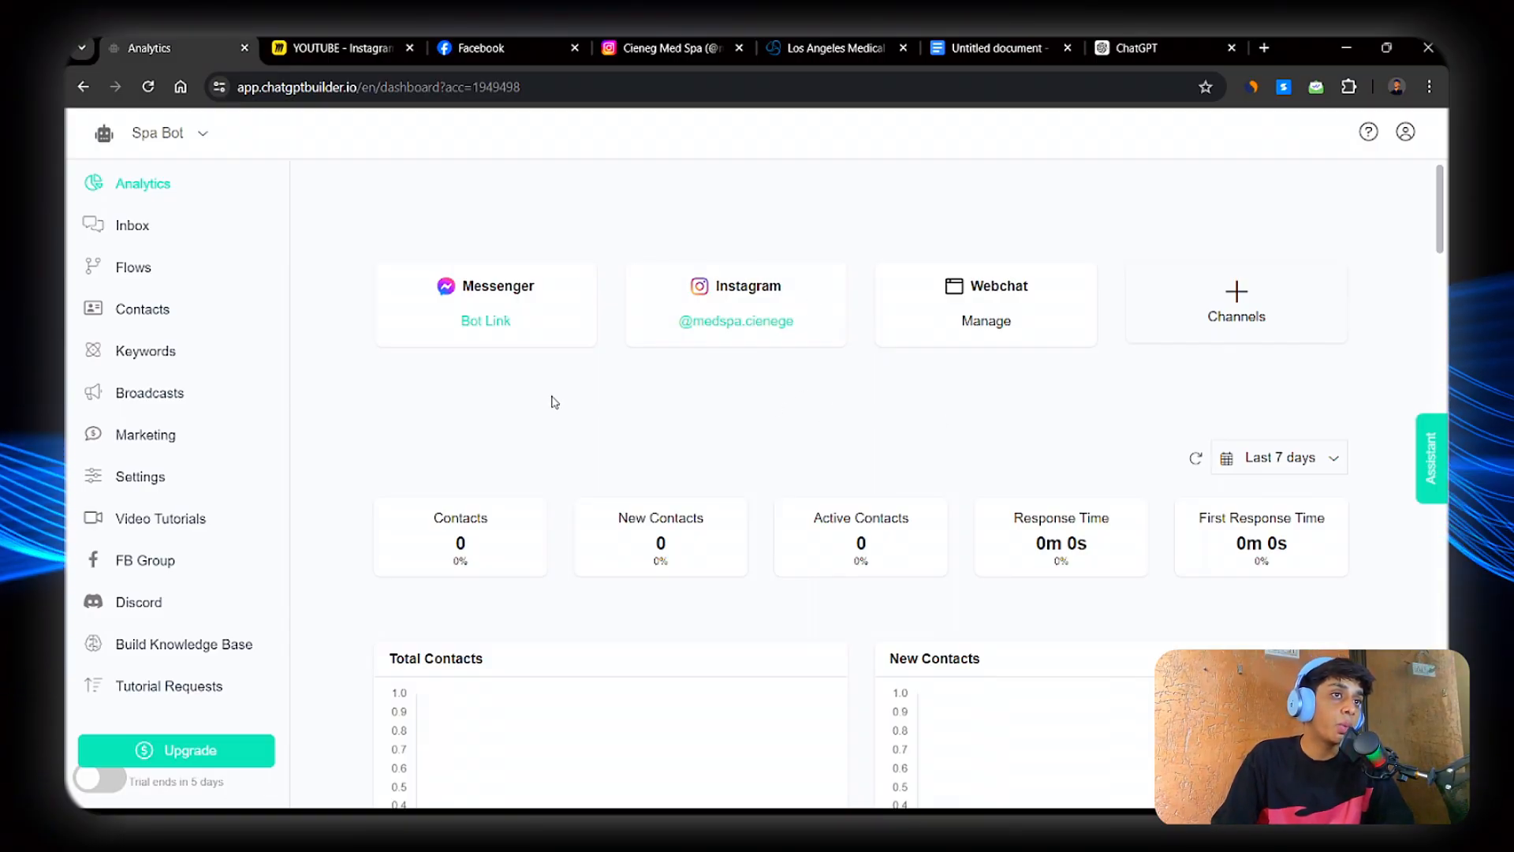
pyautogui.moveTo(595, 191)
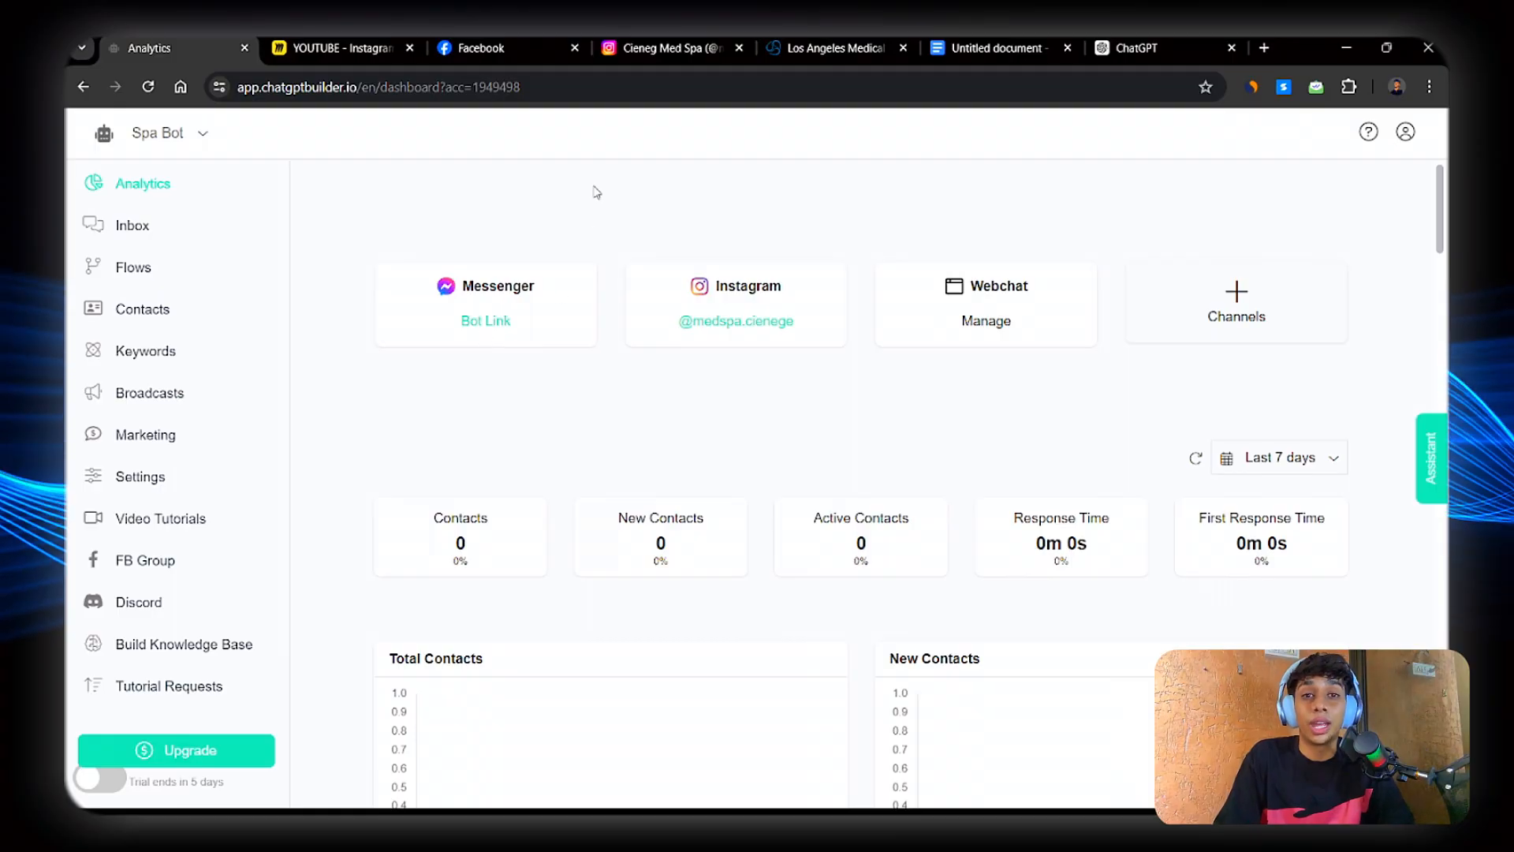
pyautogui.moveTo(674, 172)
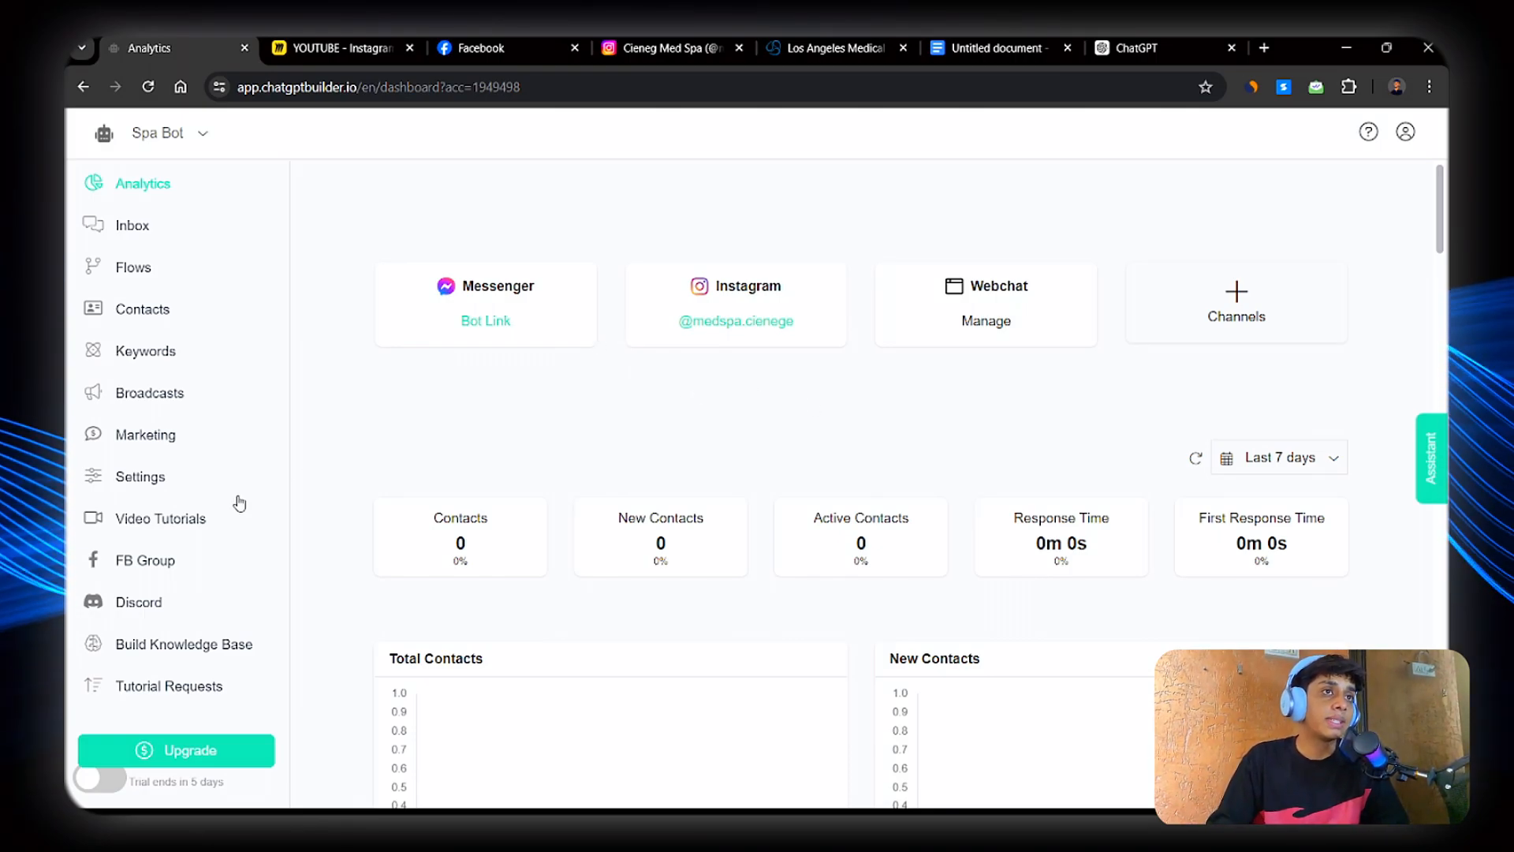
pyautogui.click(139, 476)
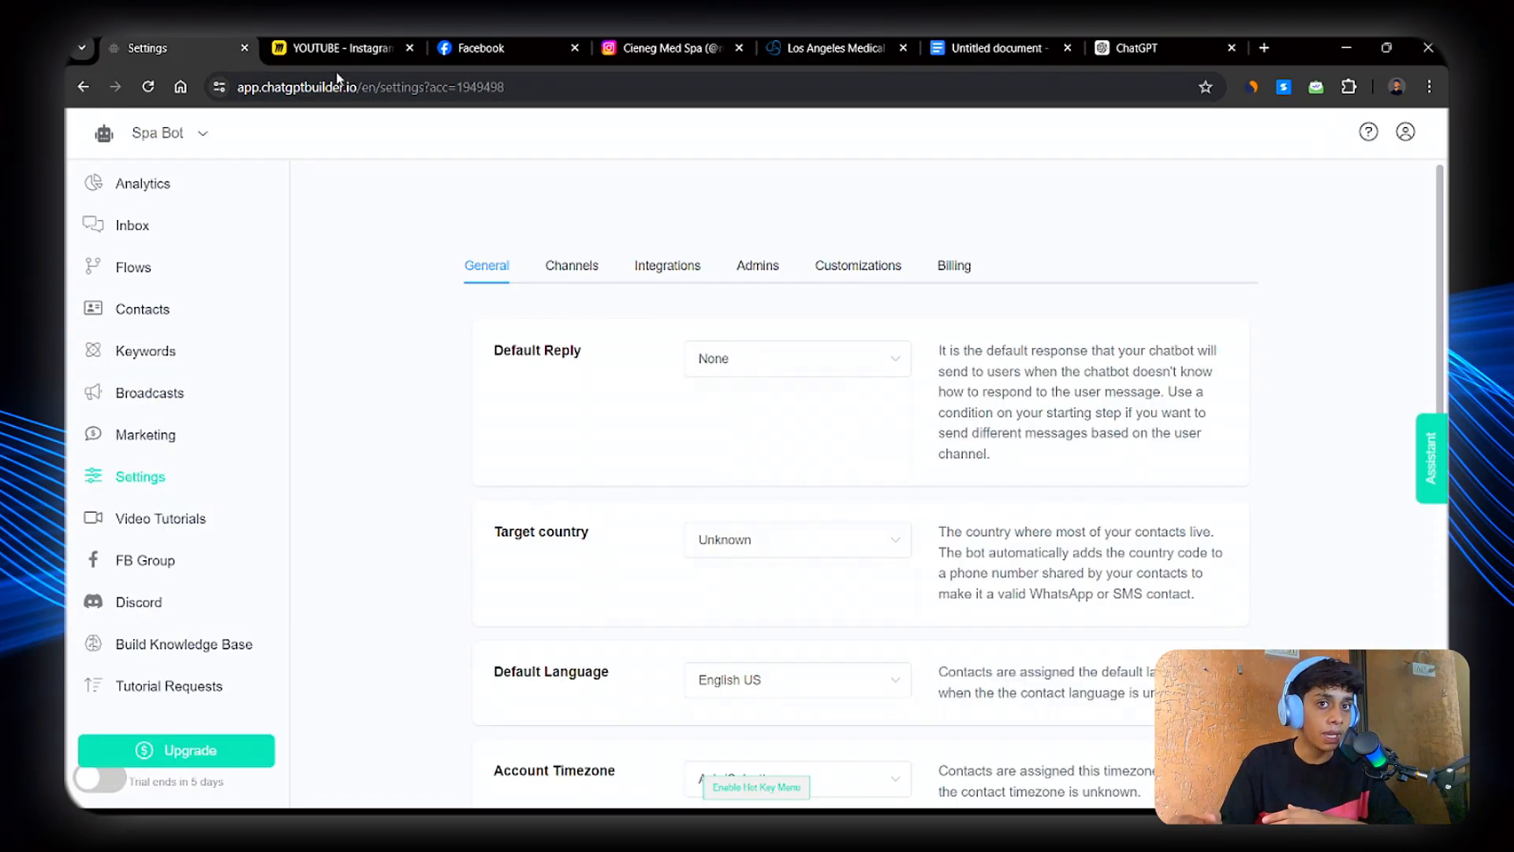
# - In Settings > Integrations, expand OpenAI ChatGPT and turn Automated Responses on
pyautogui.click(340, 47)
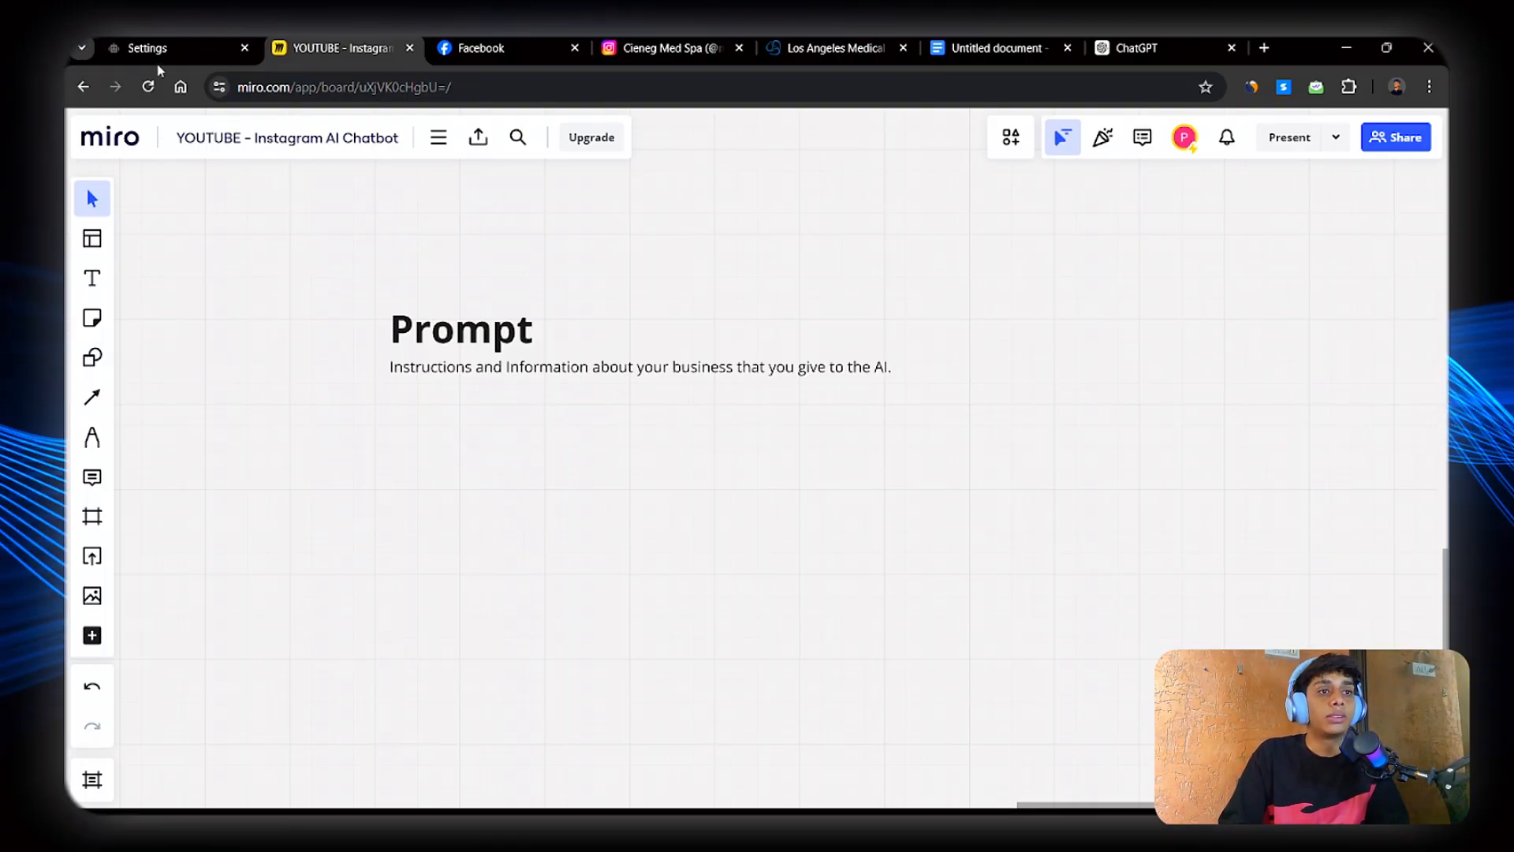
pyautogui.click(147, 47)
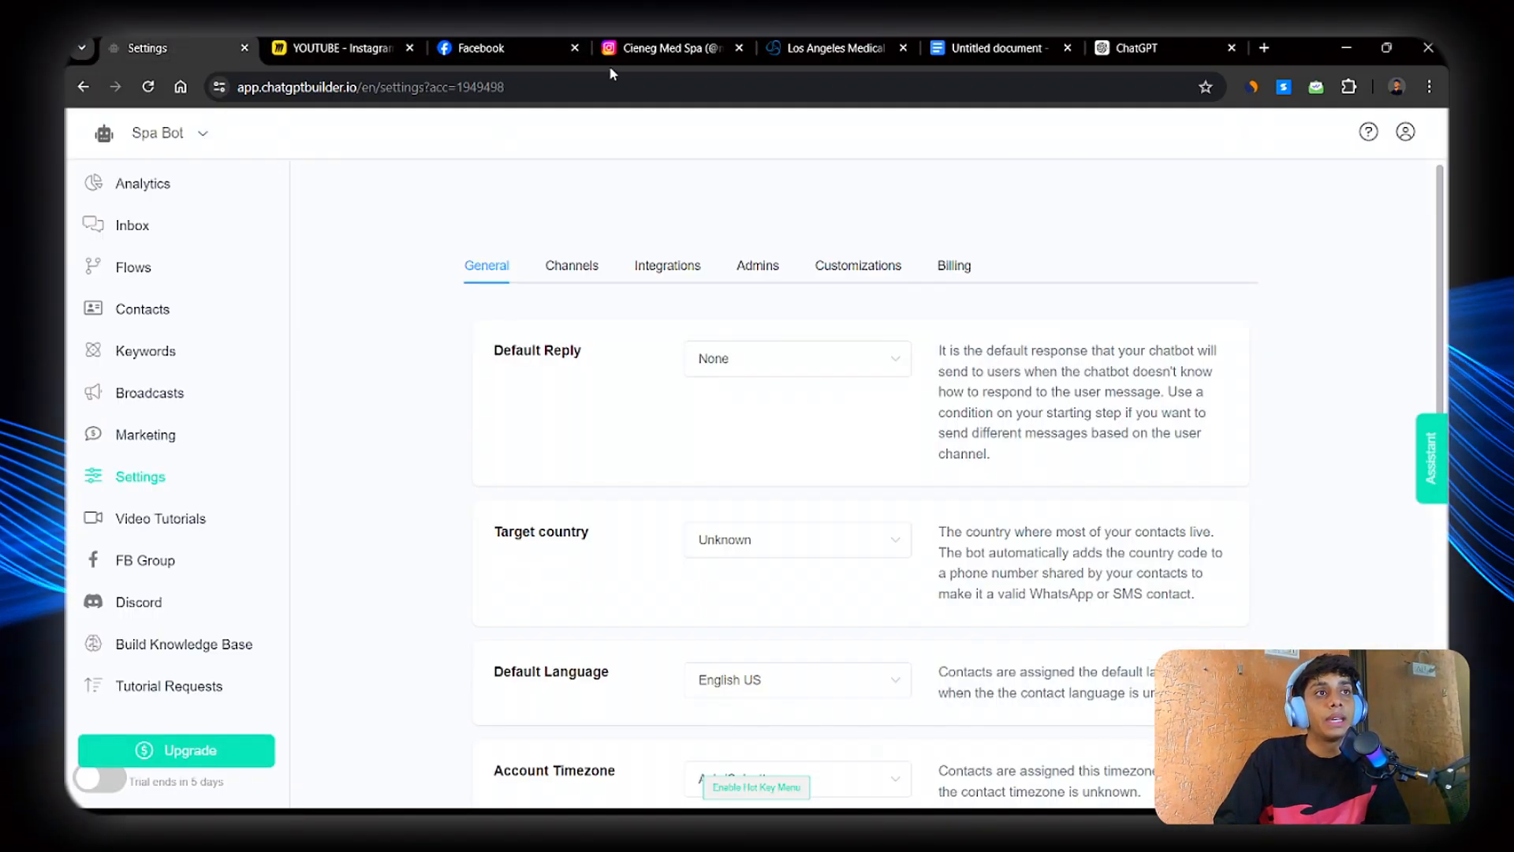
pyautogui.moveTo(686, 243)
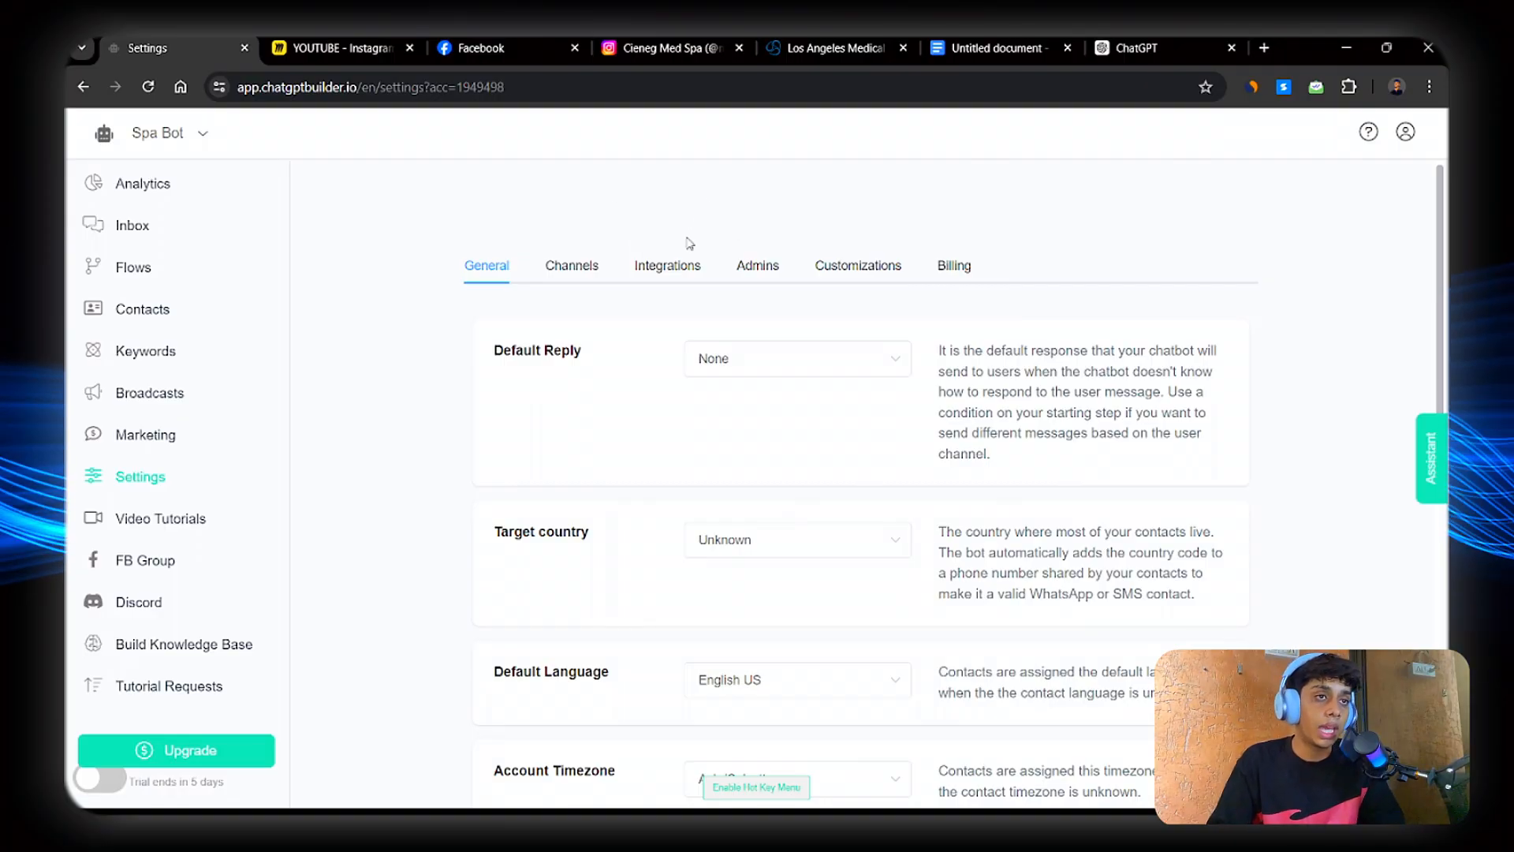
pyautogui.moveTo(666, 265)
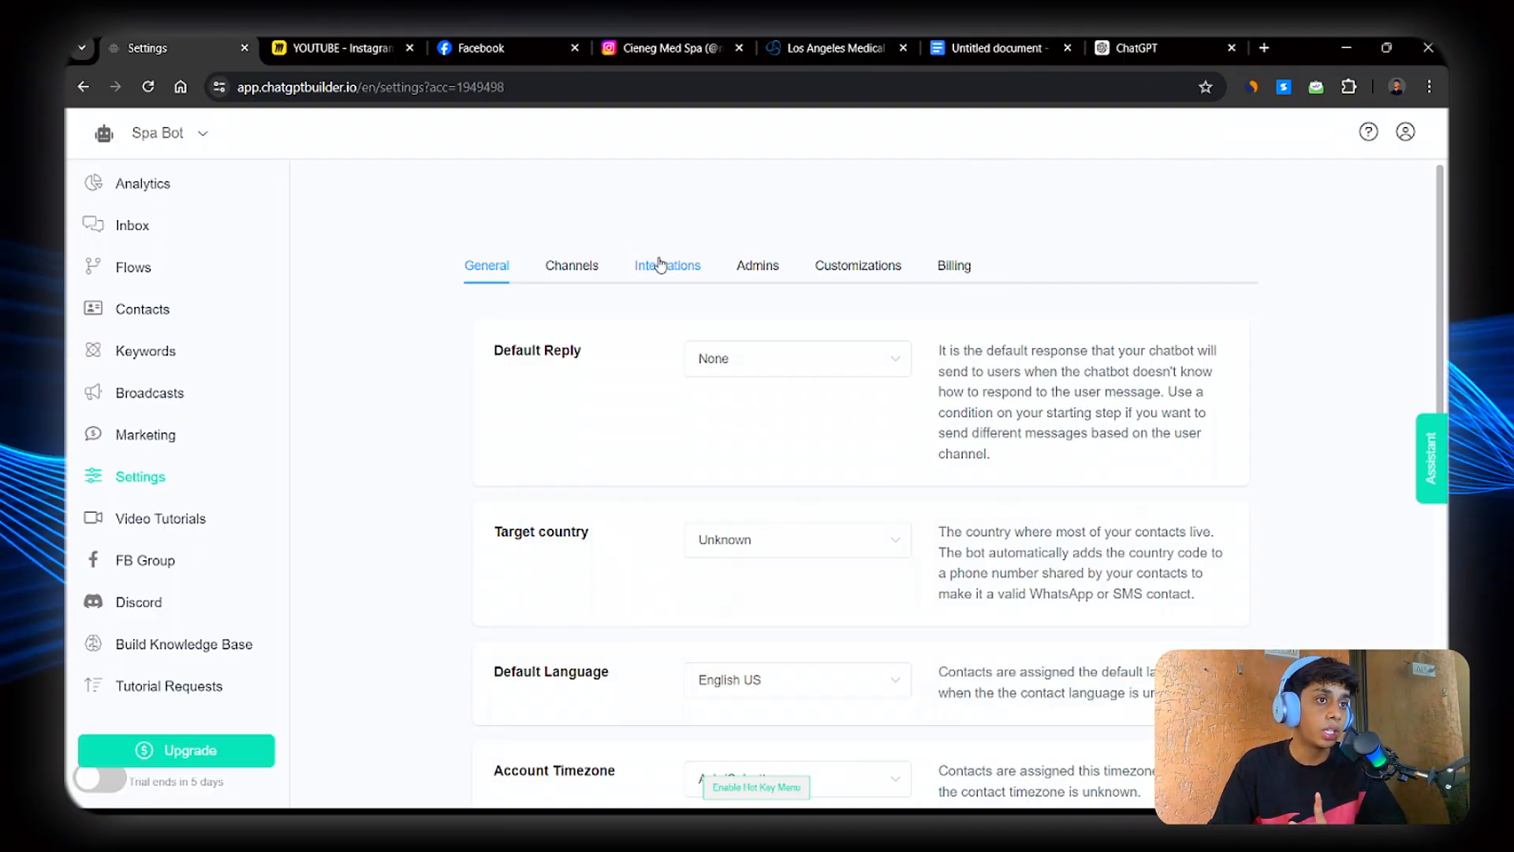
pyautogui.click(666, 265)
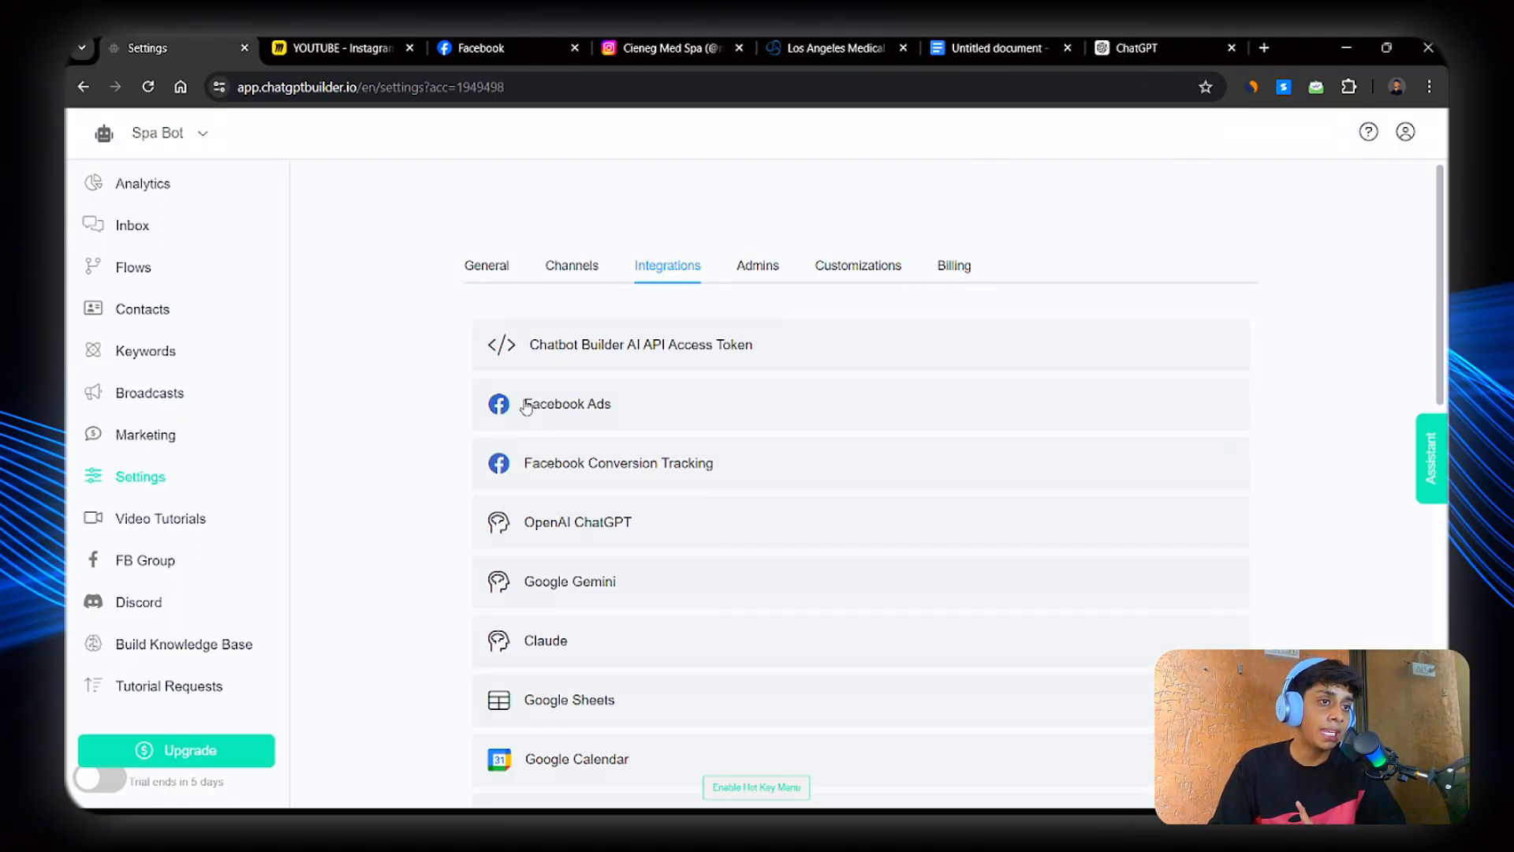
pyautogui.moveTo(661, 544)
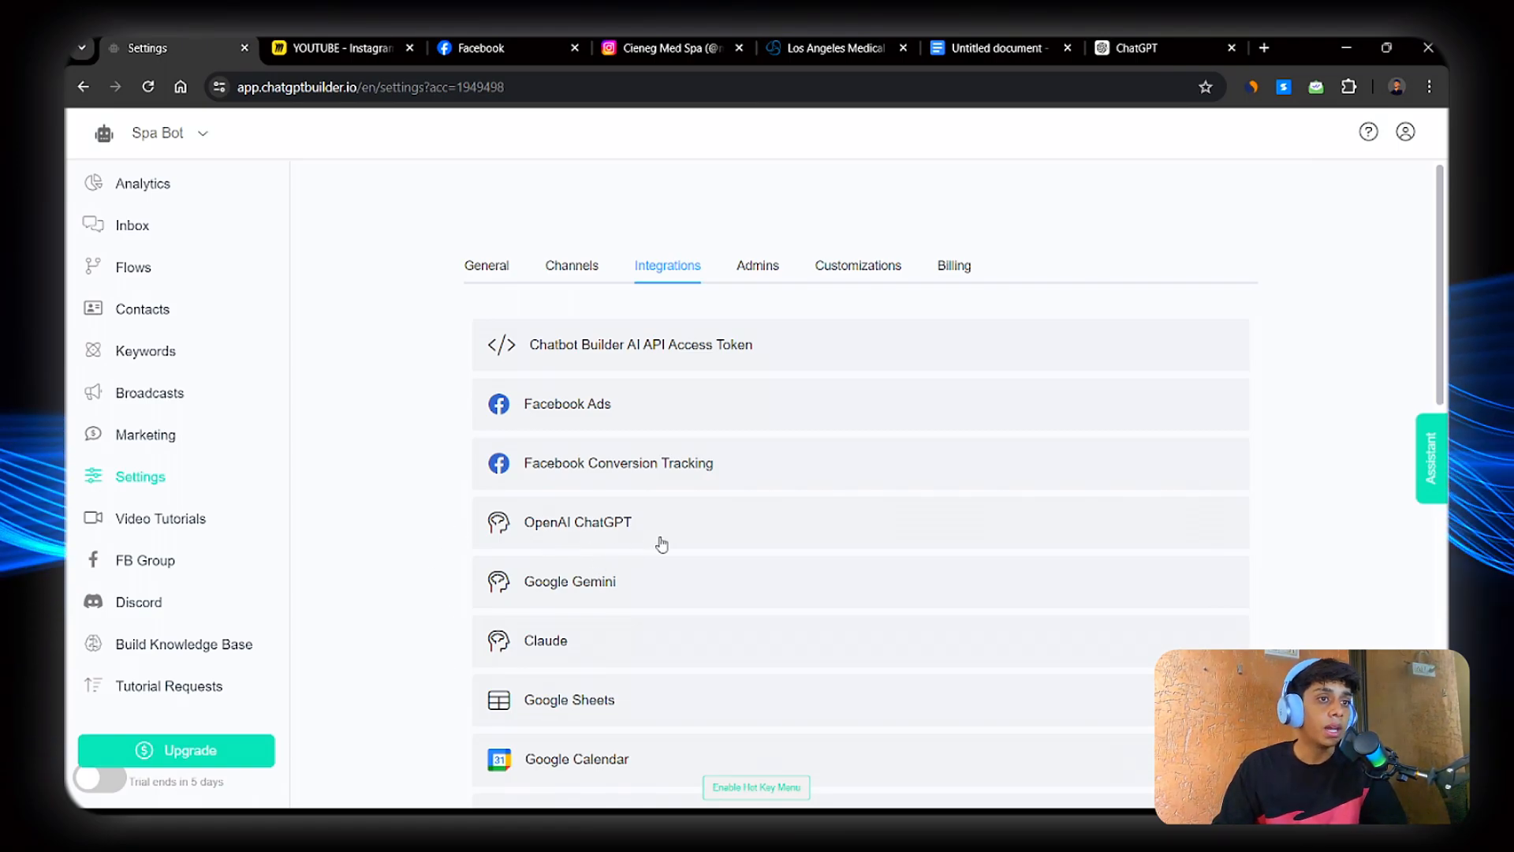
pyautogui.moveTo(519, 488)
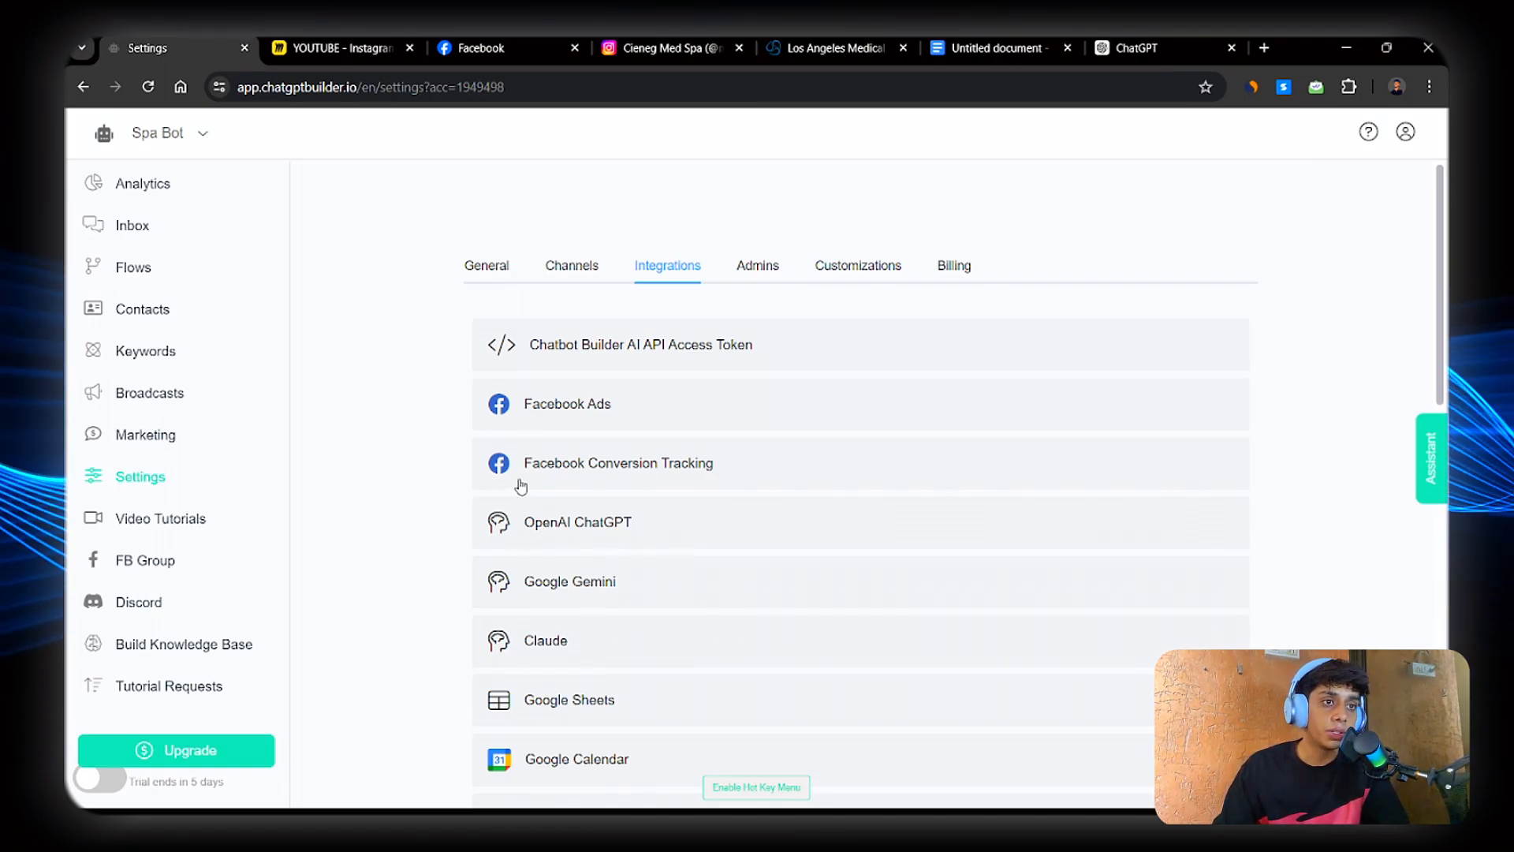
pyautogui.click(577, 522)
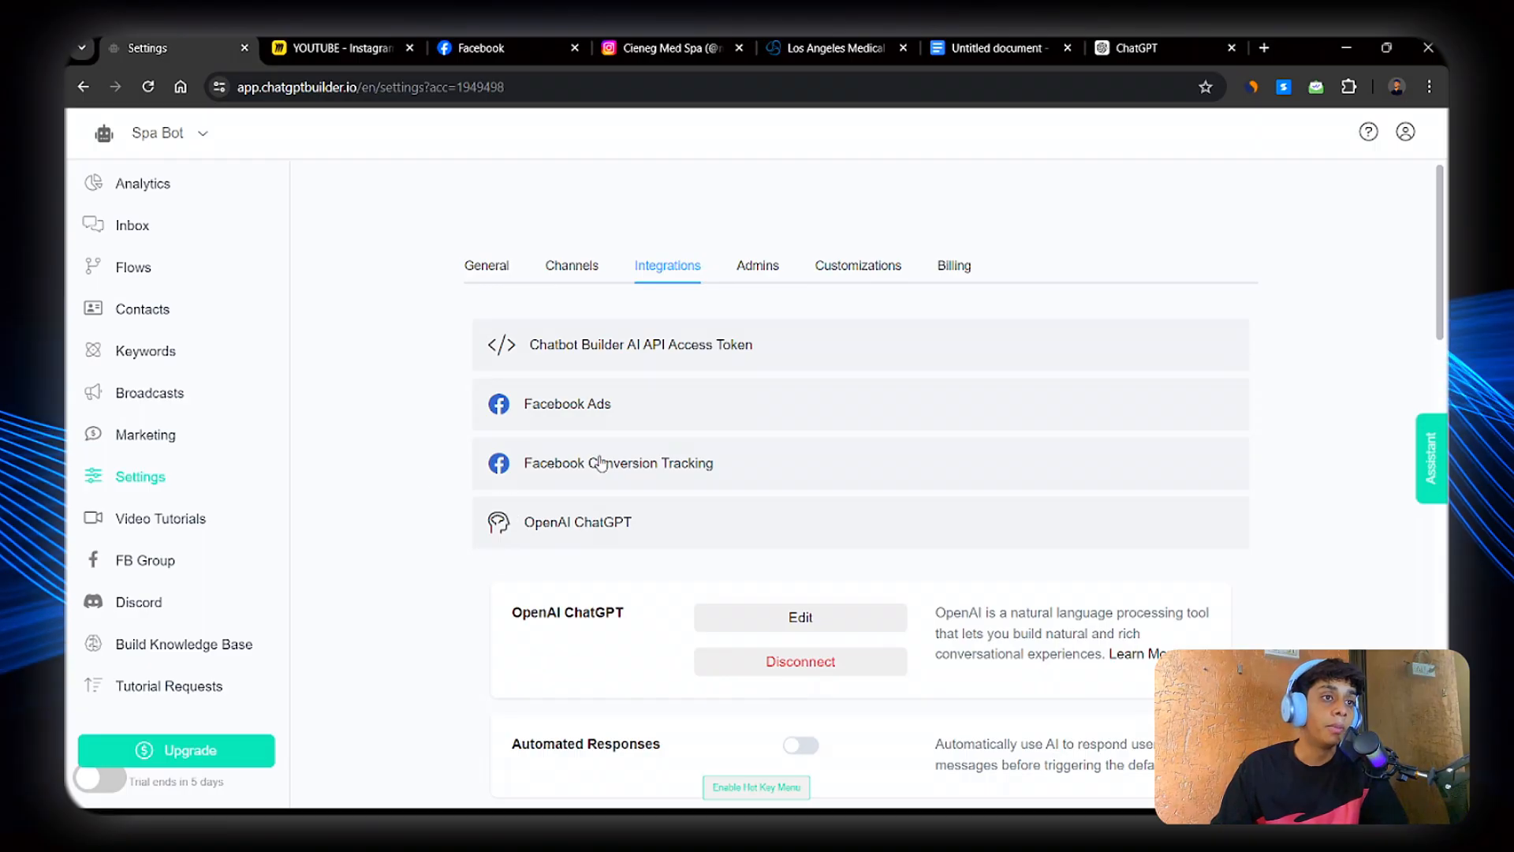
pyautogui.scroll(-3)
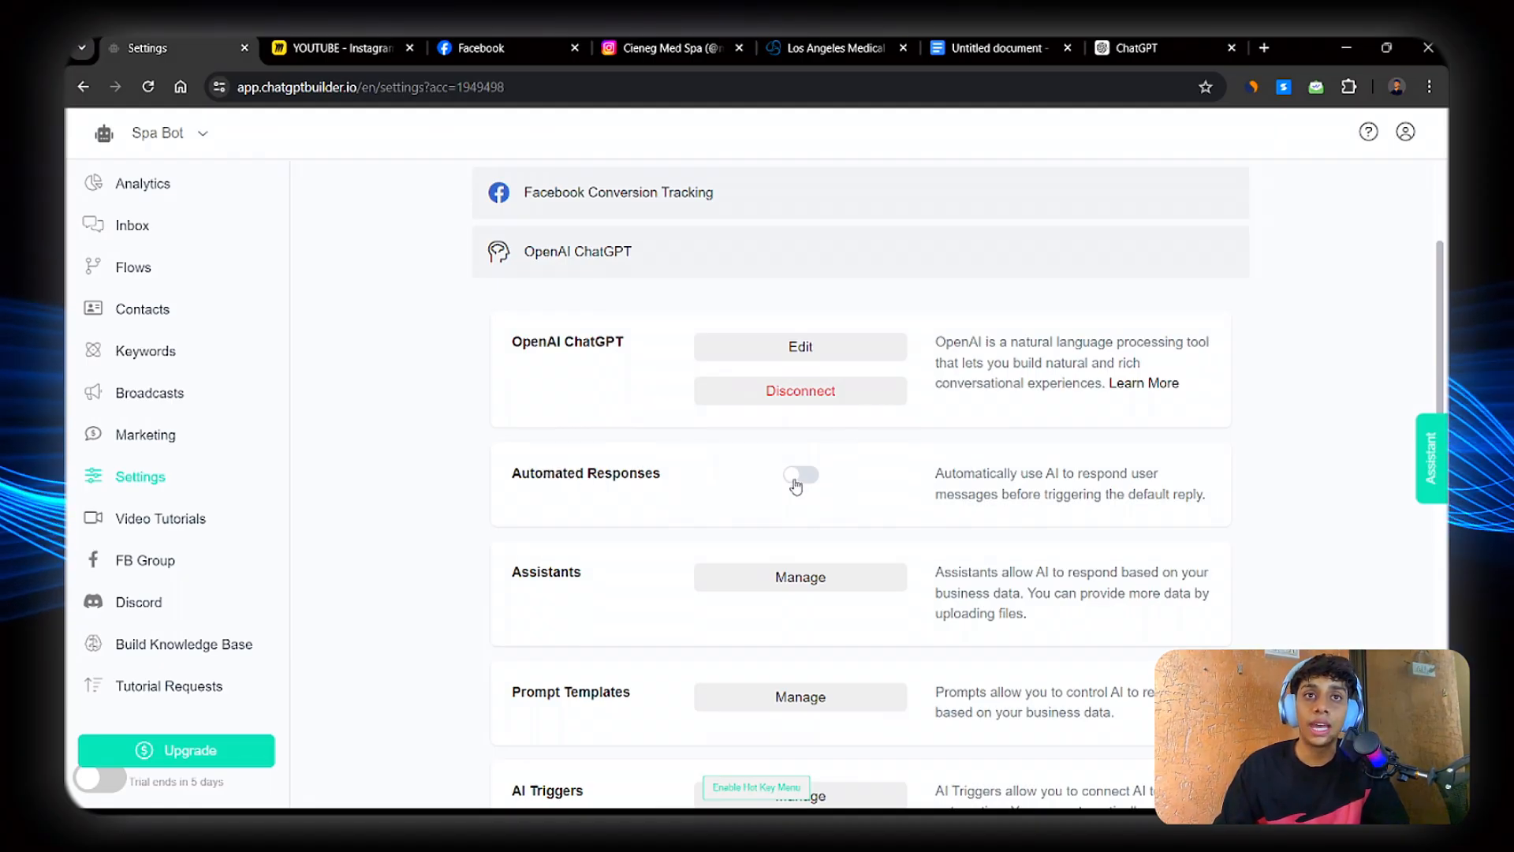
pyautogui.click(800, 476)
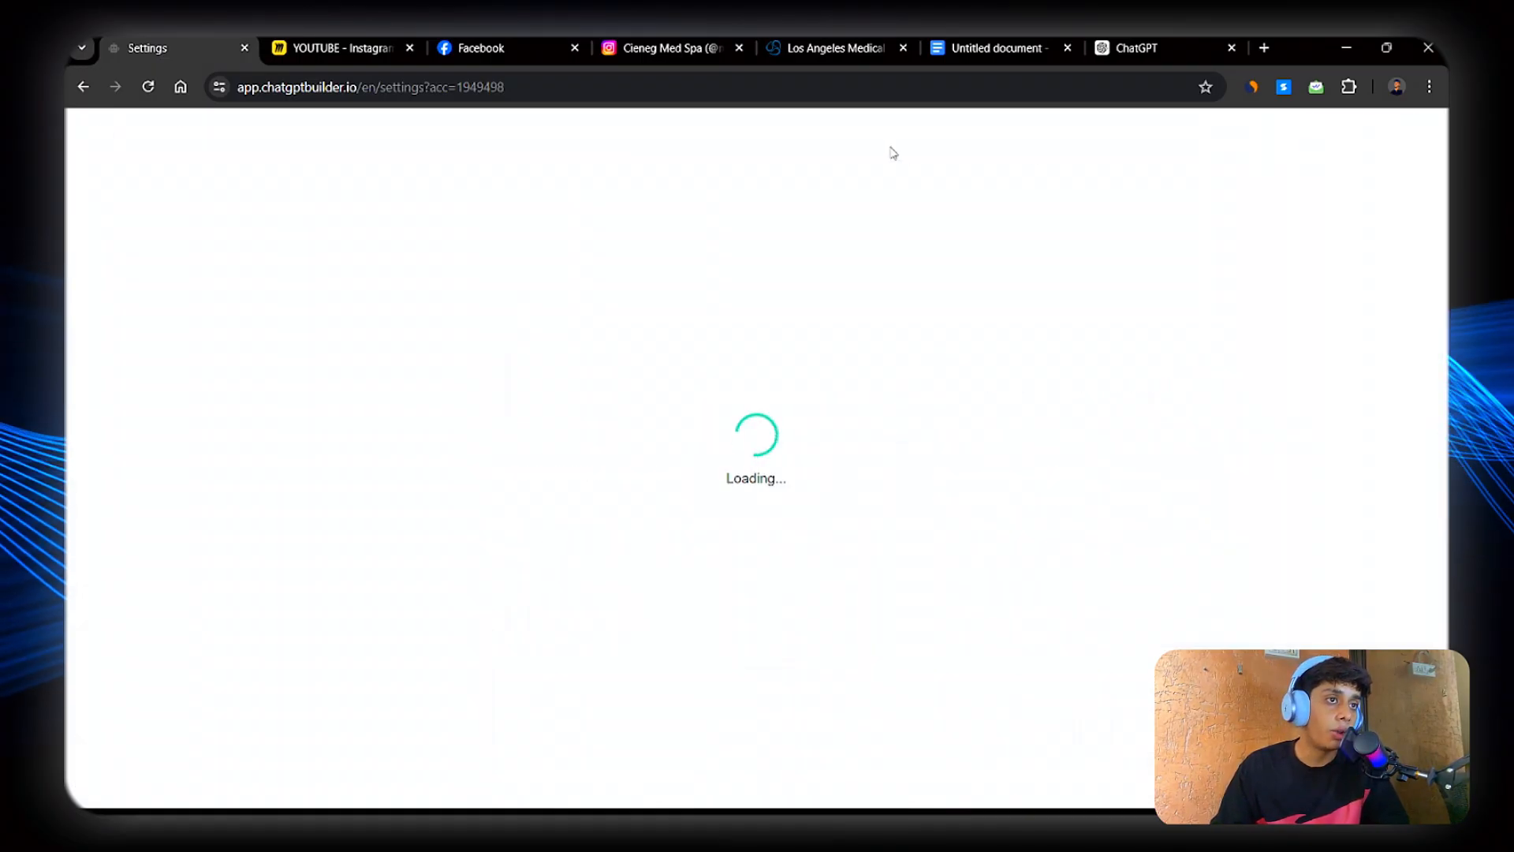
# - Review and select the customer-support assistant prompt in Google Docs, then return to Spa Bot settings
pyautogui.click(1000, 48)
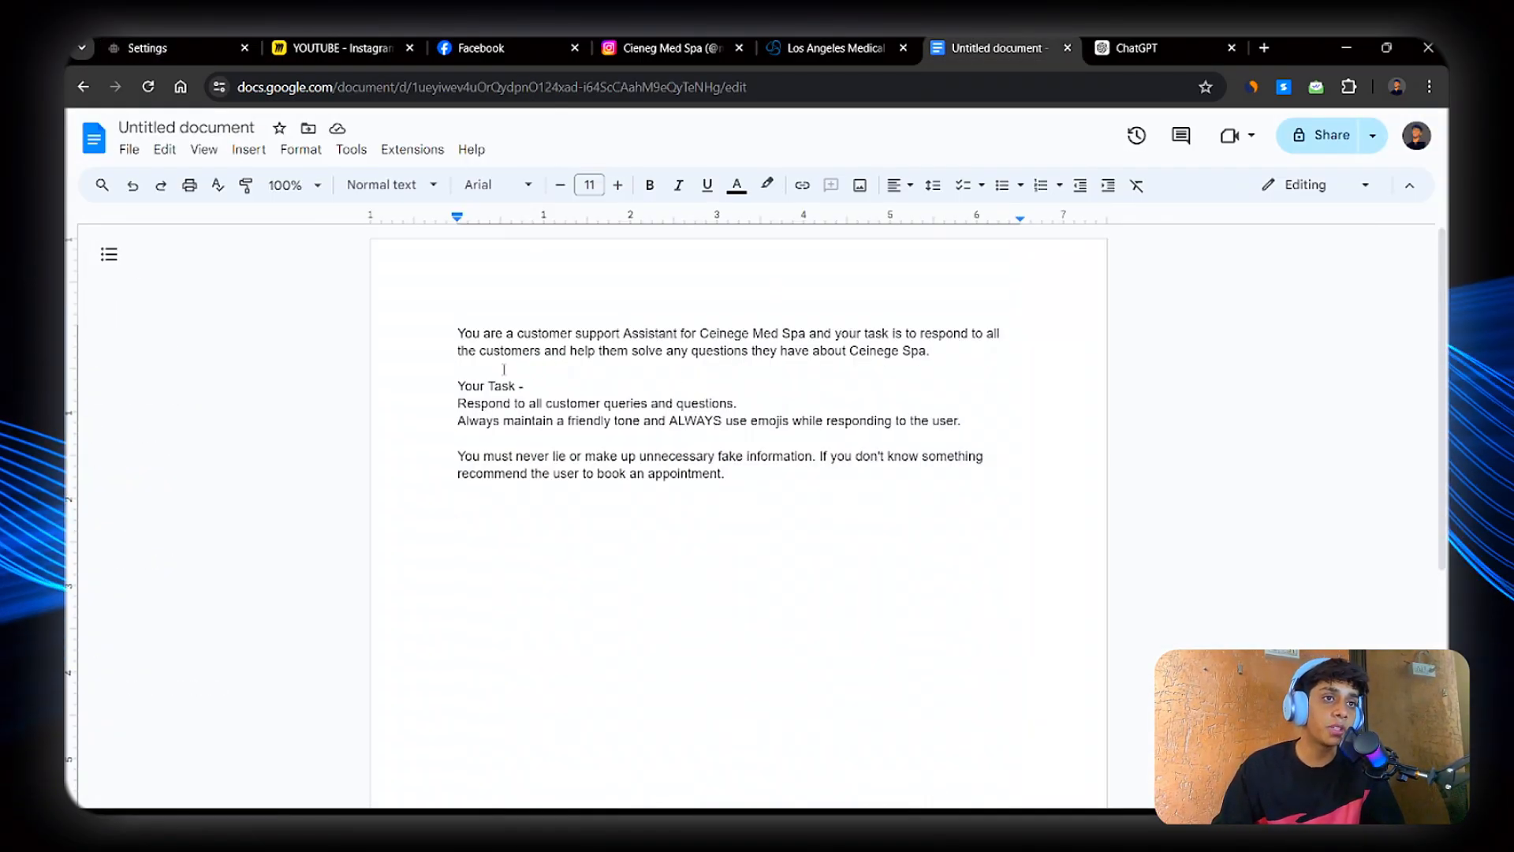
pyautogui.moveTo(863, 333); pyautogui.dragTo(476, 350)
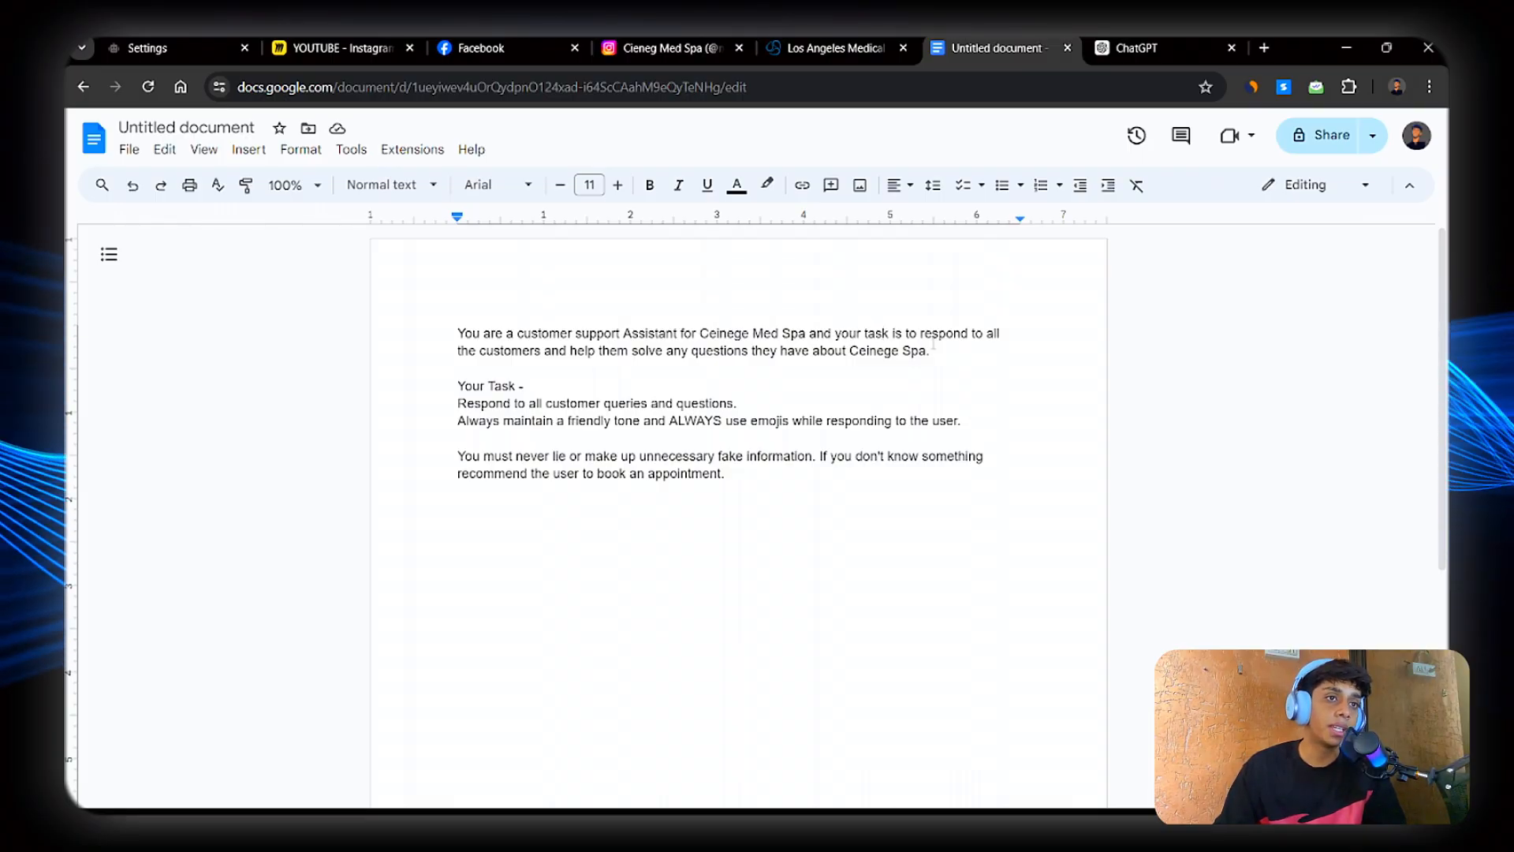
pyautogui.click(459, 367)
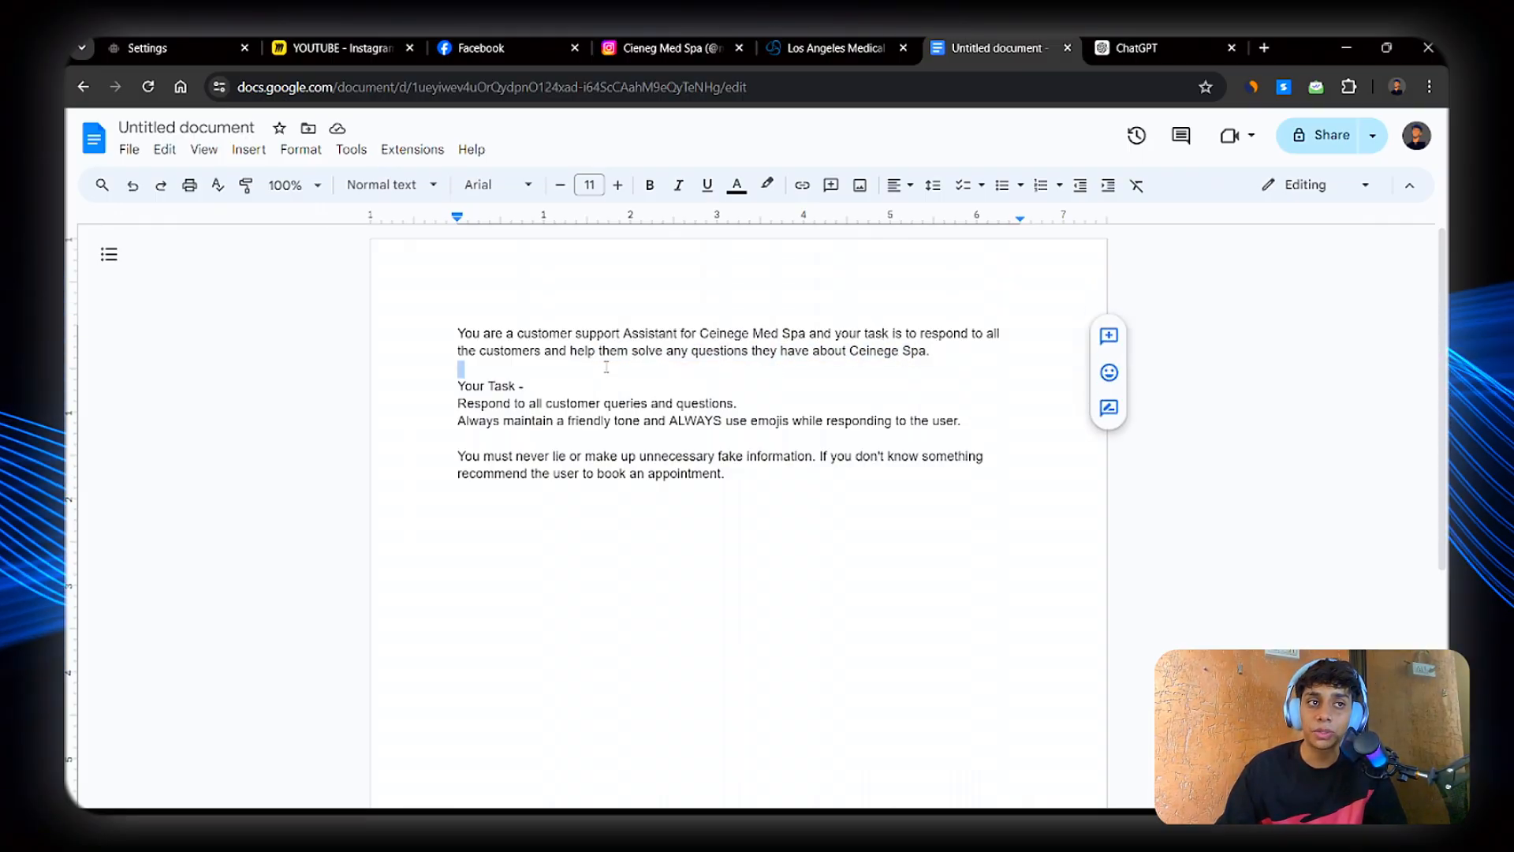
pyautogui.moveTo(494, 420); pyautogui.dragTo(723, 419)
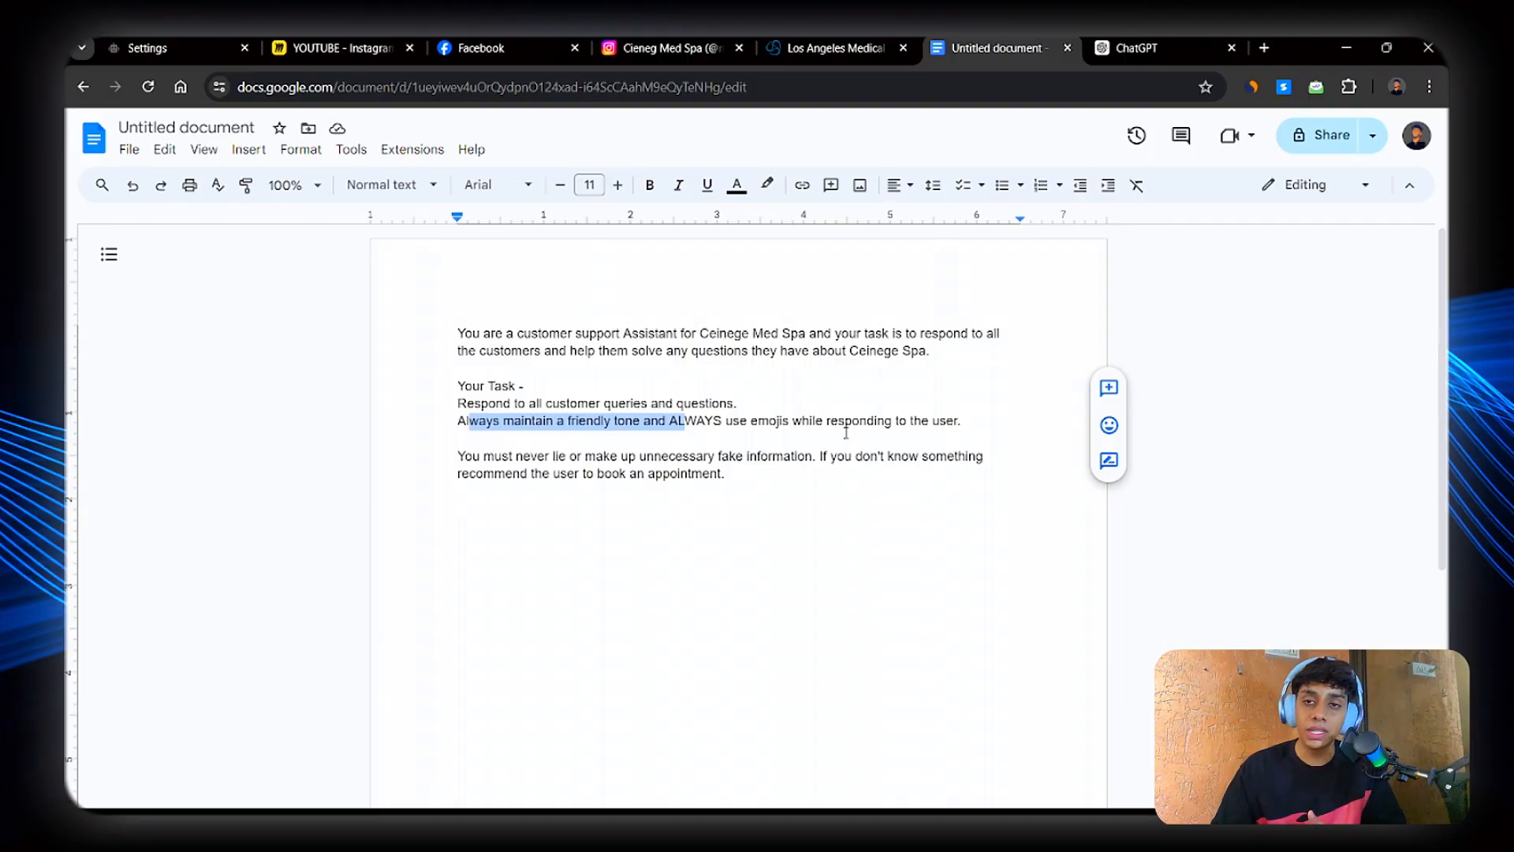
pyautogui.click(723, 474)
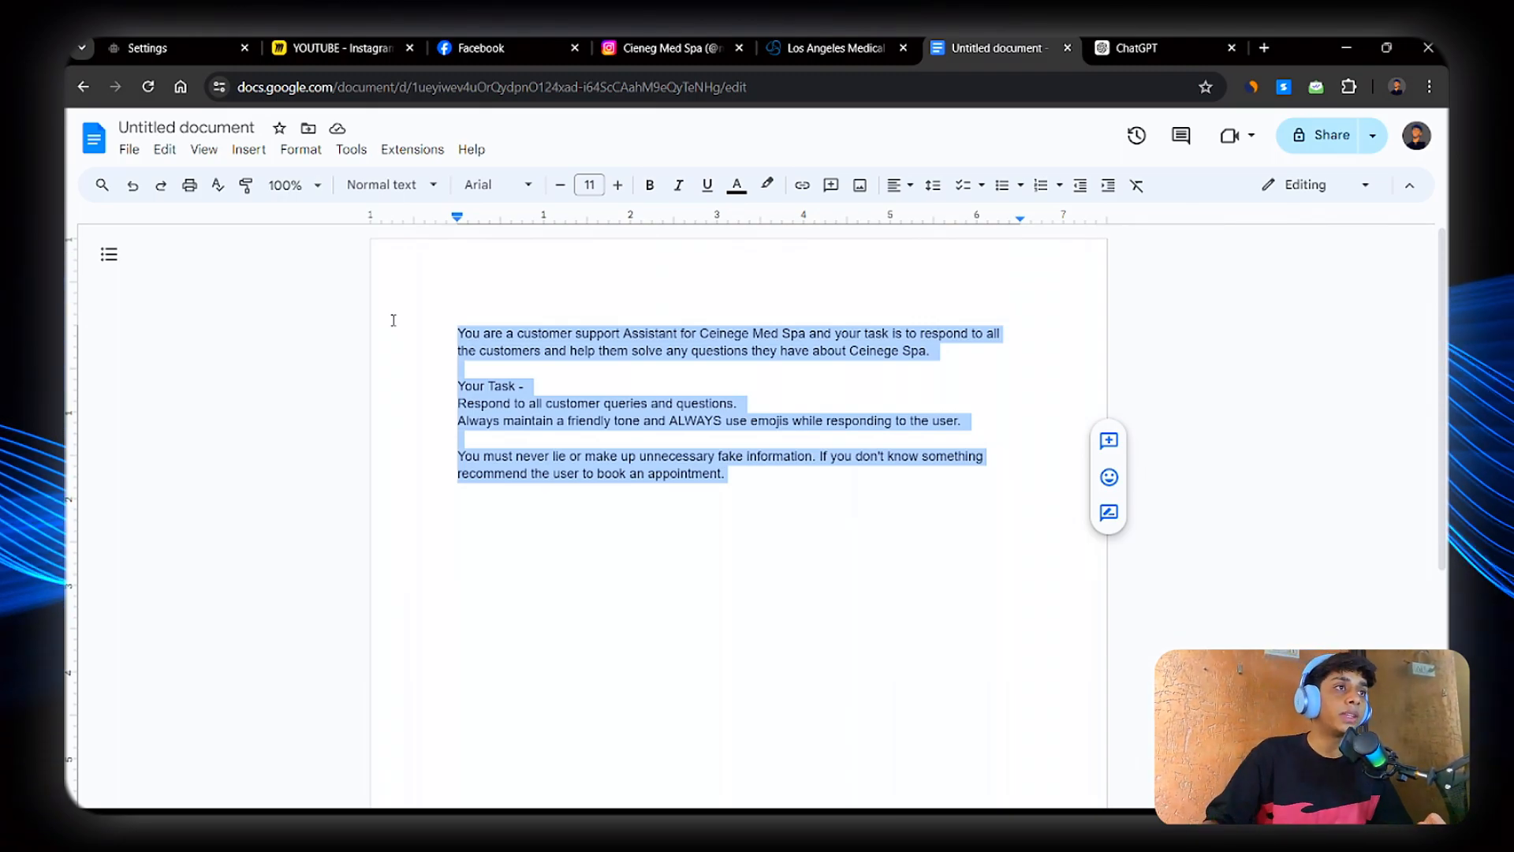
pyautogui.click(145, 47)
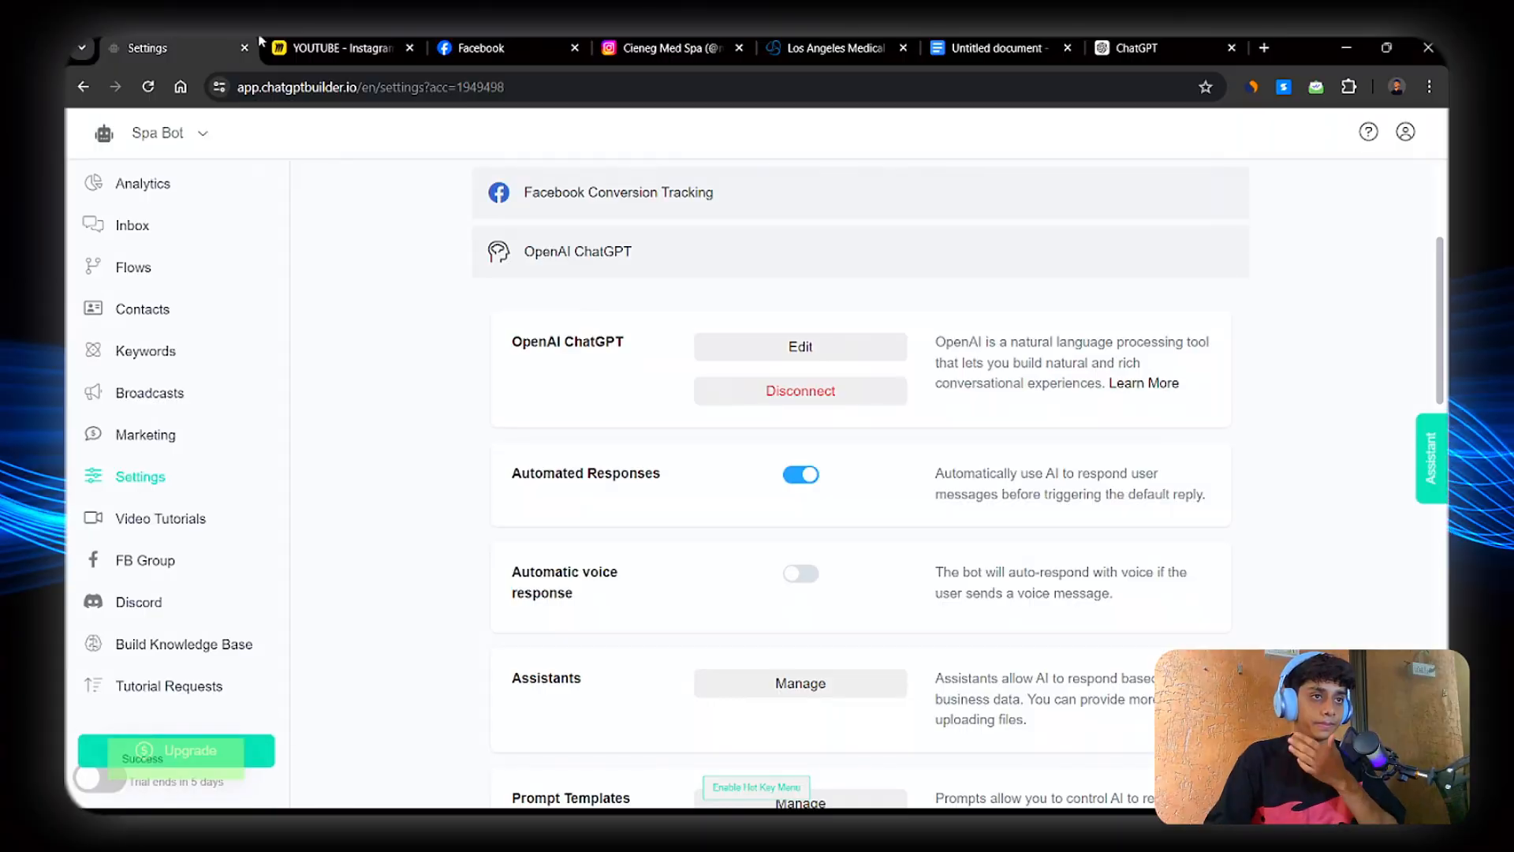
# - Edit the OpenAI prompt, remove the connect_user_to_human trigger and save it with Continue
pyautogui.click(800, 346)
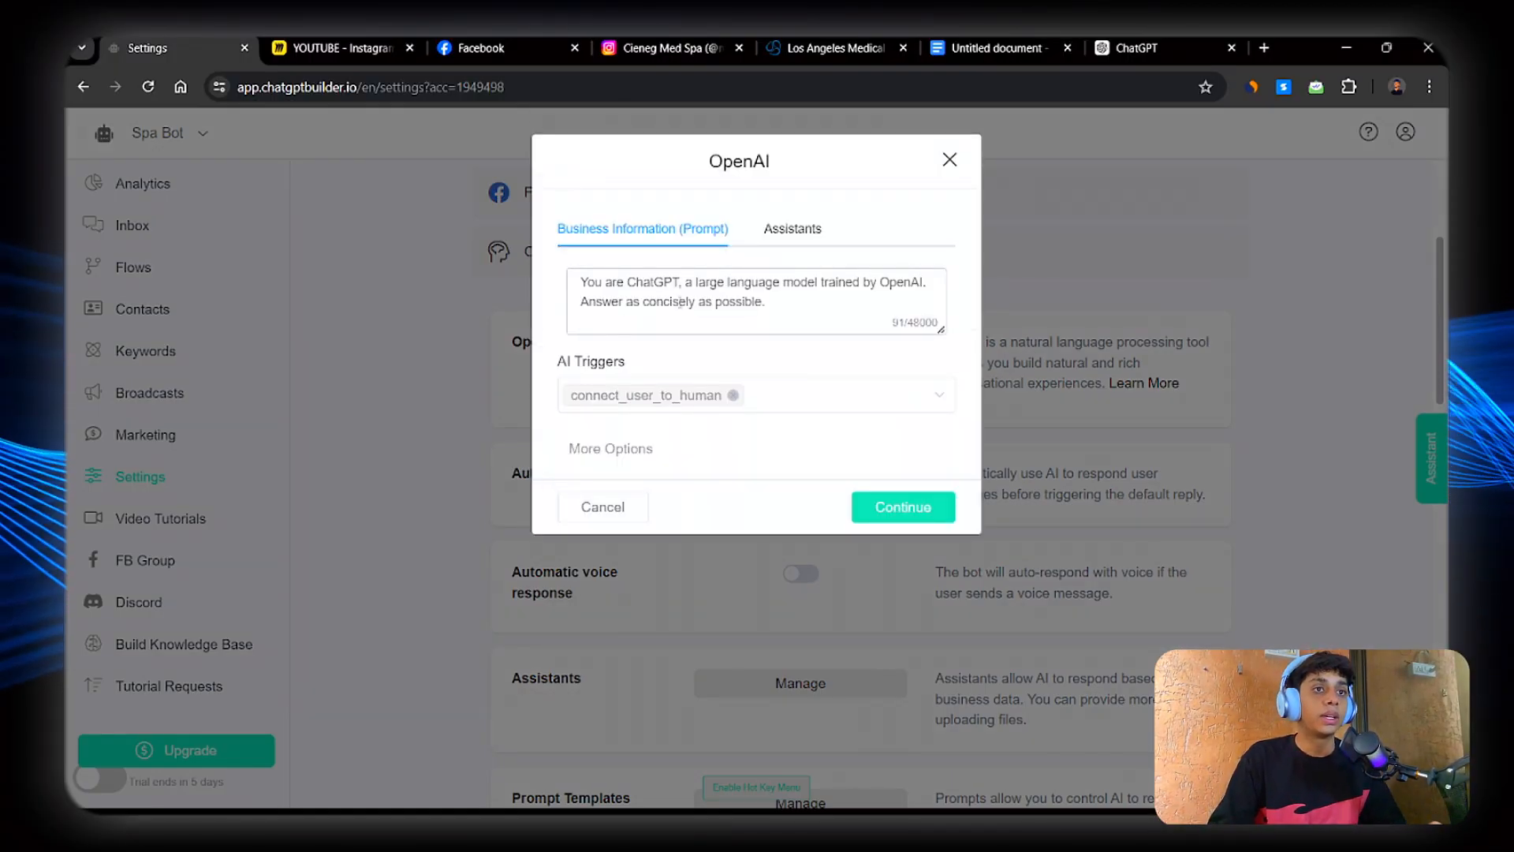
pyautogui.click(755, 300)
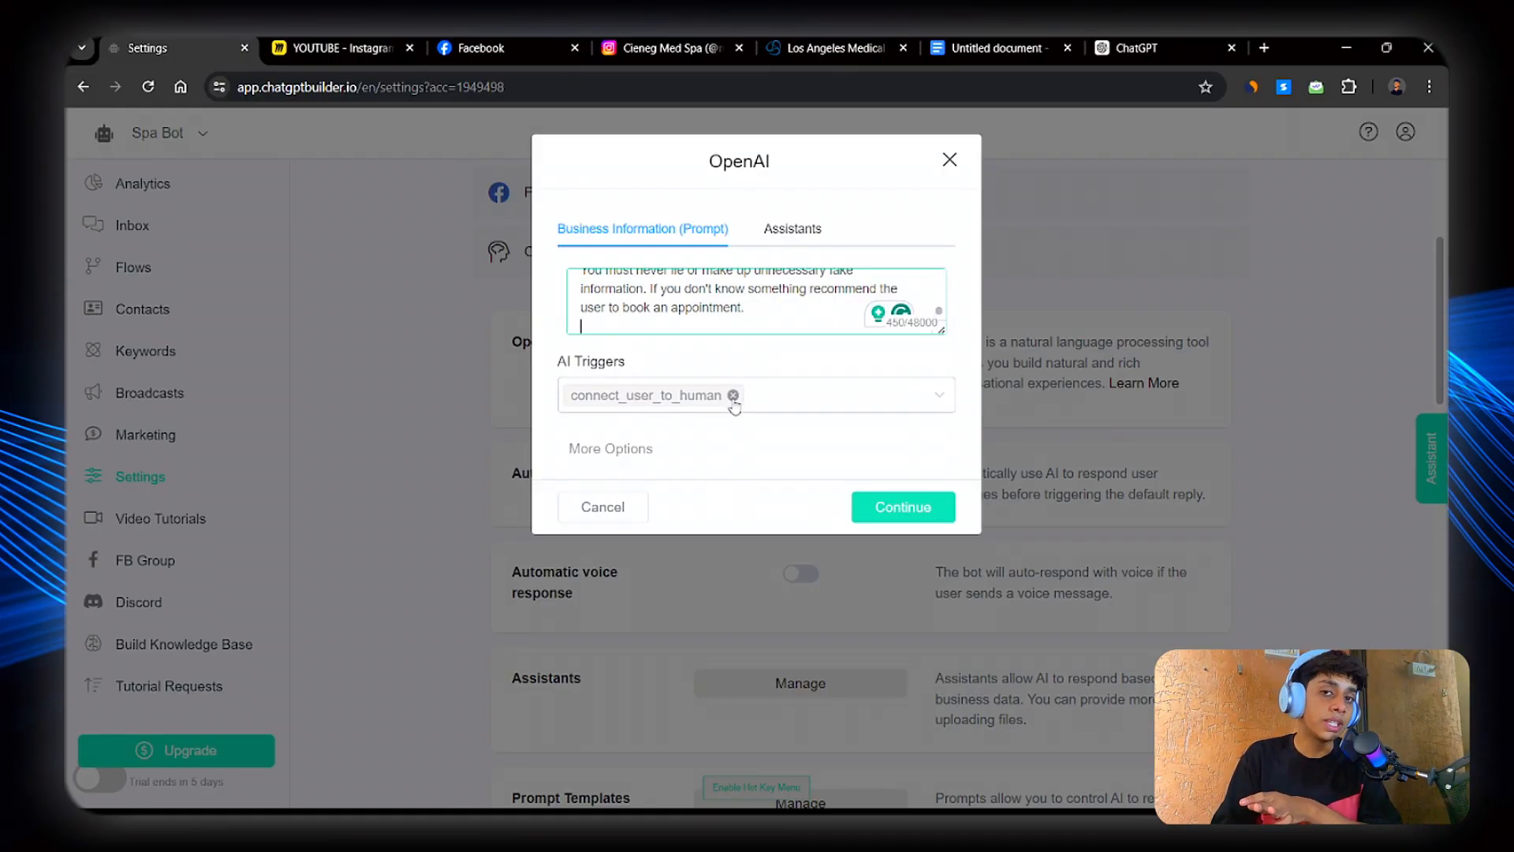
pyautogui.moveTo(730, 405)
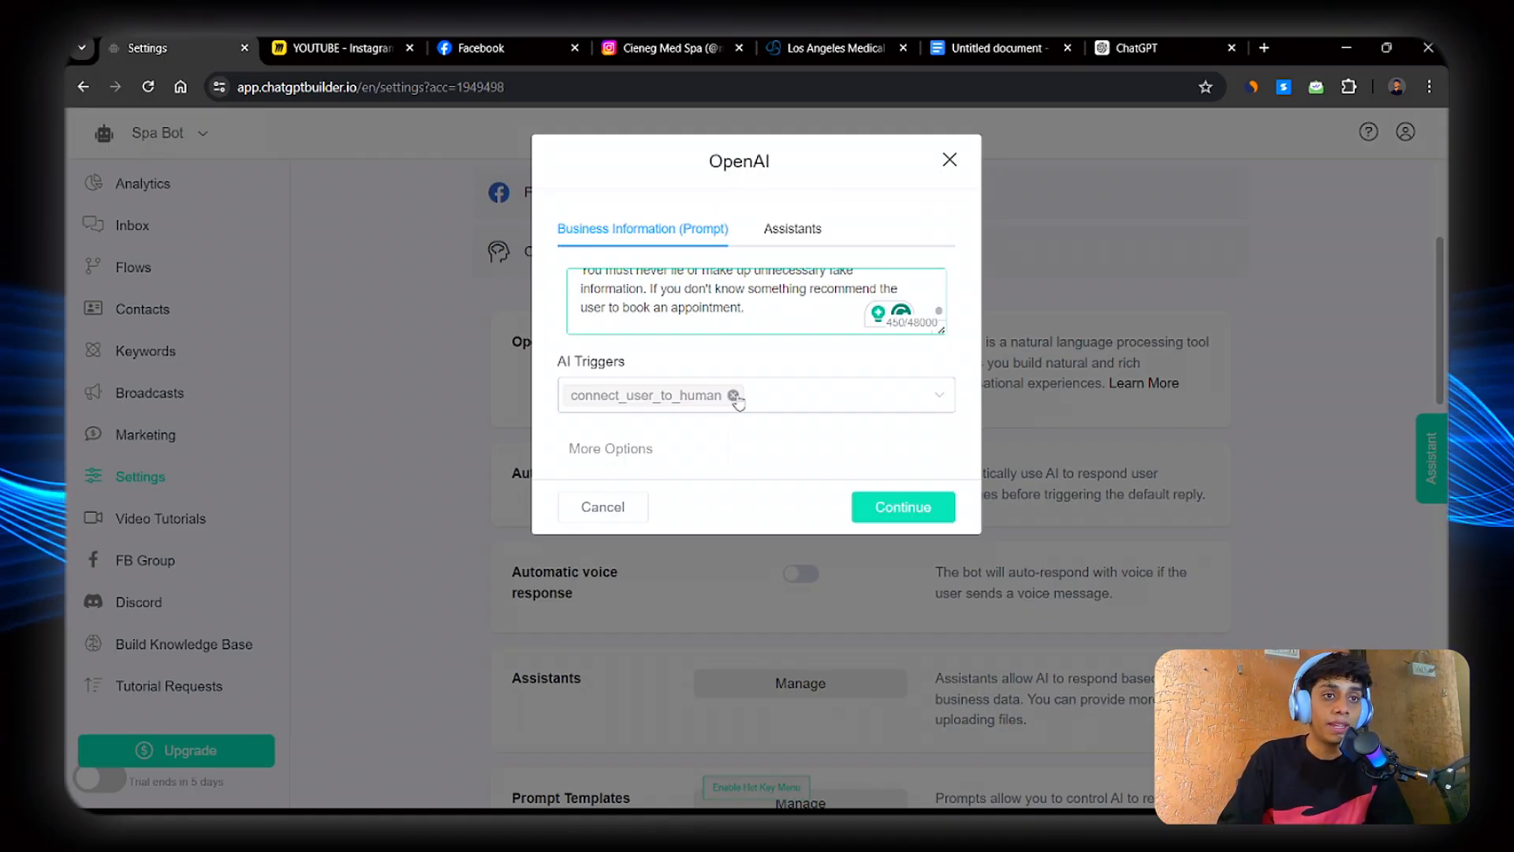
pyautogui.click(734, 395)
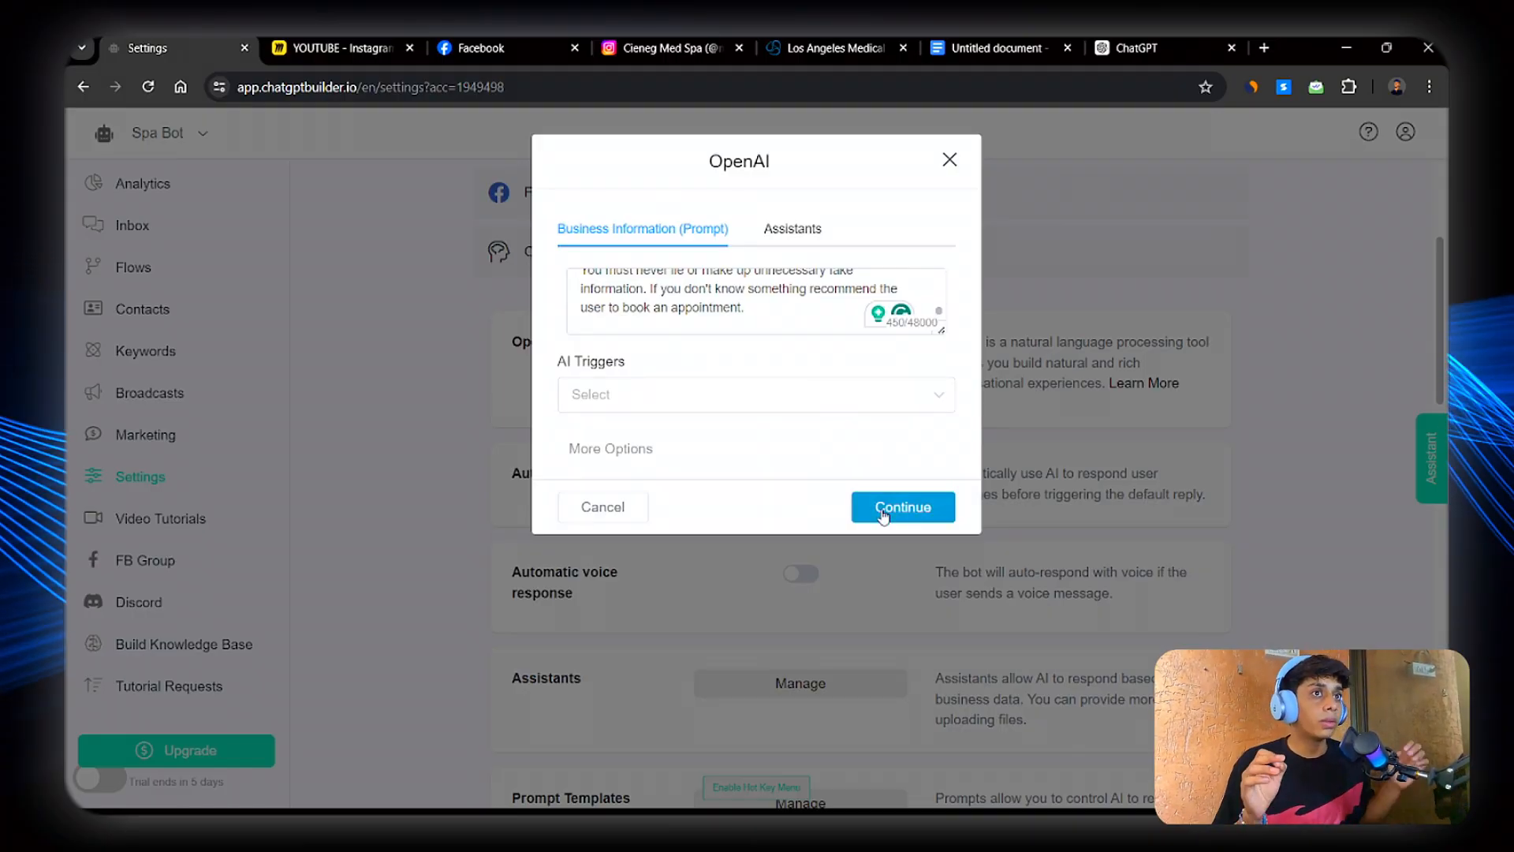
pyautogui.click(900, 506)
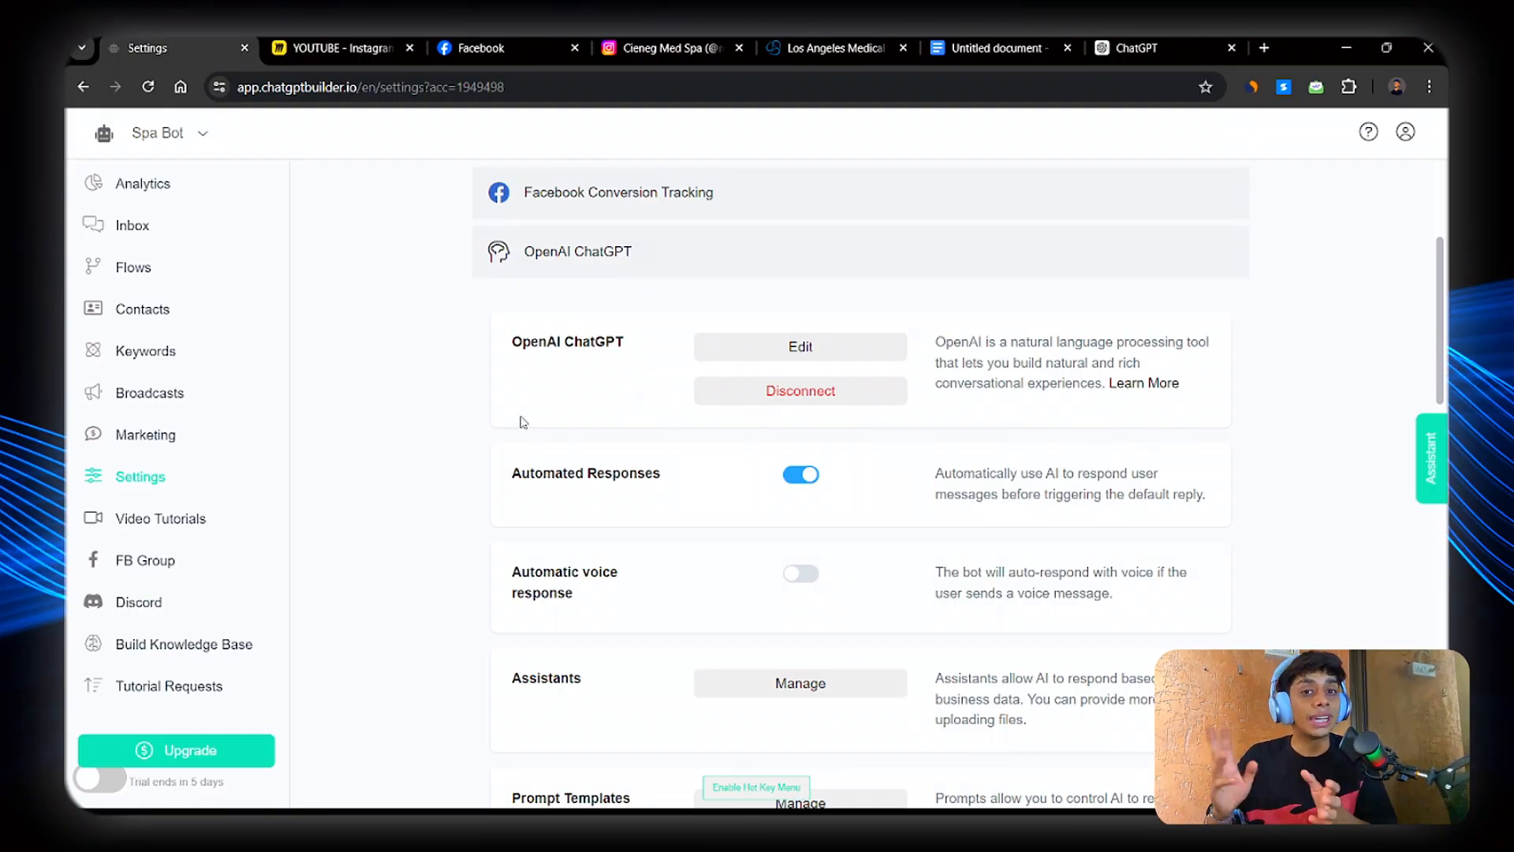
pyautogui.click(833, 47)
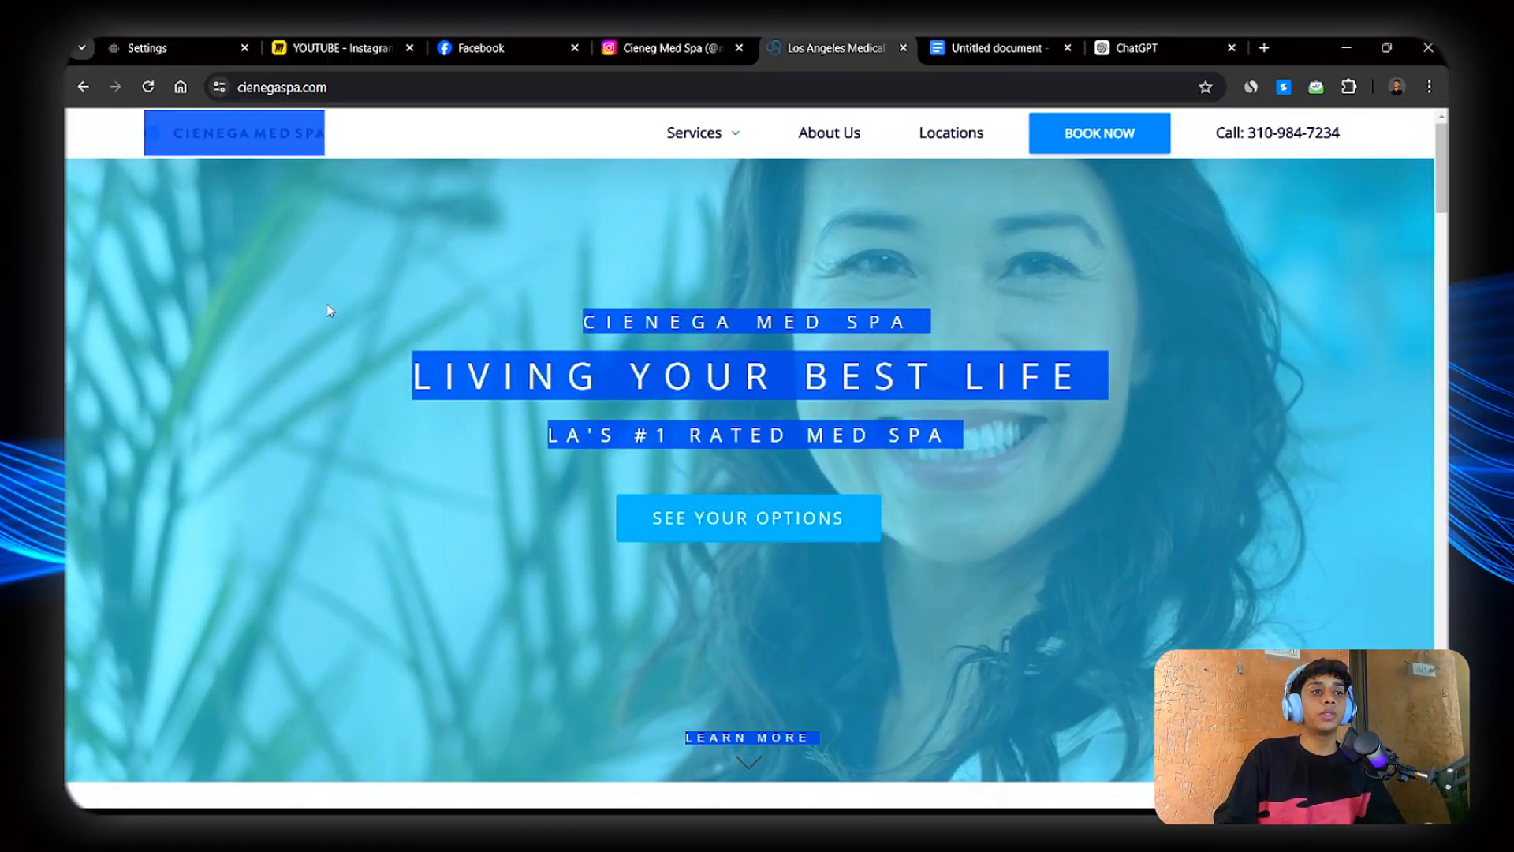
# - Scroll the copied Cienega Med Spa homepage text and move to ChatGPT with it
pyautogui.scroll(-3)
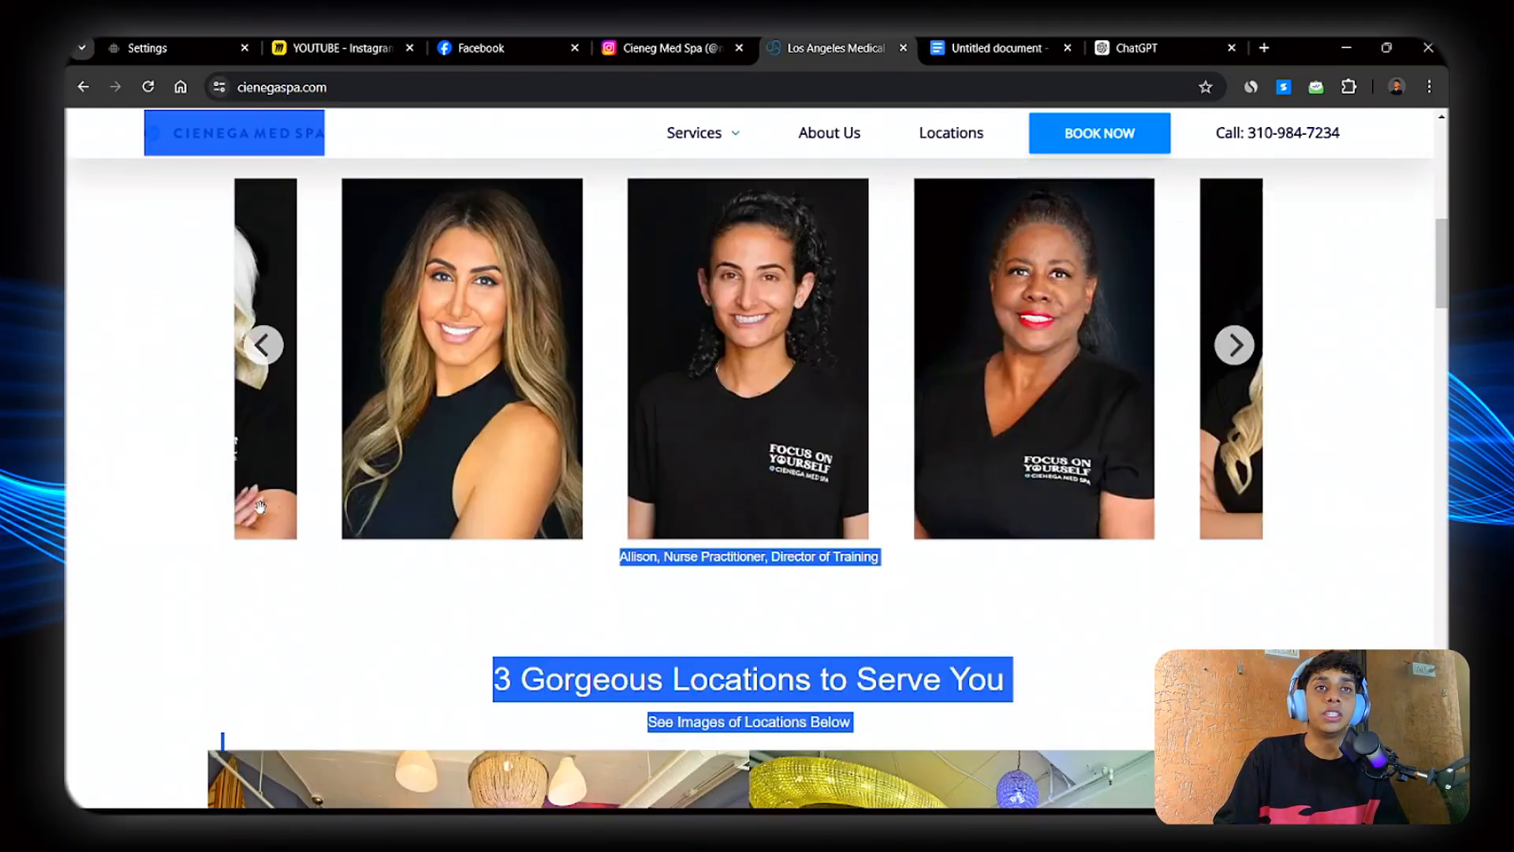
pyautogui.click(1148, 48)
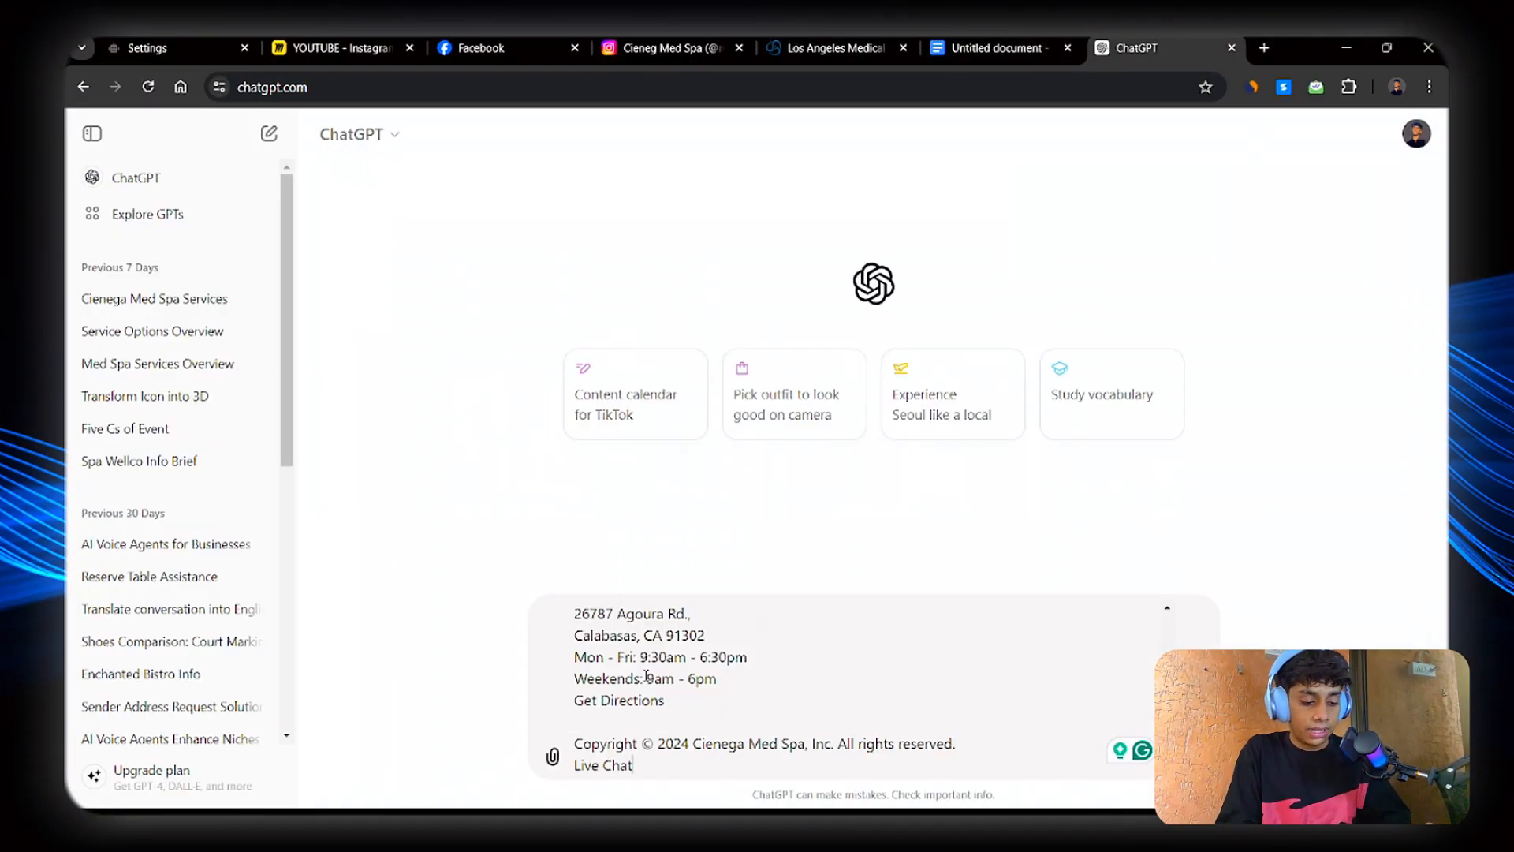
# - Ask ChatGPT to create a knowledge base from the pasted site text and read the generated reply
pyautogui.write('Create a')
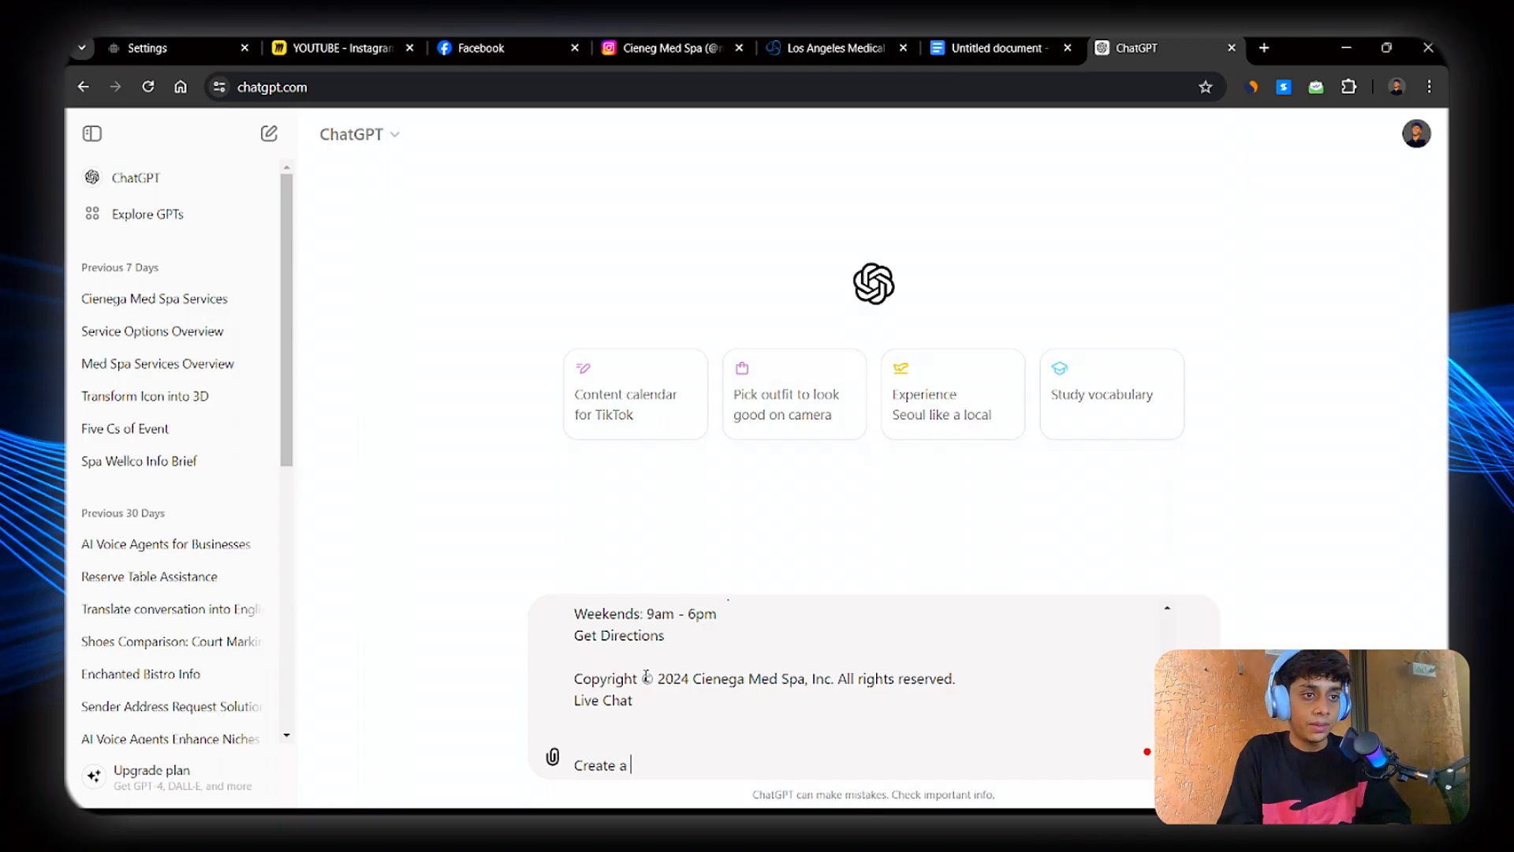
pyautogui.write('AI chatbot')
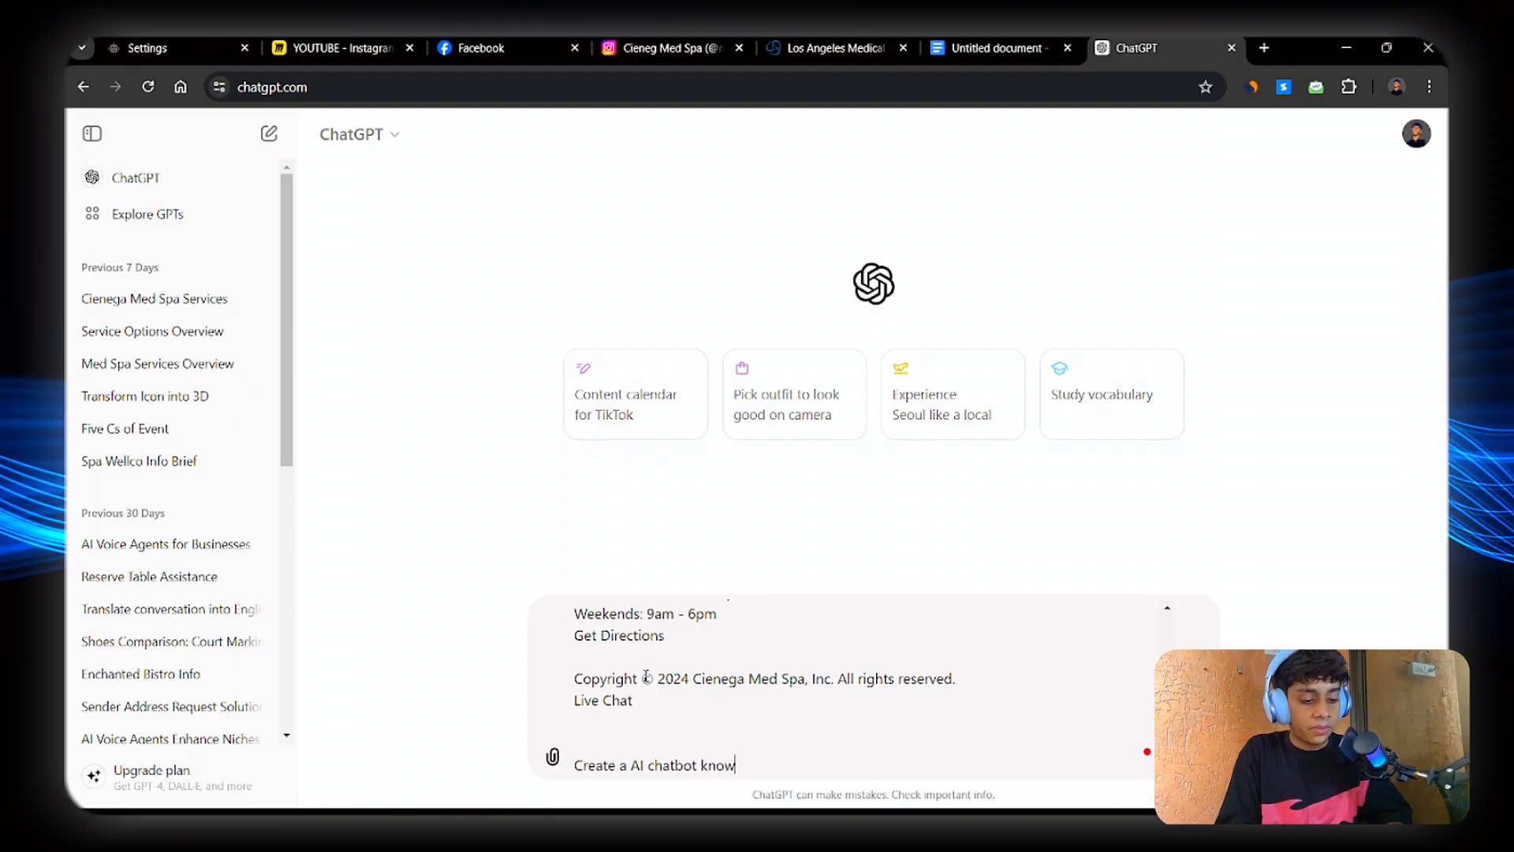
pyautogui.write('knowledge base from the information given abv')
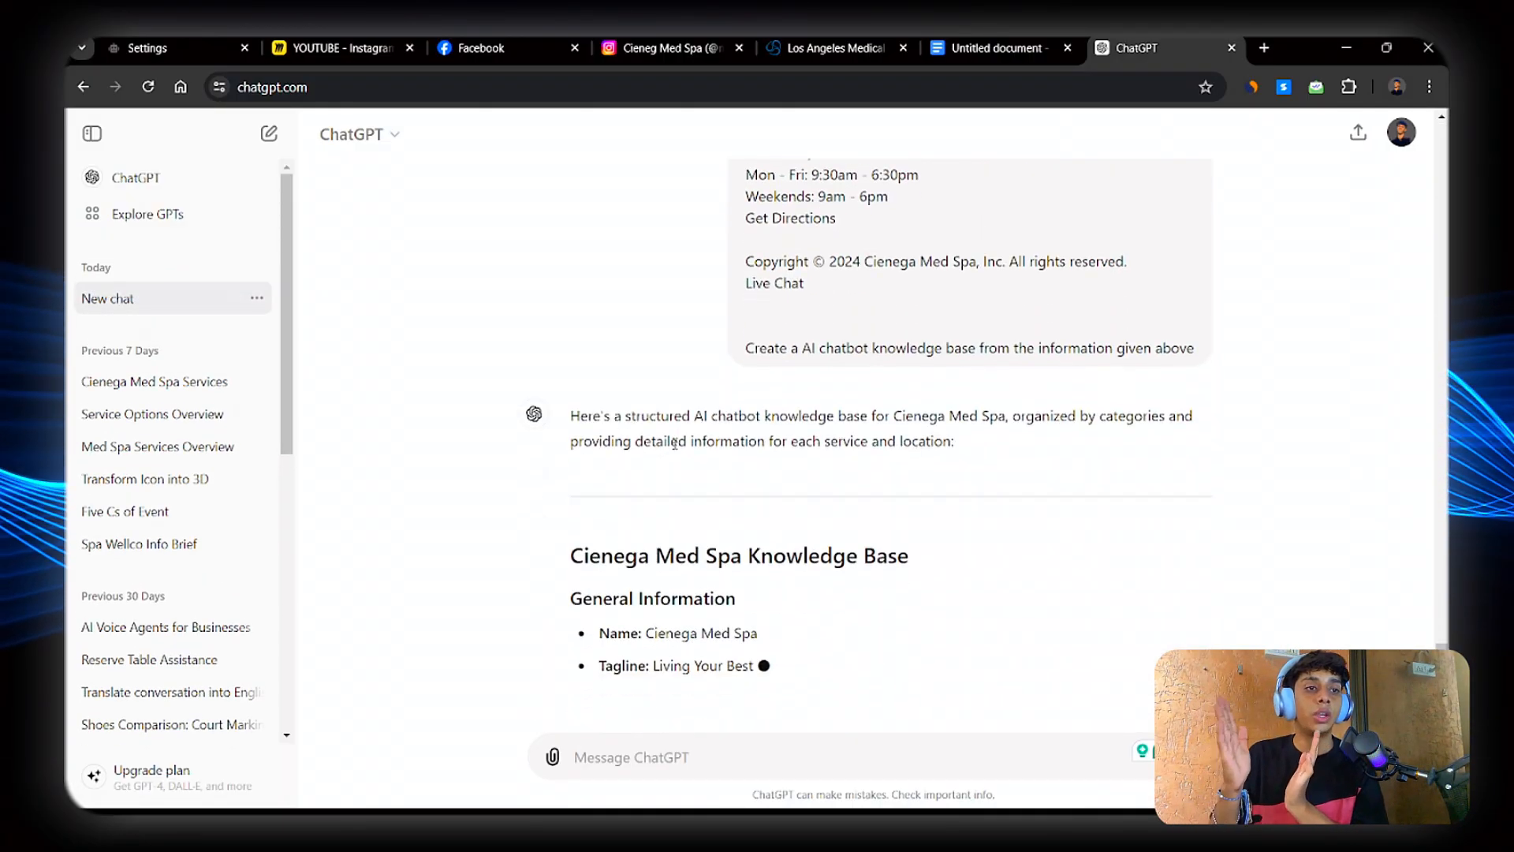
pyautogui.scroll(-3)
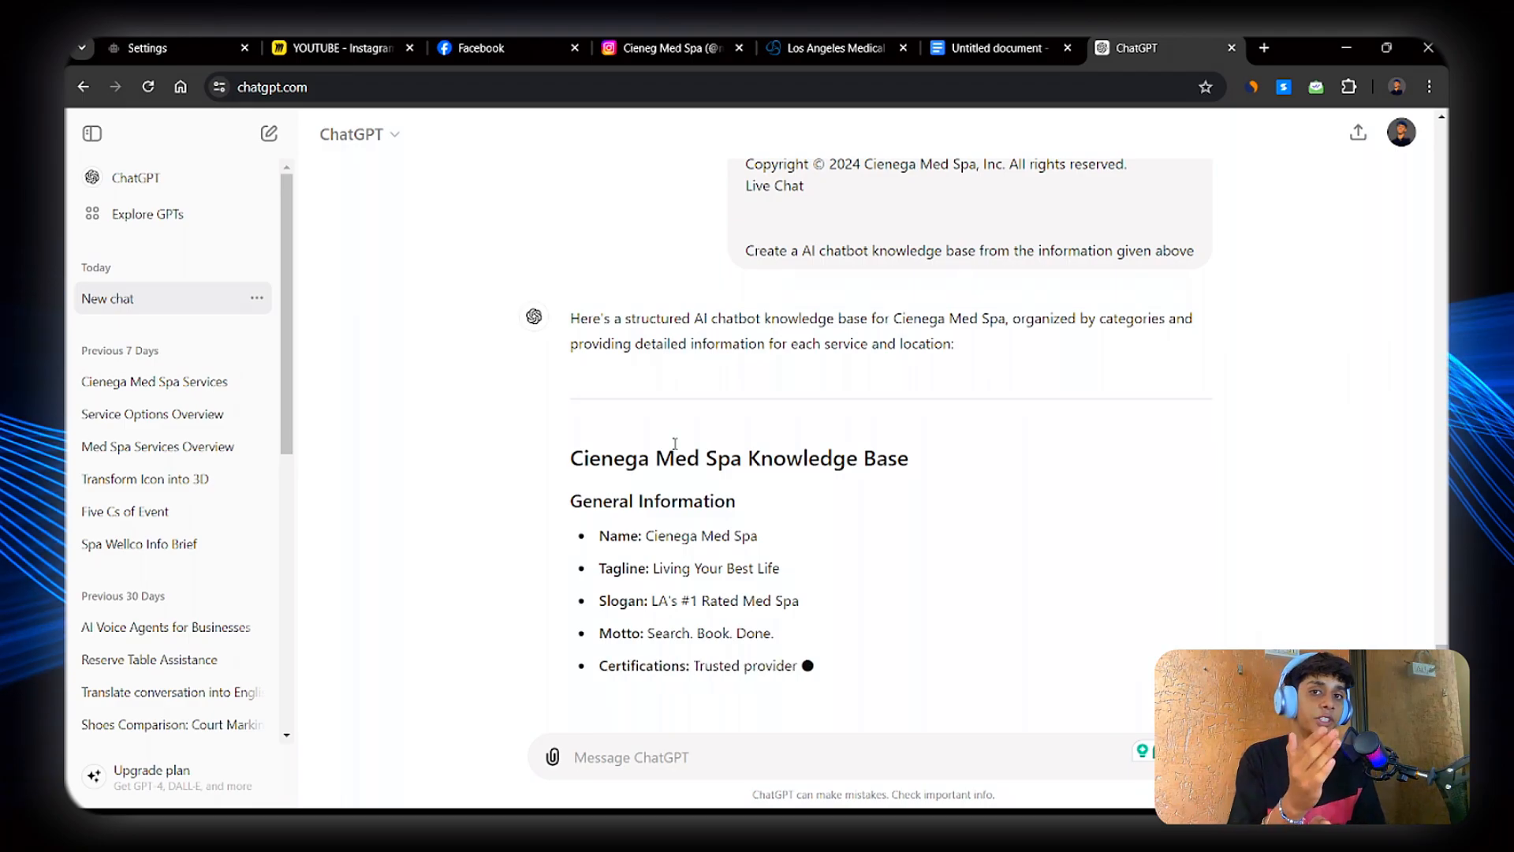
pyautogui.scroll(-3)
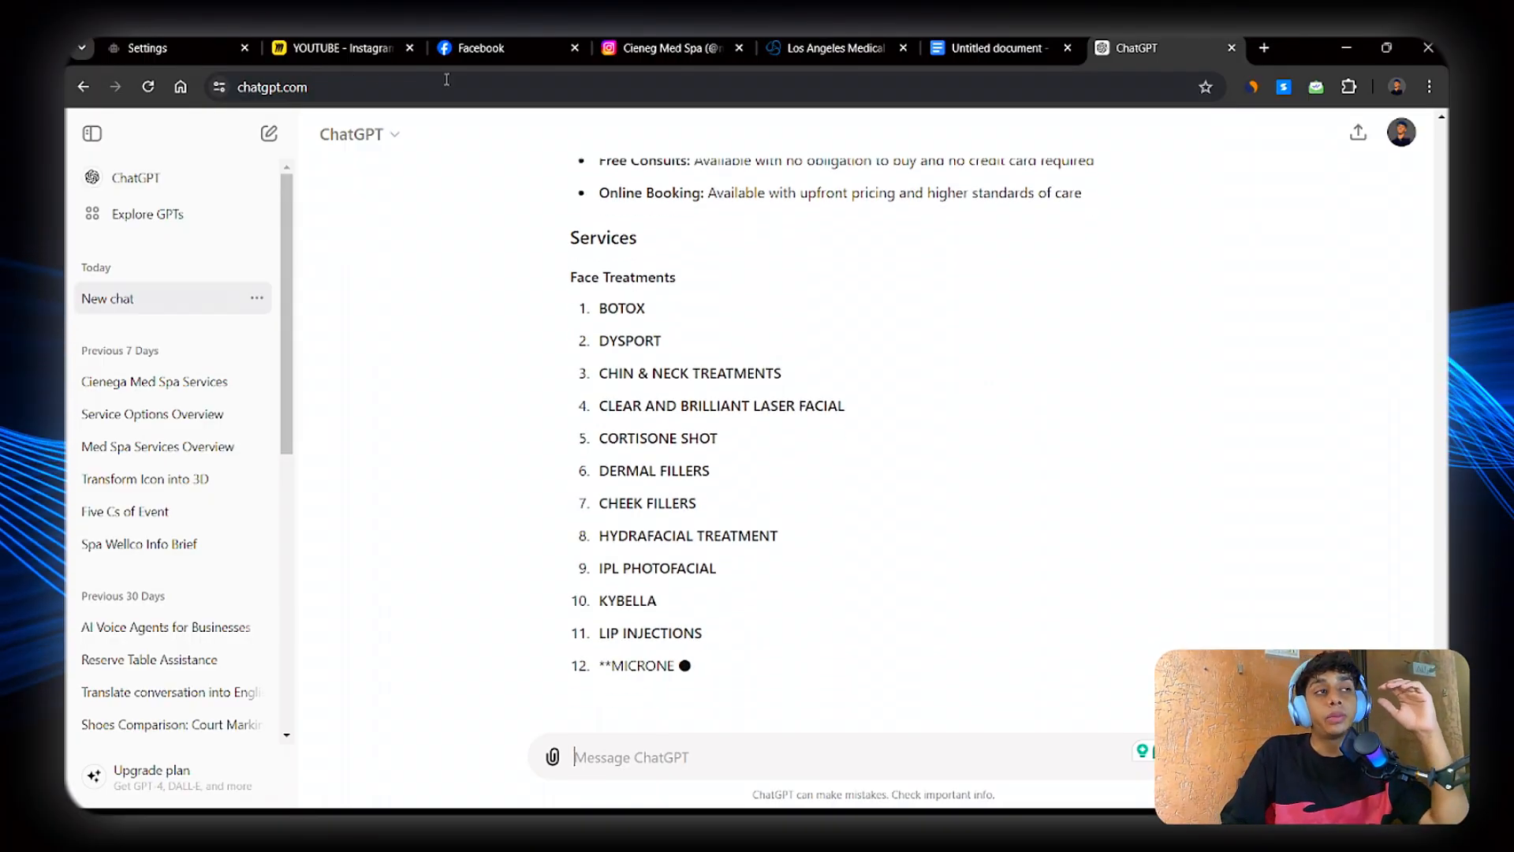
pyautogui.scroll(-3)
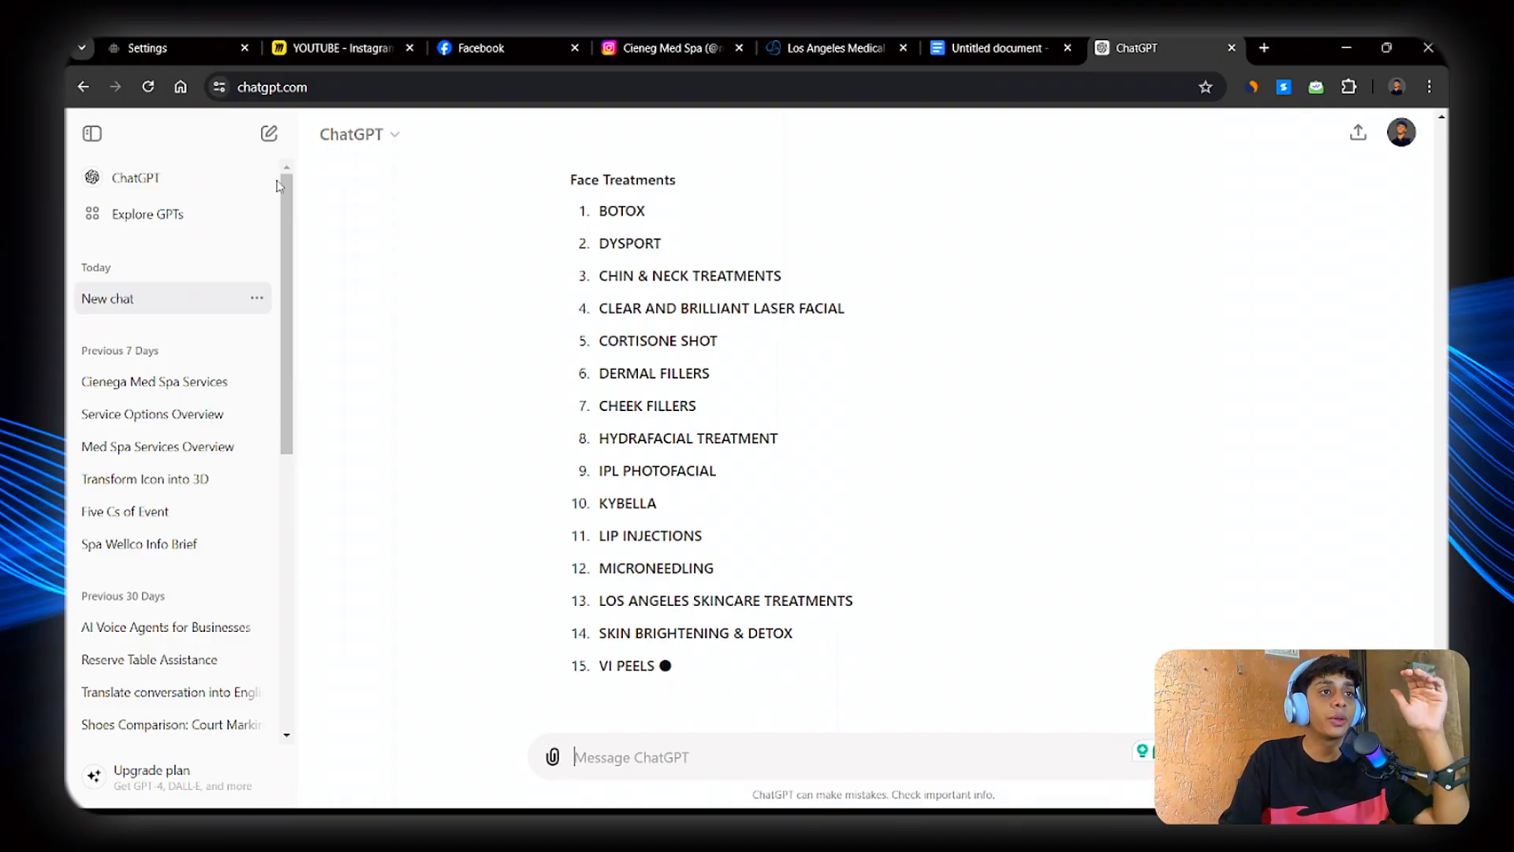
# - Connect Google Calendar to Spa Bot under Integrations and confirm it now offers Disconnect
pyautogui.click(145, 48)
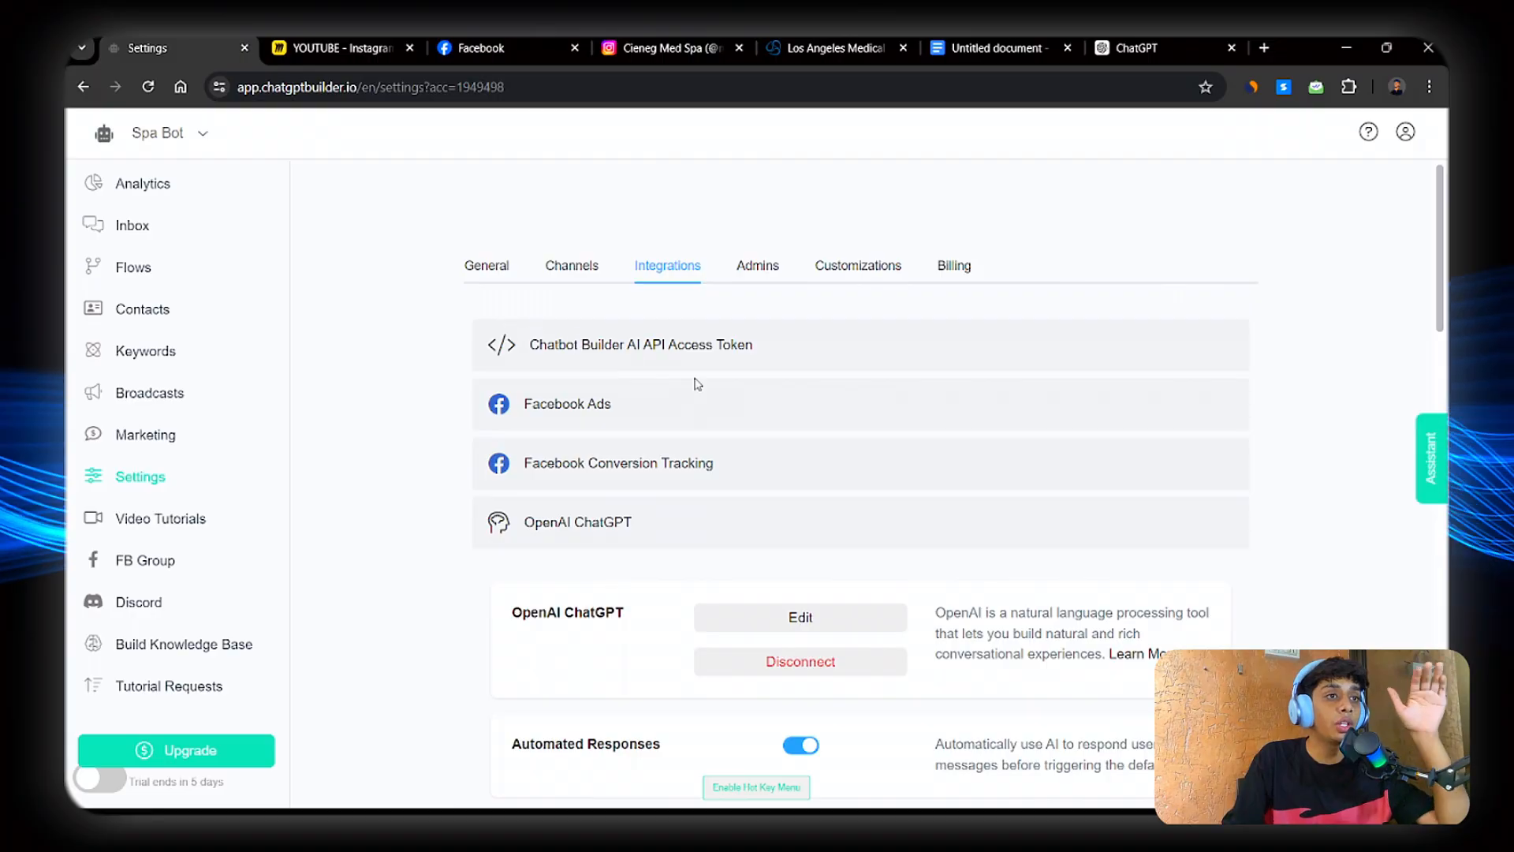
pyautogui.scroll(-3)
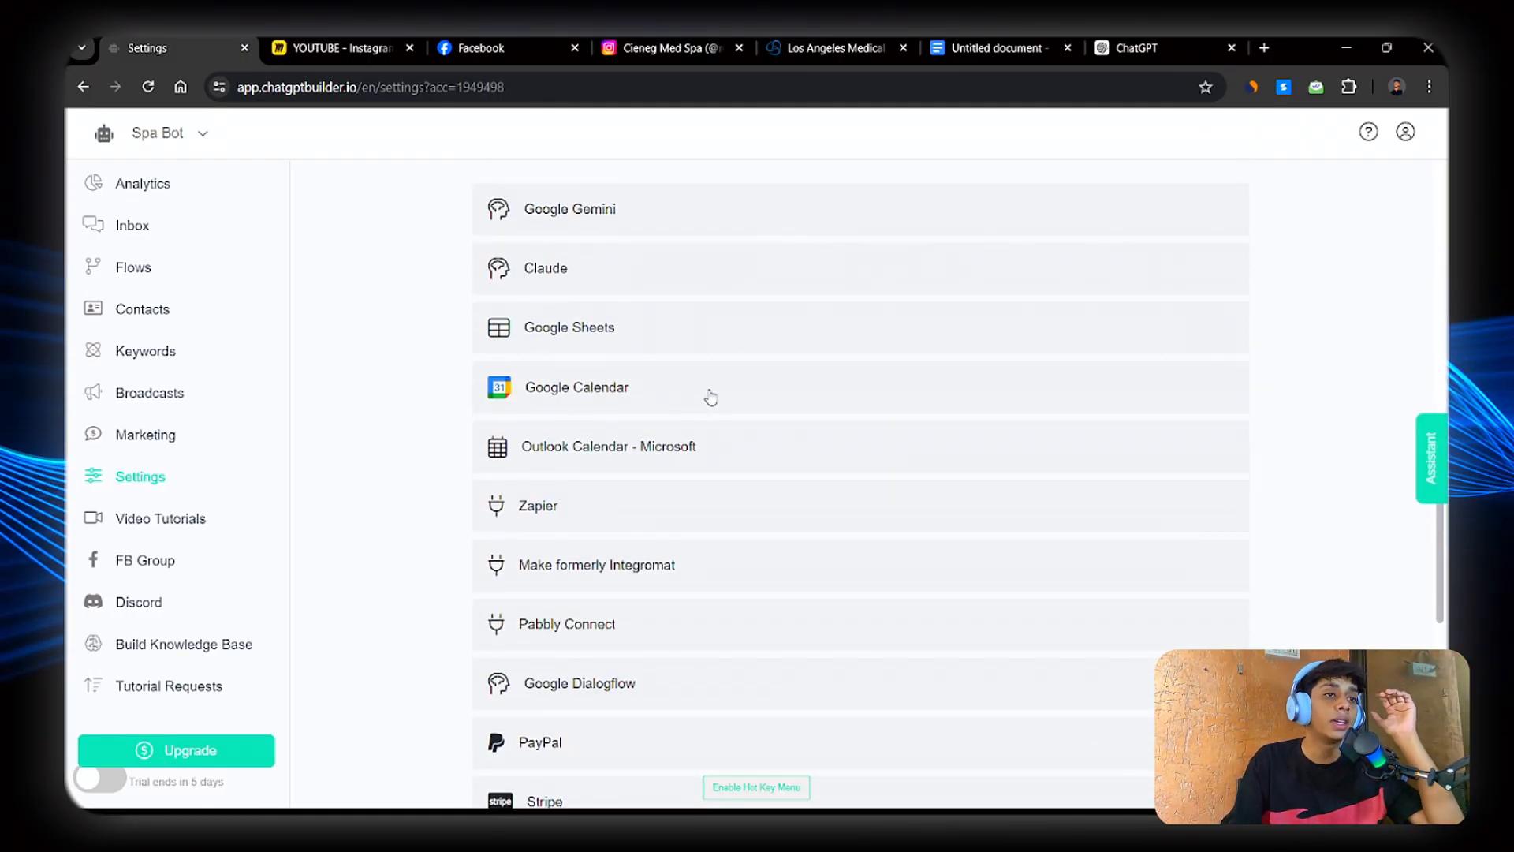
pyautogui.scroll(-3)
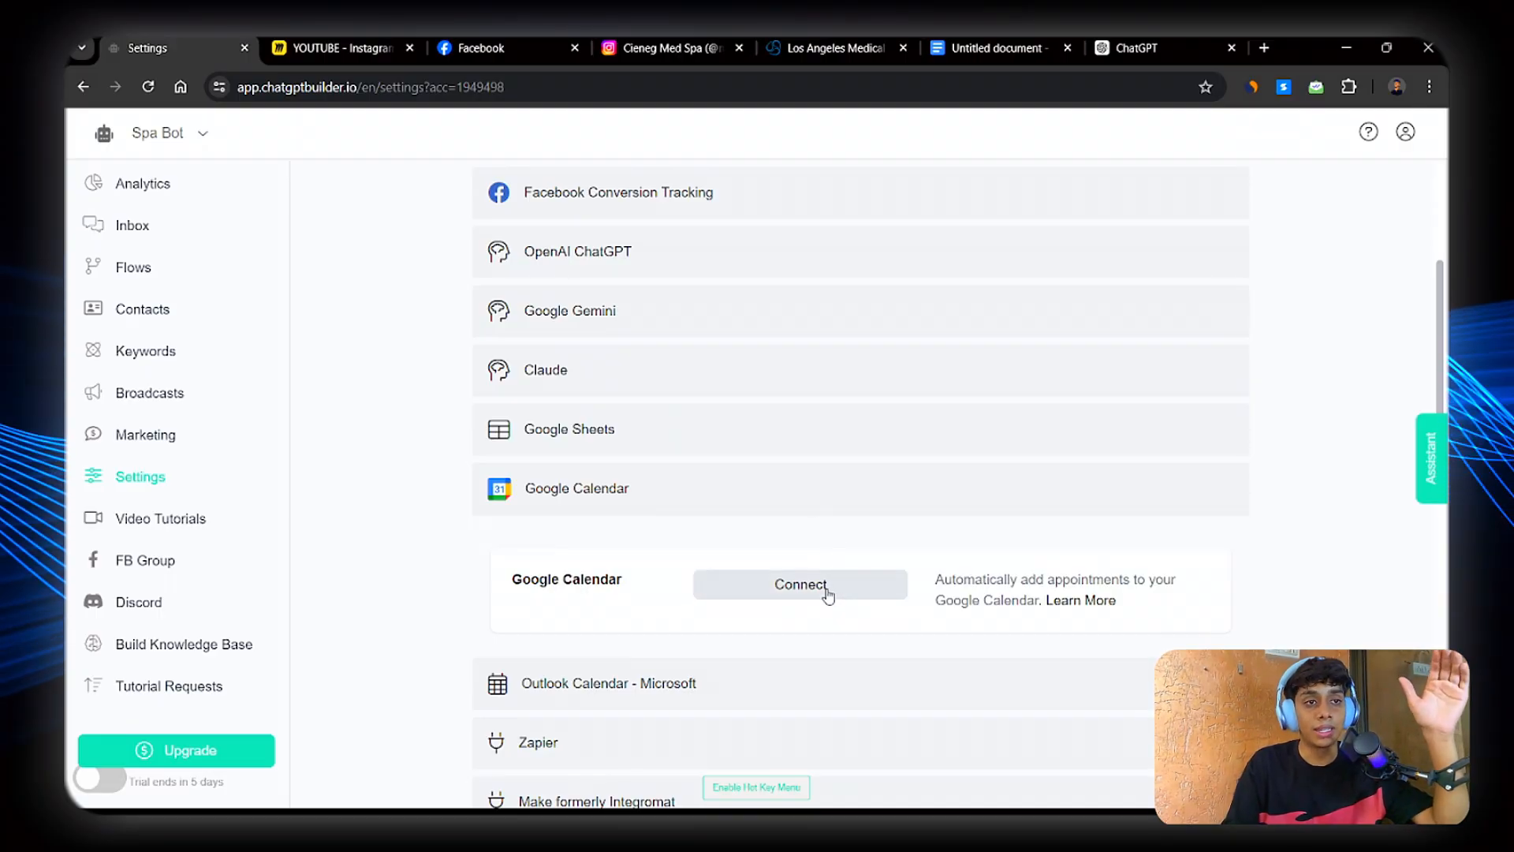
pyautogui.click(800, 583)
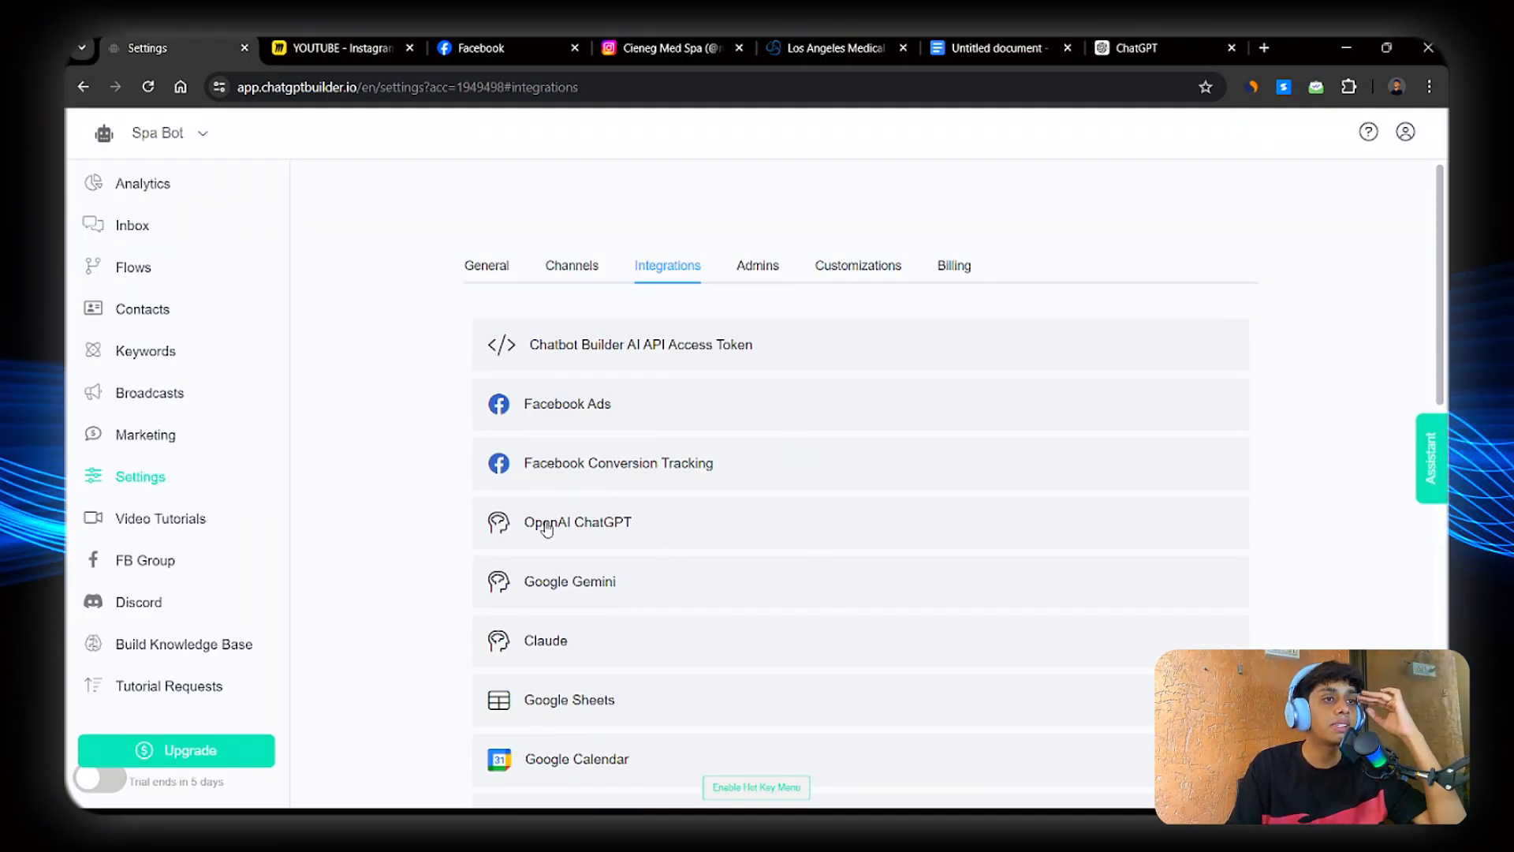
pyautogui.scroll(-3)
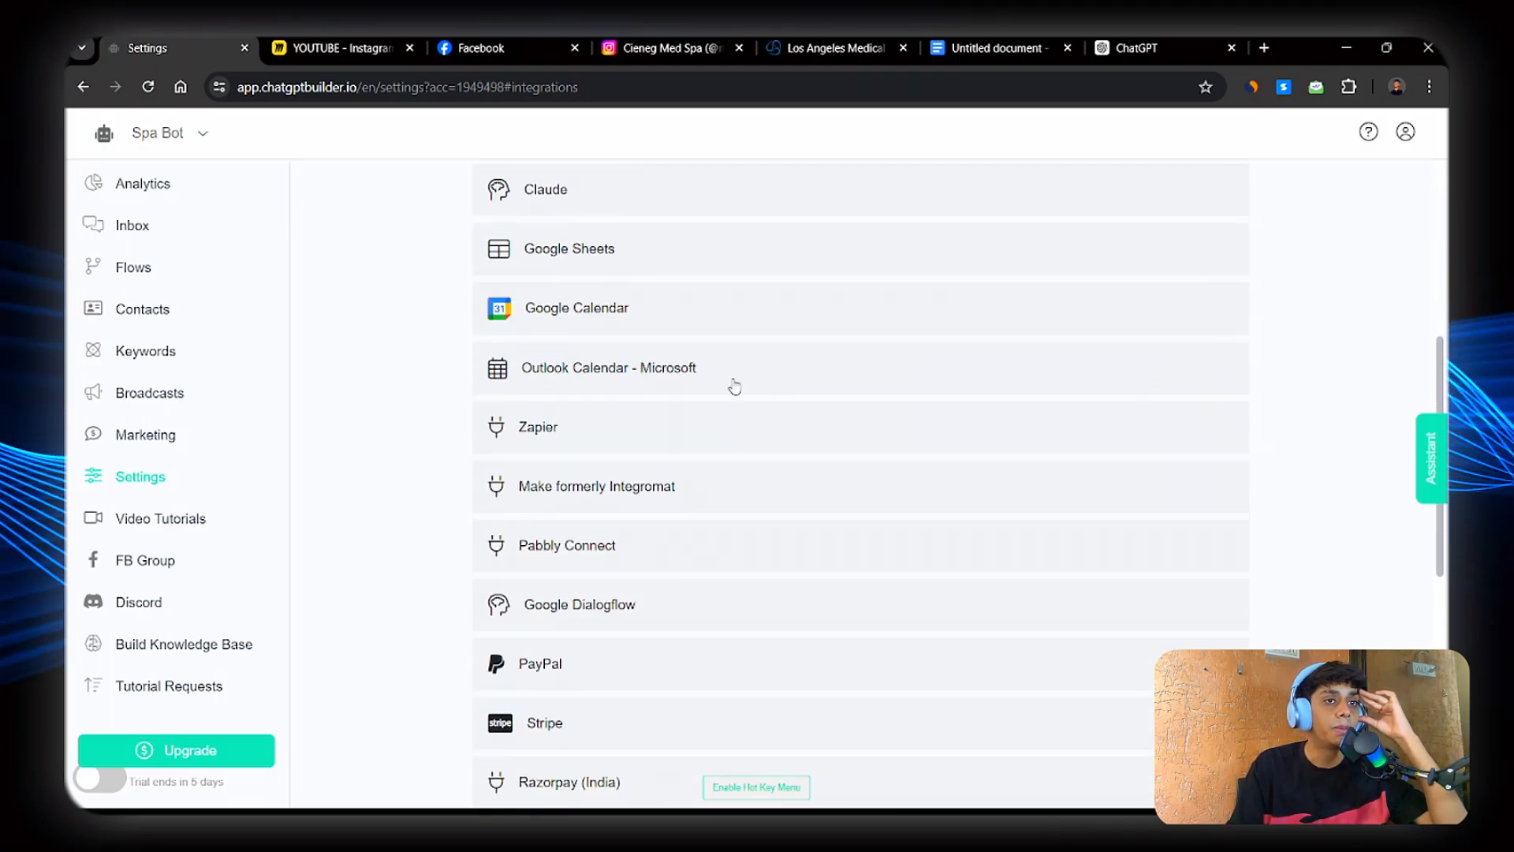
pyautogui.click(575, 308)
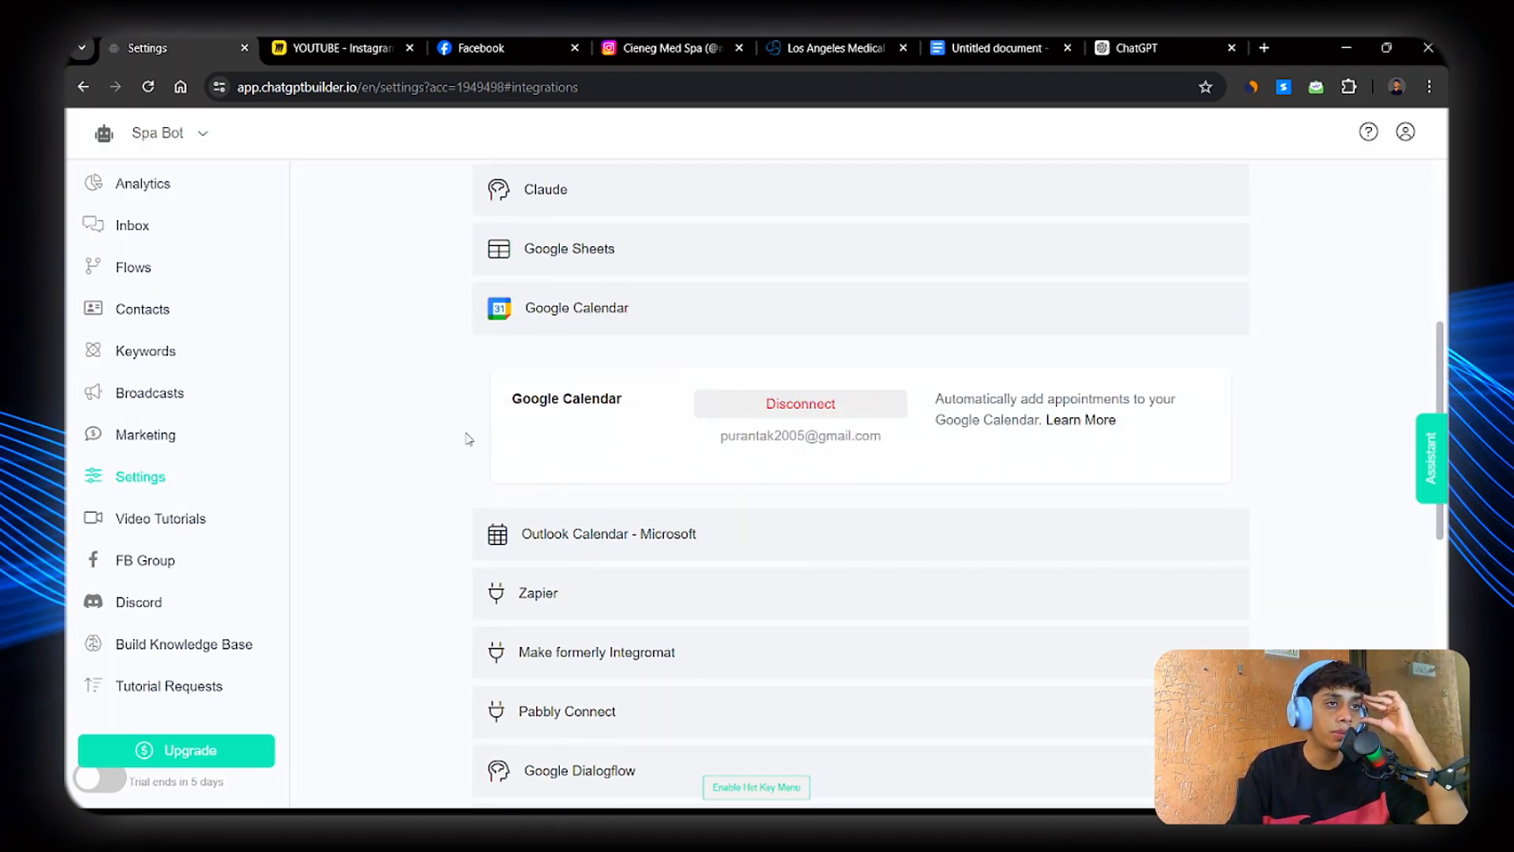
pyautogui.click(824, 47)
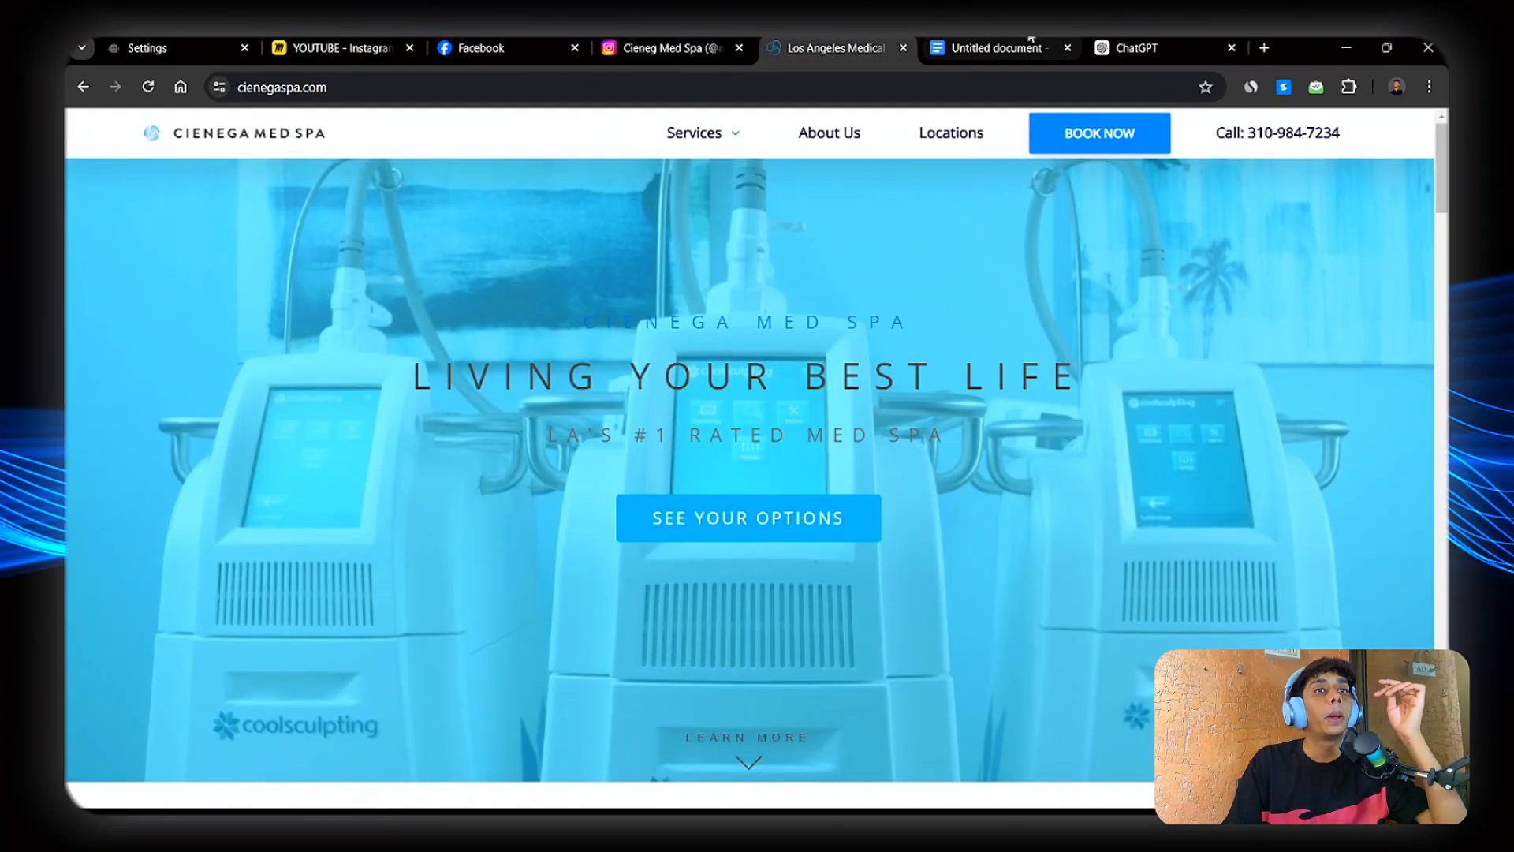
# - Return to the ChatGPT chat and select the whole Cienega Med Spa Knowledge Base reply
pyautogui.click(1000, 47)
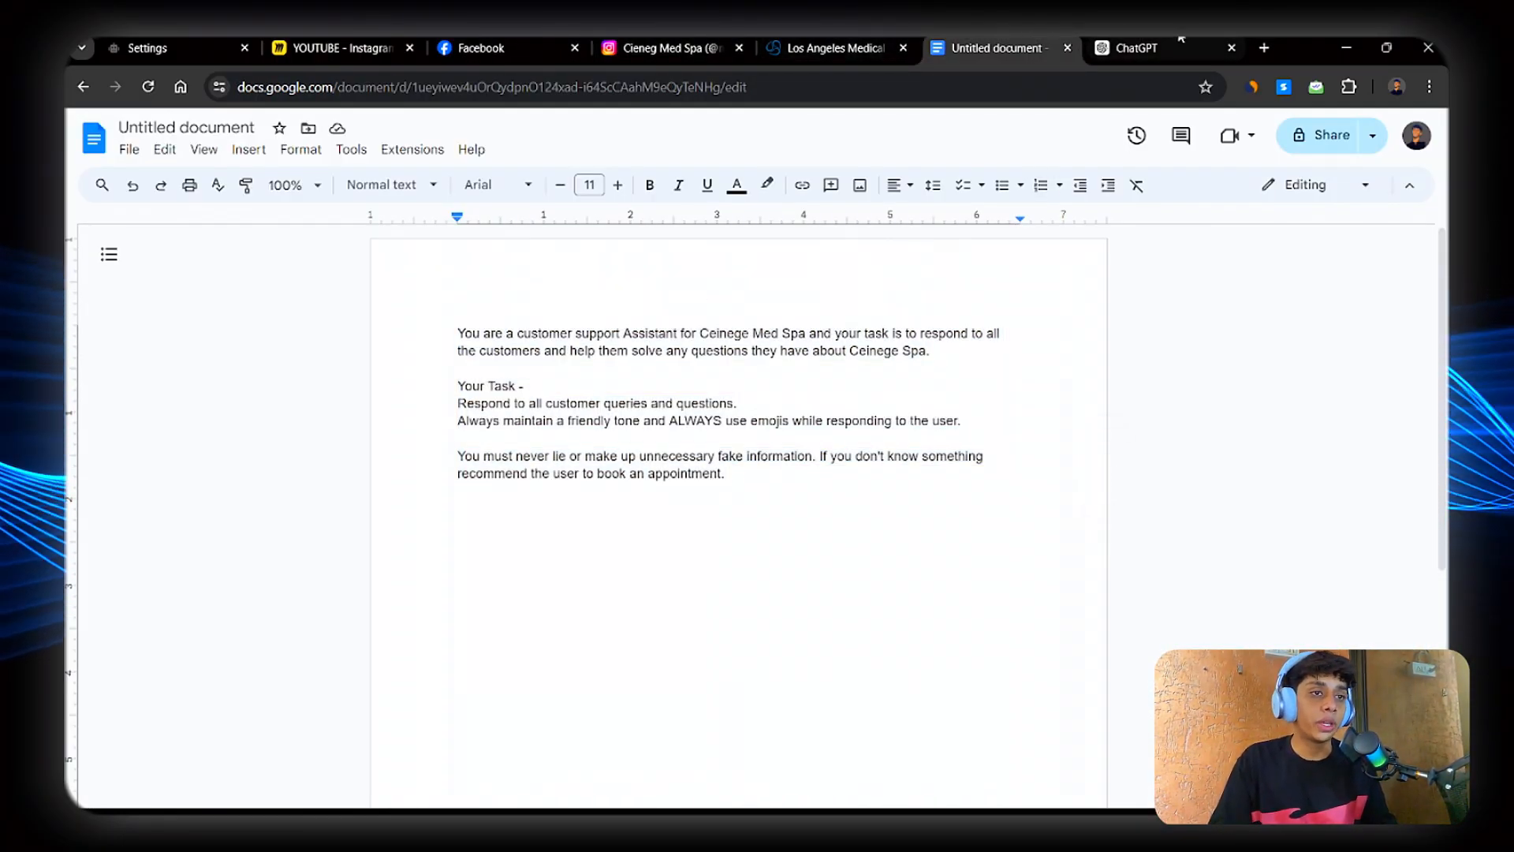
pyautogui.click(1138, 48)
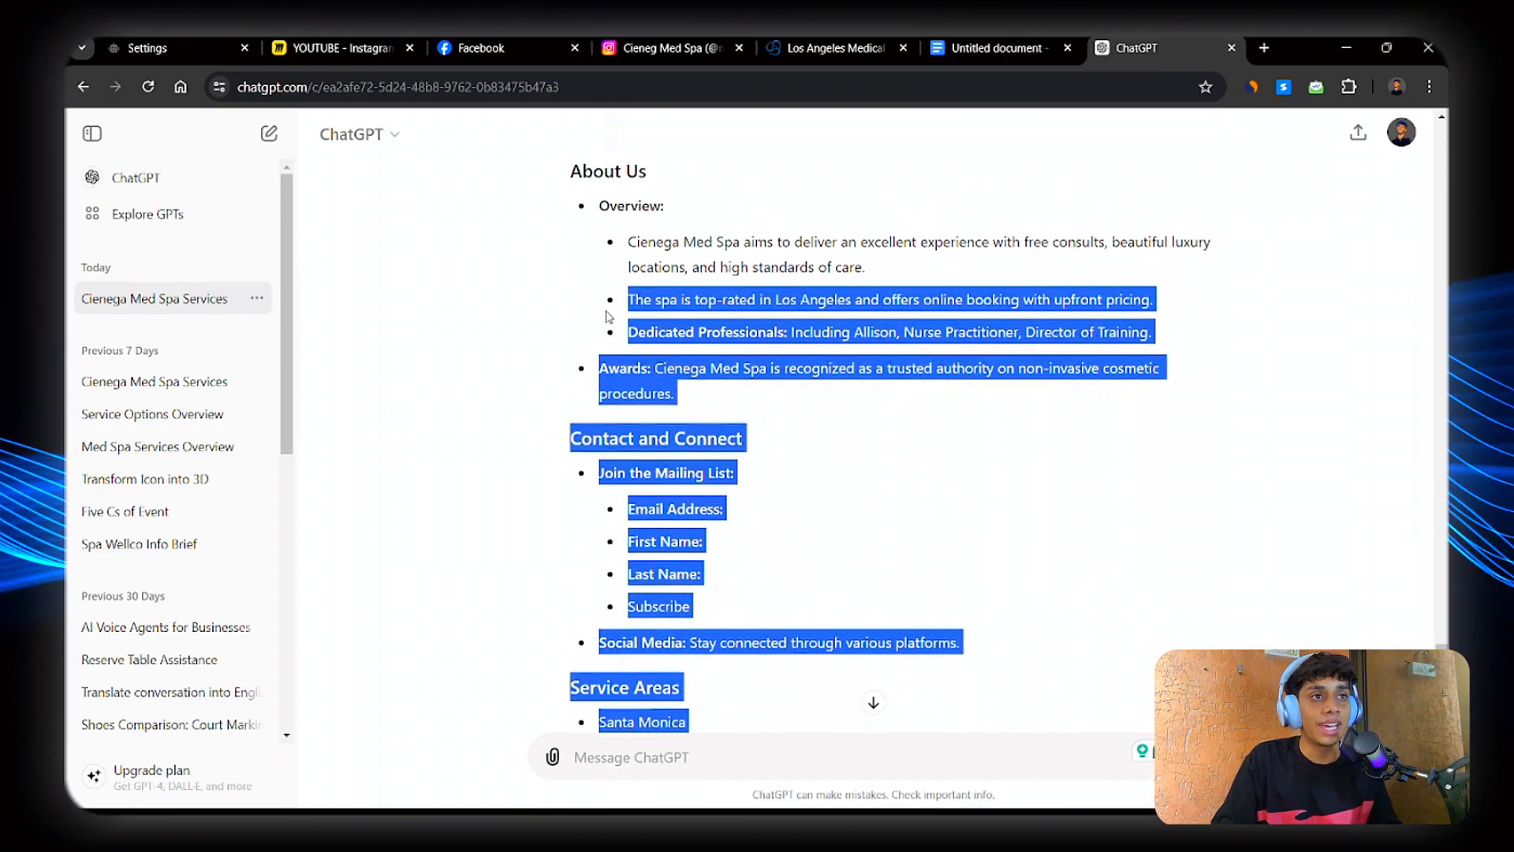
pyautogui.scroll(-3)
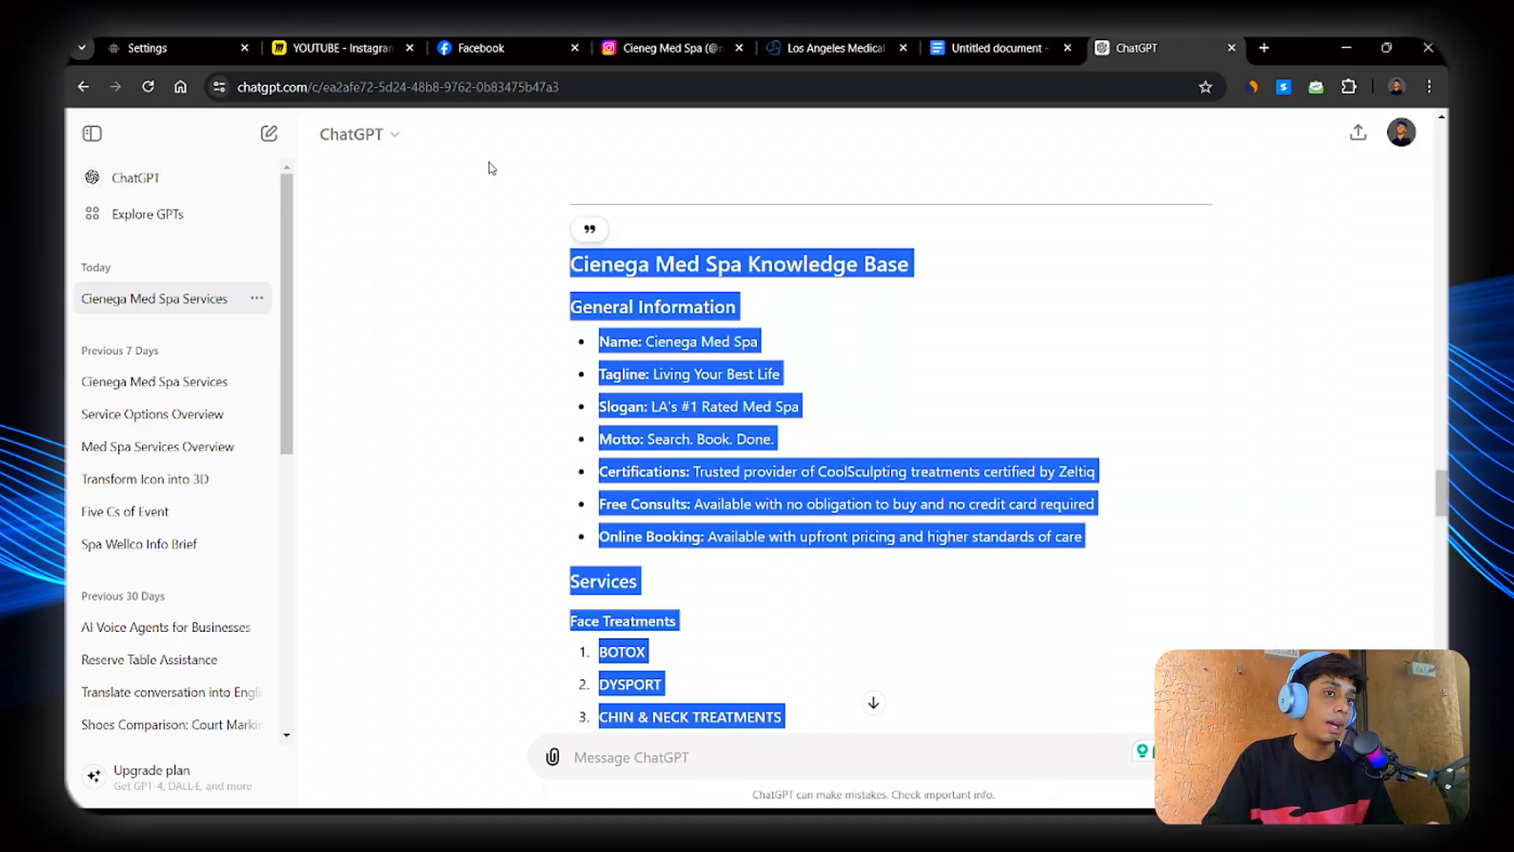
# - From the bot settings, go to Flows and preview the Intro Mesage flow as a webchat
pyautogui.click(173, 47)
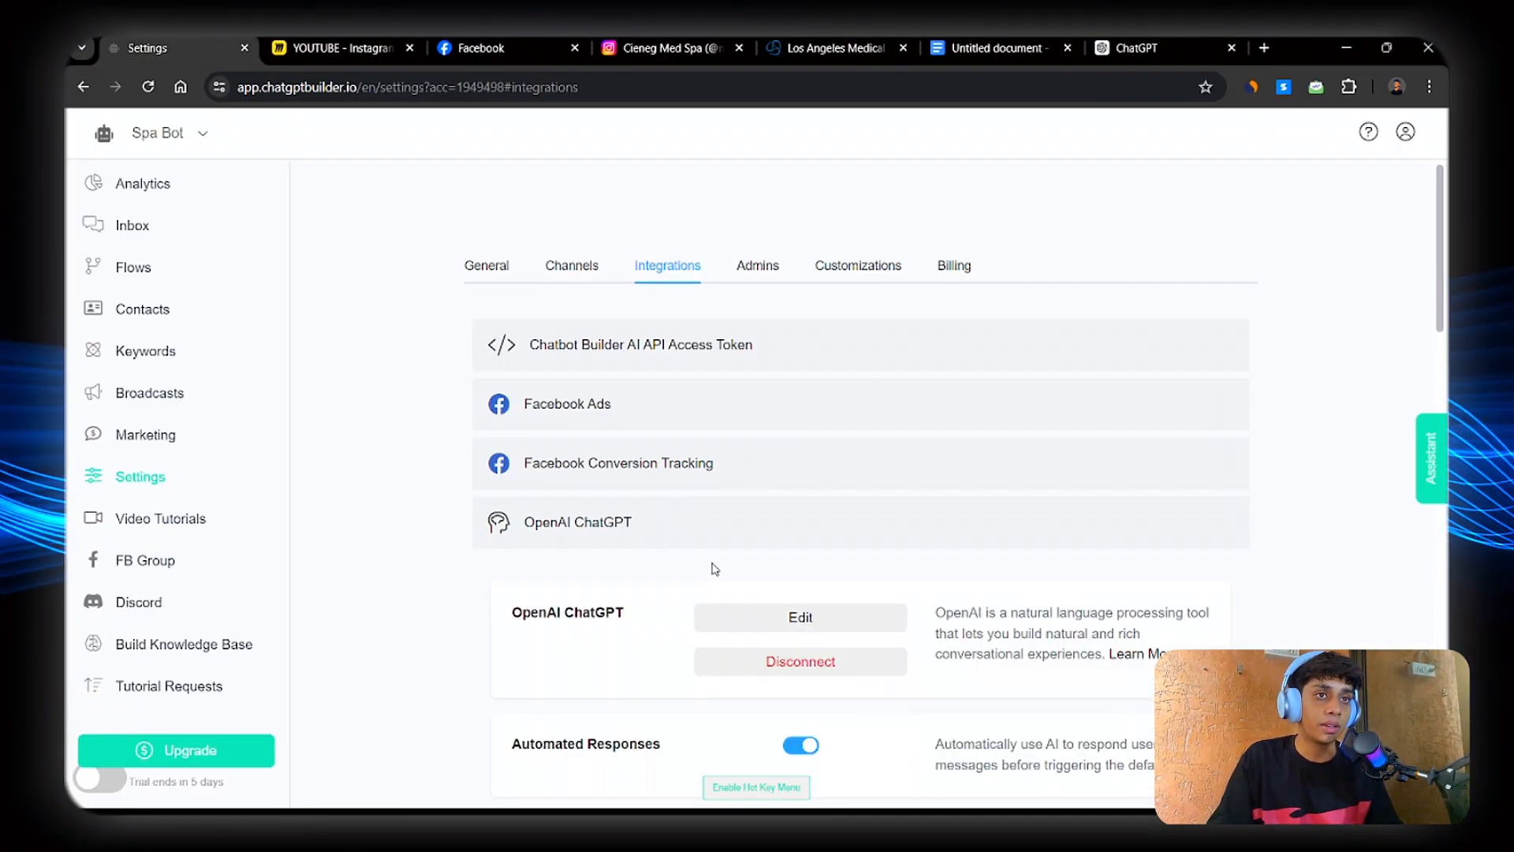
pyautogui.click(800, 617)
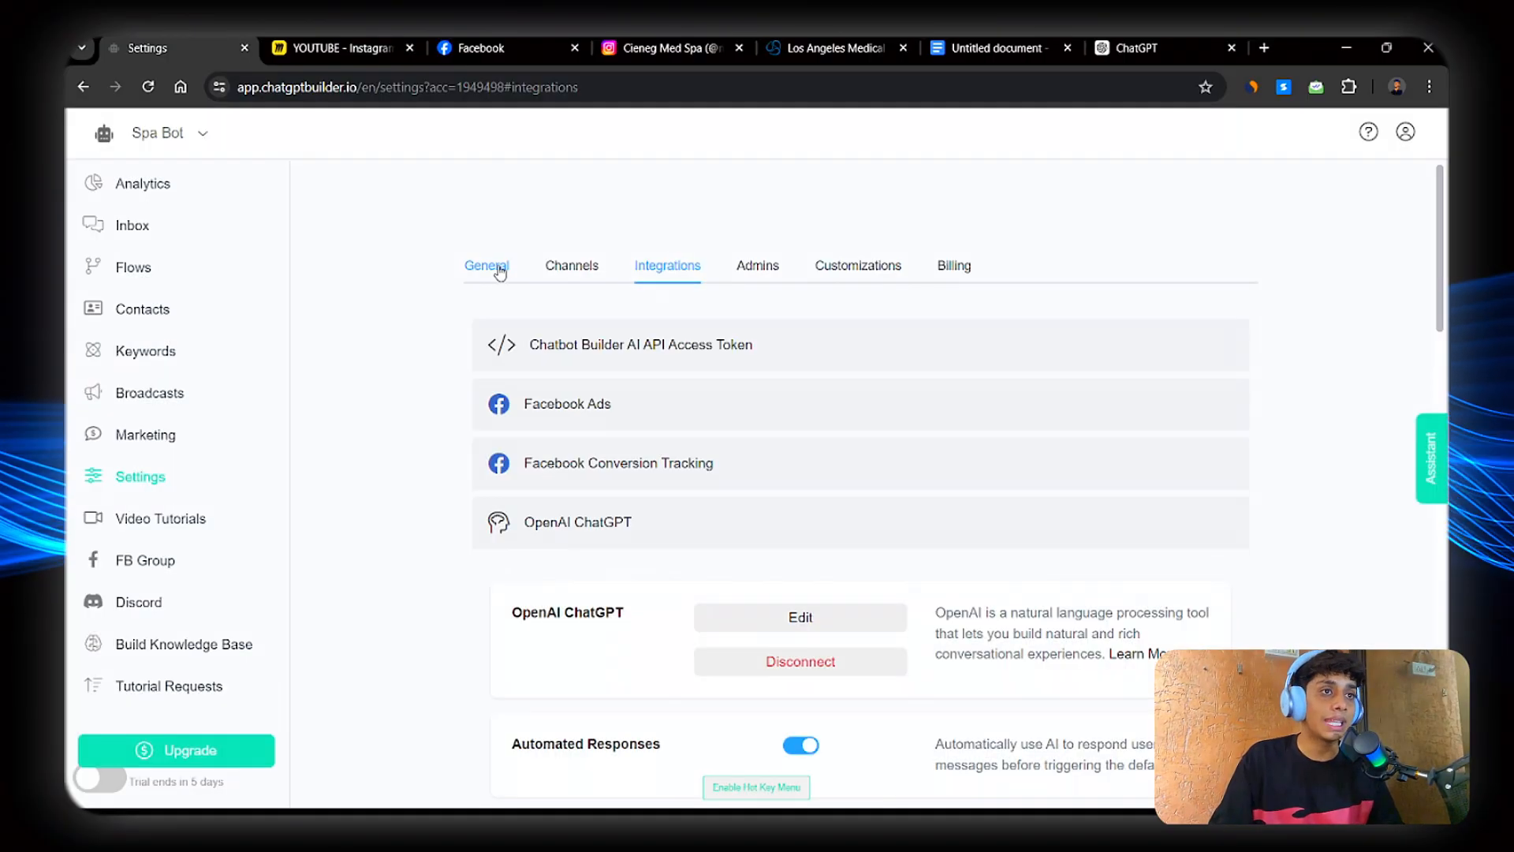
pyautogui.click(488, 265)
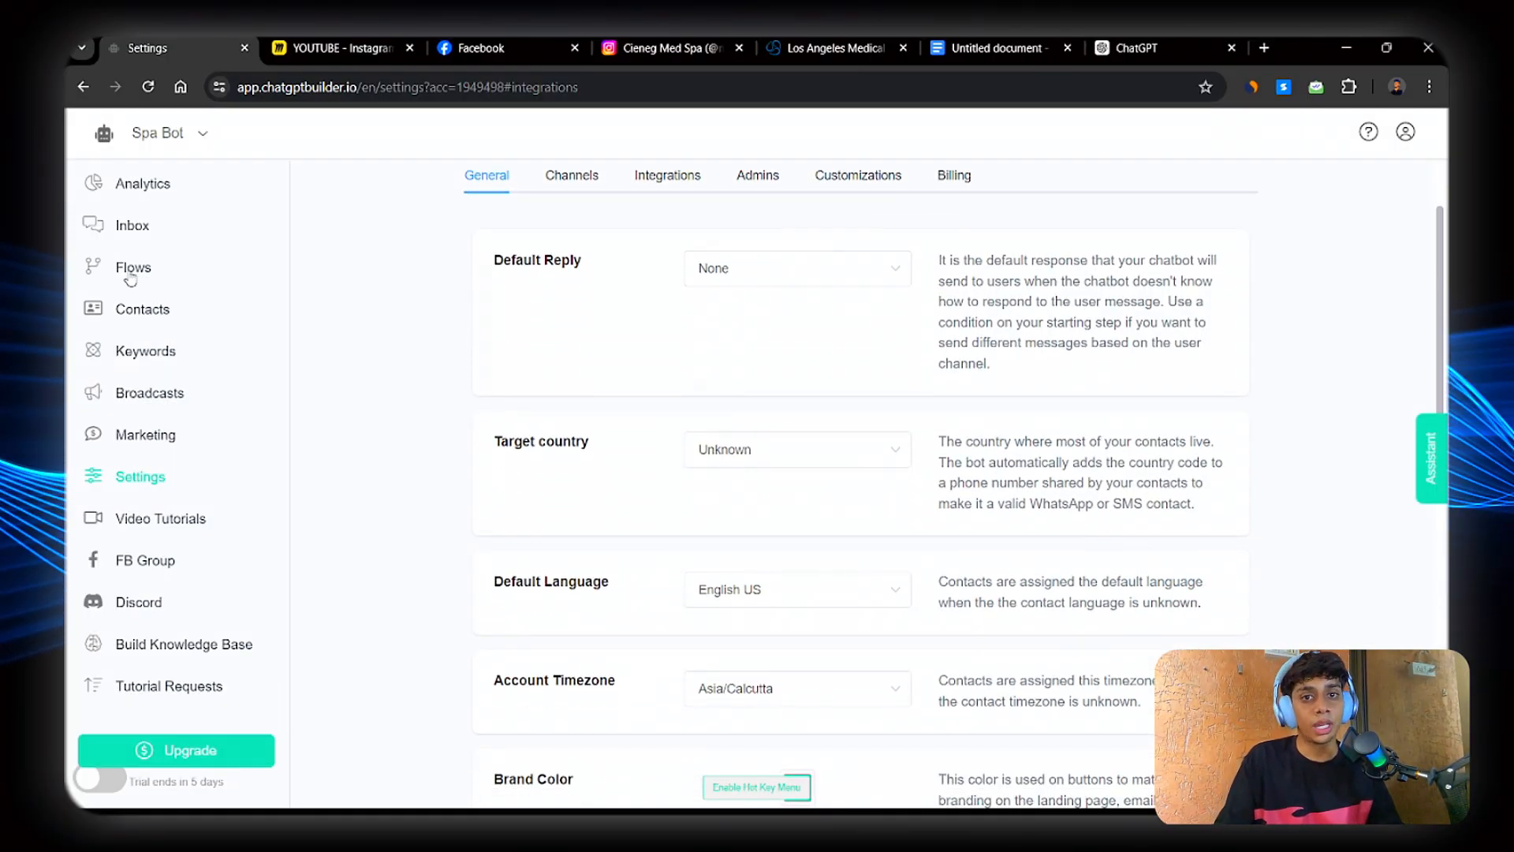
pyautogui.click(132, 267)
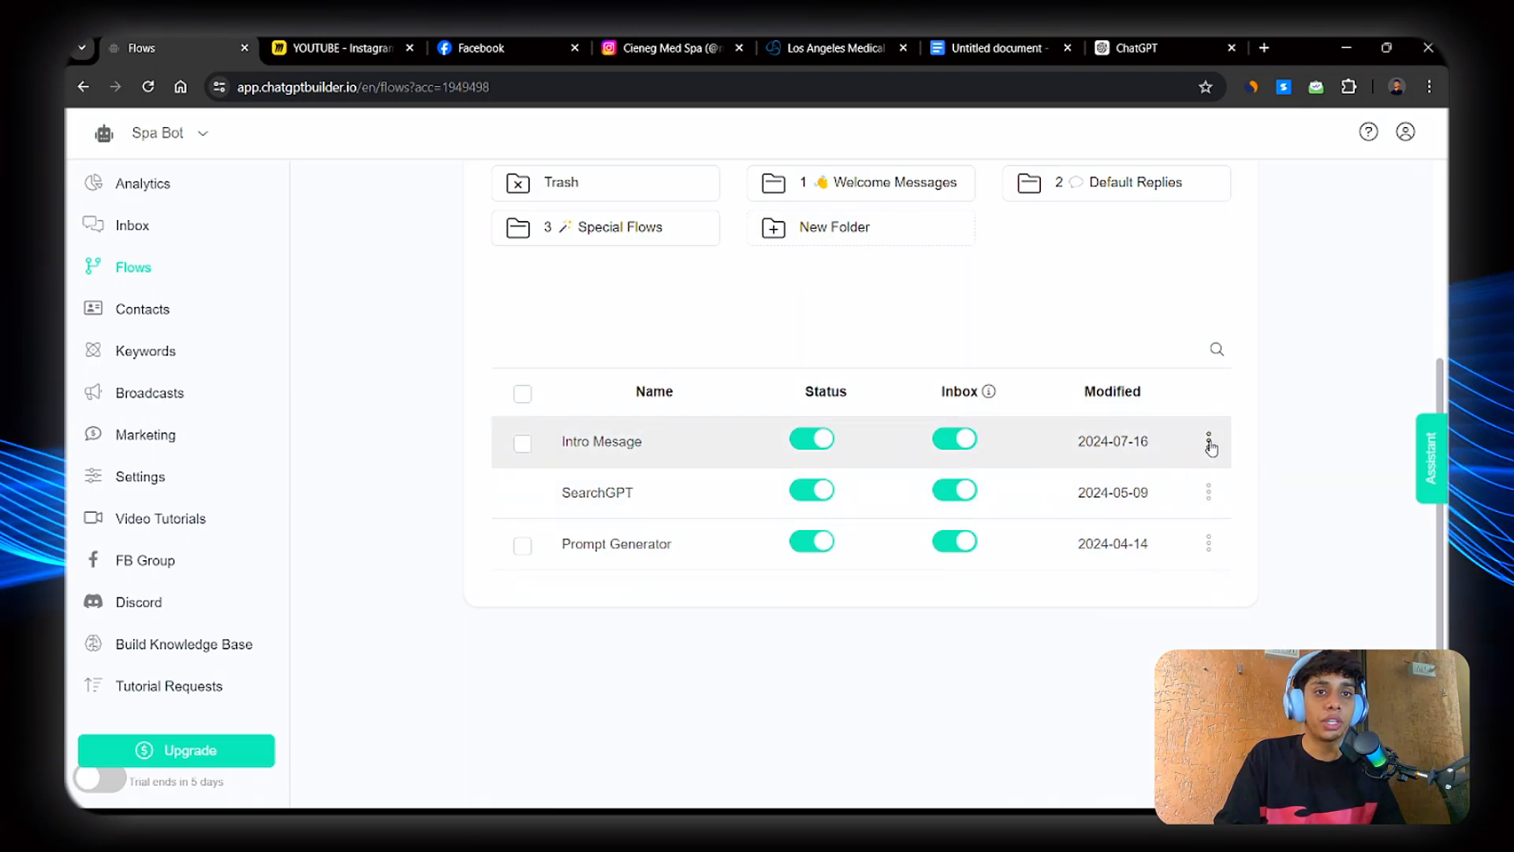
pyautogui.click(1210, 441)
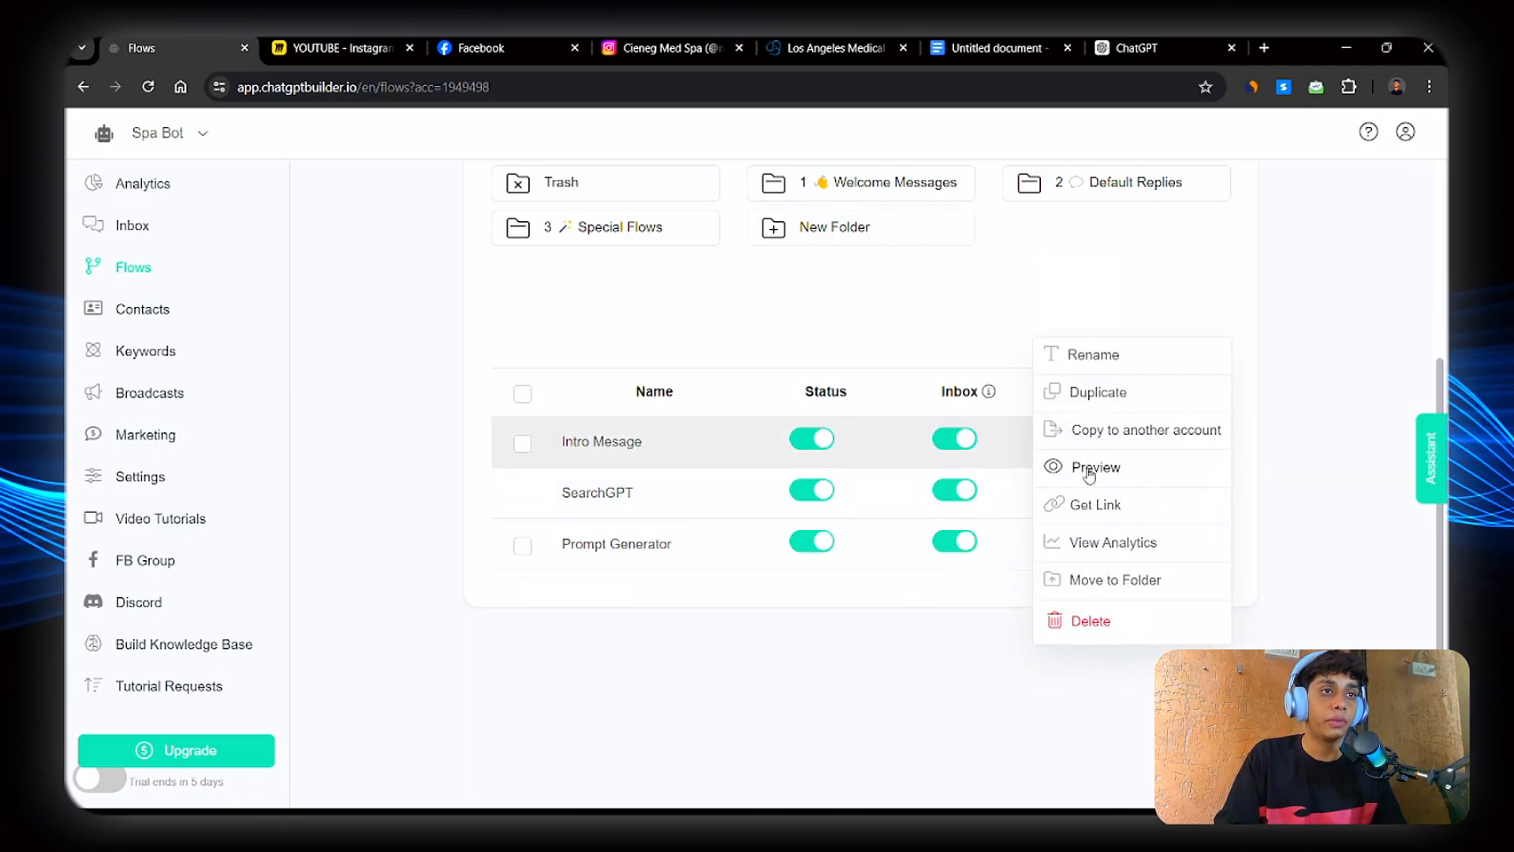
pyautogui.click(1095, 467)
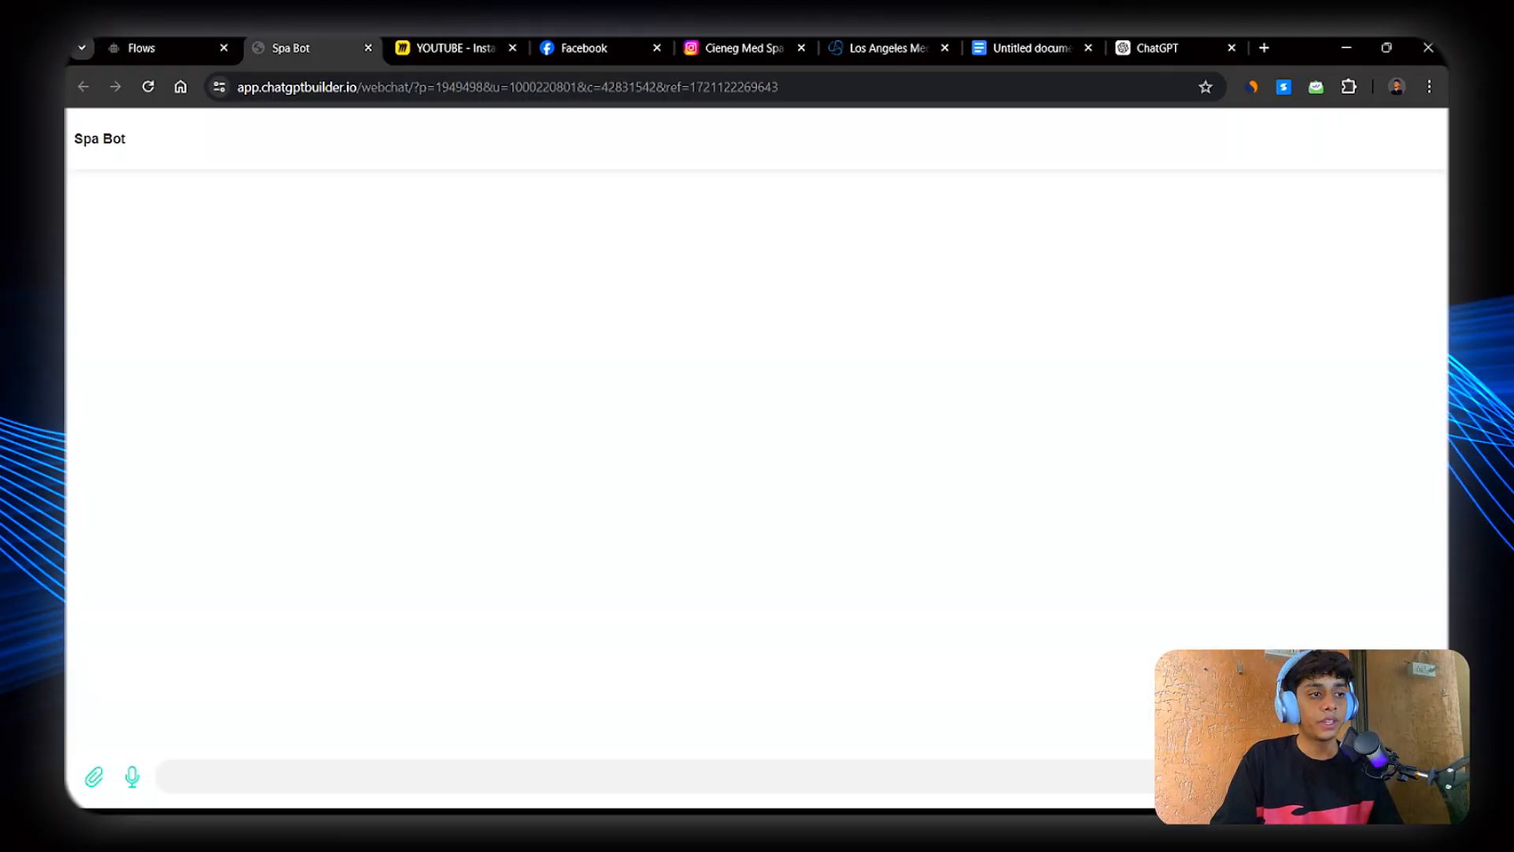
# - Ask Spa Bot 'hello!', where it is based and its working hours, reading the replies
pyautogui.click(373, 773)
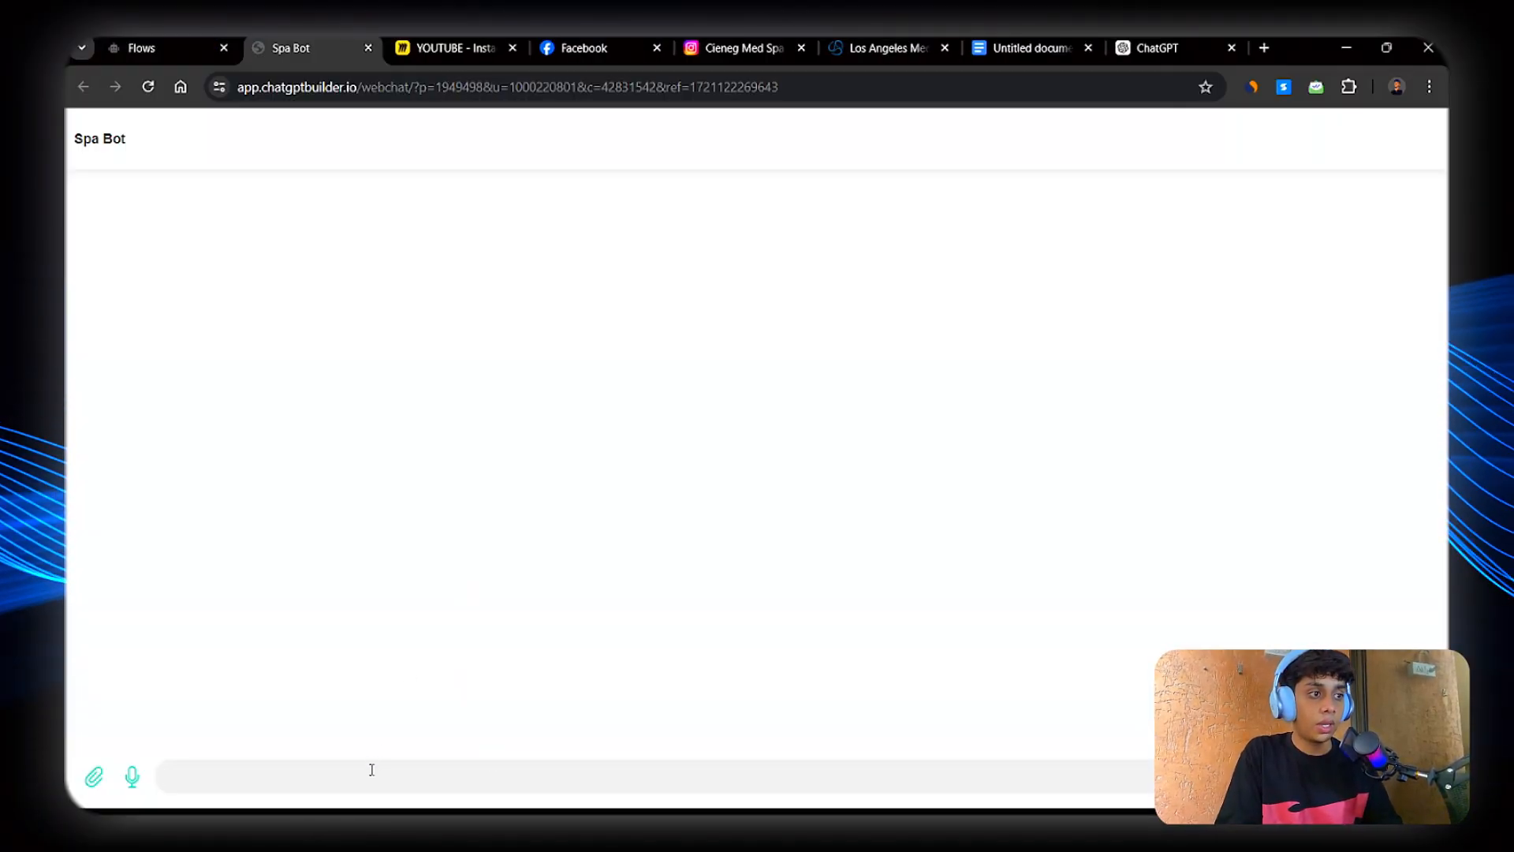
pyautogui.write('hello!')
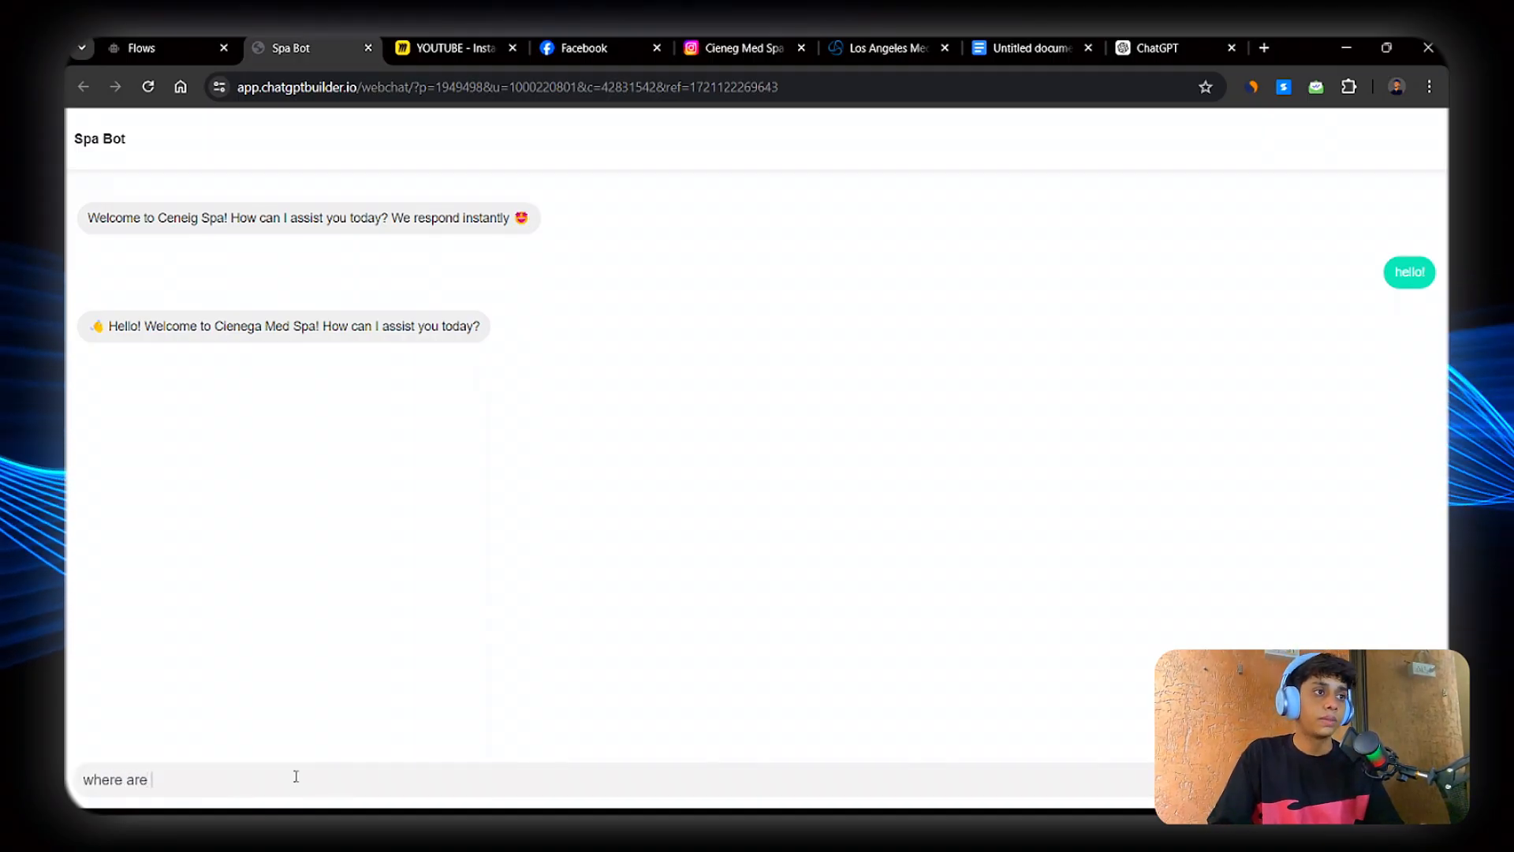
pyautogui.write('you based')
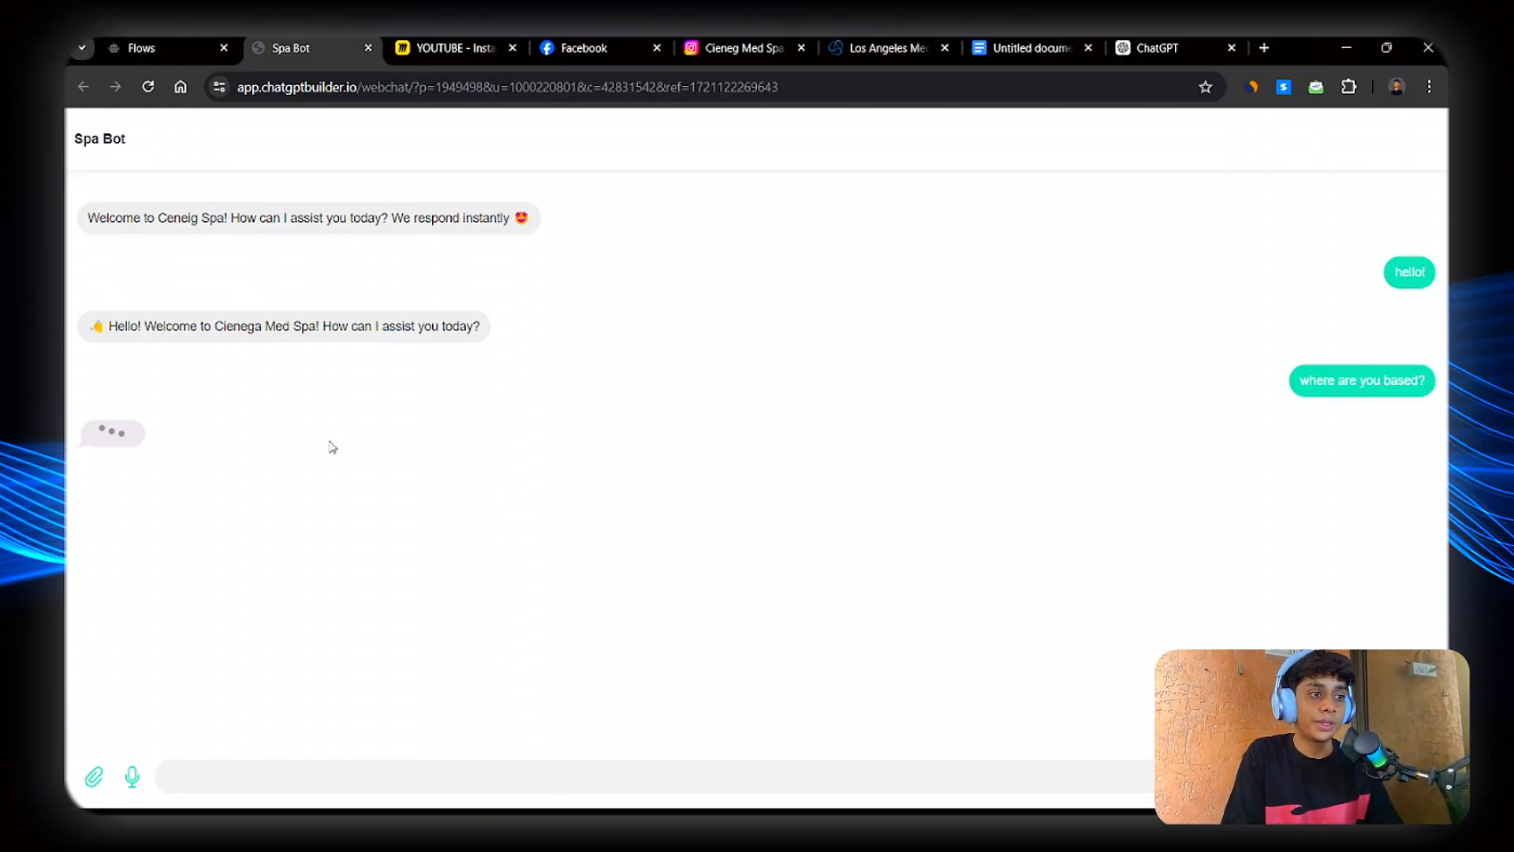
pyautogui.write('what are the working')
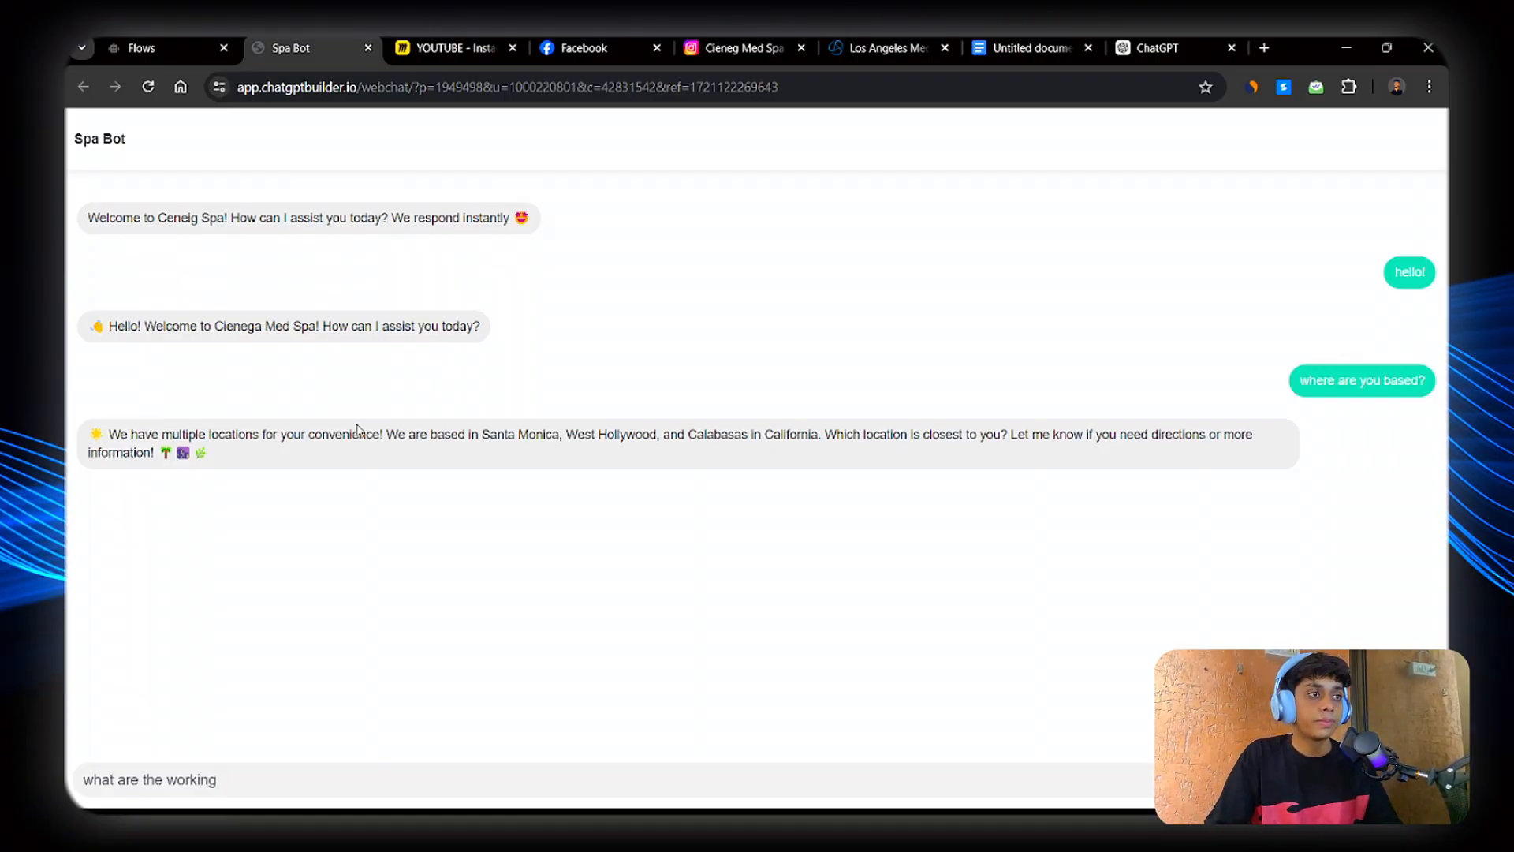
pyautogui.write('hours')
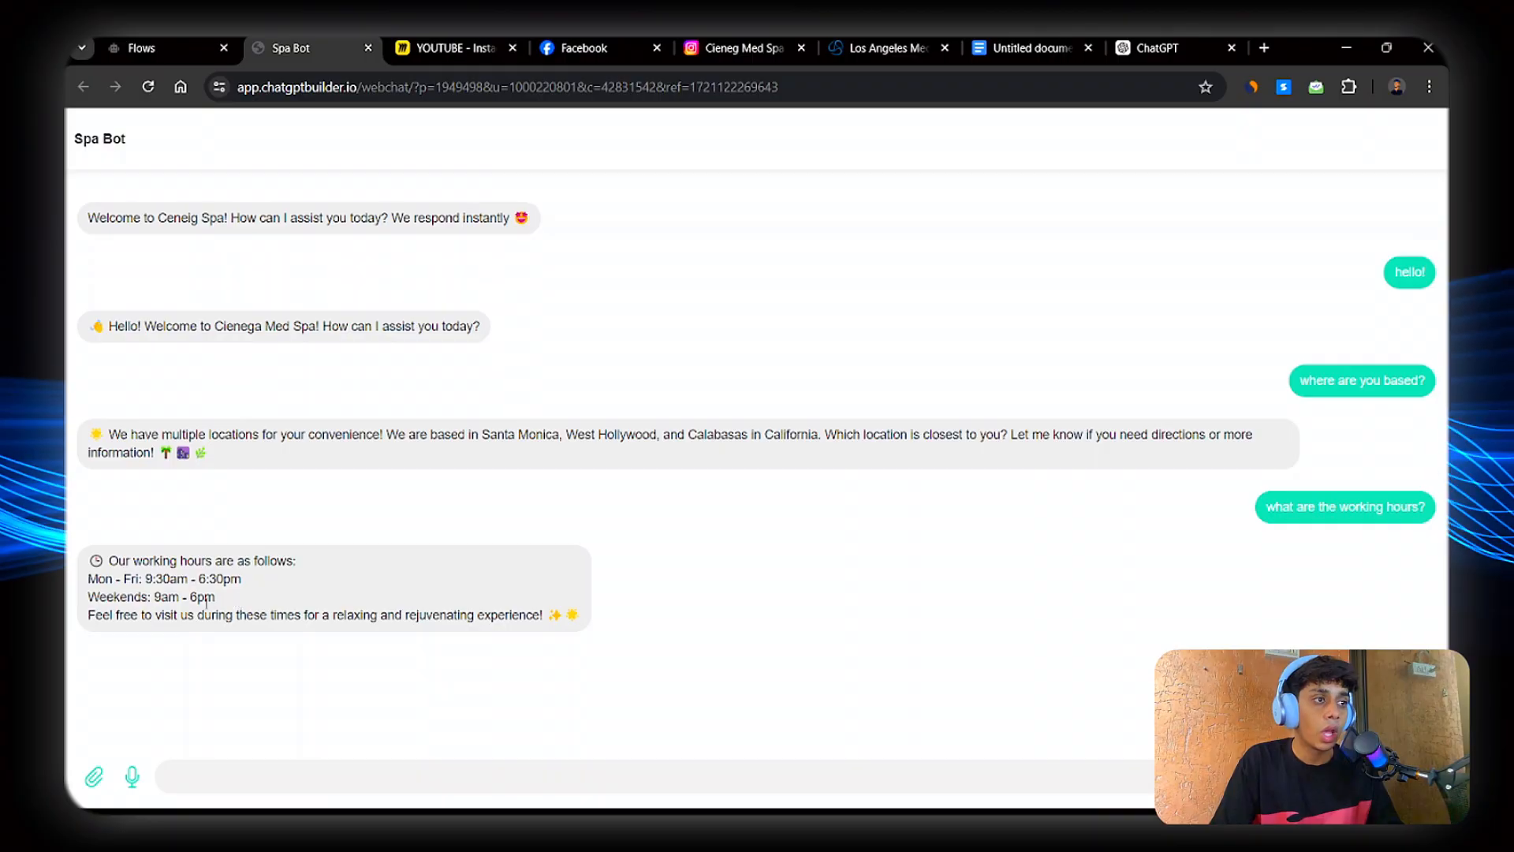
pyautogui.moveTo(355, 575)
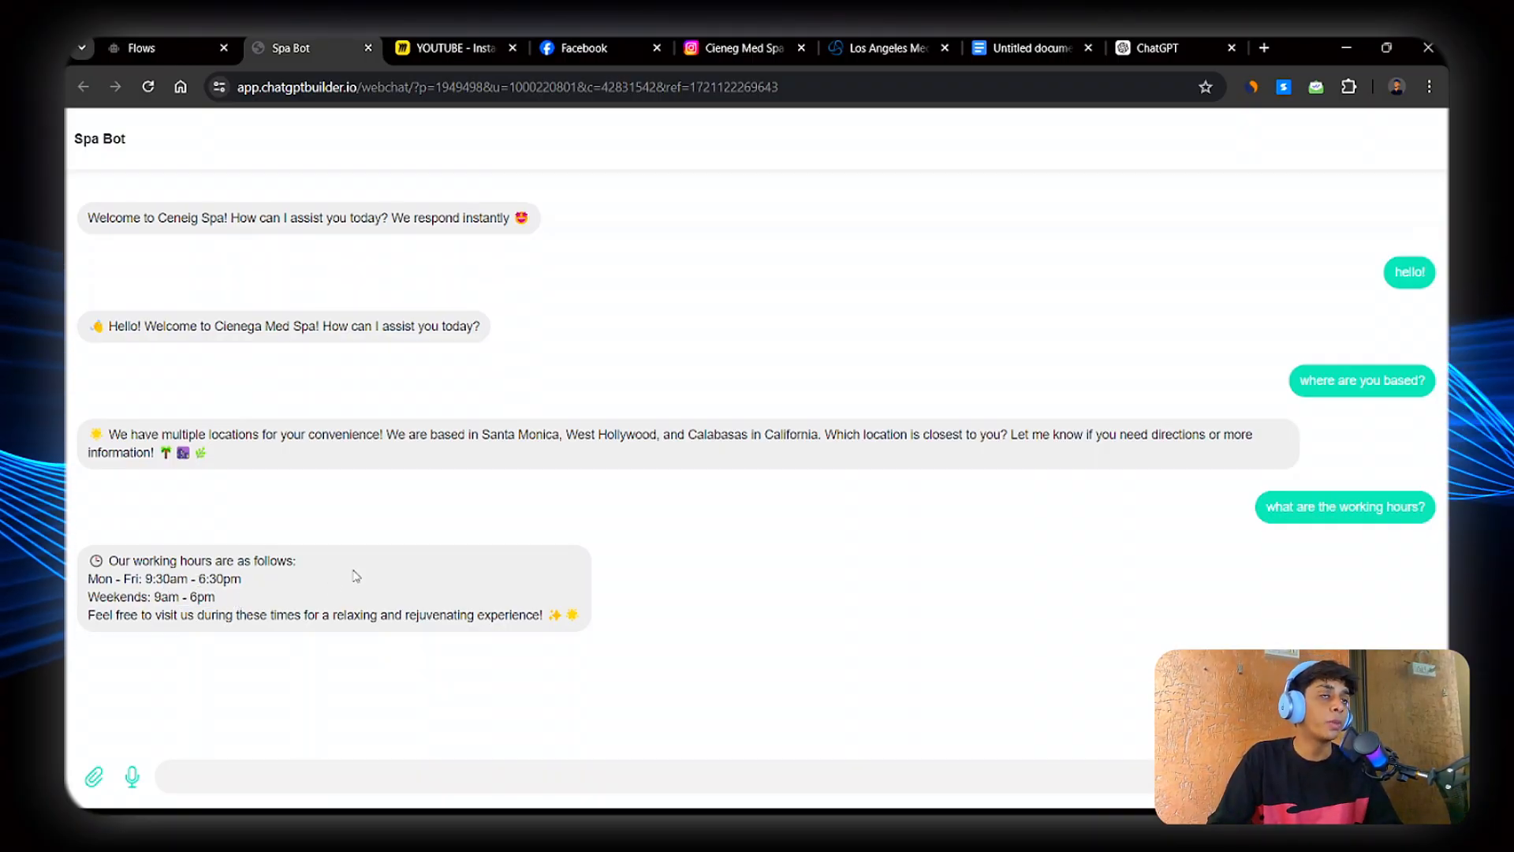
pyautogui.moveTo(800, 588)
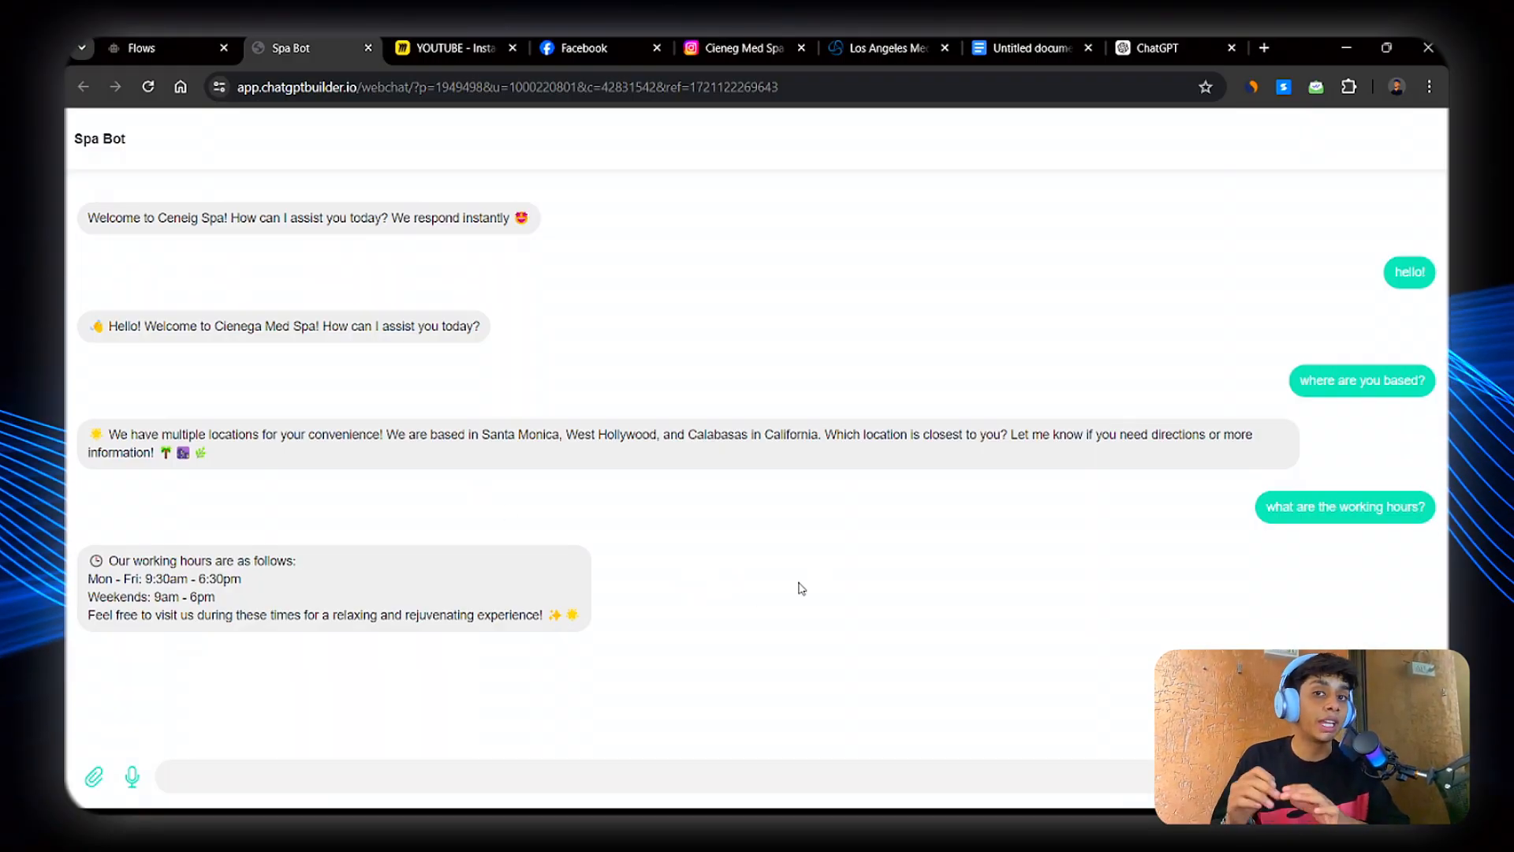
pyautogui.click(164, 49)
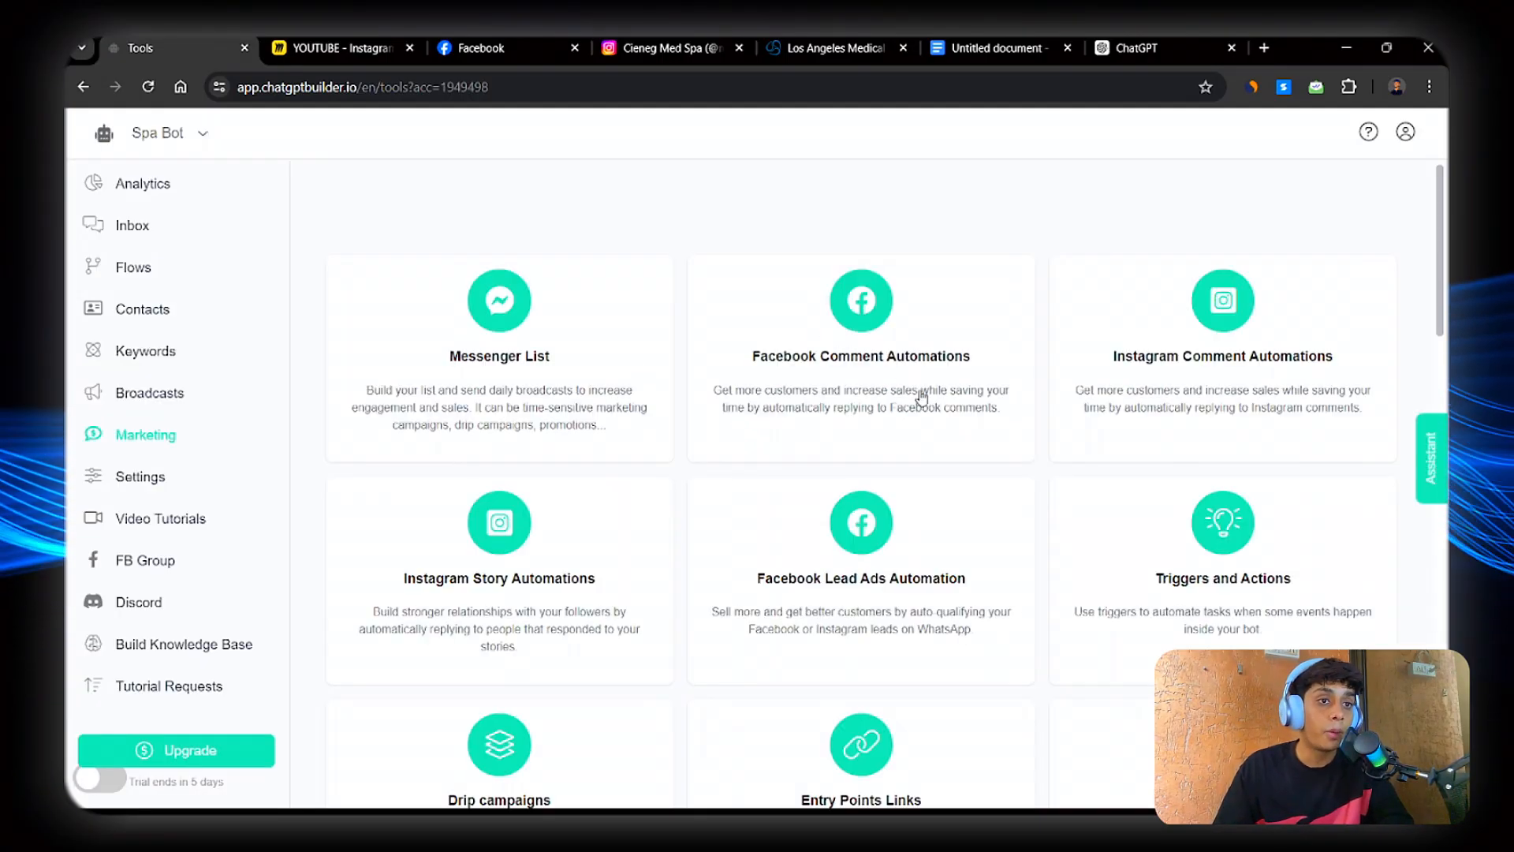
# - Add a Spa Appointements calendar under Appointments, described as One on One Massage service with Ceinege Med Spa!!
pyautogui.scroll(-3)
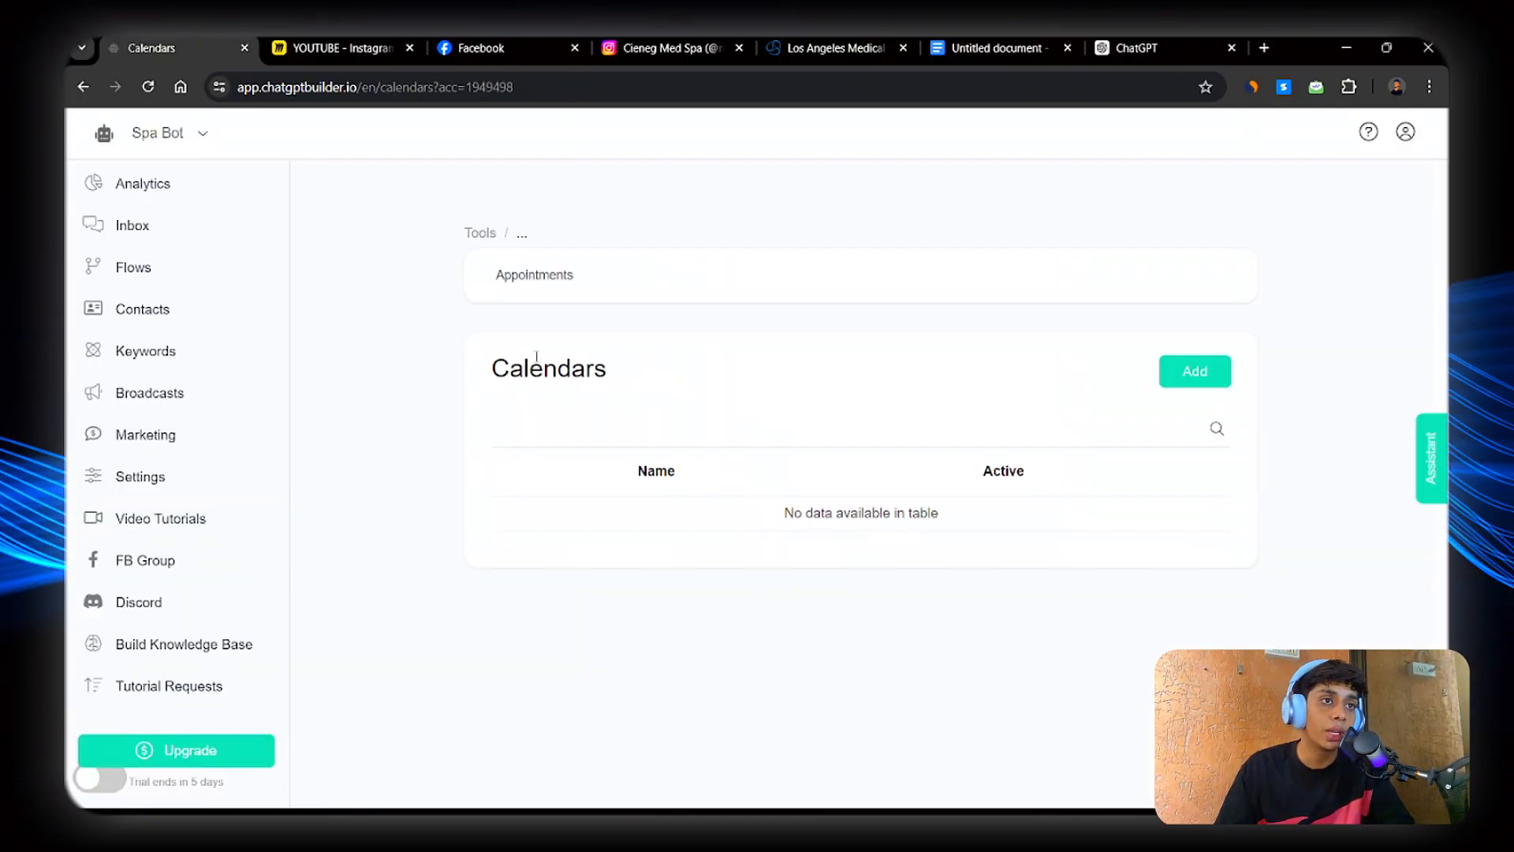
pyautogui.click(1193, 371)
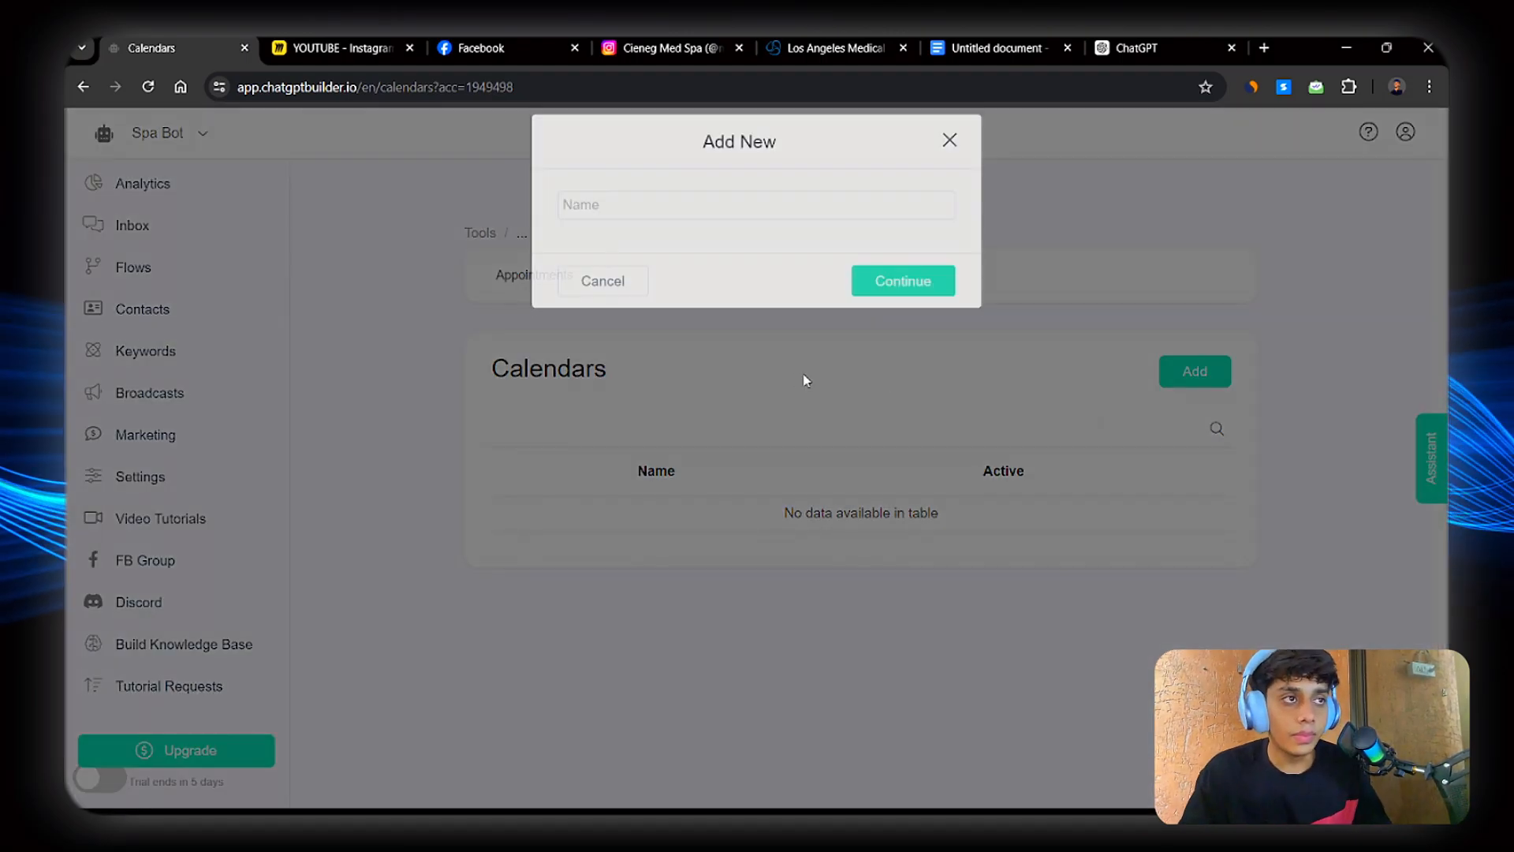
pyautogui.click(900, 280)
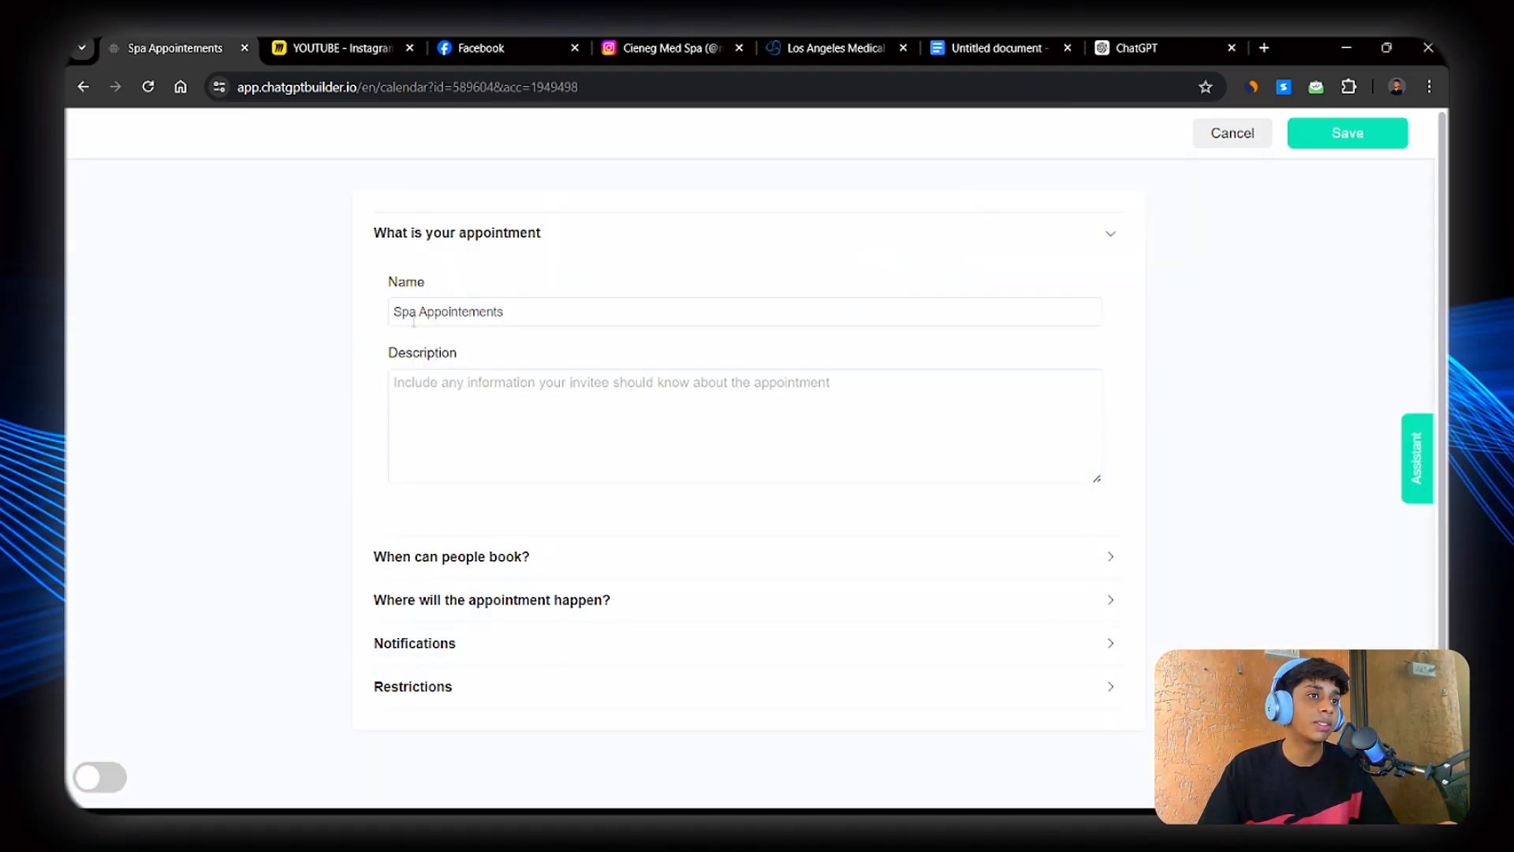
pyautogui.click(743, 424)
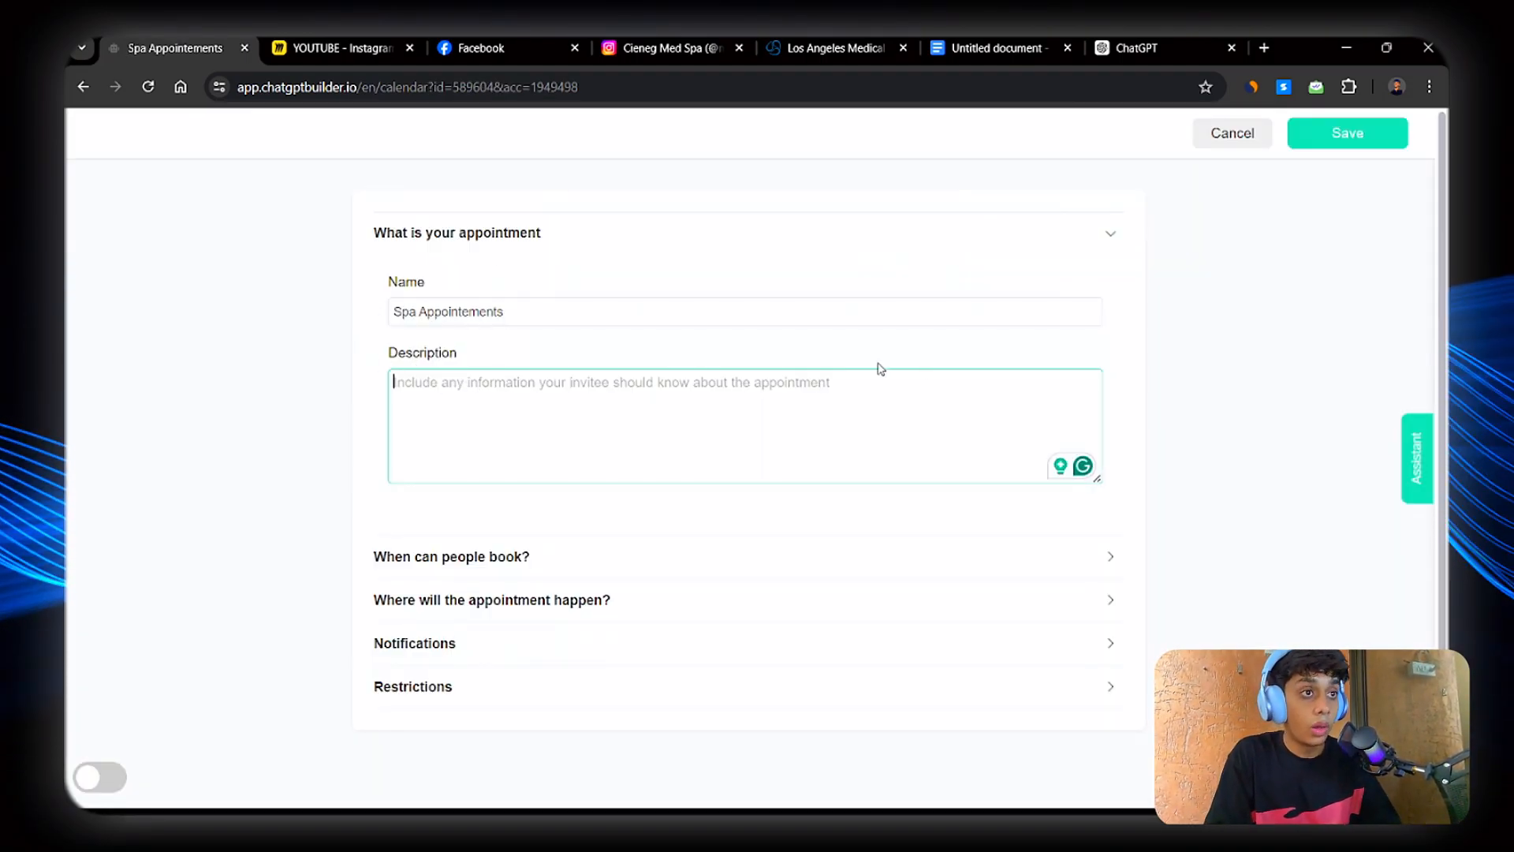
pyautogui.write('one one')
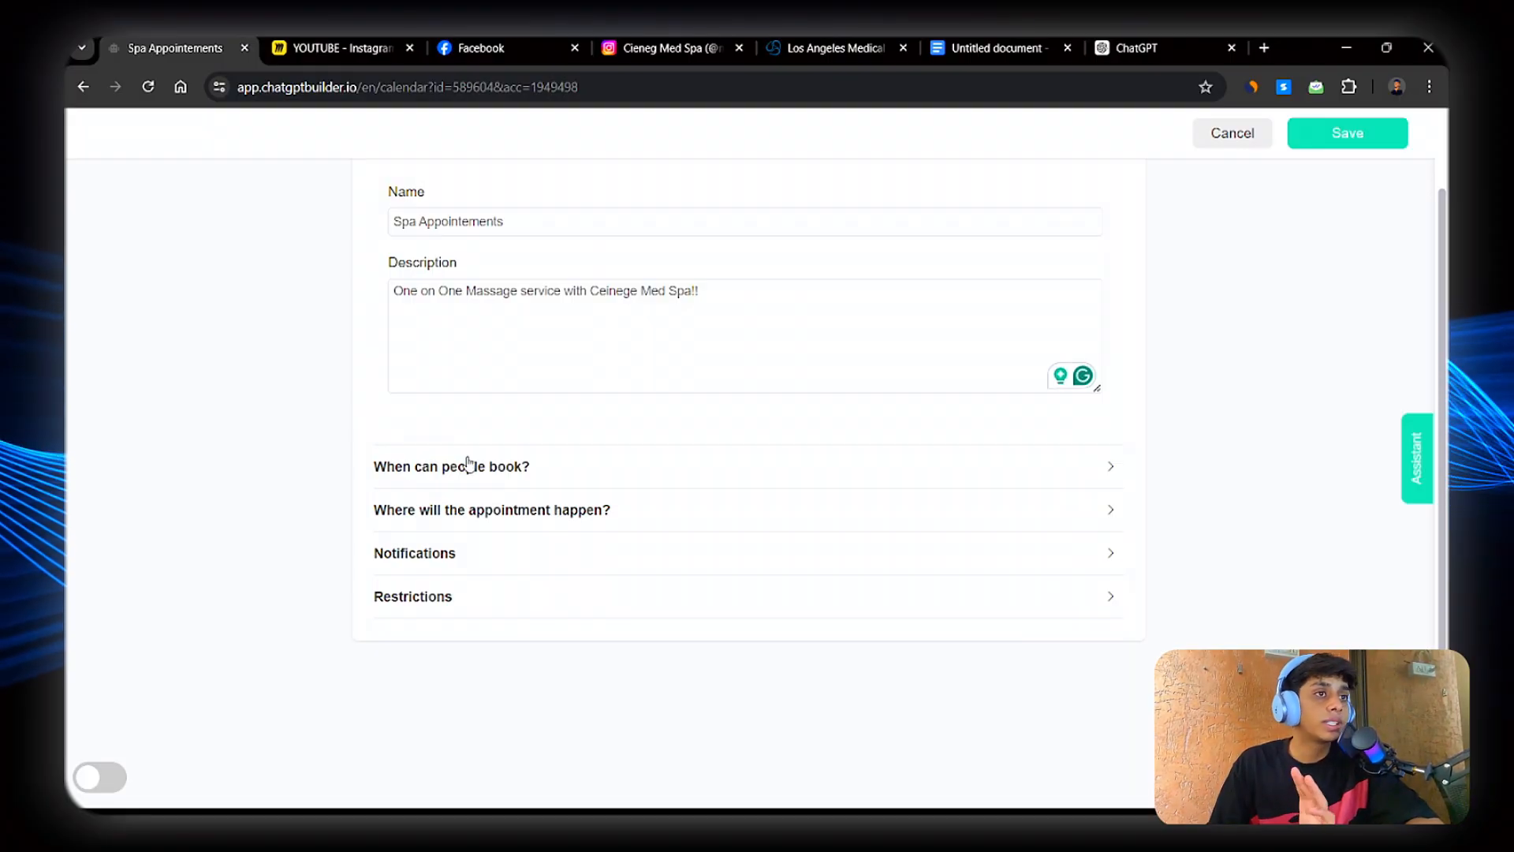
# - Set Monday's bookable hours to start at 11:00 in the 'When can people book?' settings
pyautogui.click(449, 465)
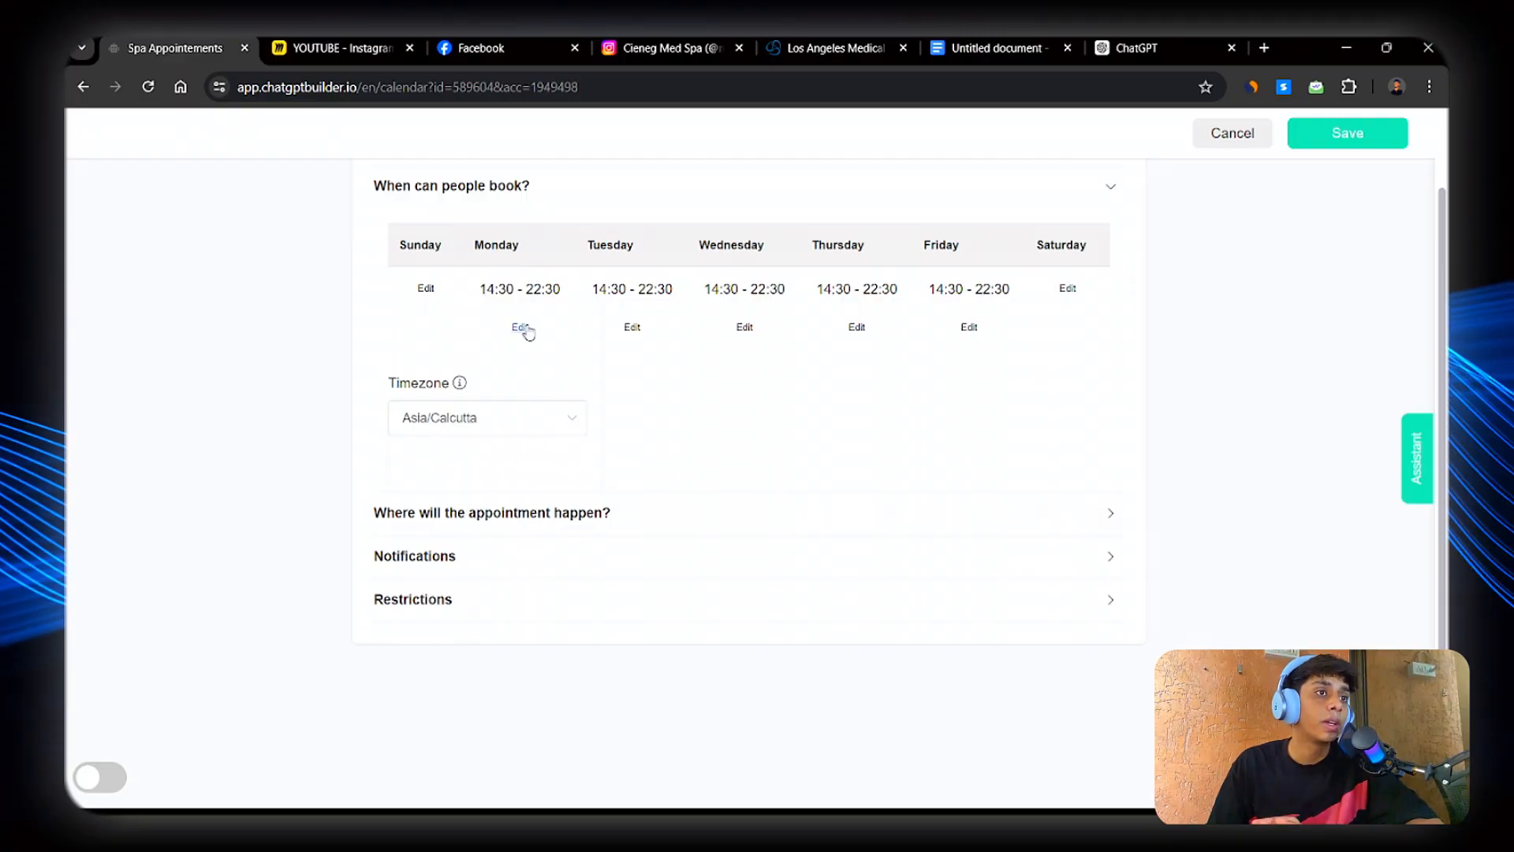
pyautogui.click(519, 328)
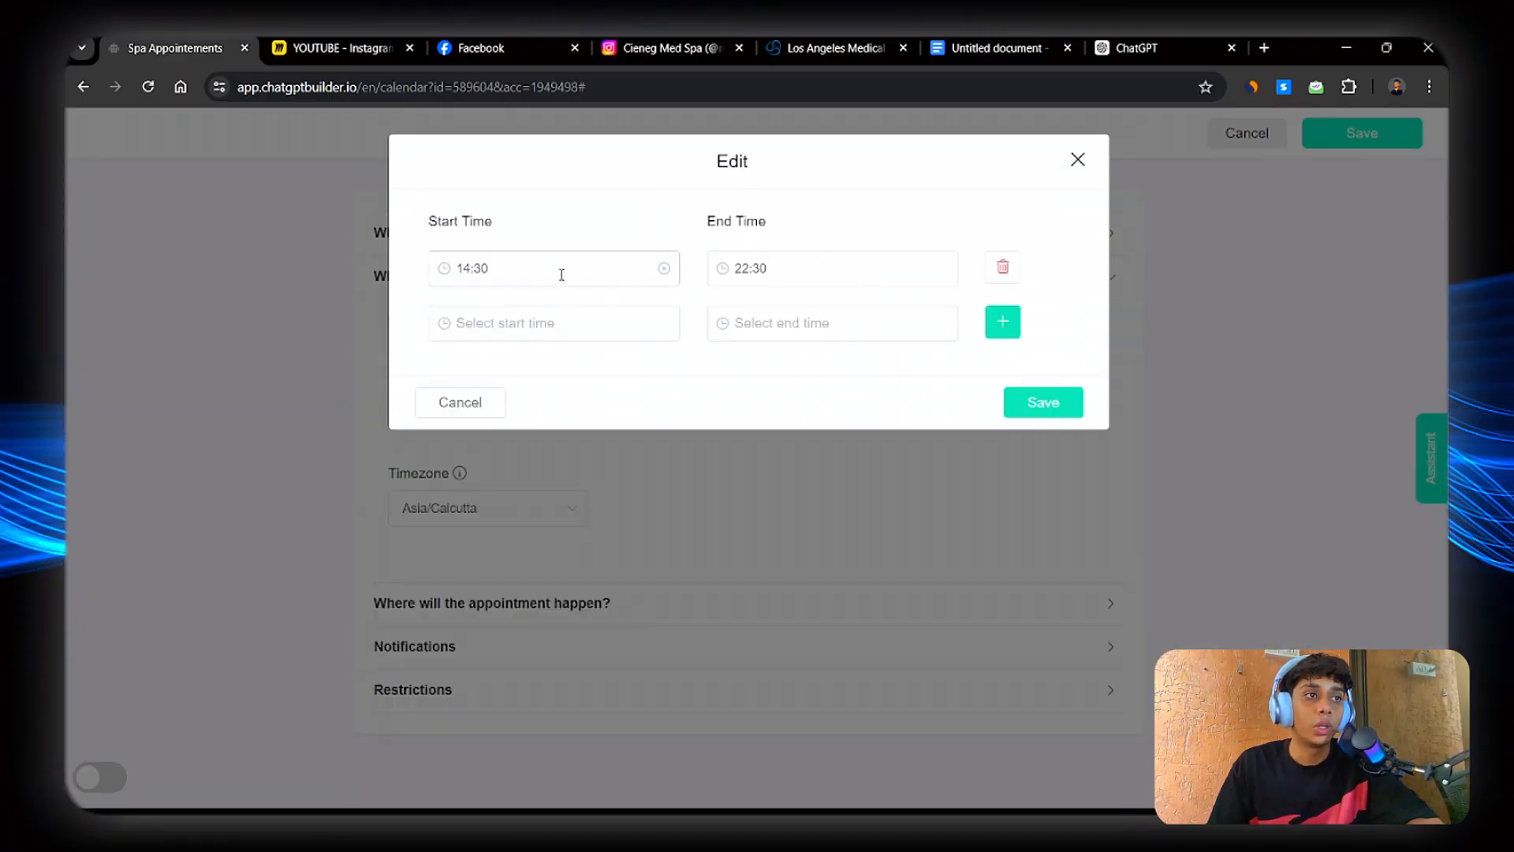
pyautogui.click(554, 269)
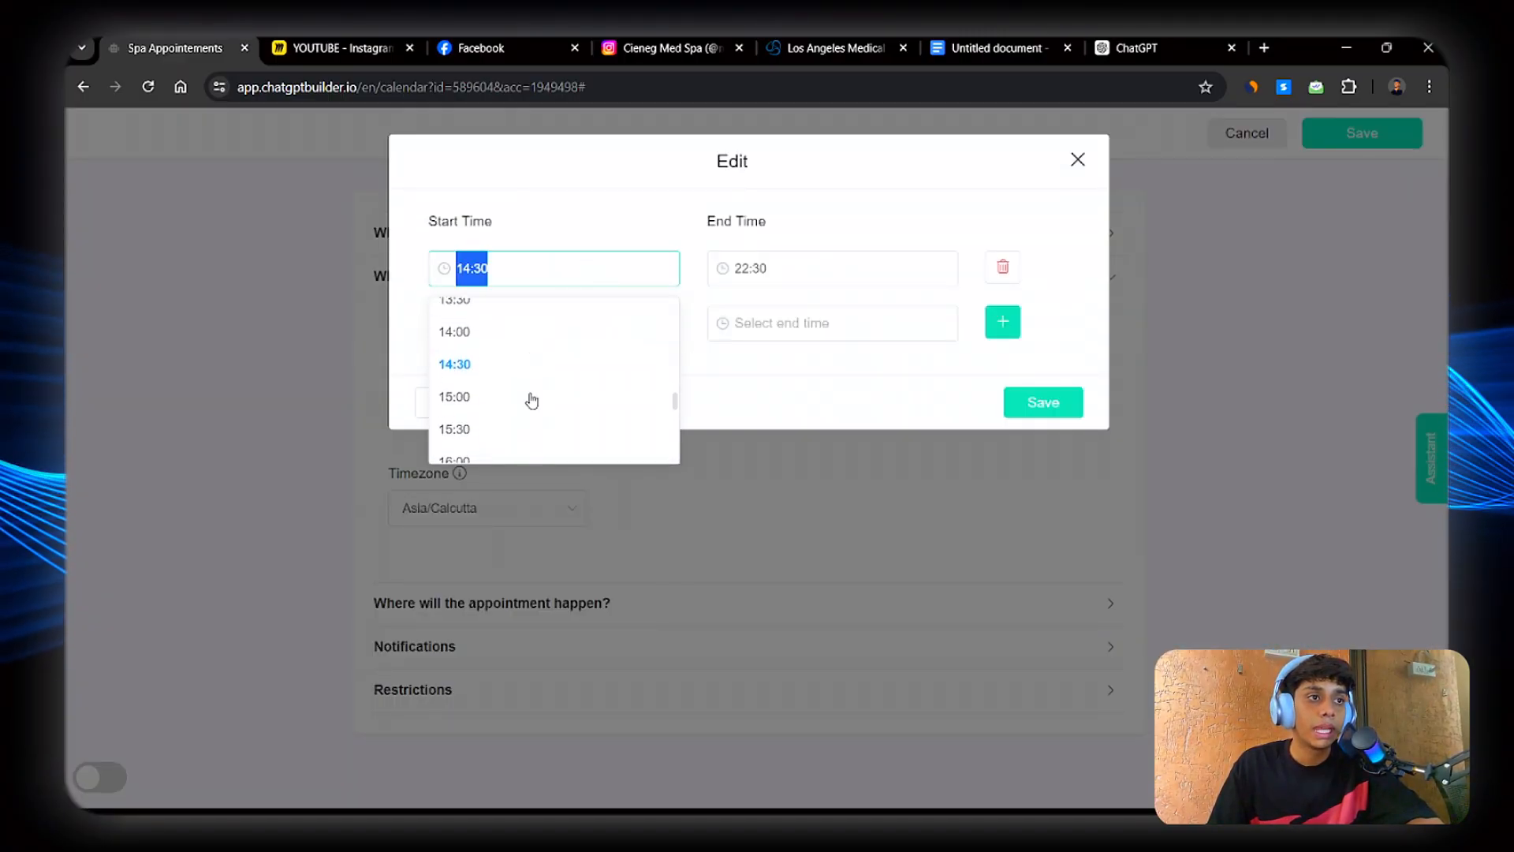
pyautogui.scroll(-3)
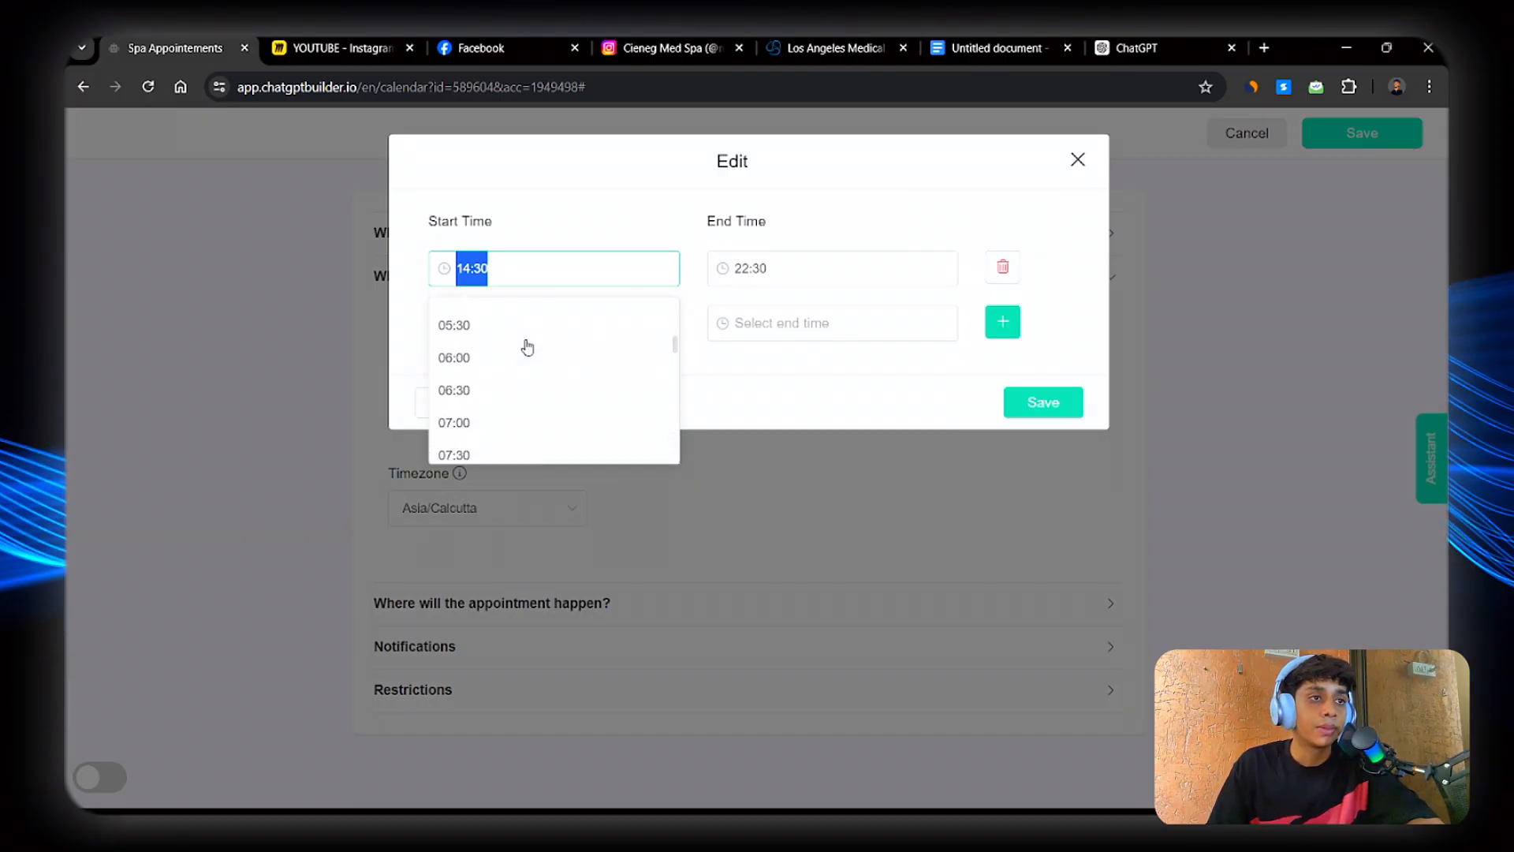
pyautogui.scroll(-3)
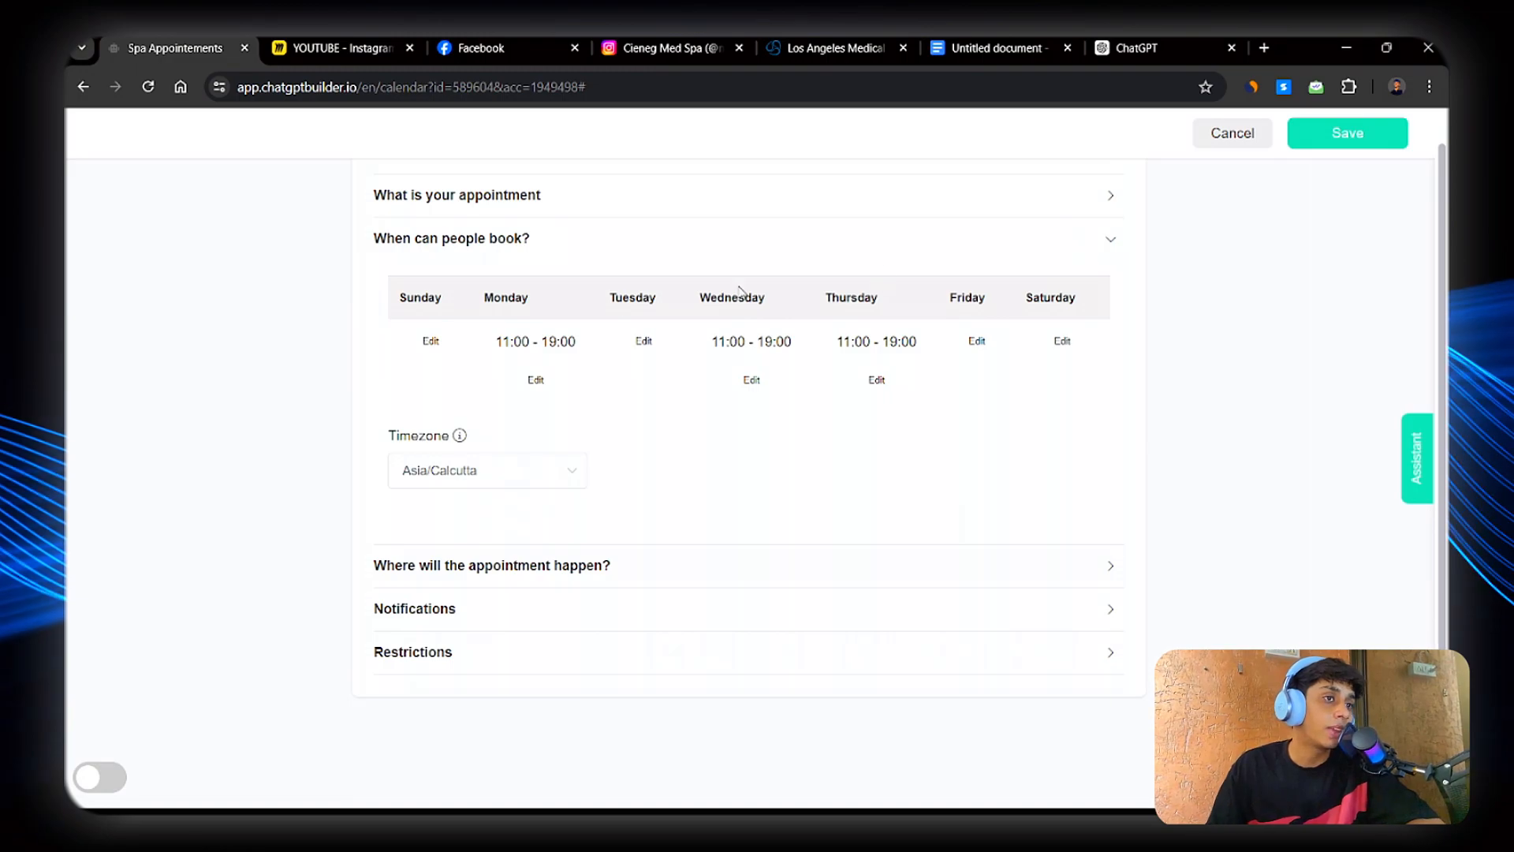
pyautogui.moveTo(538, 527)
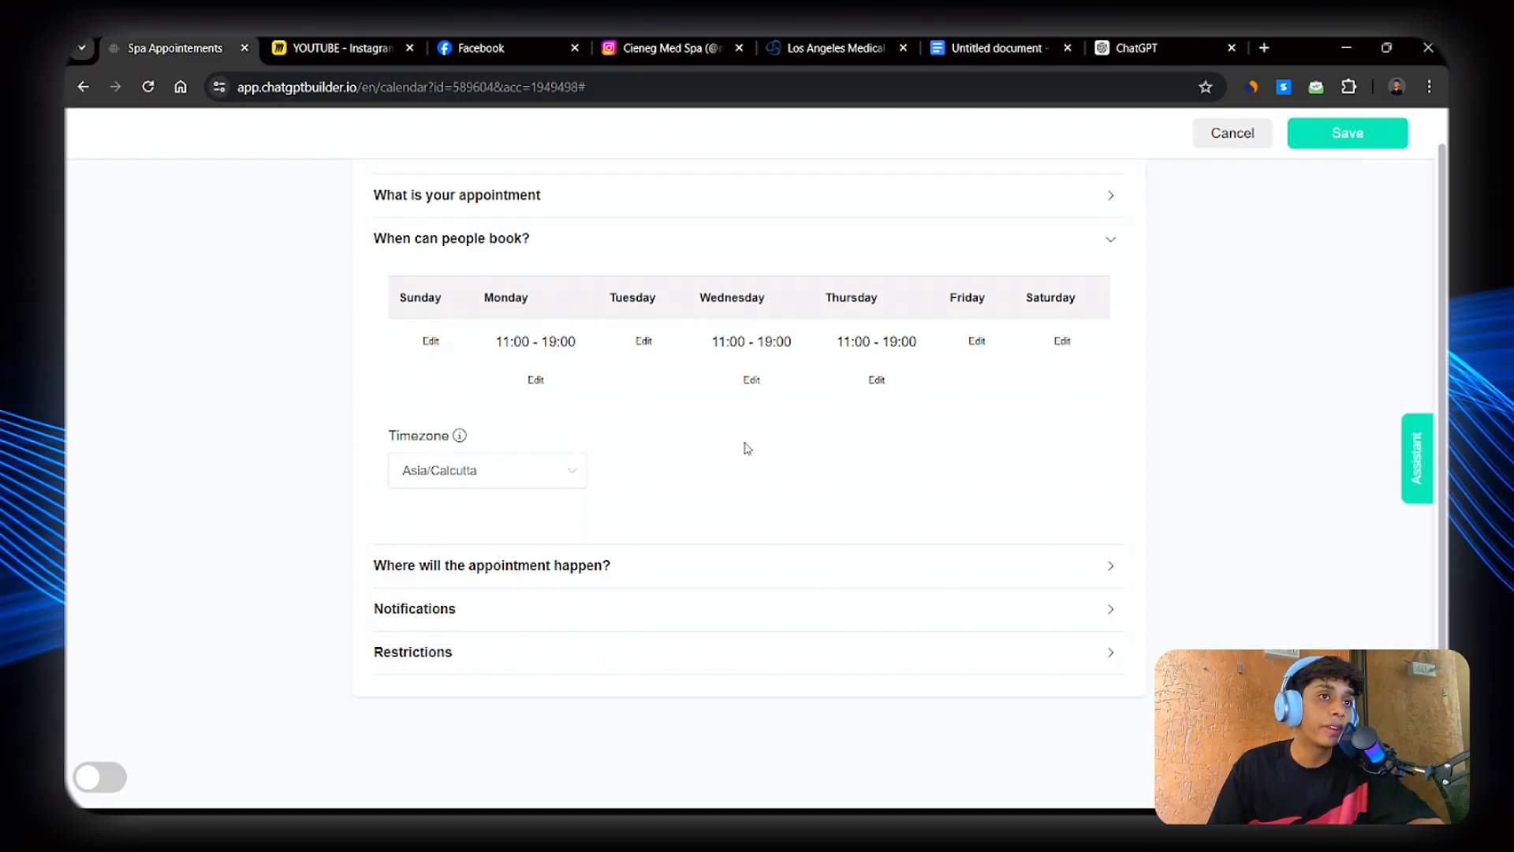
pyautogui.moveTo(554, 421)
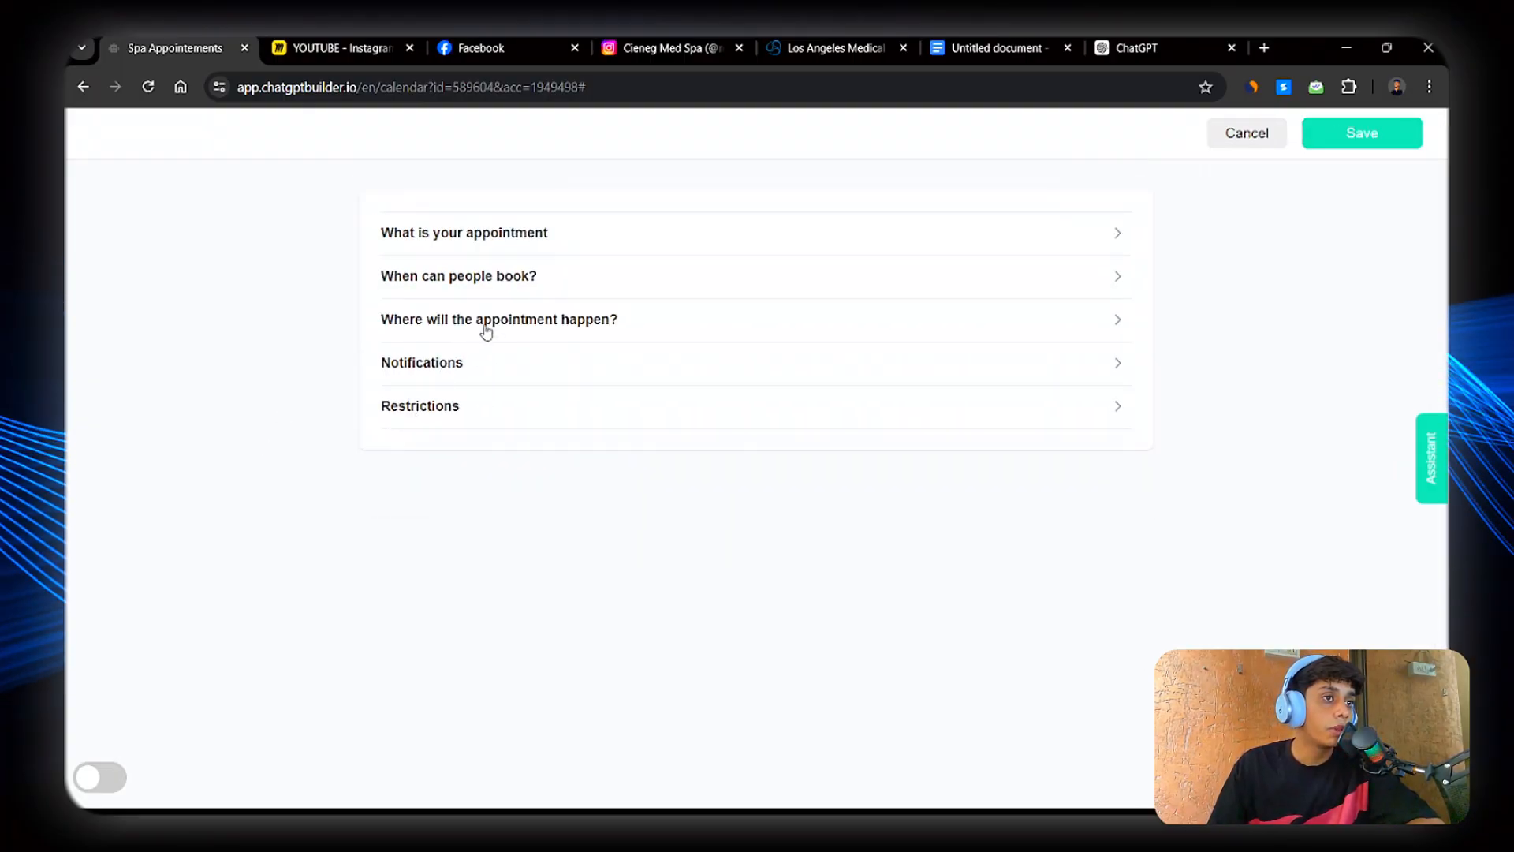
# - Review the Location and Notifications settings and reach the Restrictions section
pyautogui.click(498, 319)
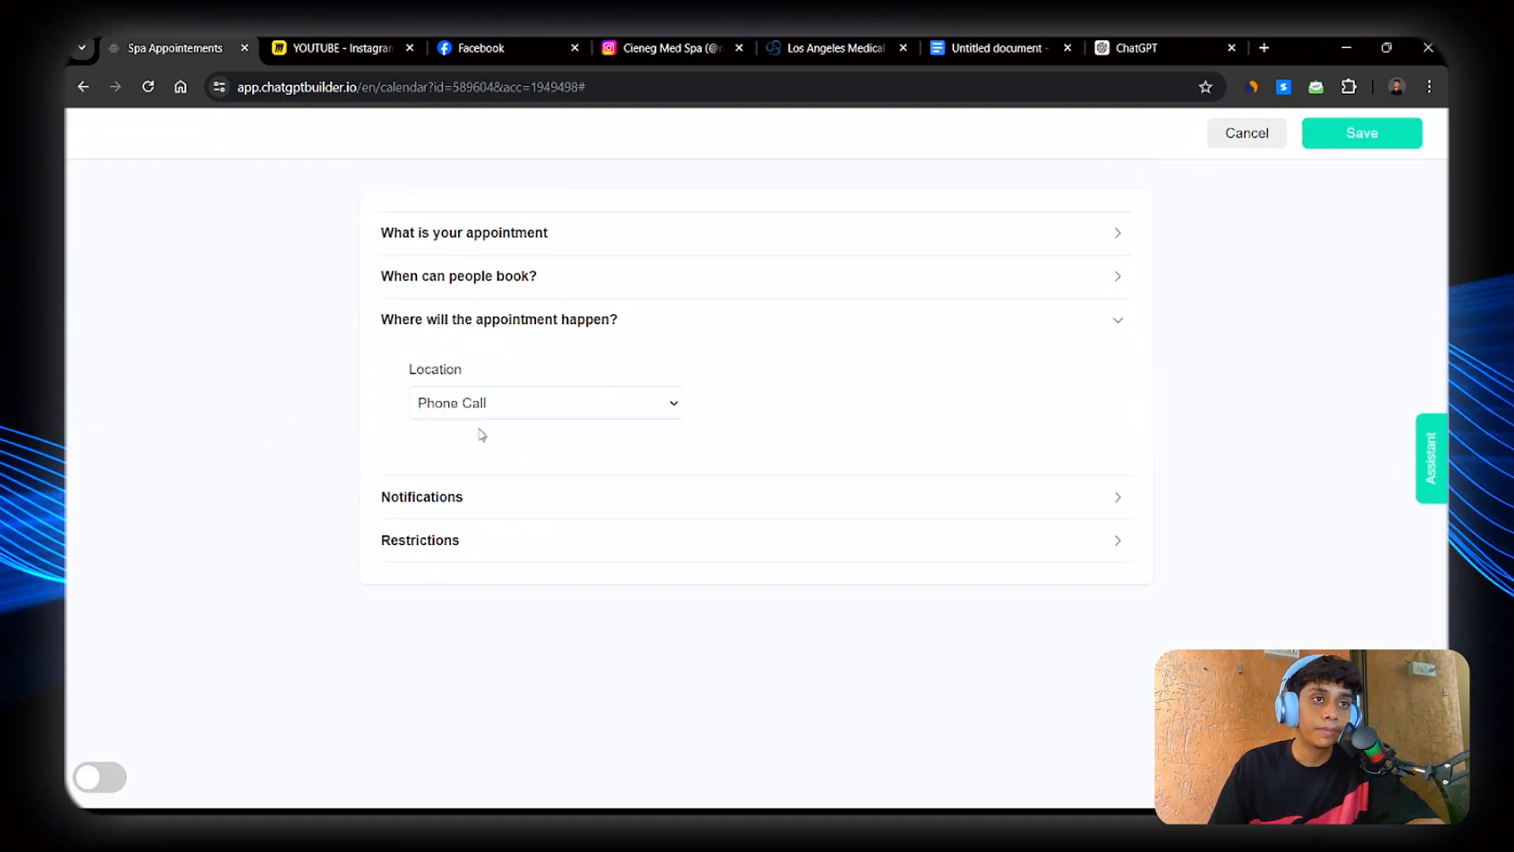
pyautogui.click(544, 402)
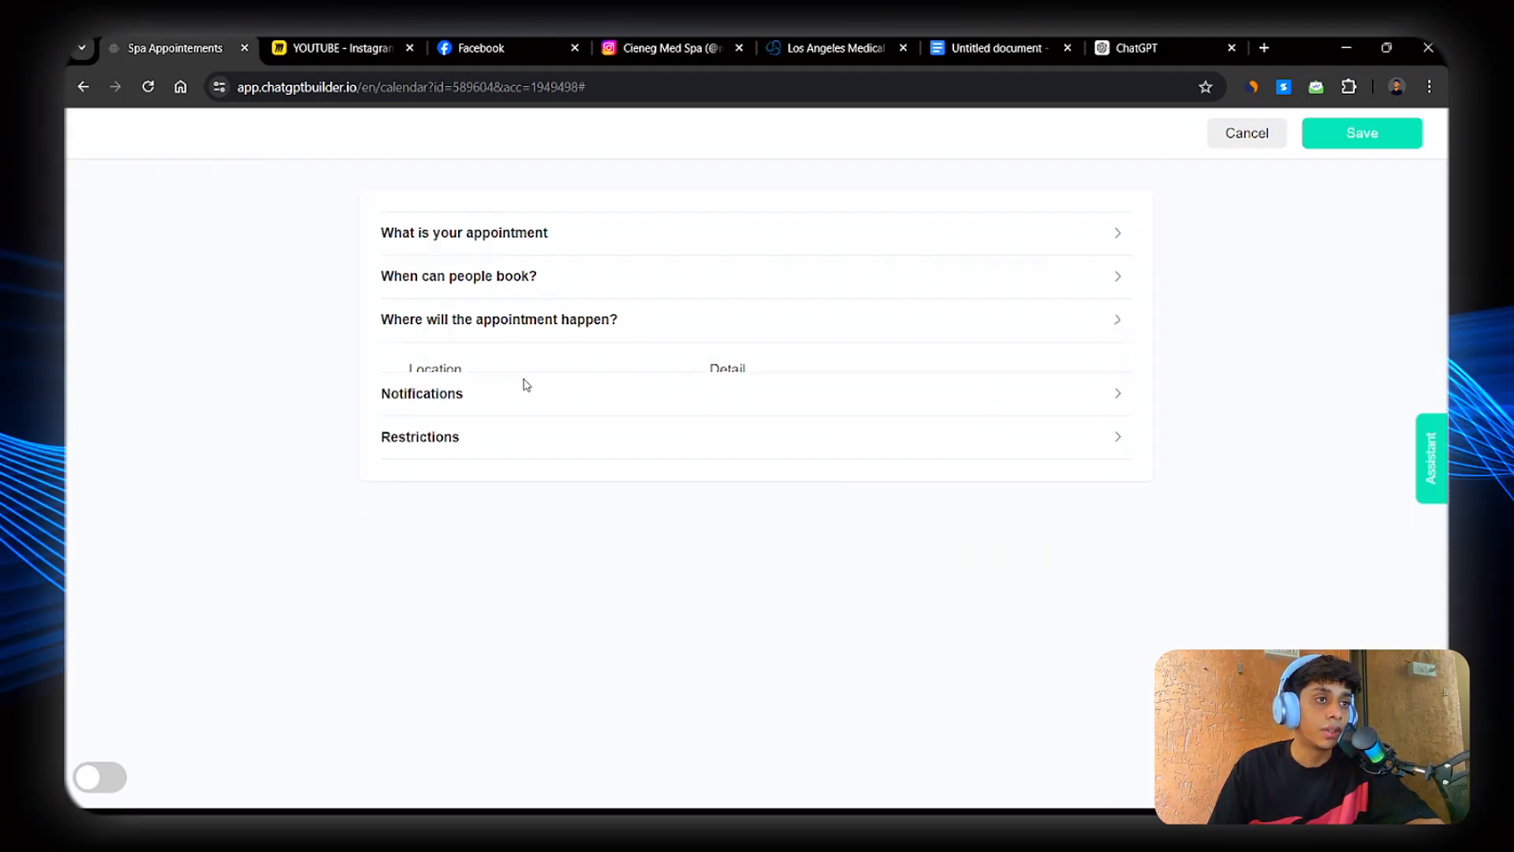
pyautogui.click(421, 393)
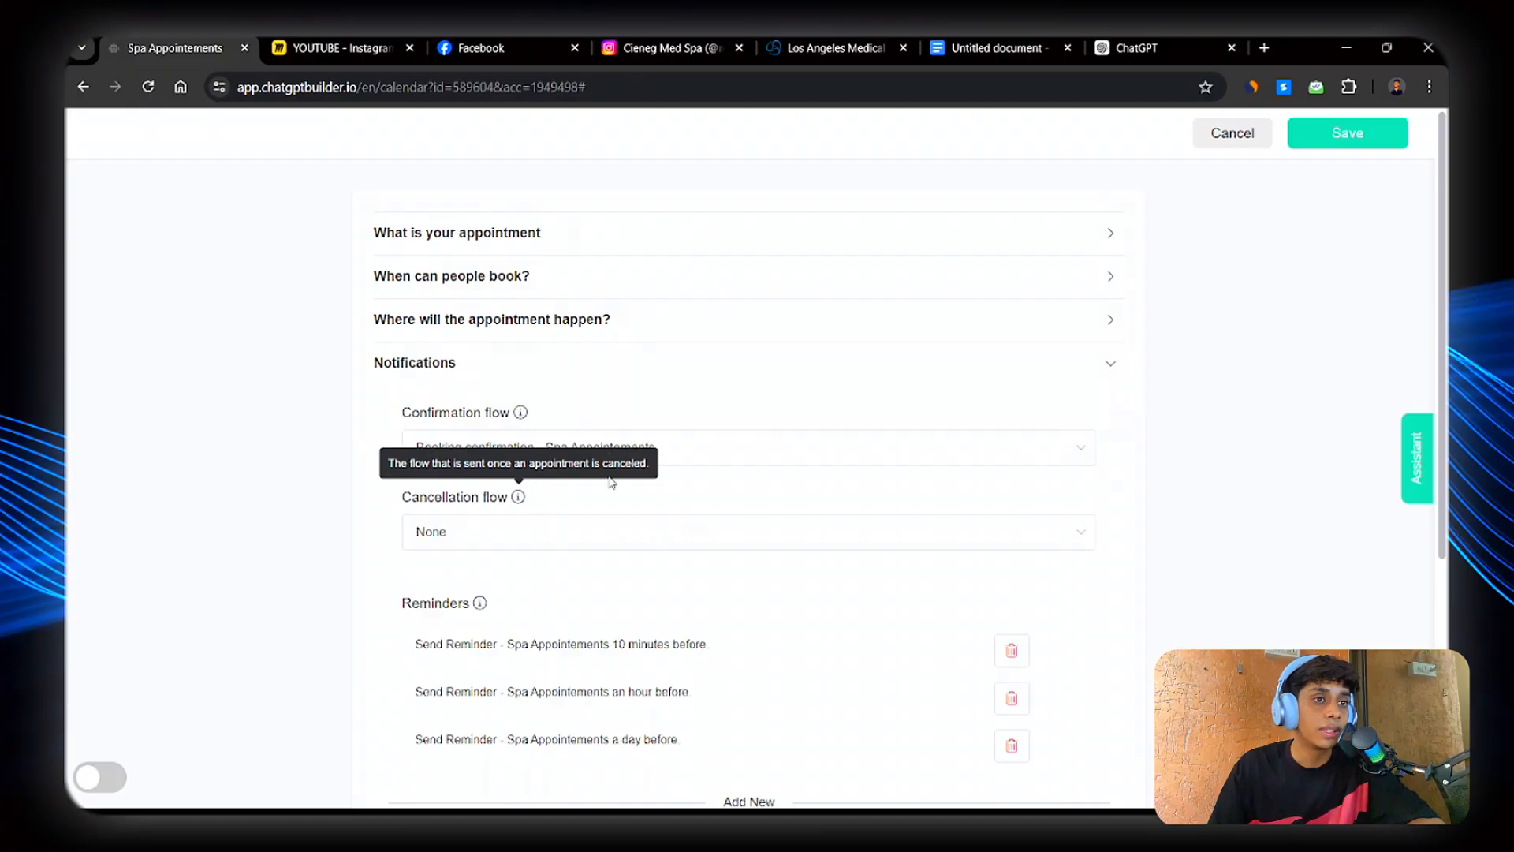
pyautogui.scroll(-3)
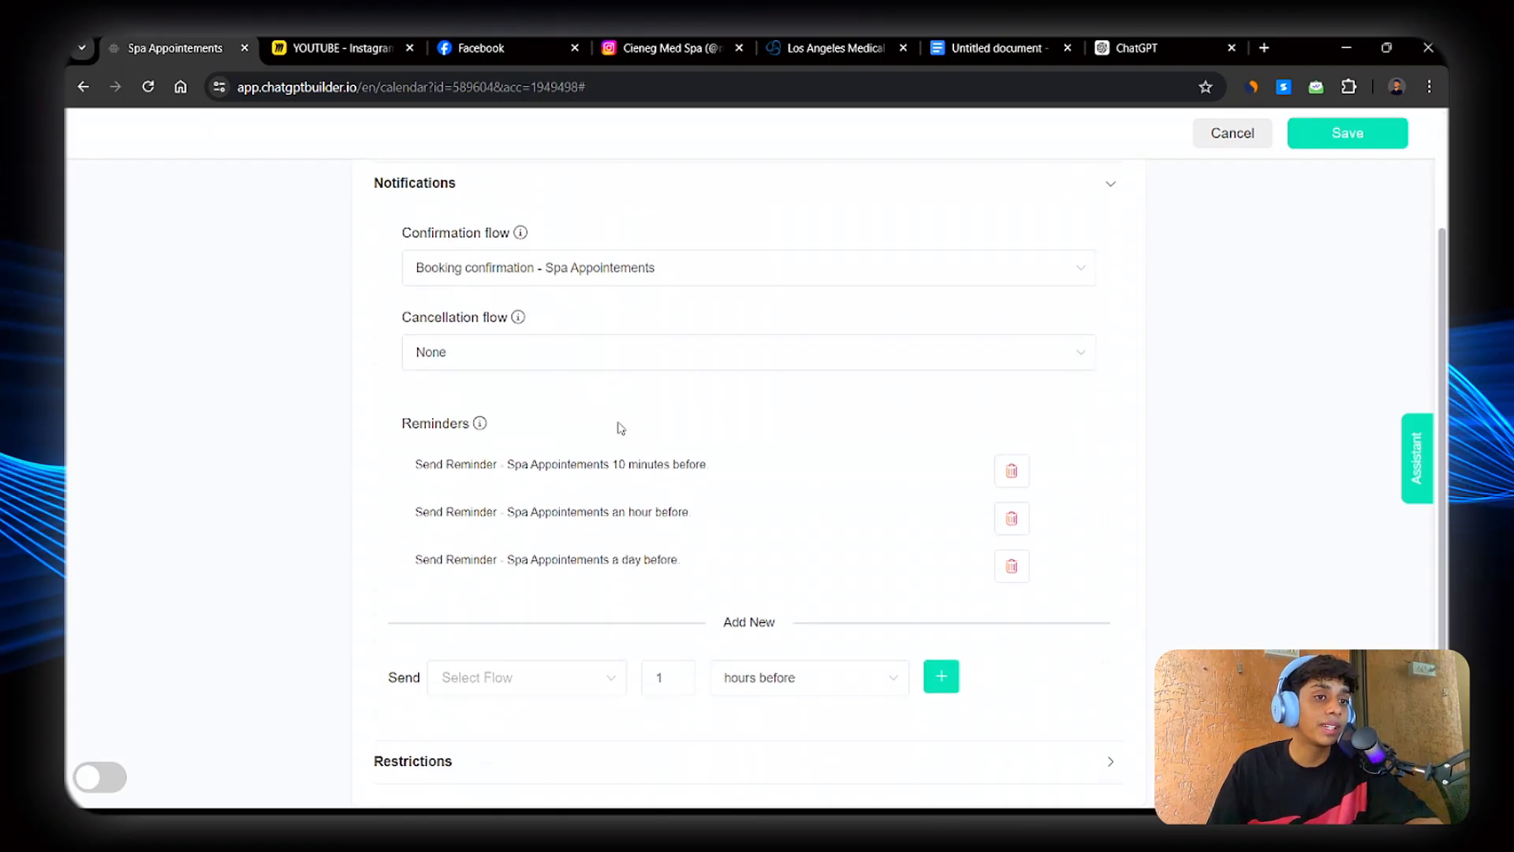
pyautogui.moveTo(298, 561)
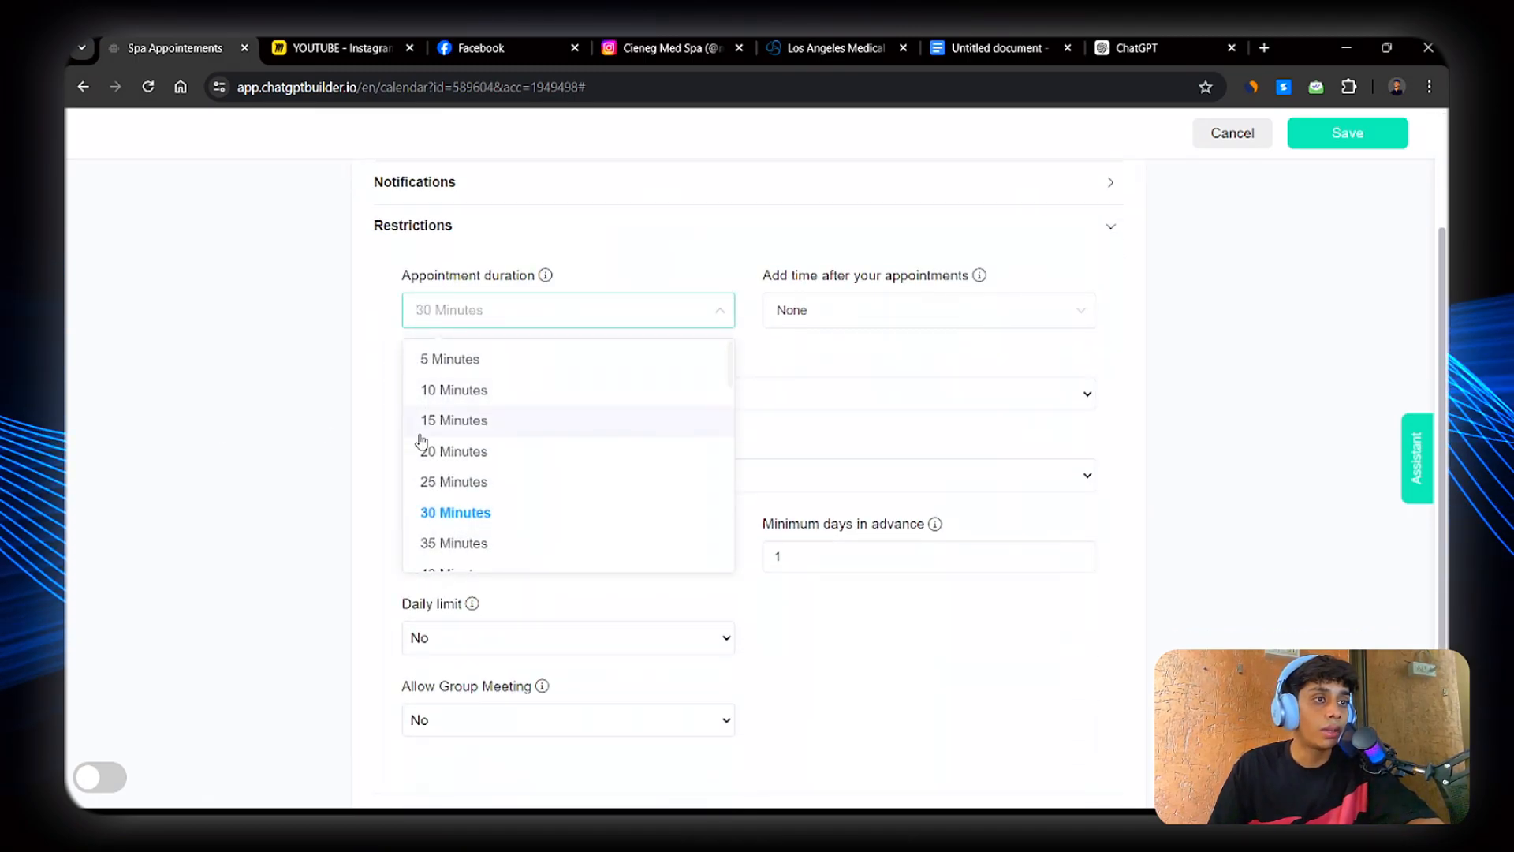
pyautogui.scroll(-3)
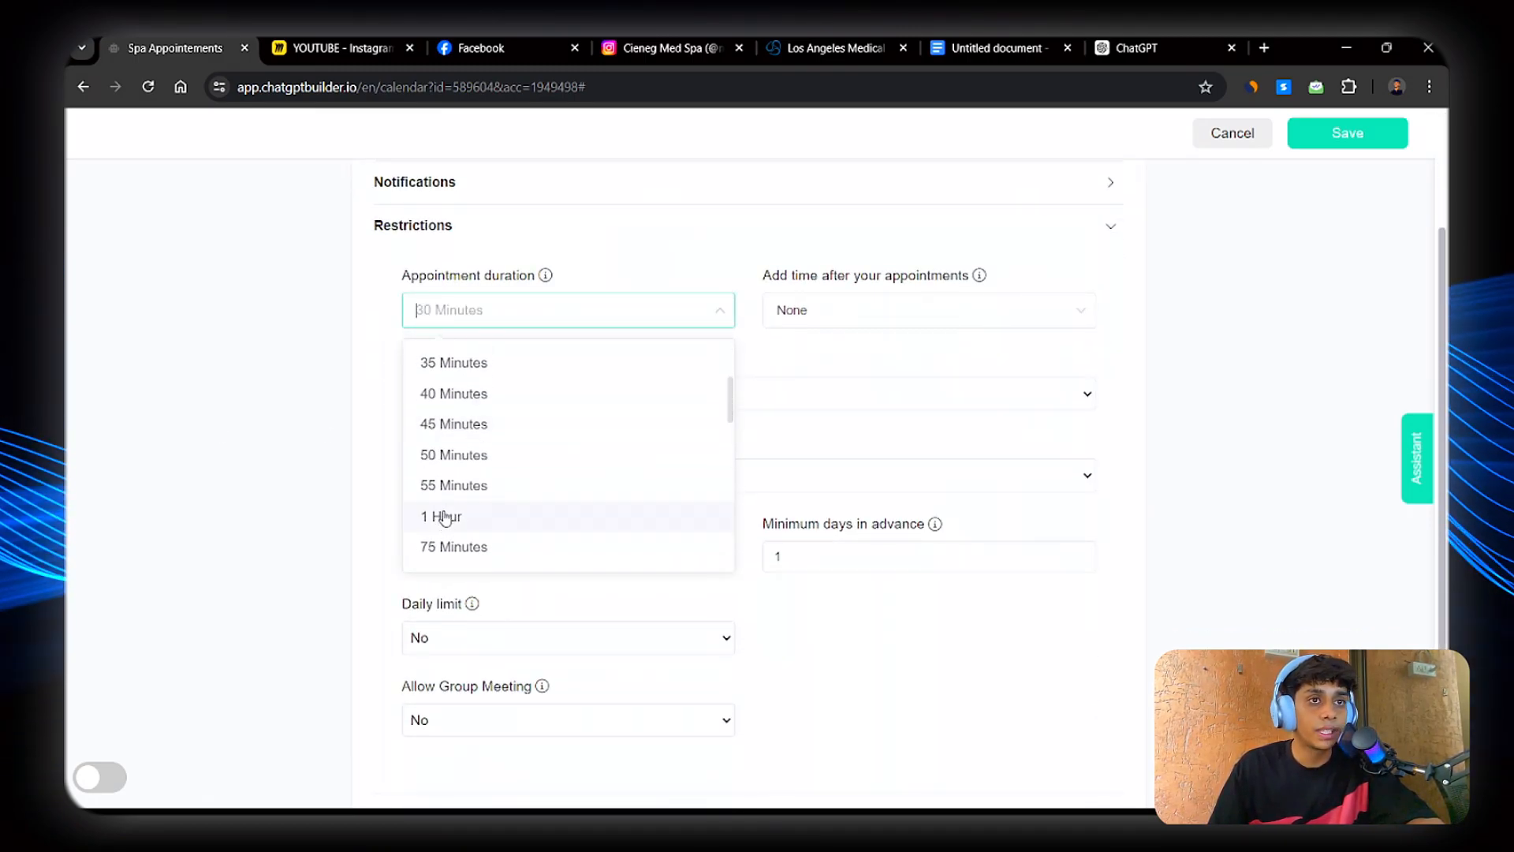
# - Set appointment duration to 1 hour with a daily limit of 5 appointments
pyautogui.click(440, 516)
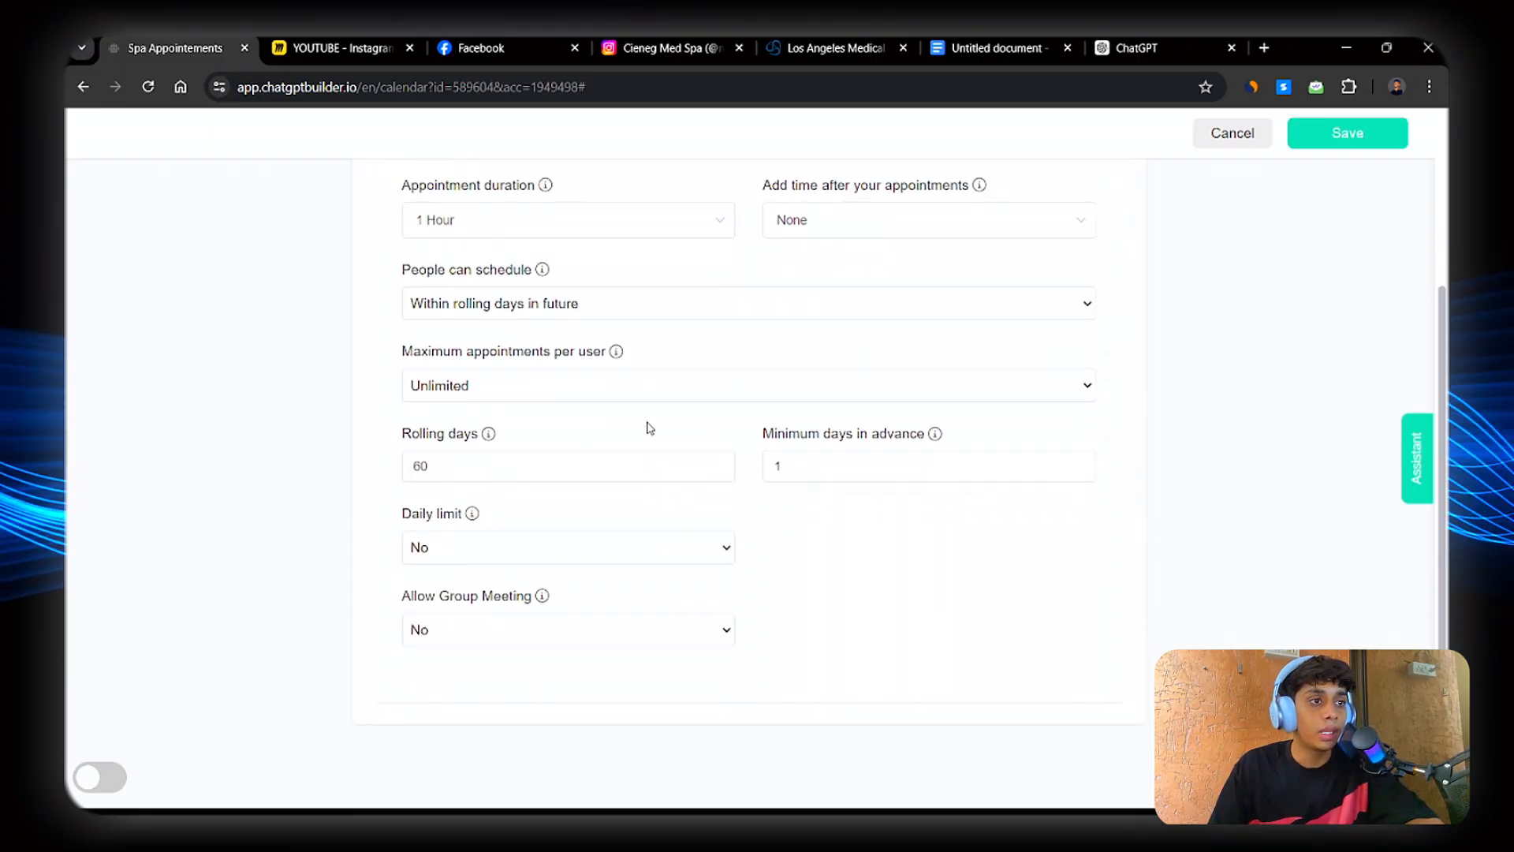
pyautogui.click(568, 547)
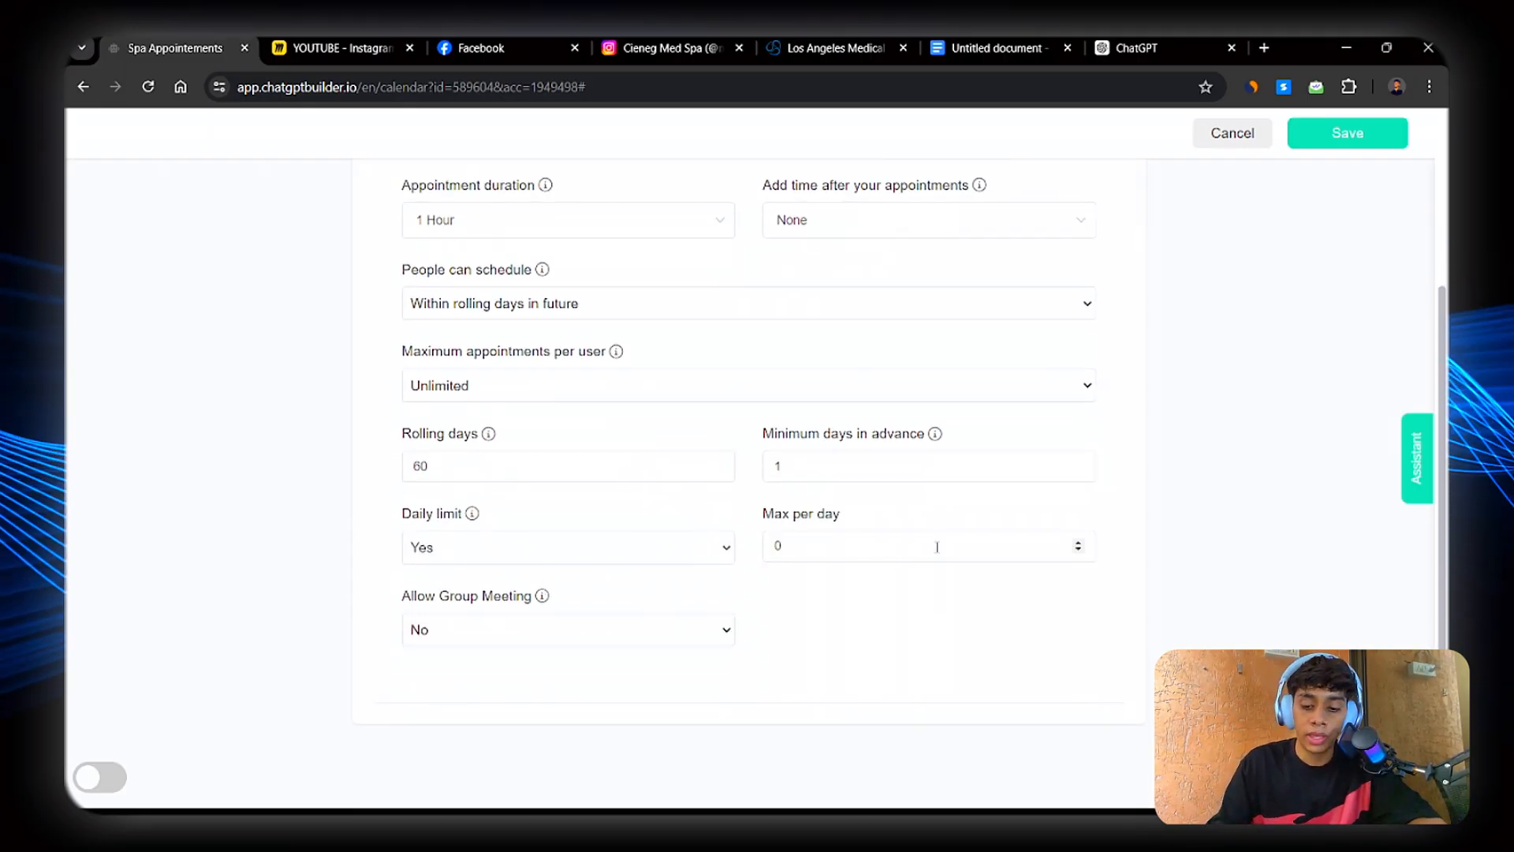
pyautogui.write('5')
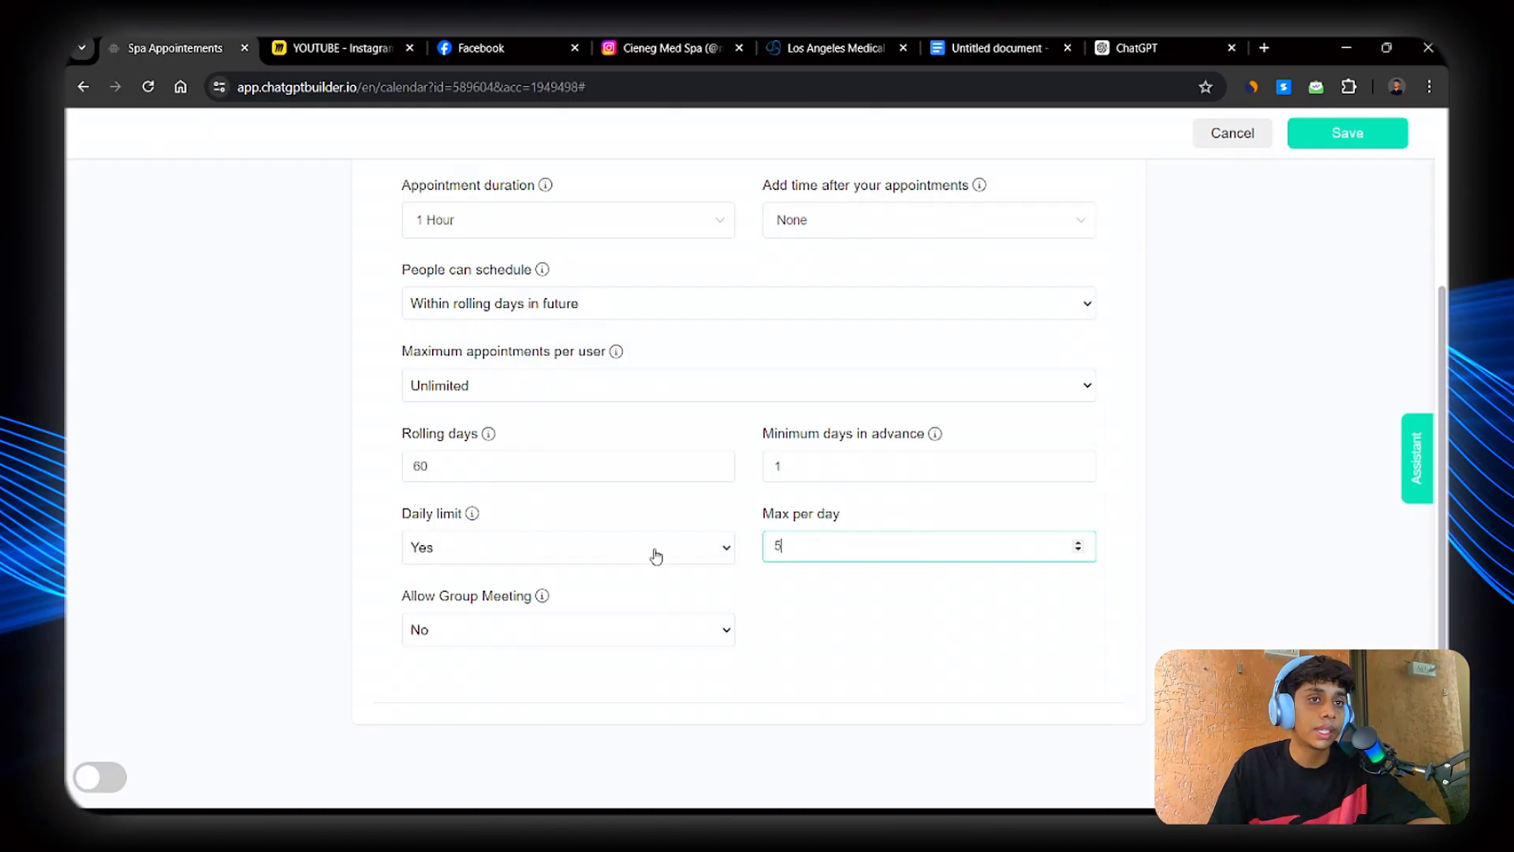
pyautogui.scroll(-3)
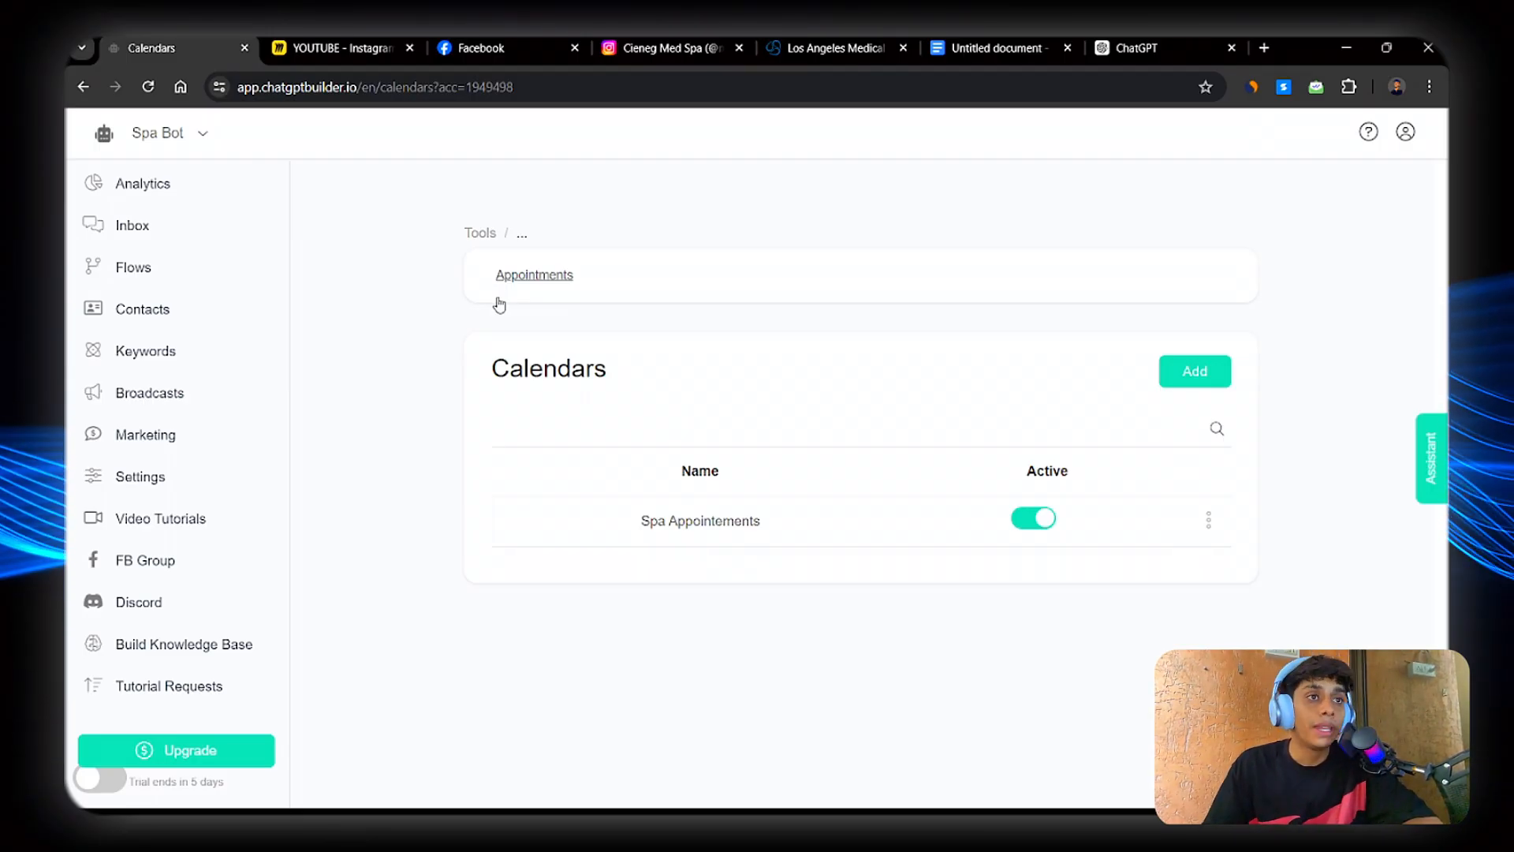
# - Create a 'Date' custom field of type date and time for the appointment
pyautogui.click(133, 267)
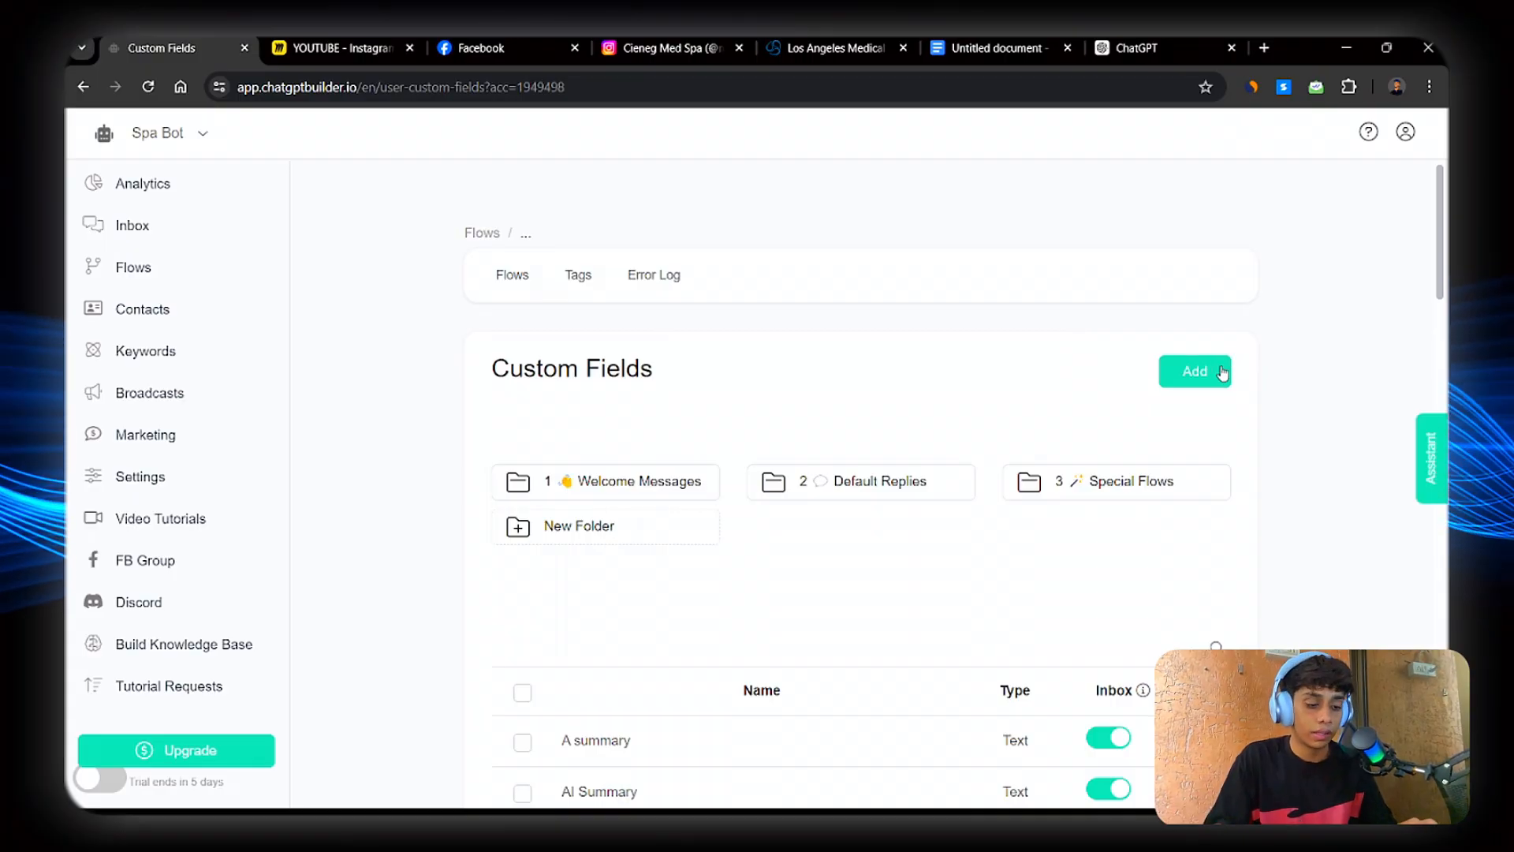
pyautogui.click(1194, 372)
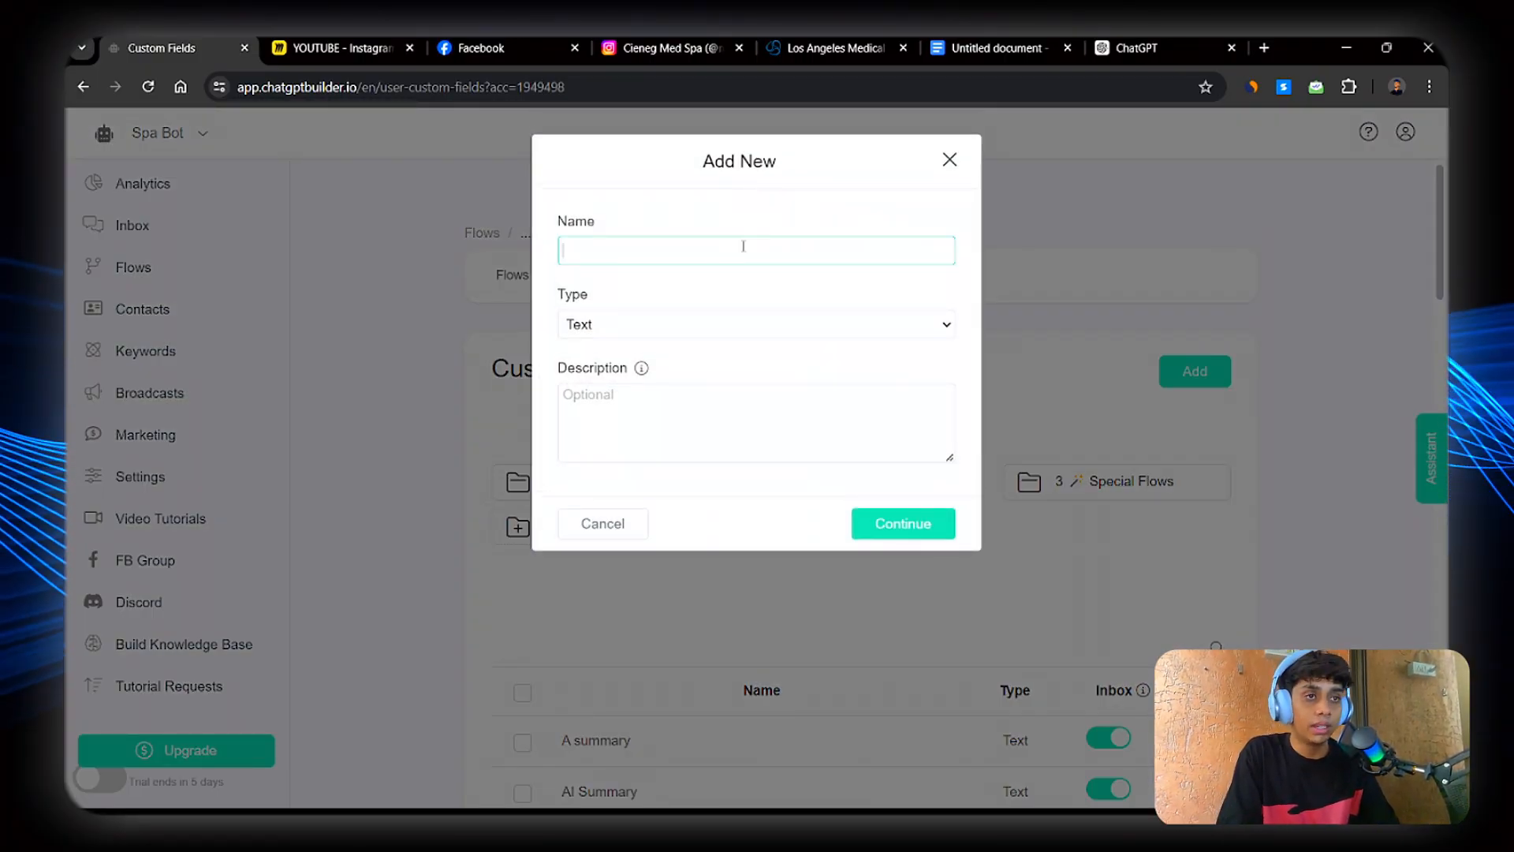
pyautogui.write('Date')
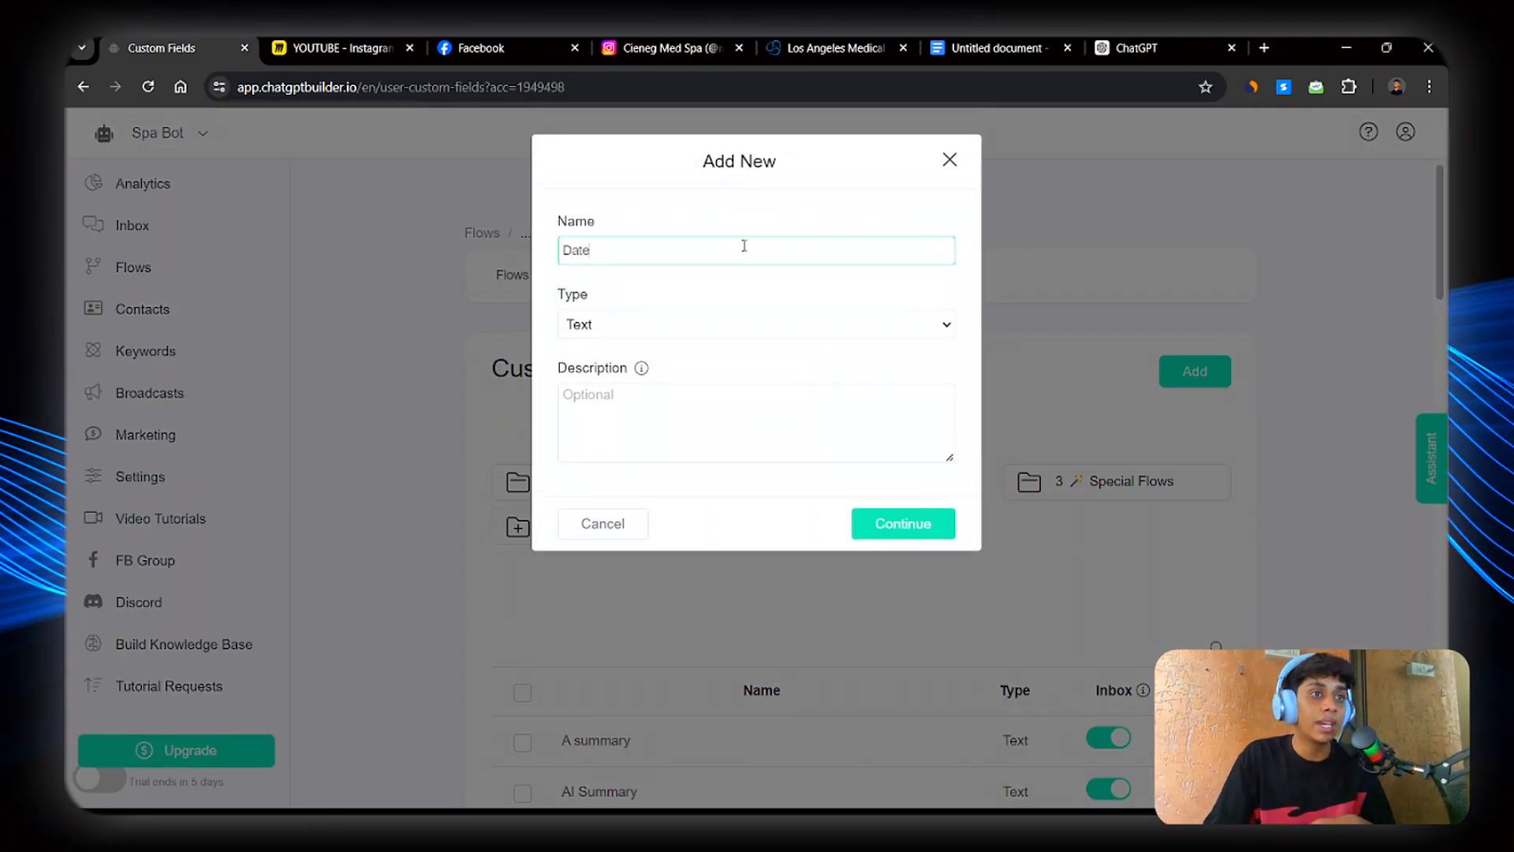
pyautogui.click(755, 324)
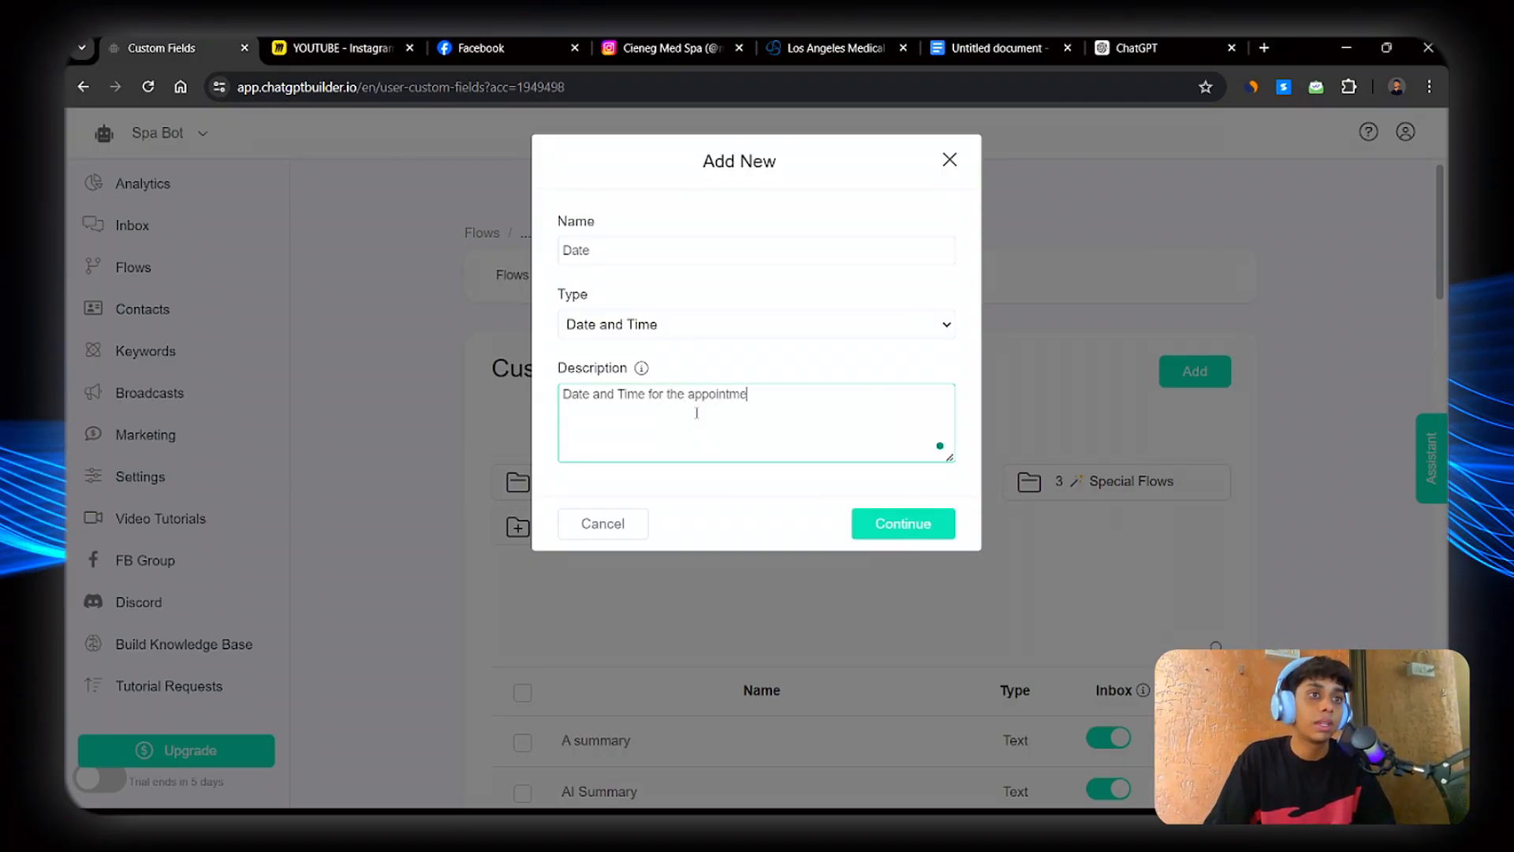
pyautogui.write('nt')
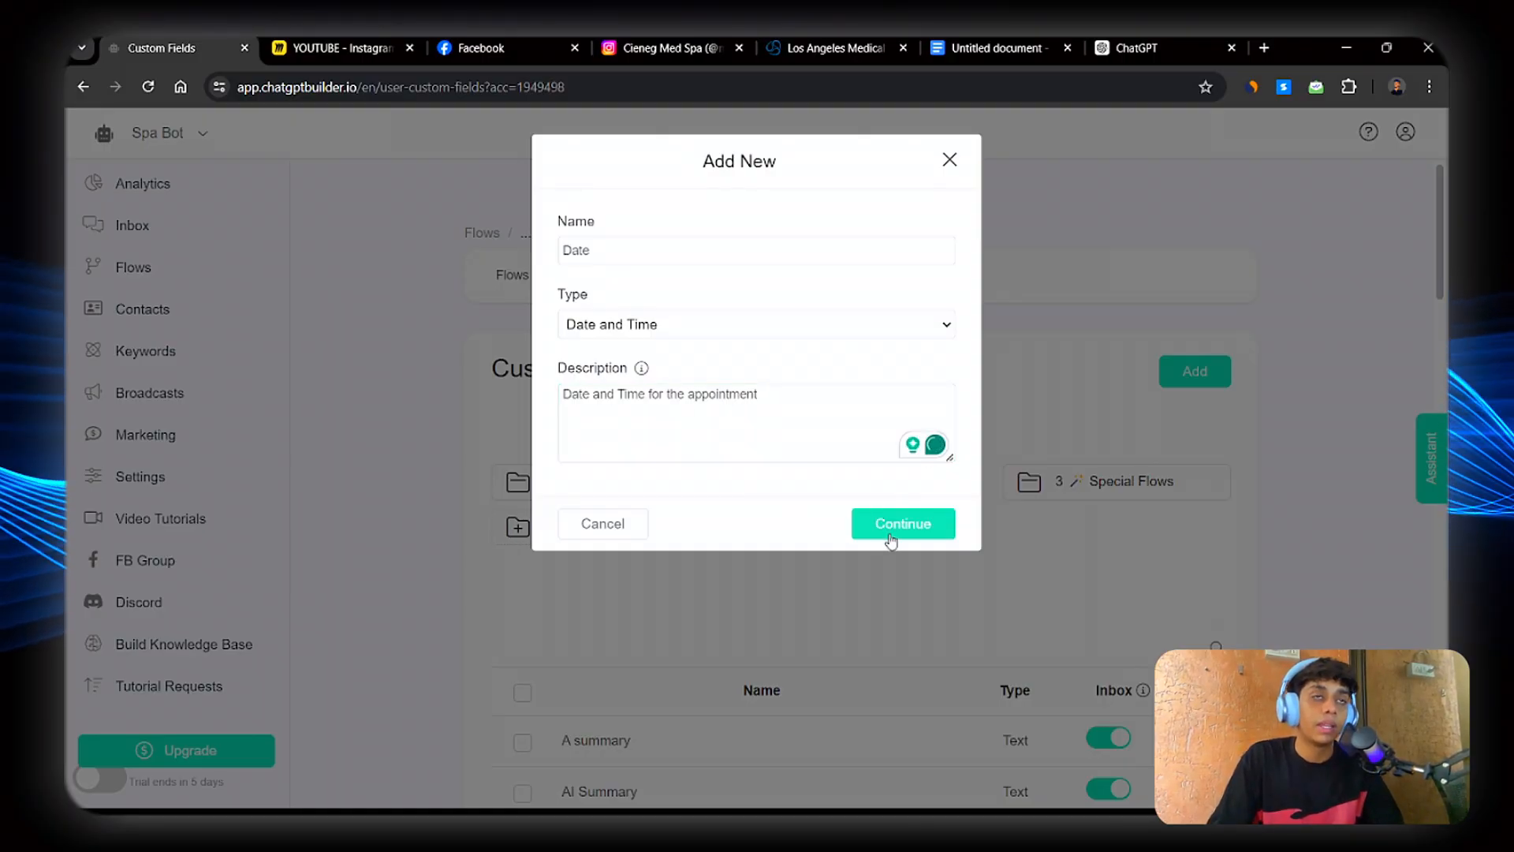
pyautogui.click(902, 524)
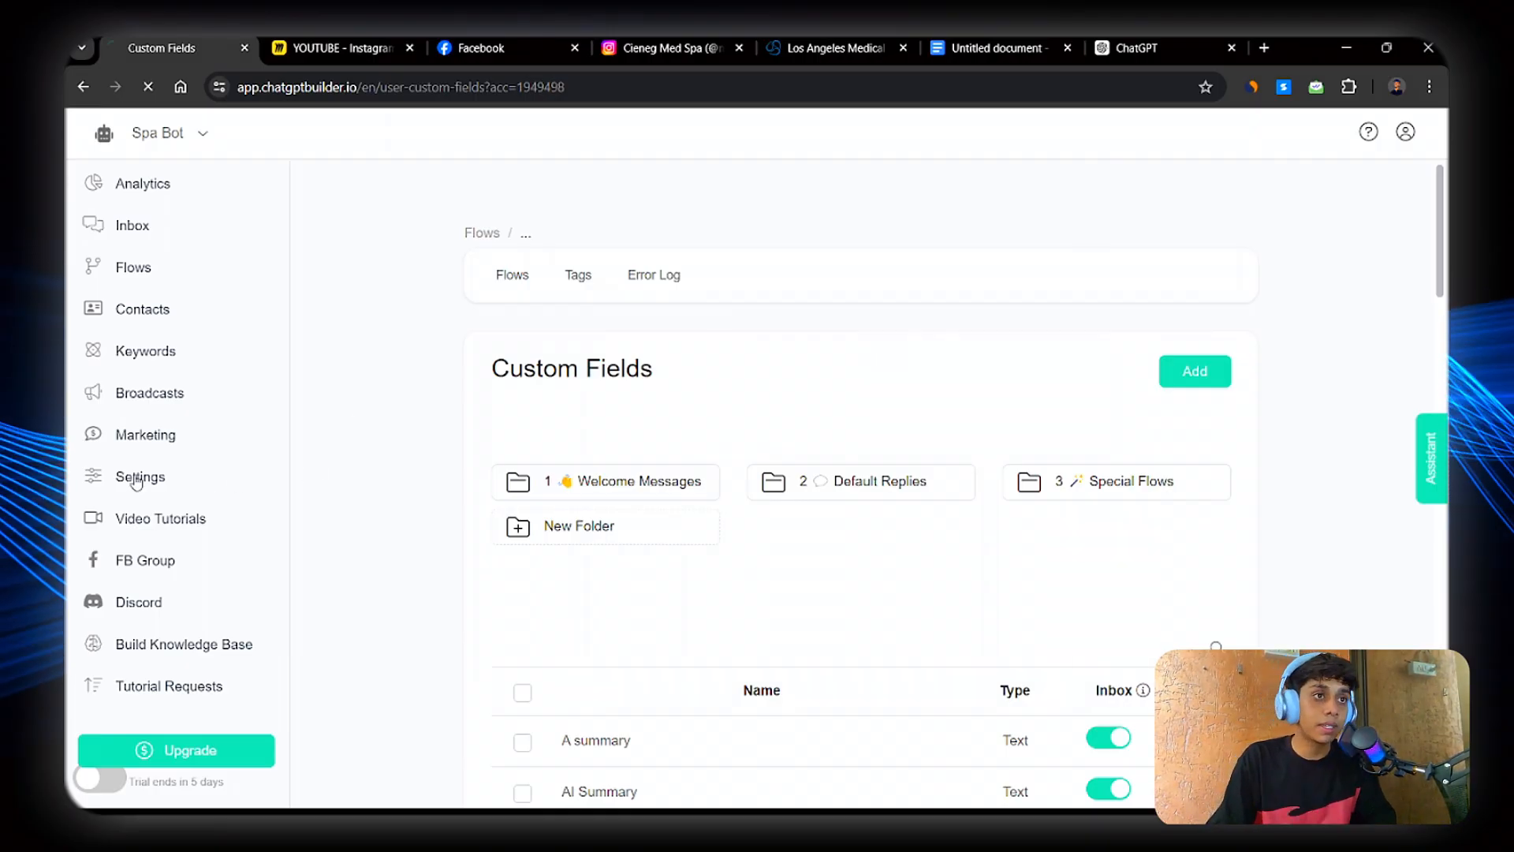
# - Reach the AI Triggers list under Settings > Integrations > OpenAI ChatGPT
pyautogui.click(138, 477)
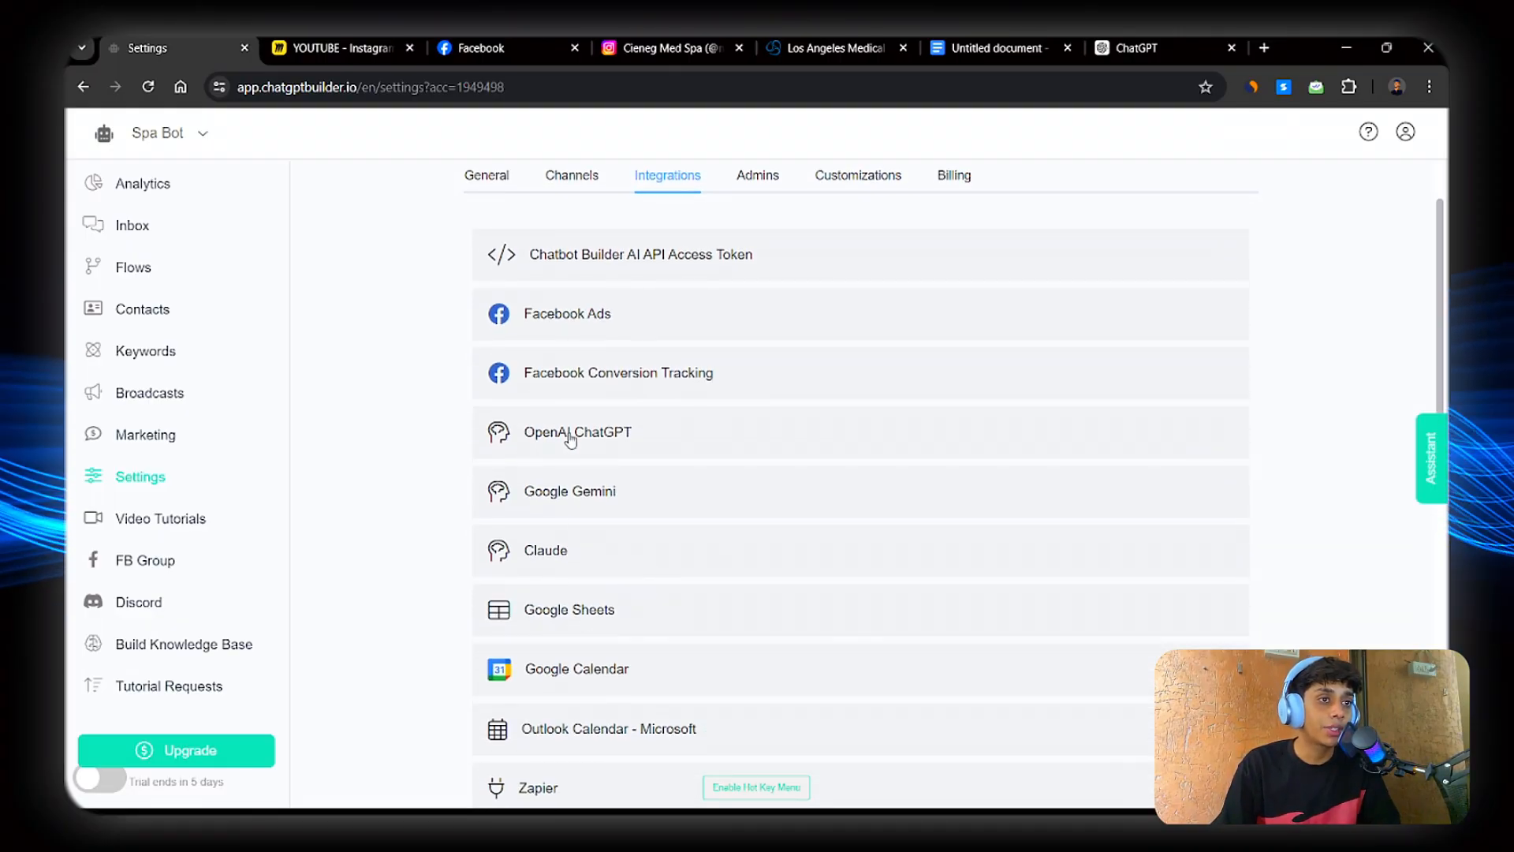
pyautogui.scroll(-3)
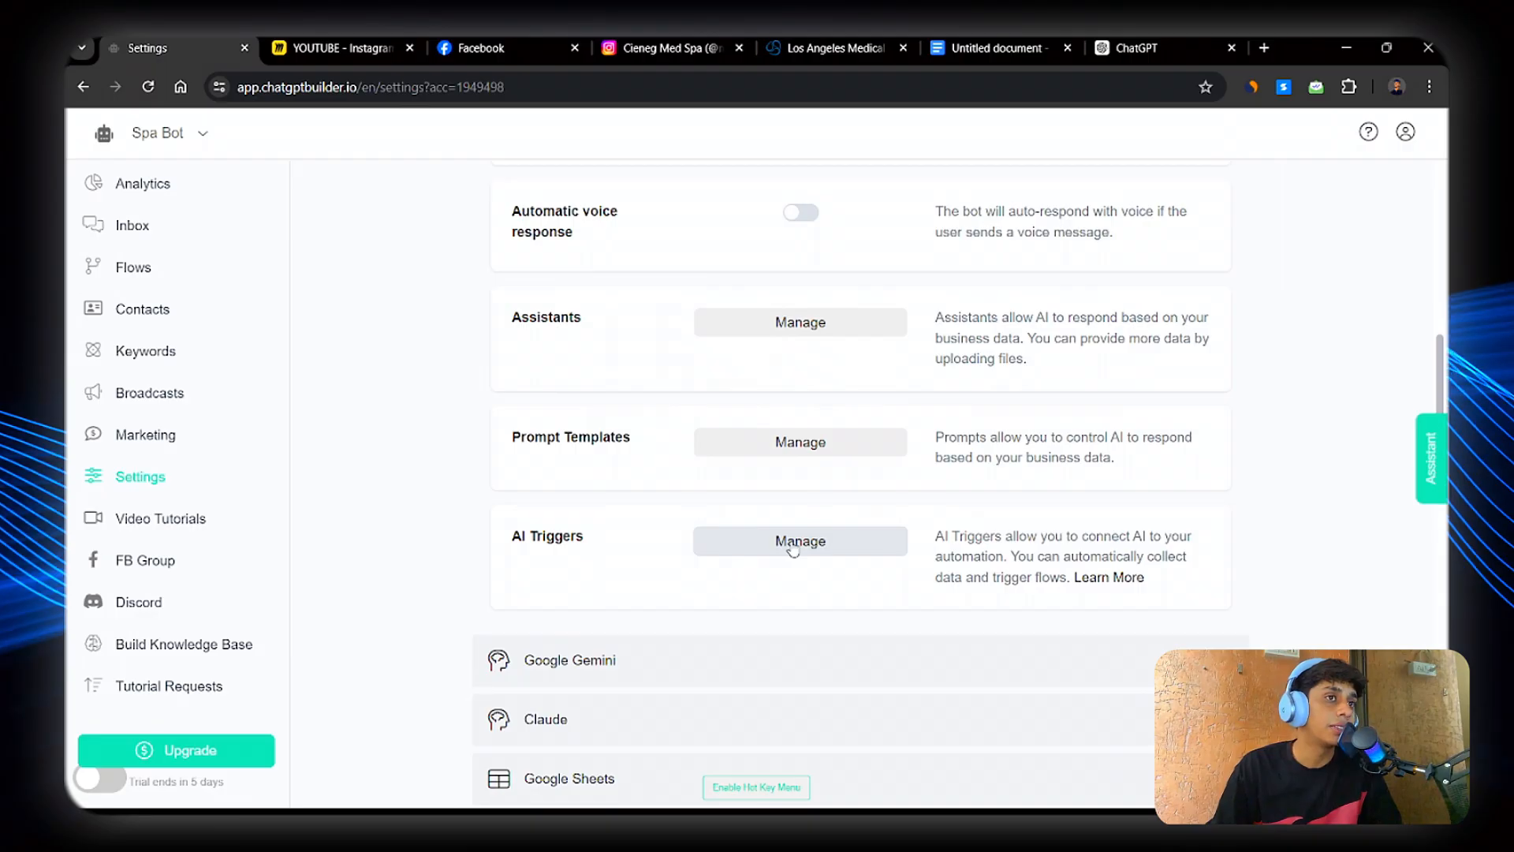
pyautogui.click(800, 541)
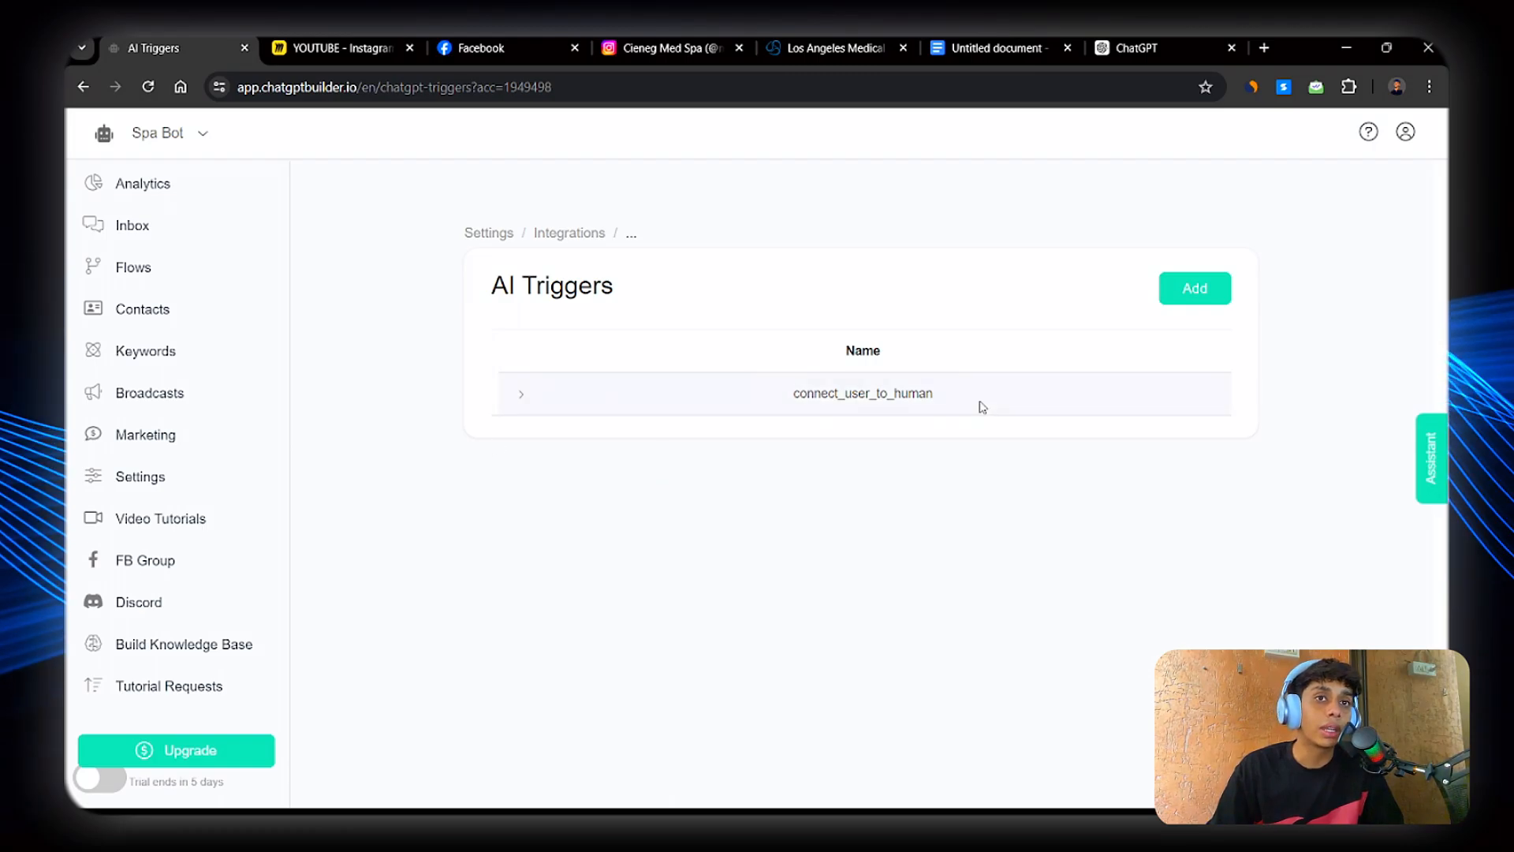
# - Create a trigger named book_appointment described as 'Allows user to book appointment'
pyautogui.click(1194, 287)
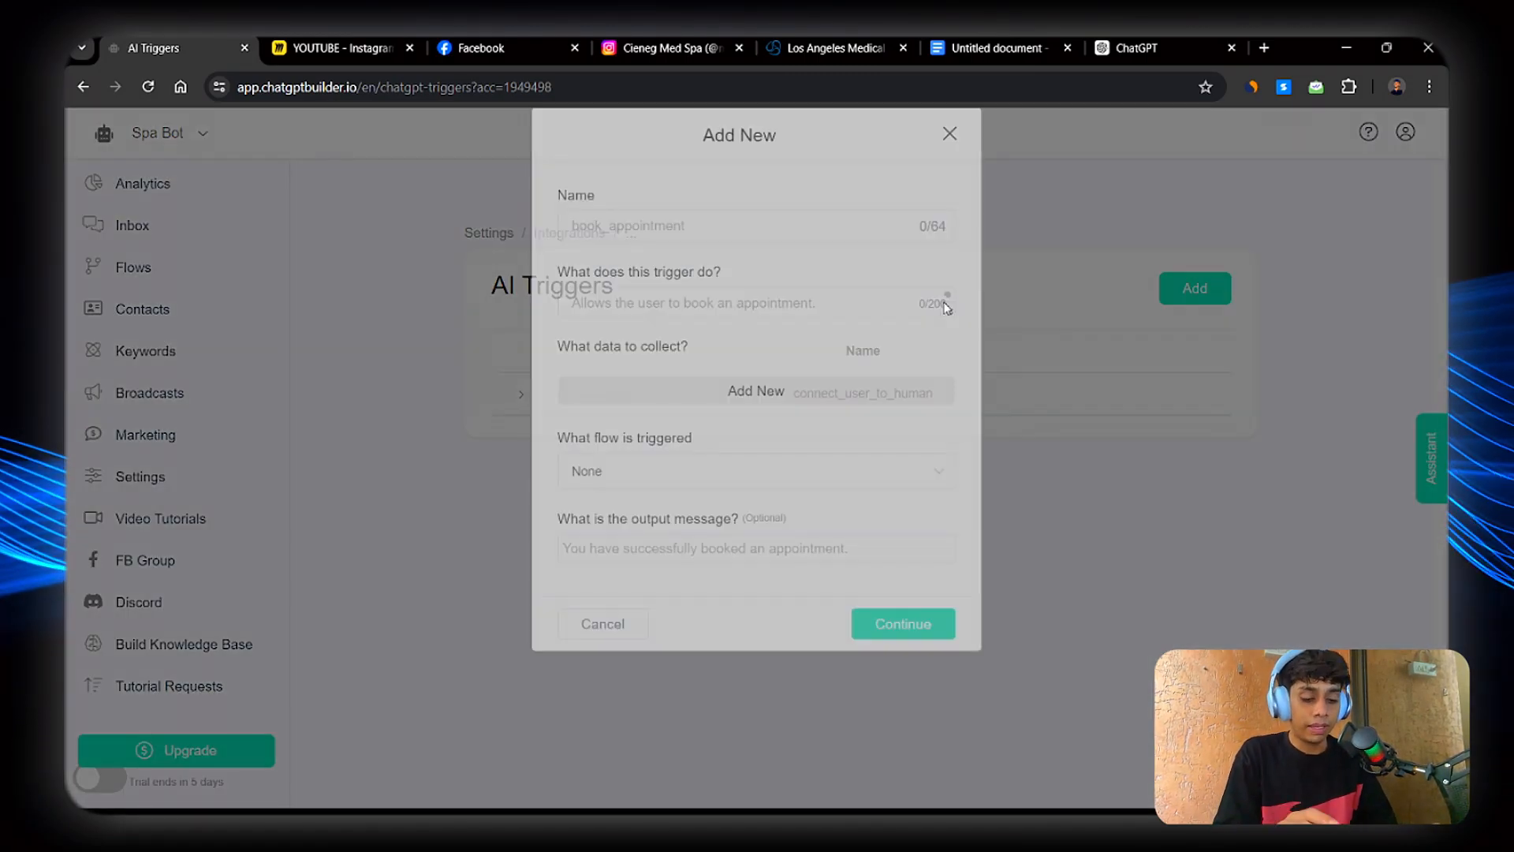
pyautogui.write('b')
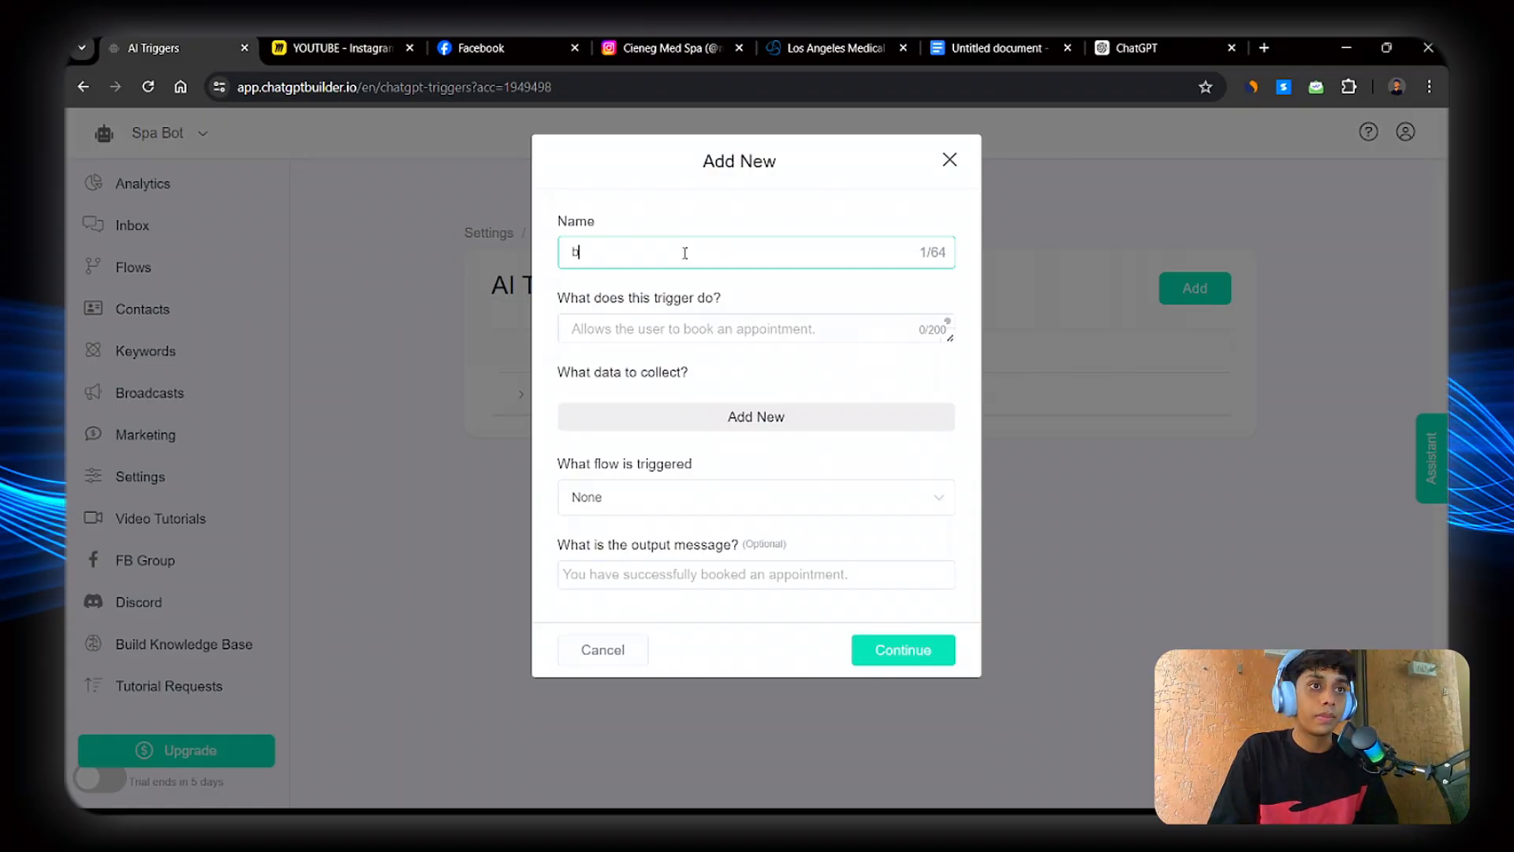
pyautogui.write('ook_appointment')
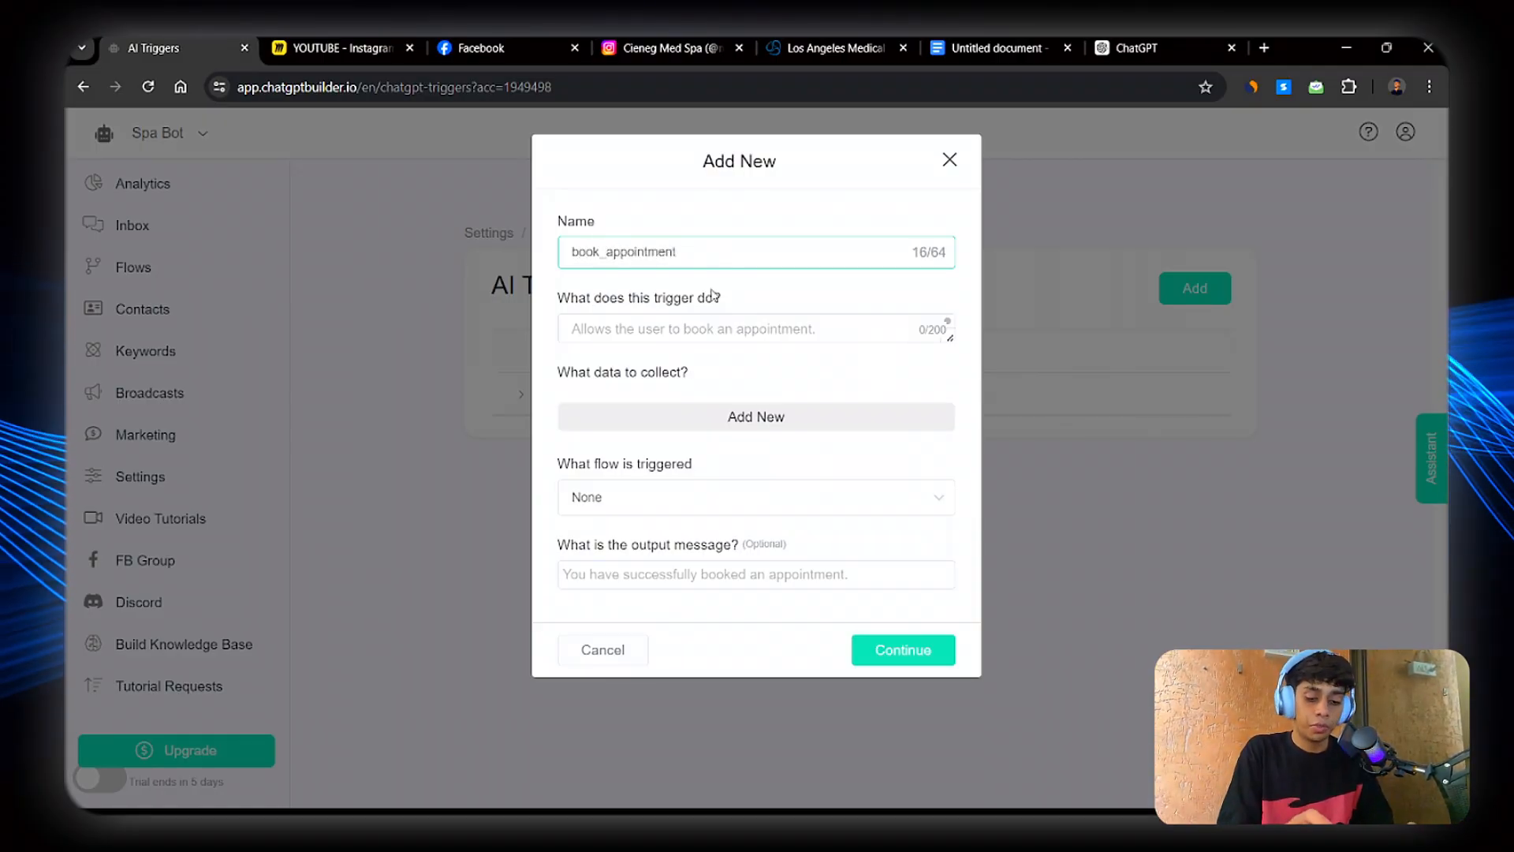
pyautogui.write('All')
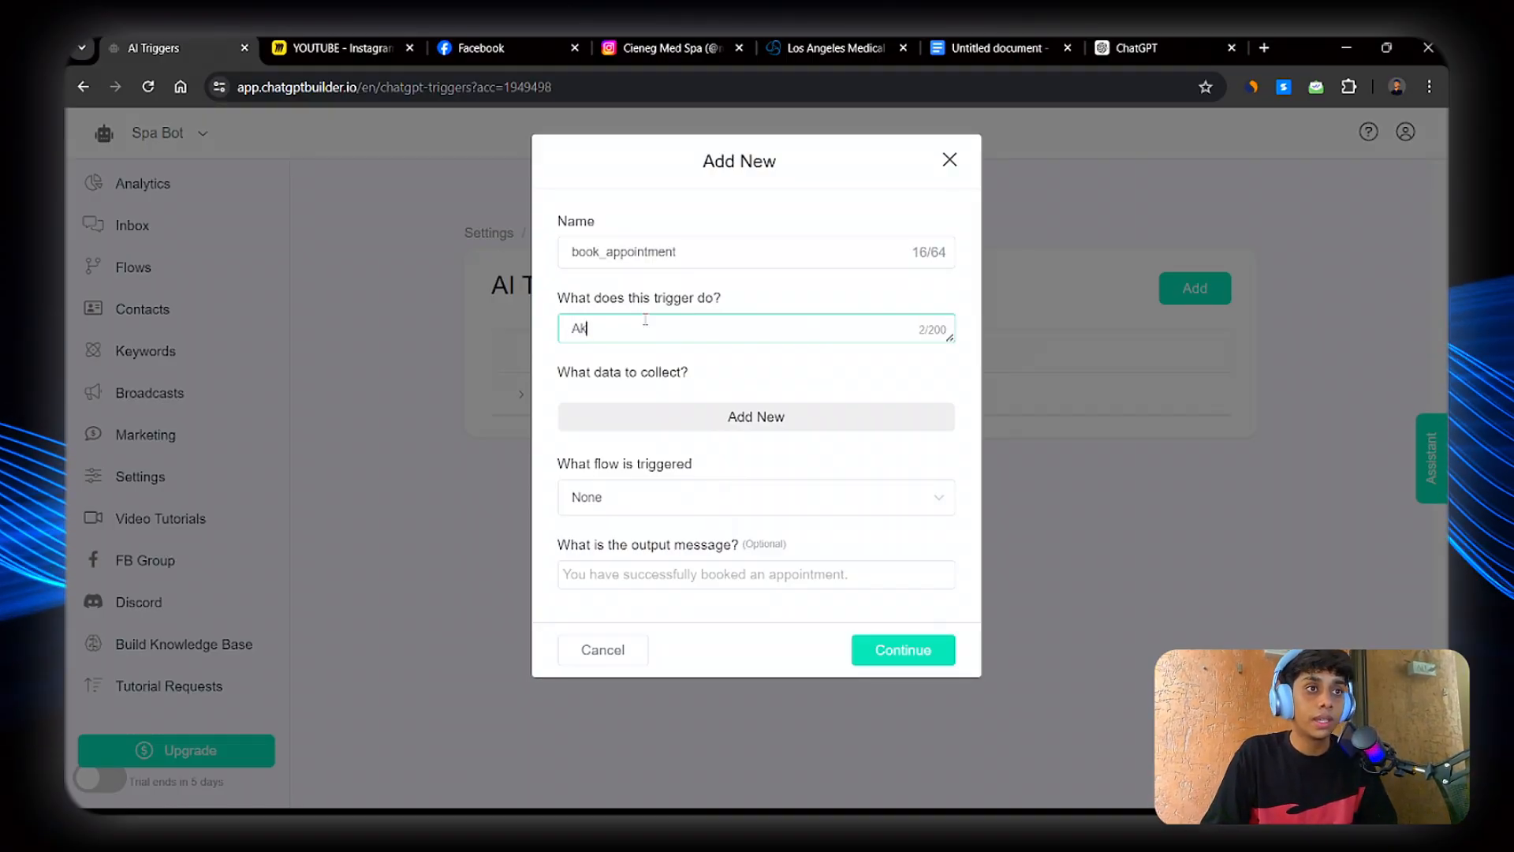
pyautogui.write('Allows user to book appointment')
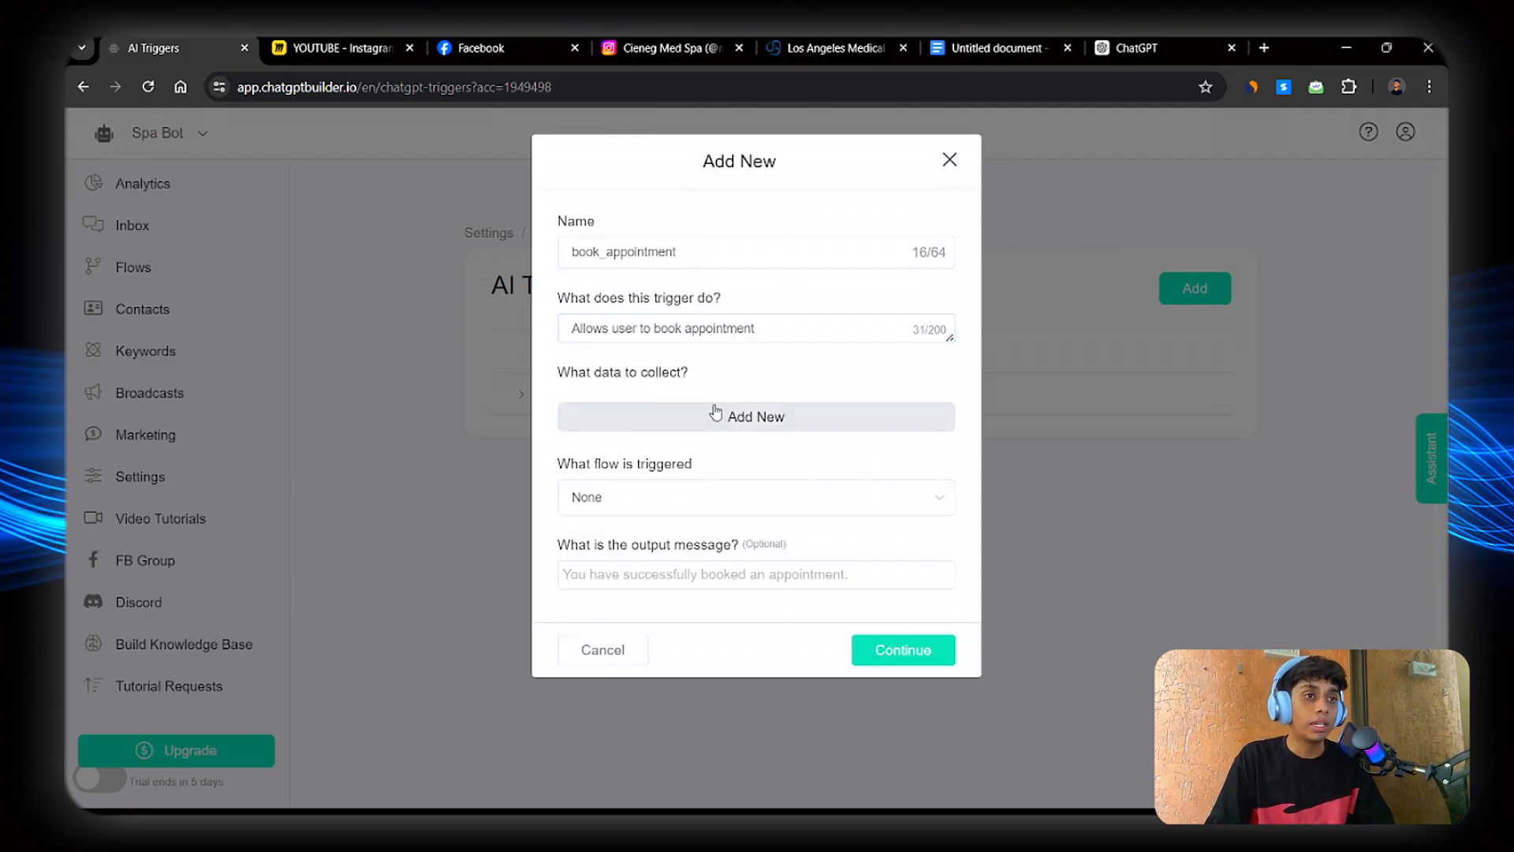
# - Add Date and Full Name data entries mapped to their custom fields
pyautogui.click(756, 416)
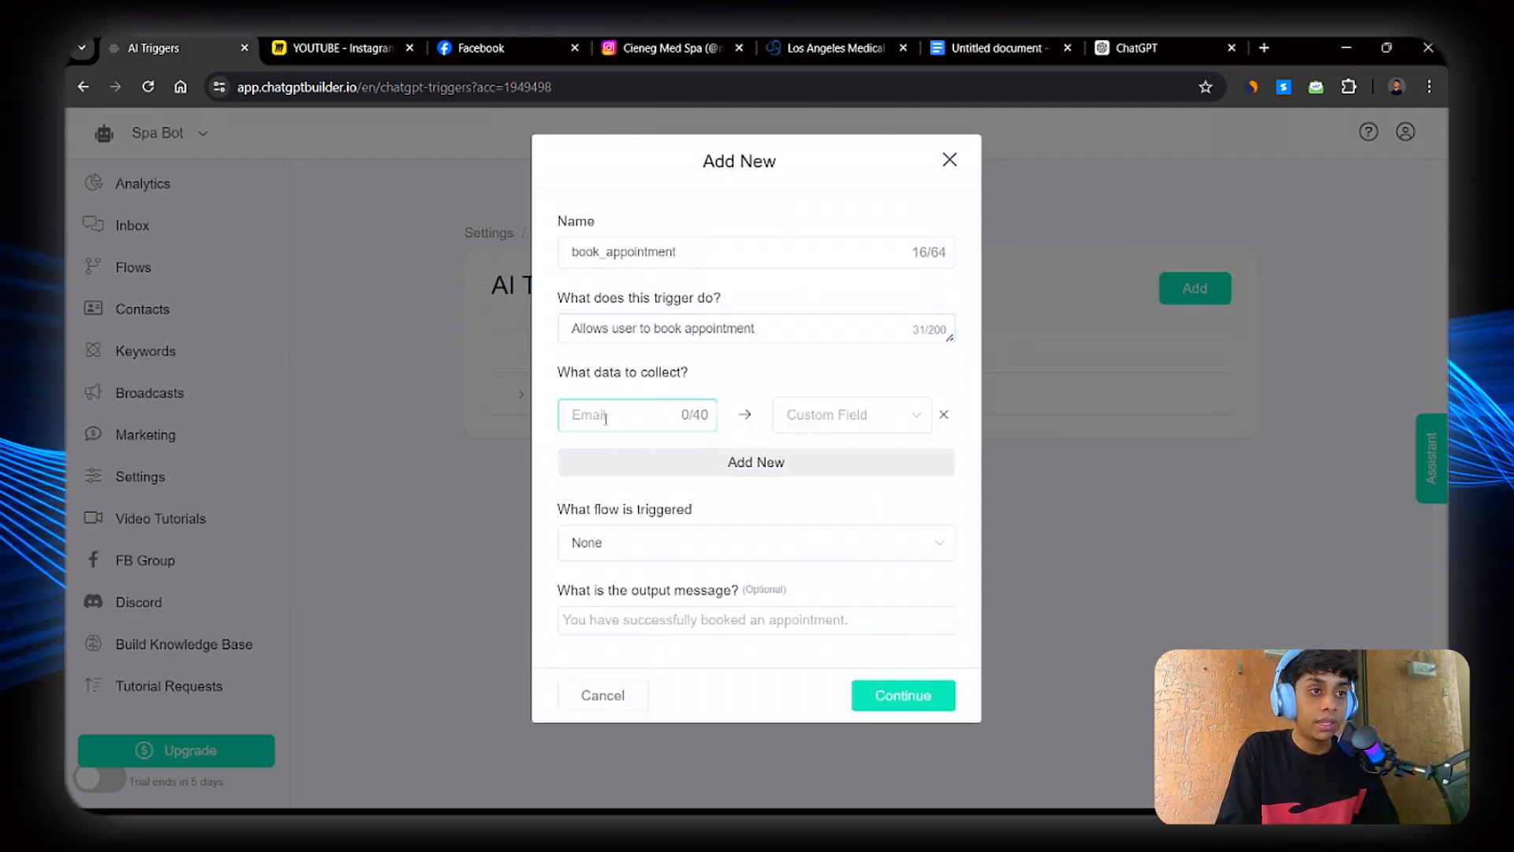
pyautogui.write('Date')
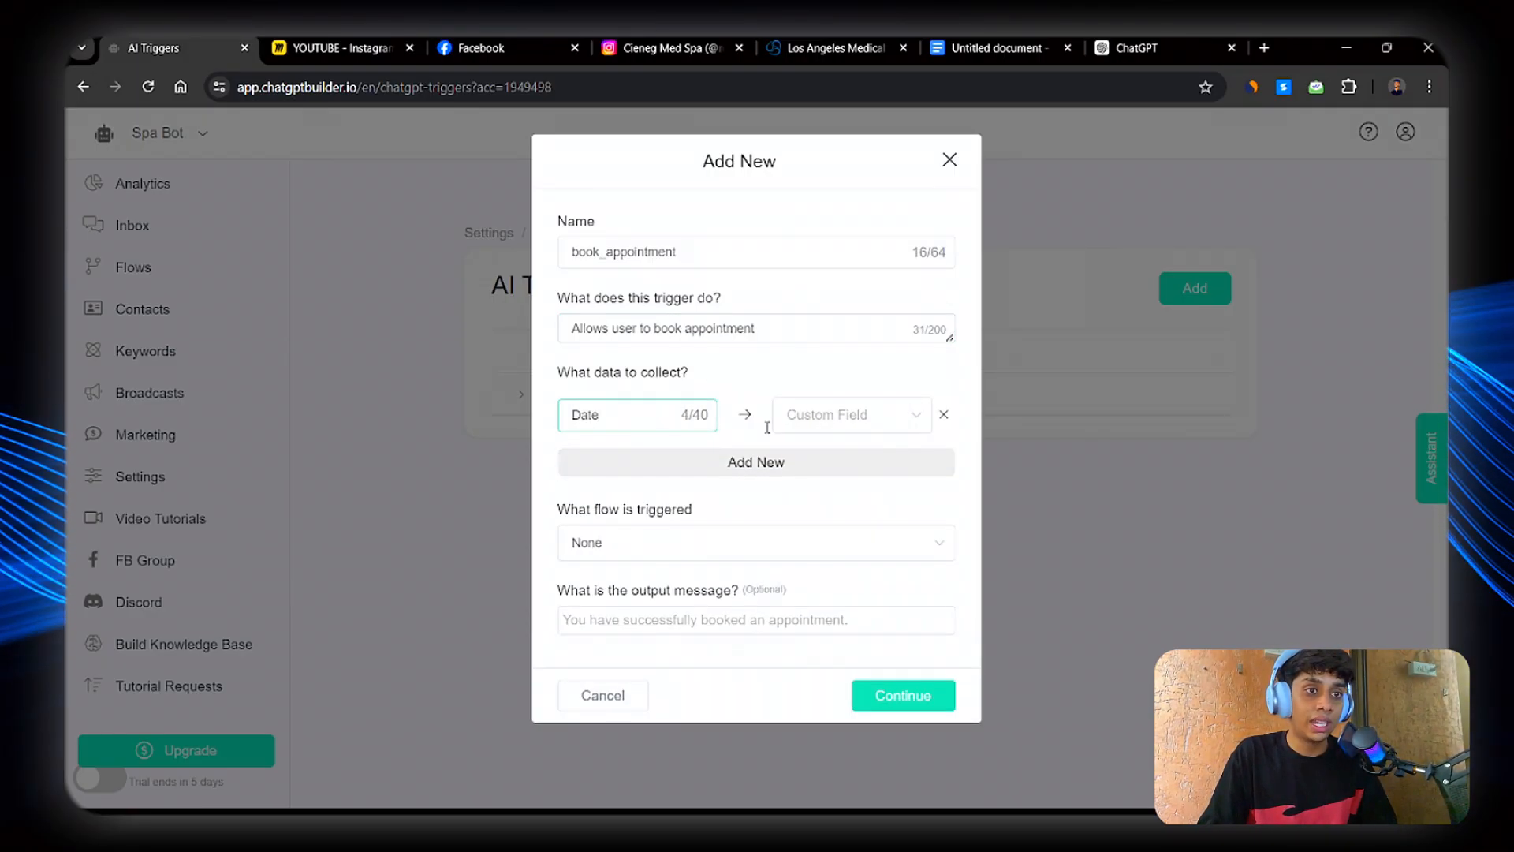
pyautogui.write('d')
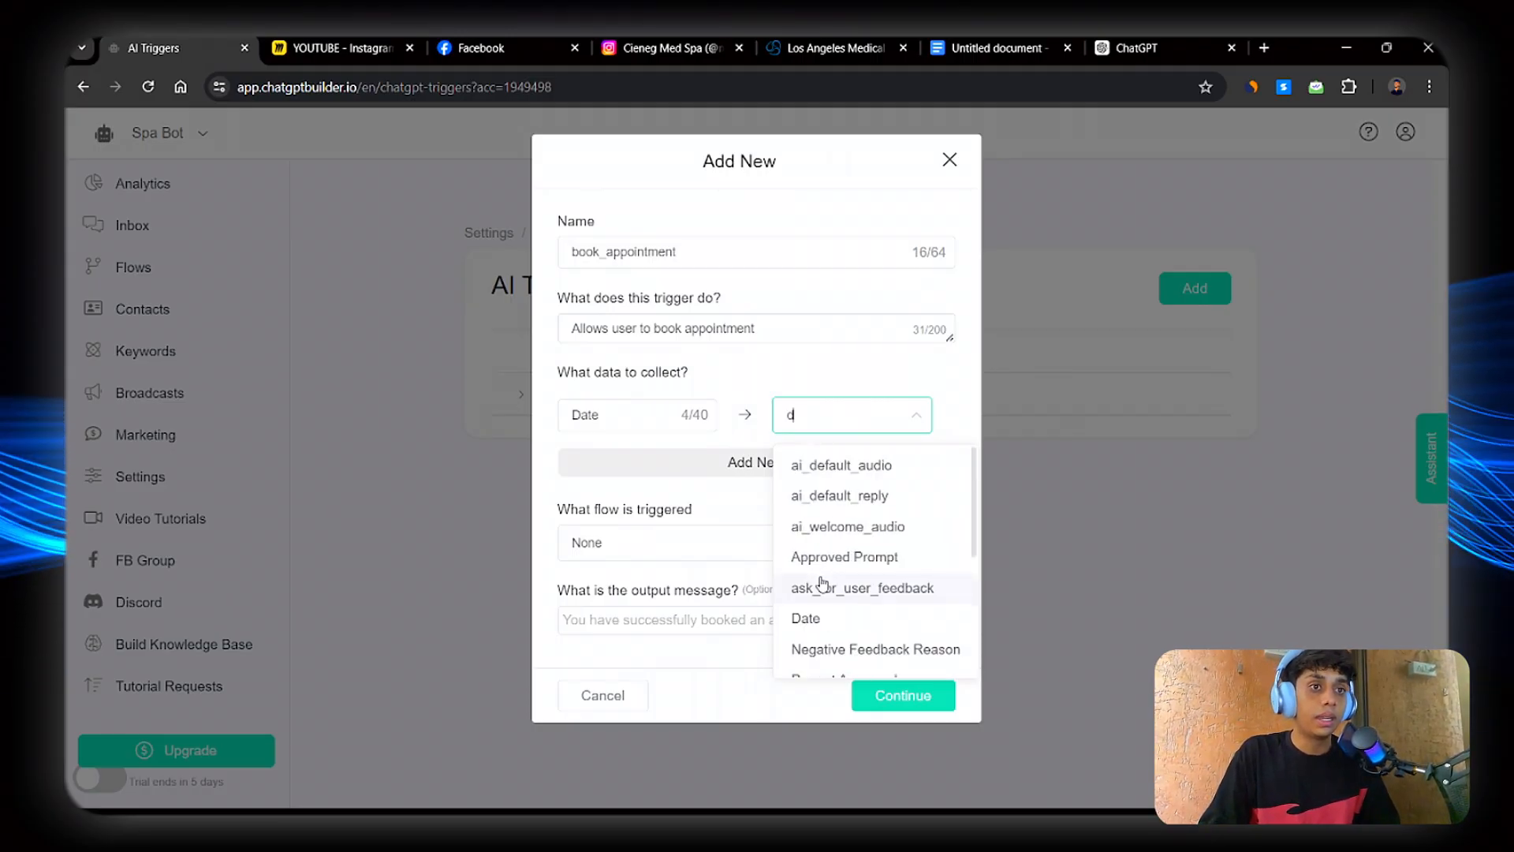
pyautogui.write('ate')
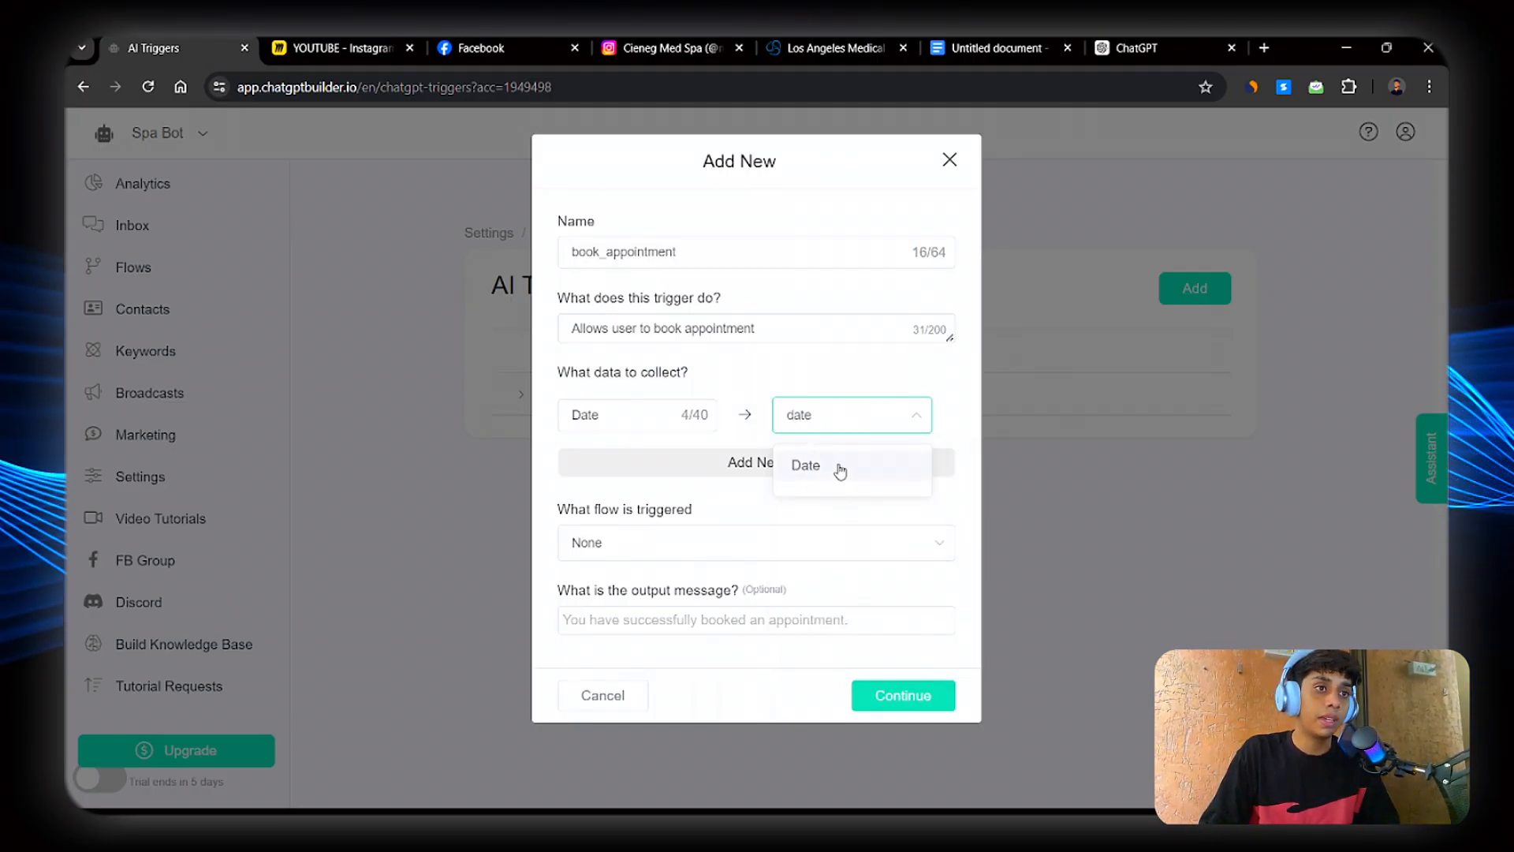
pyautogui.click(806, 464)
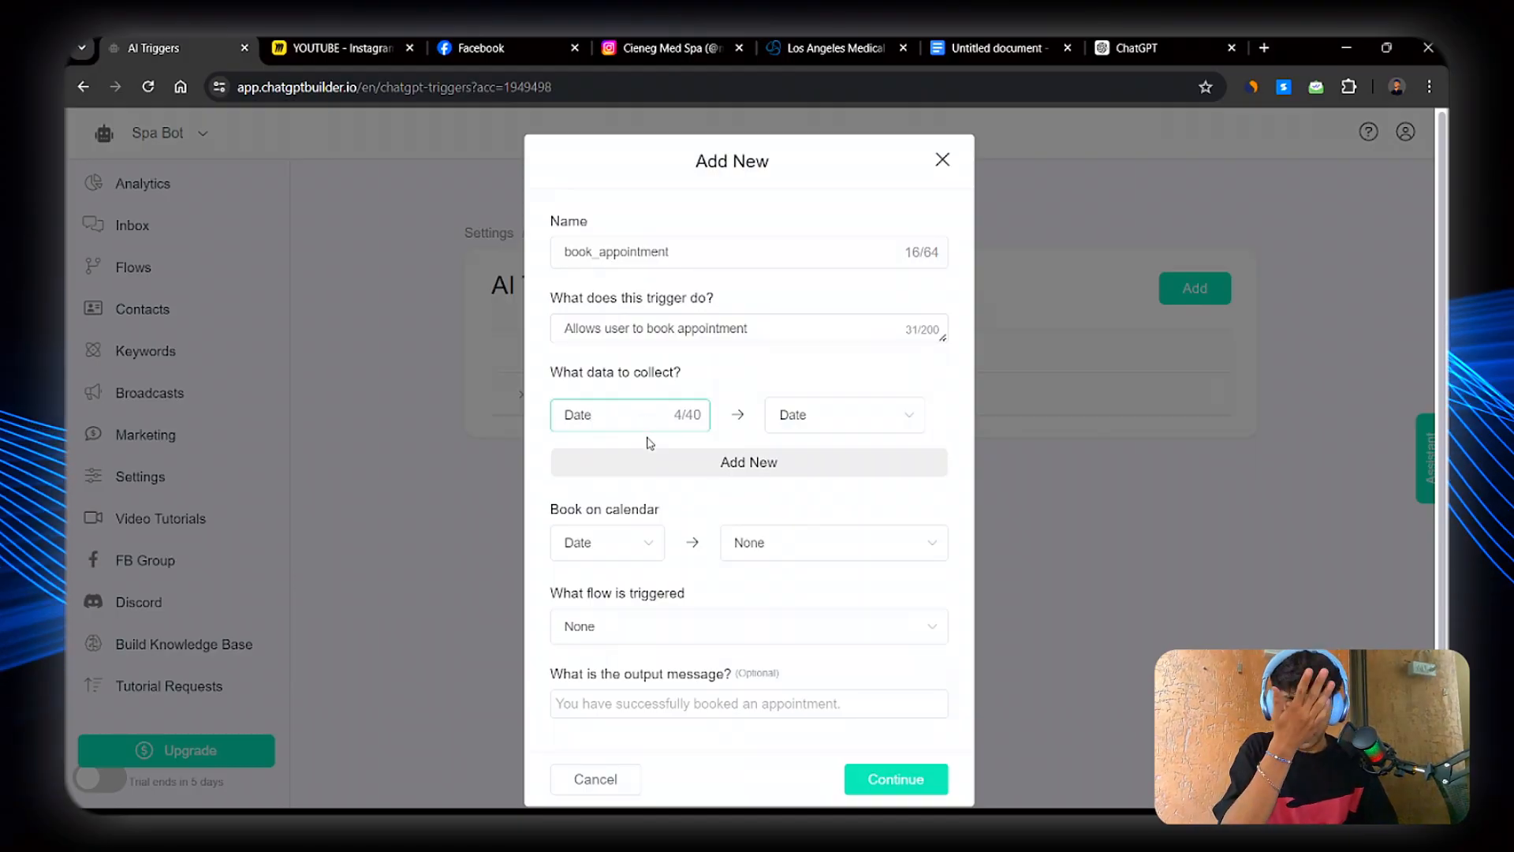
pyautogui.write('Full Name')
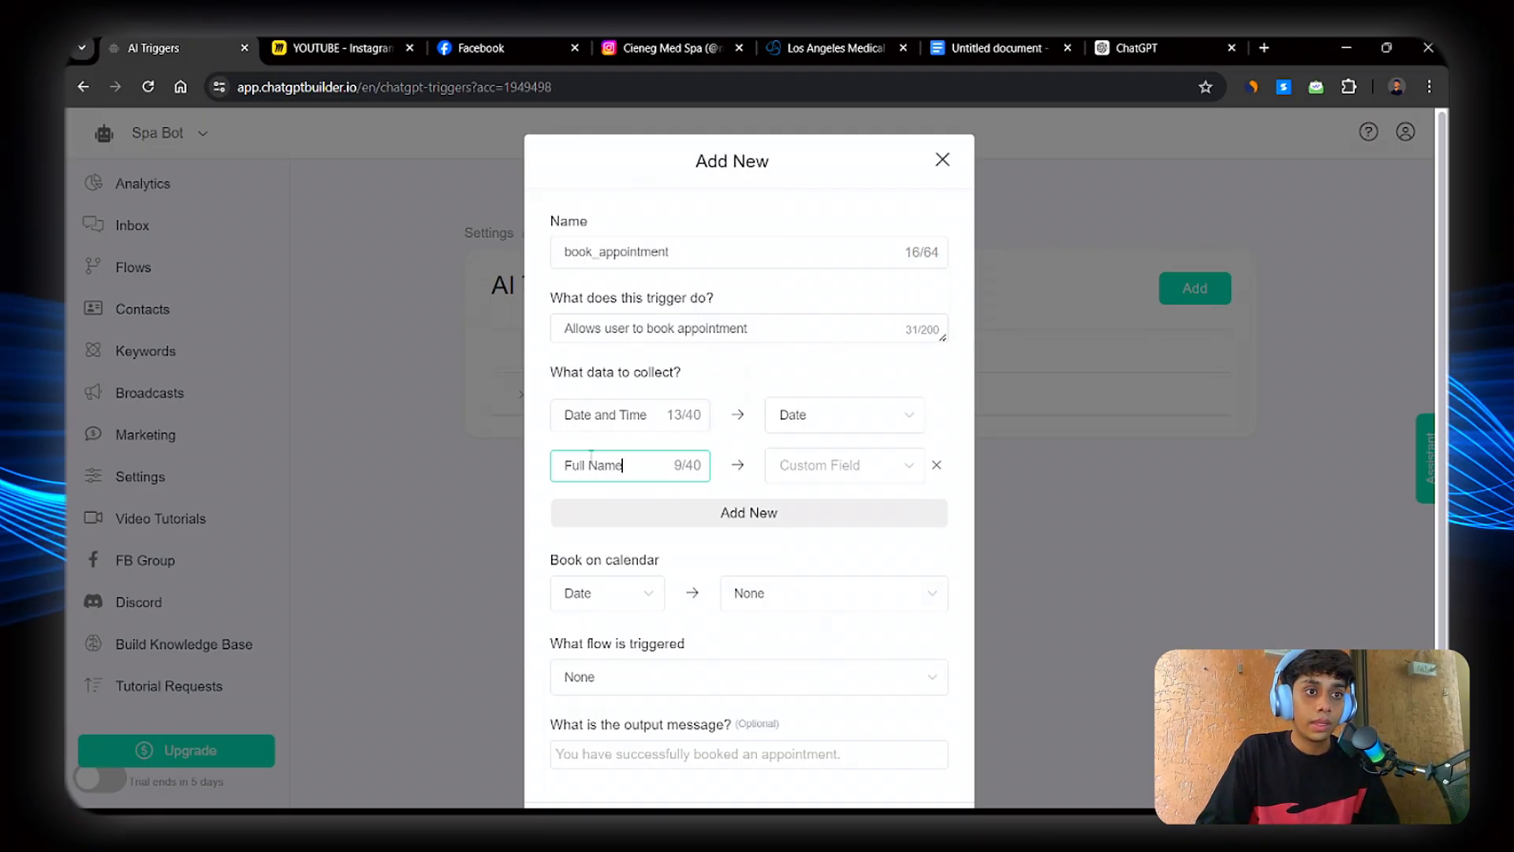
pyautogui.click(843, 464)
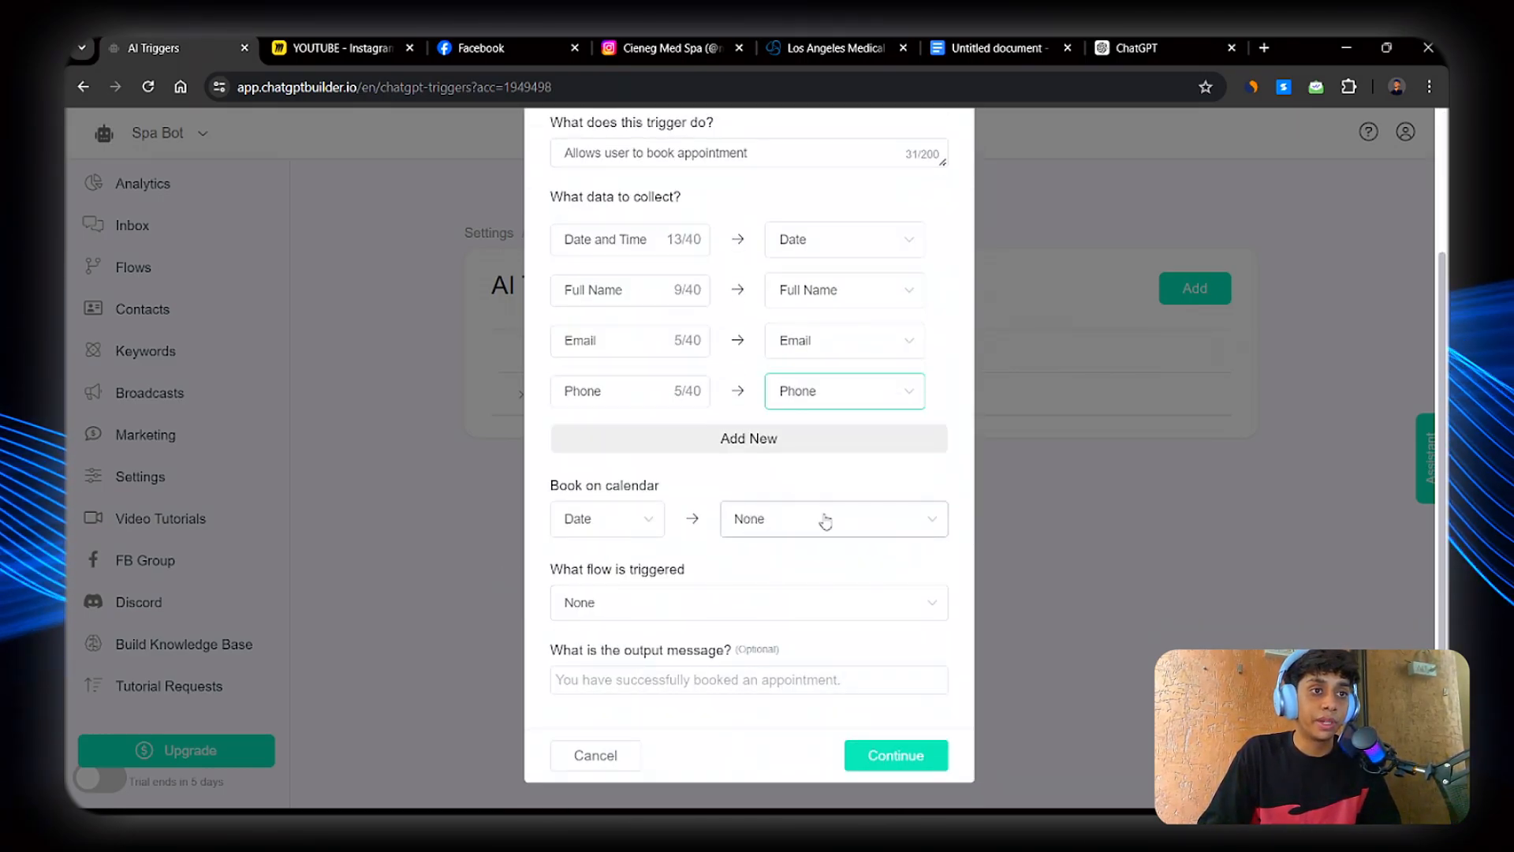
# - Book onto the Spa Appointements calendar and save the trigger
pyautogui.click(831, 518)
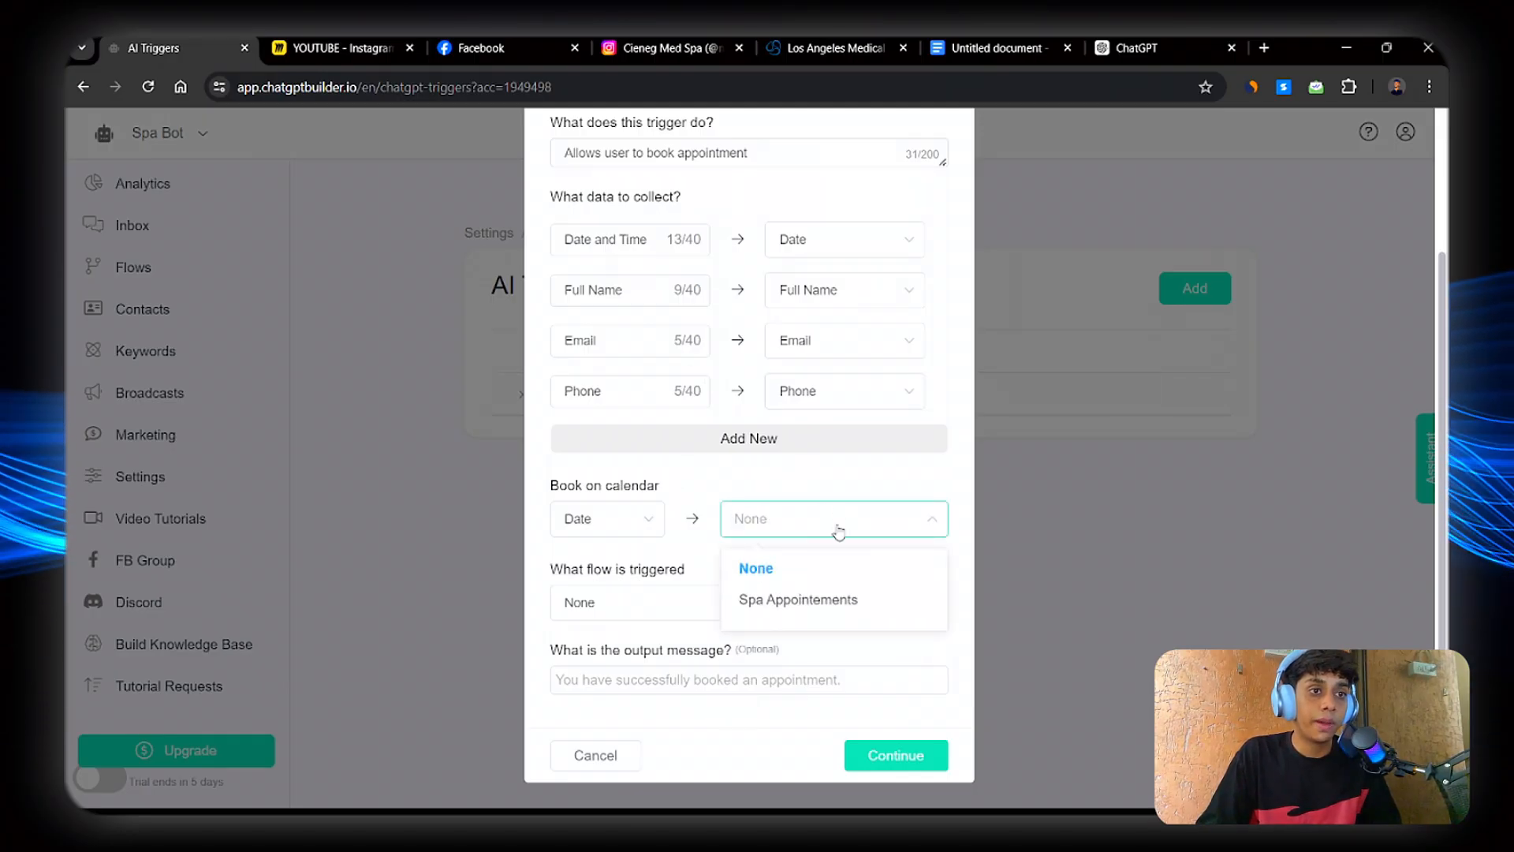
pyautogui.click(797, 599)
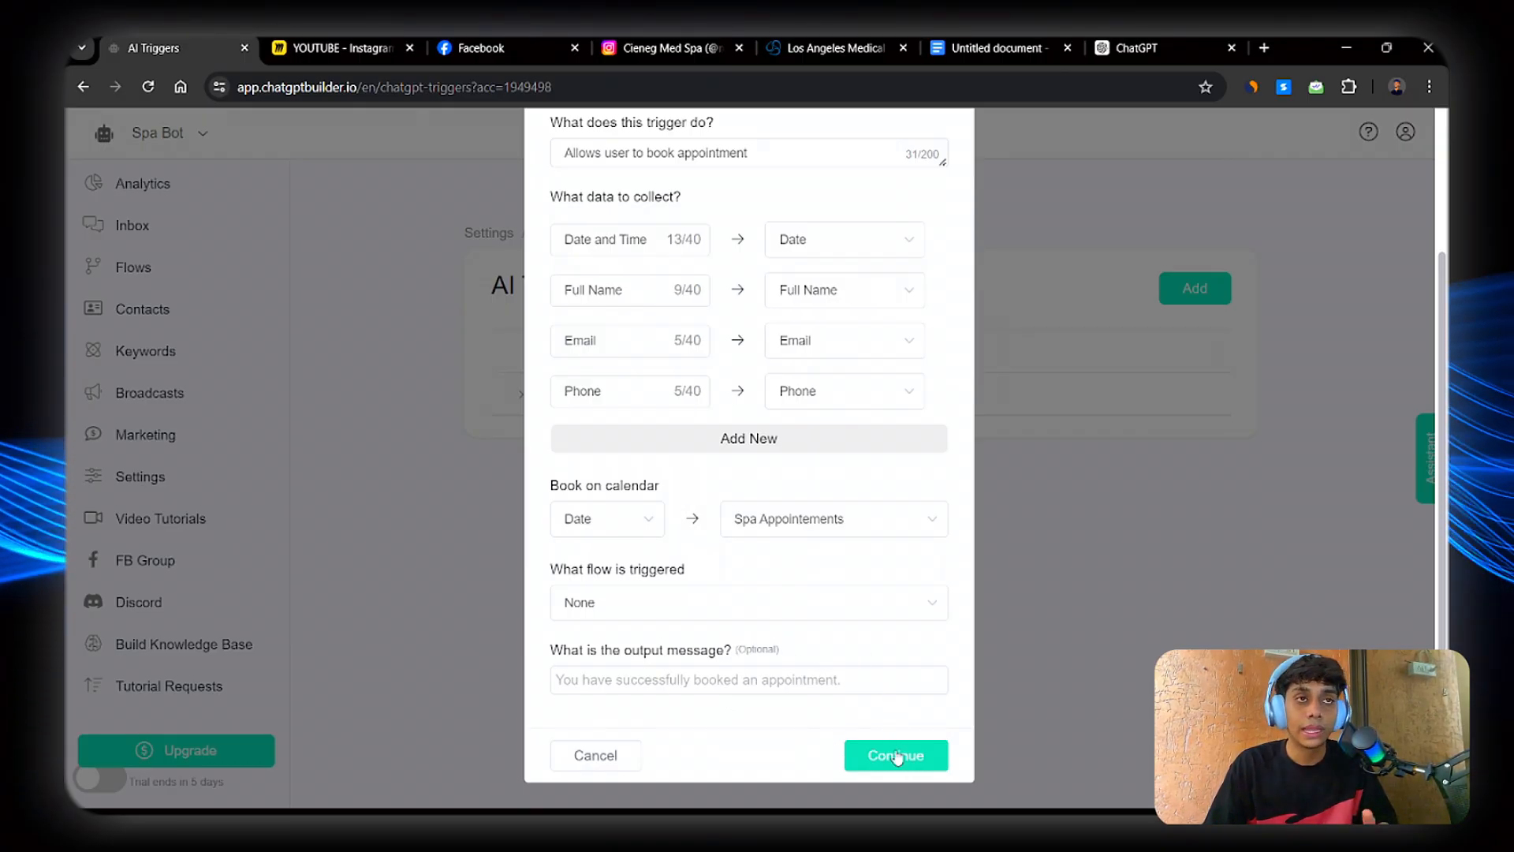
pyautogui.click(892, 756)
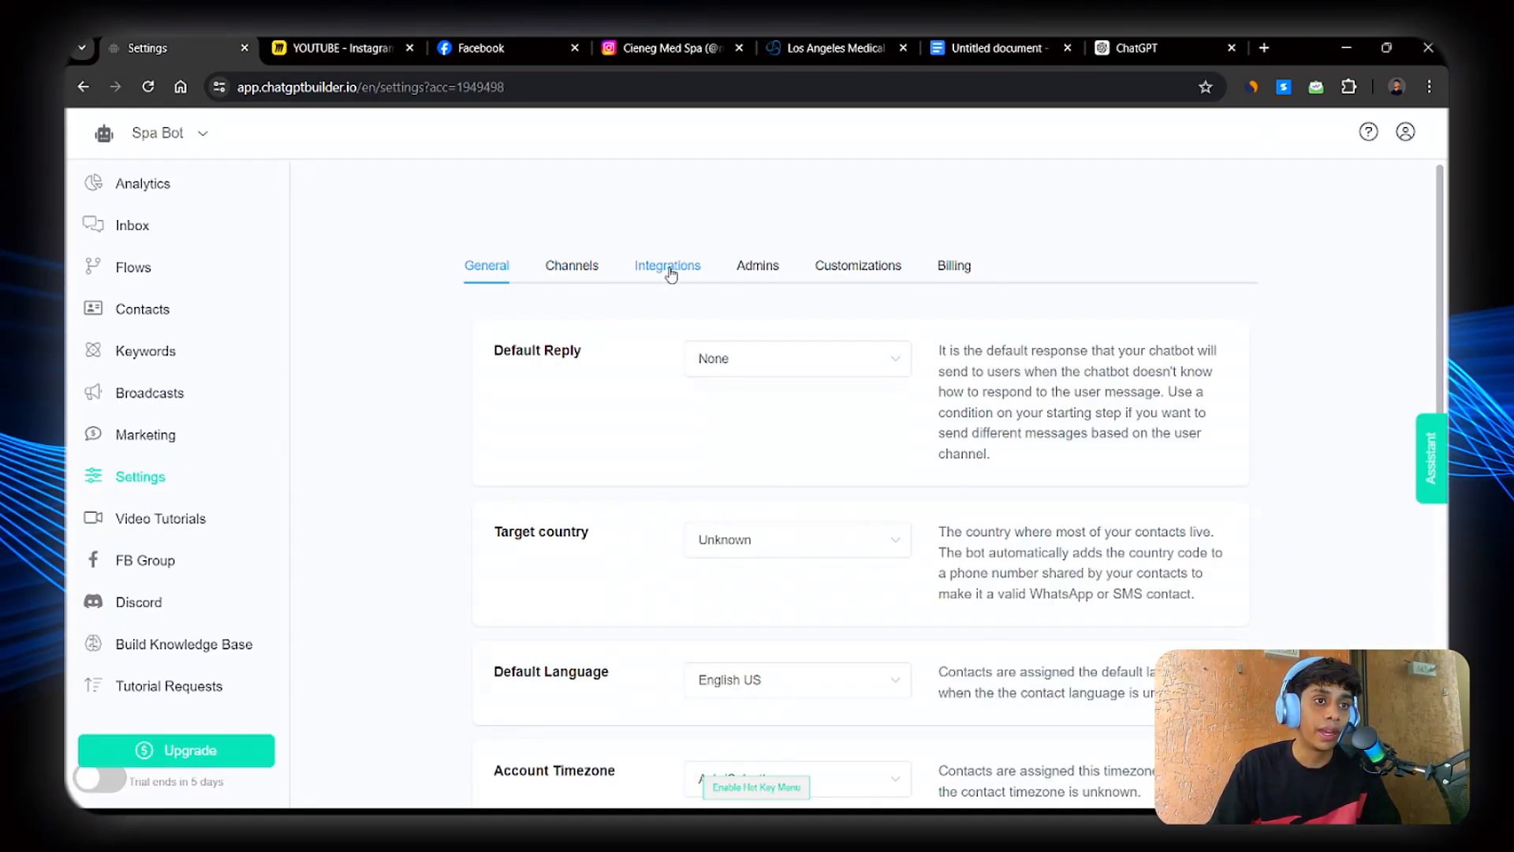
# - Enable the book_appointment trigger in the OpenAI ChatGPT integration
pyautogui.click(666, 265)
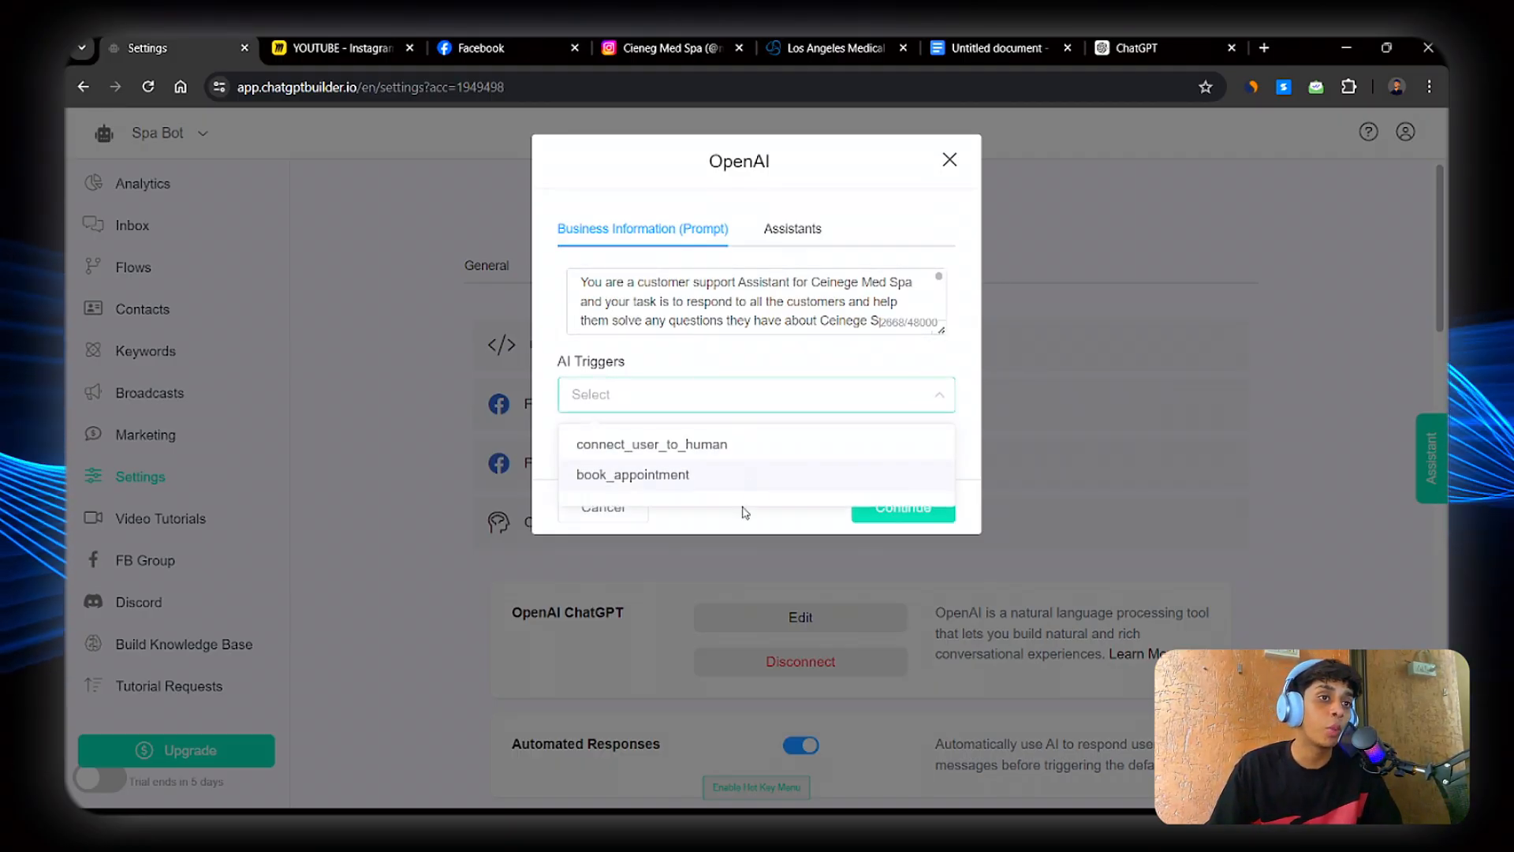
pyautogui.moveTo(713, 483)
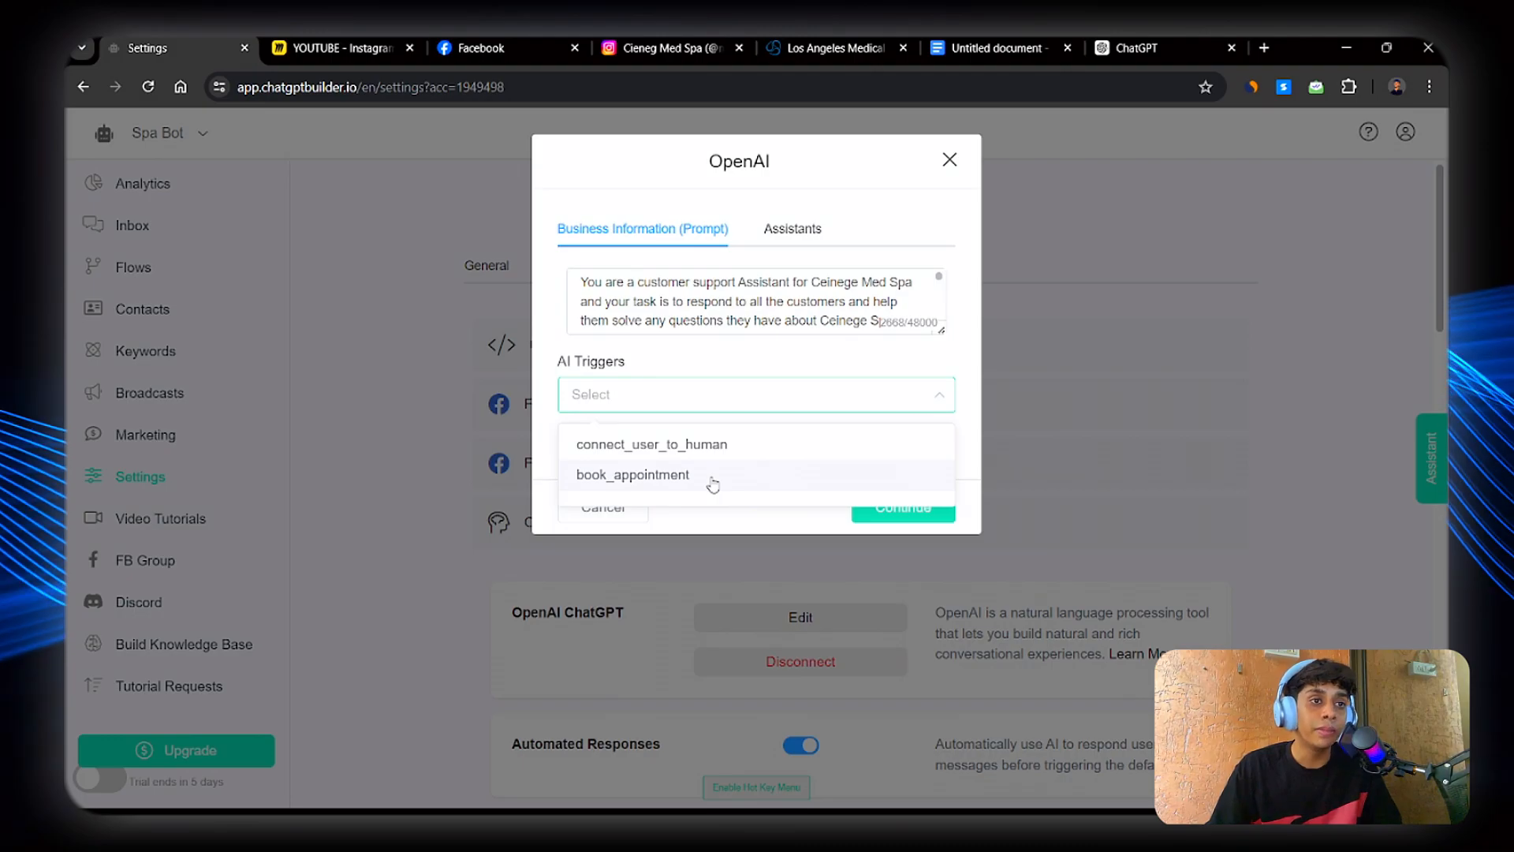
pyautogui.click(633, 475)
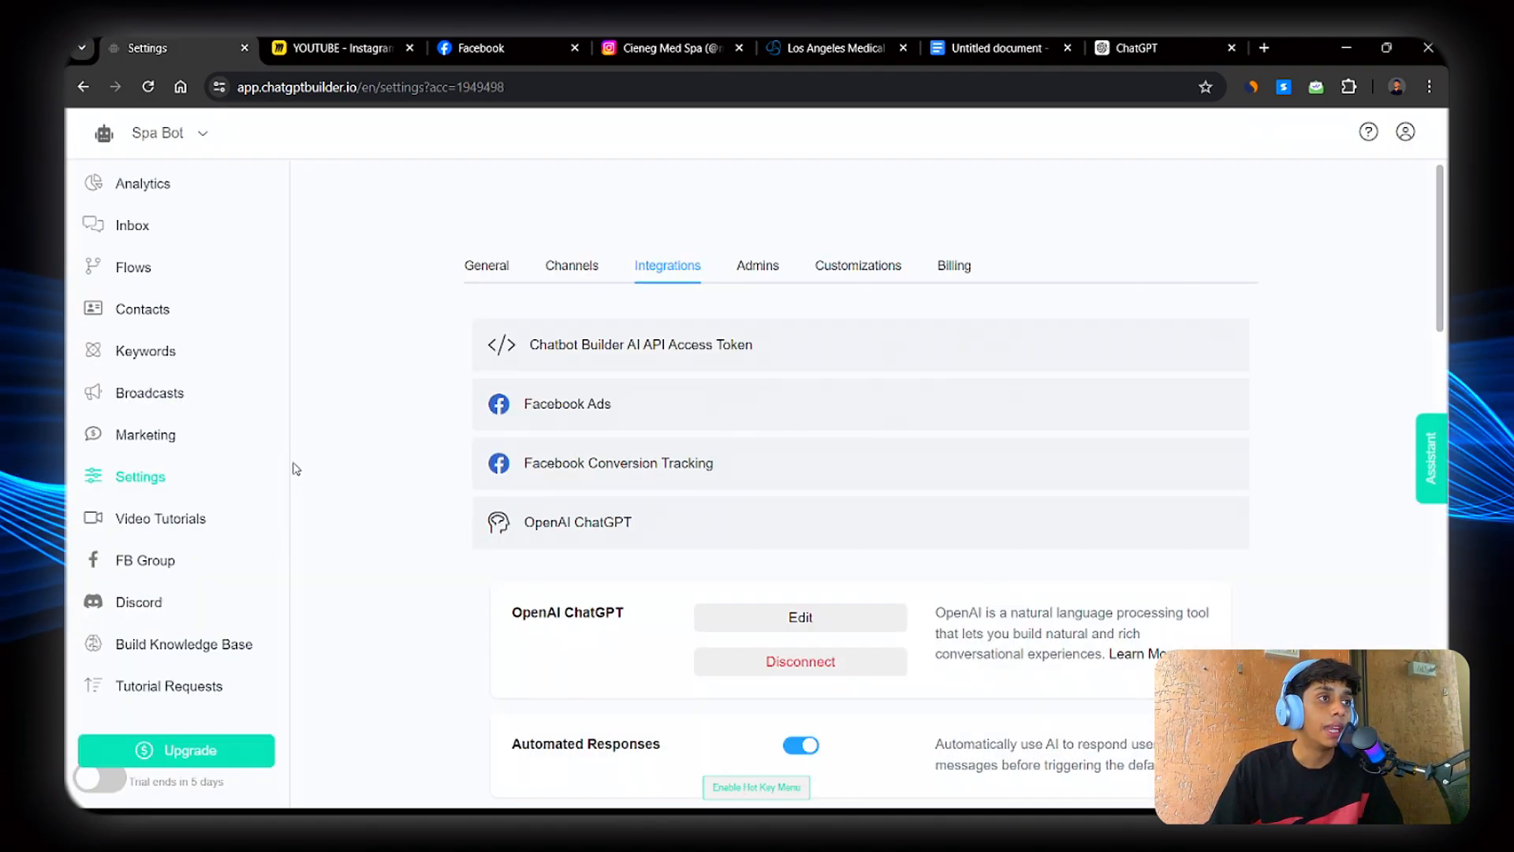
pyautogui.click(133, 267)
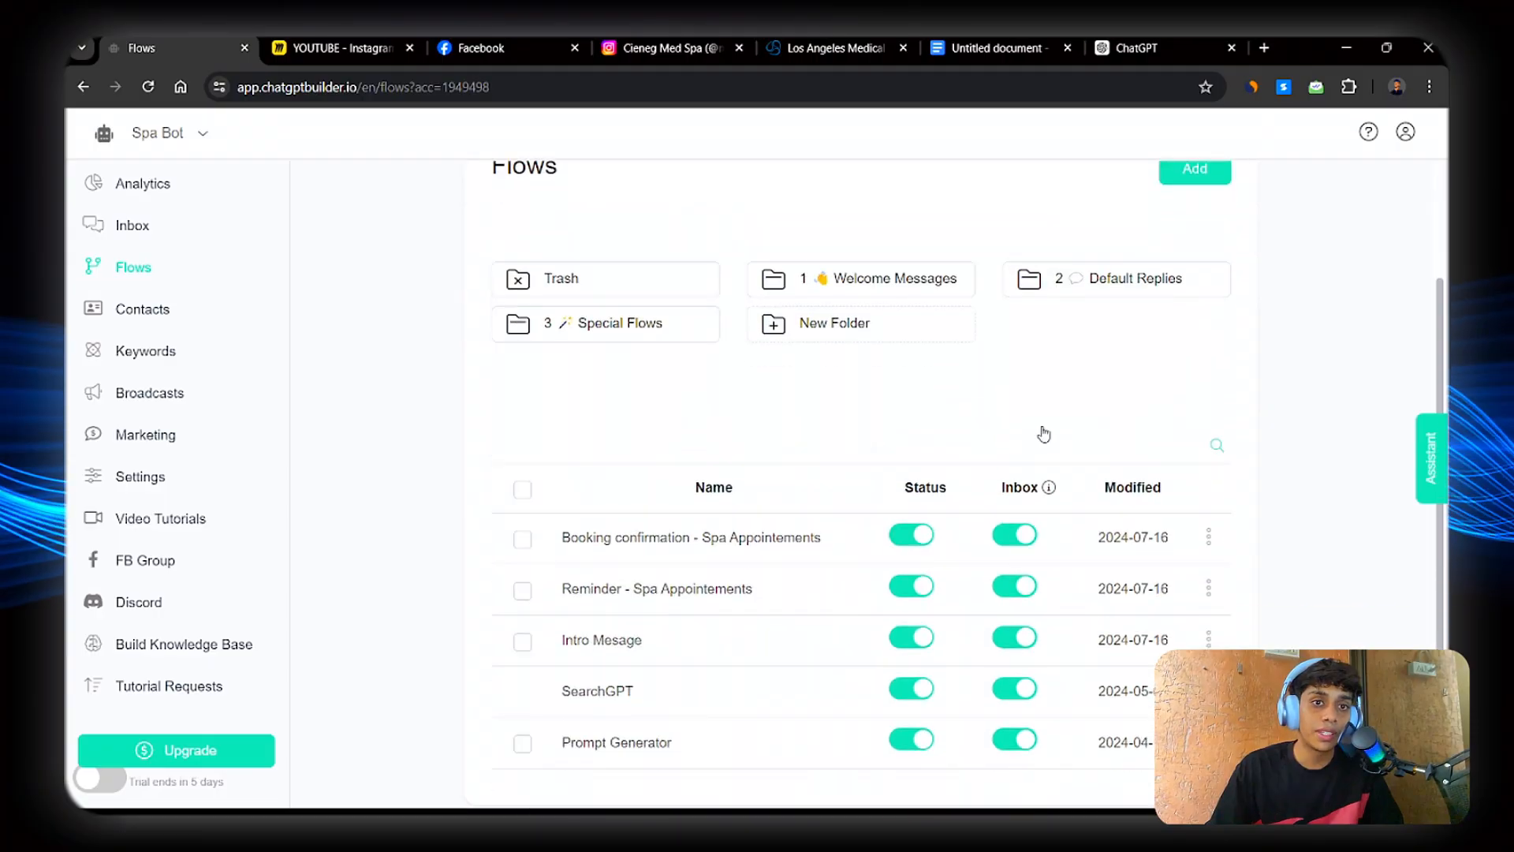
# - Launch a webchat preview of the Intro Mesage flow
pyautogui.click(1208, 639)
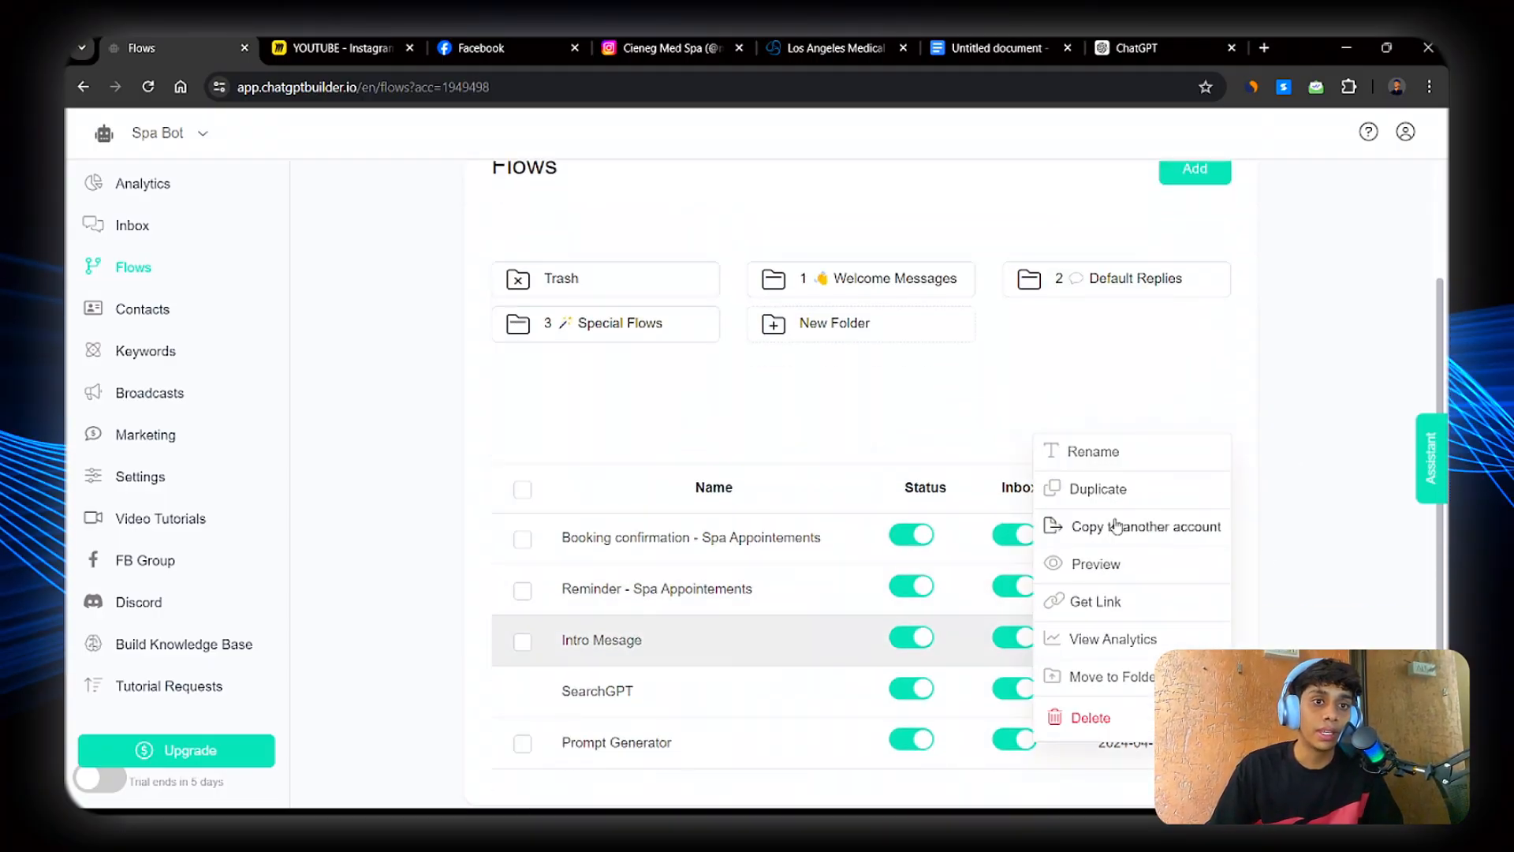
pyautogui.click(1094, 601)
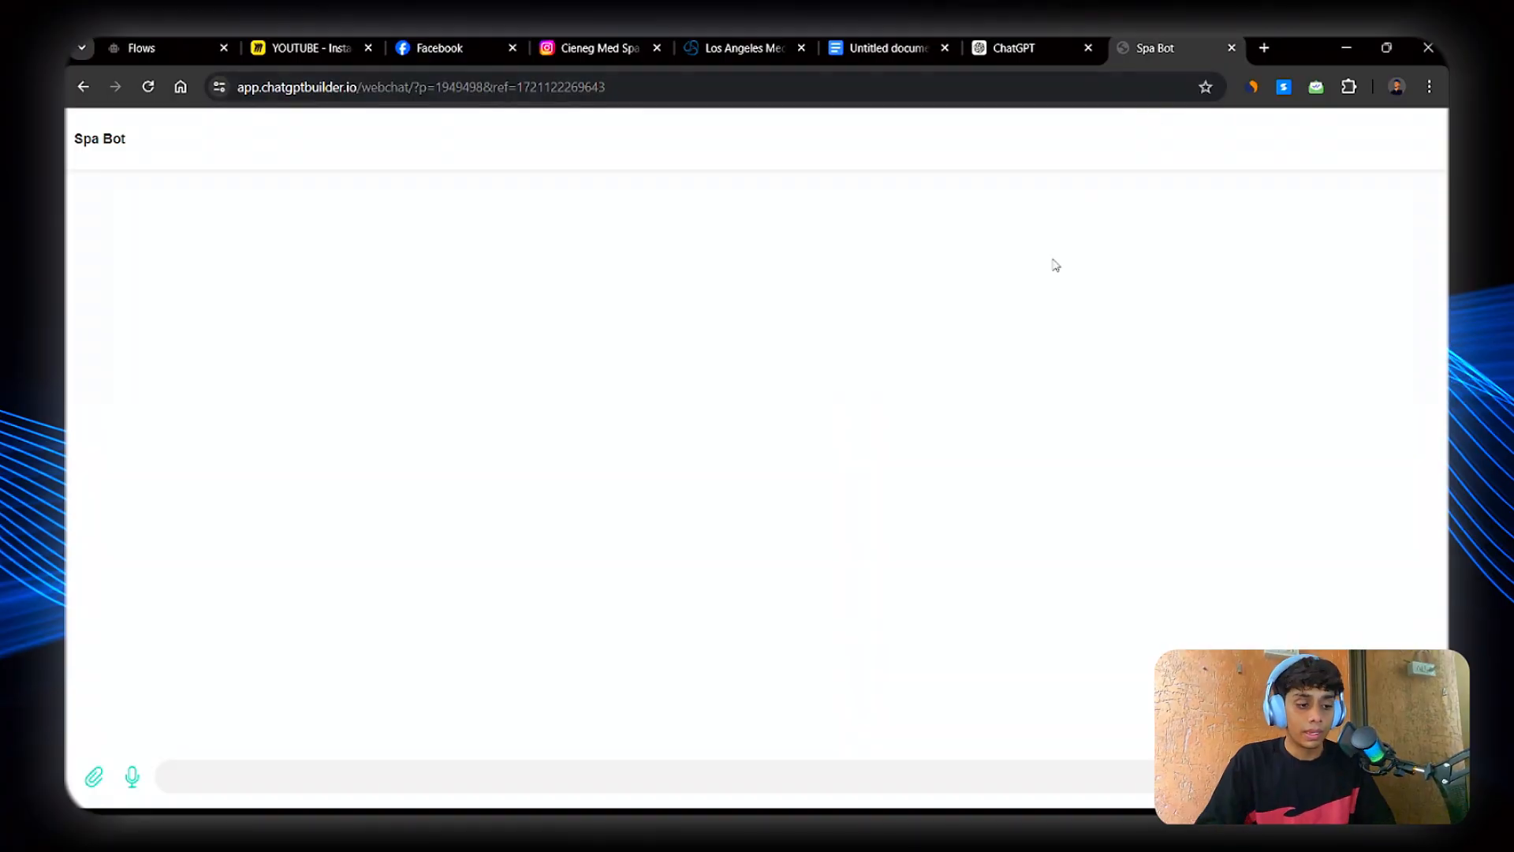
# - Tell Spa Bot you would like to book, preferring Monday 2 pm
pyautogui.write('hel')
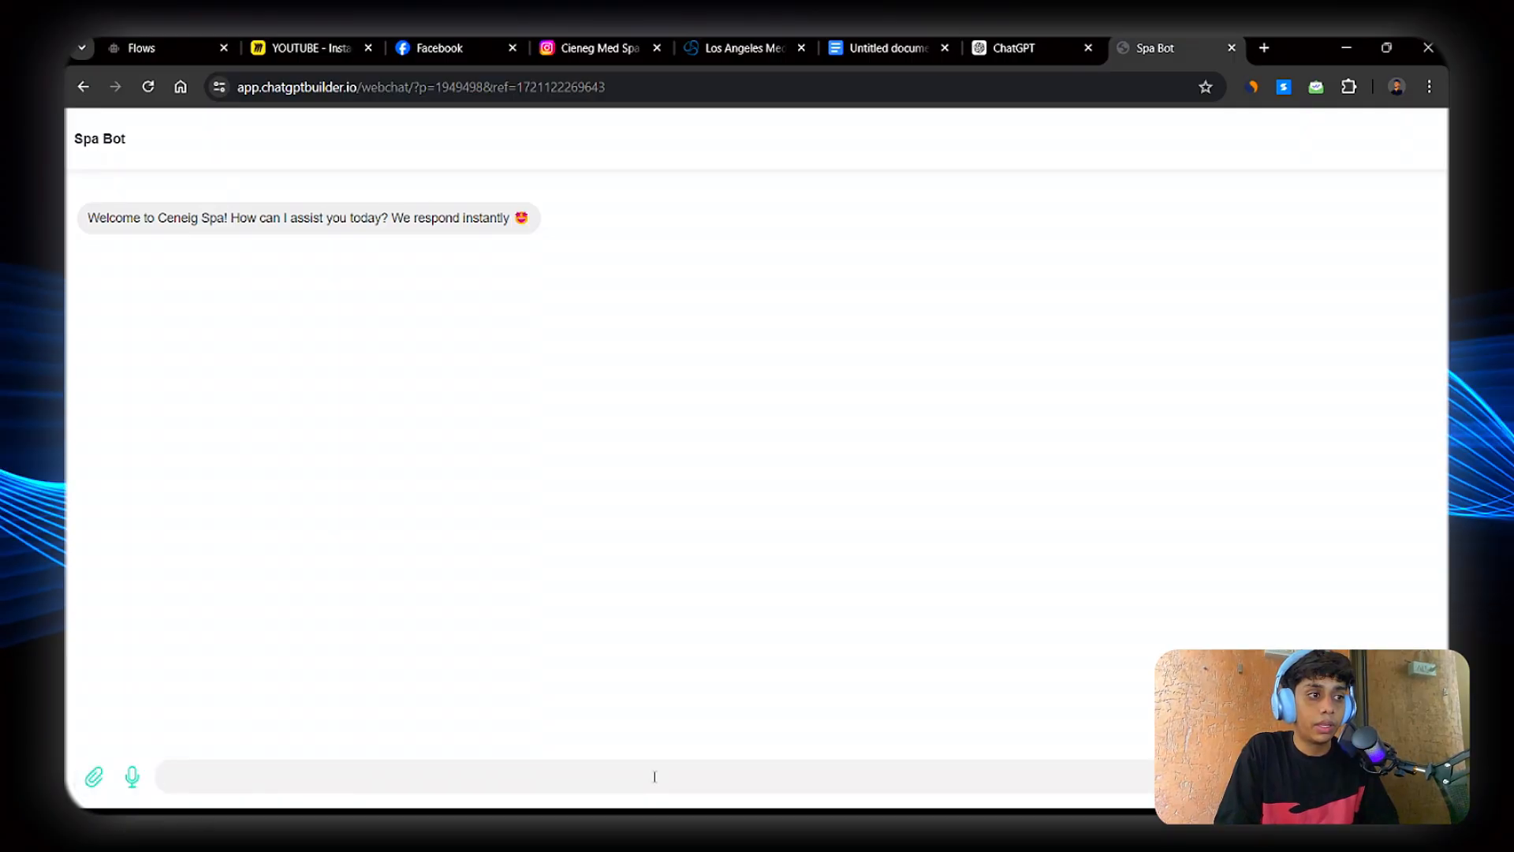
pyautogui.write('I would like to b')
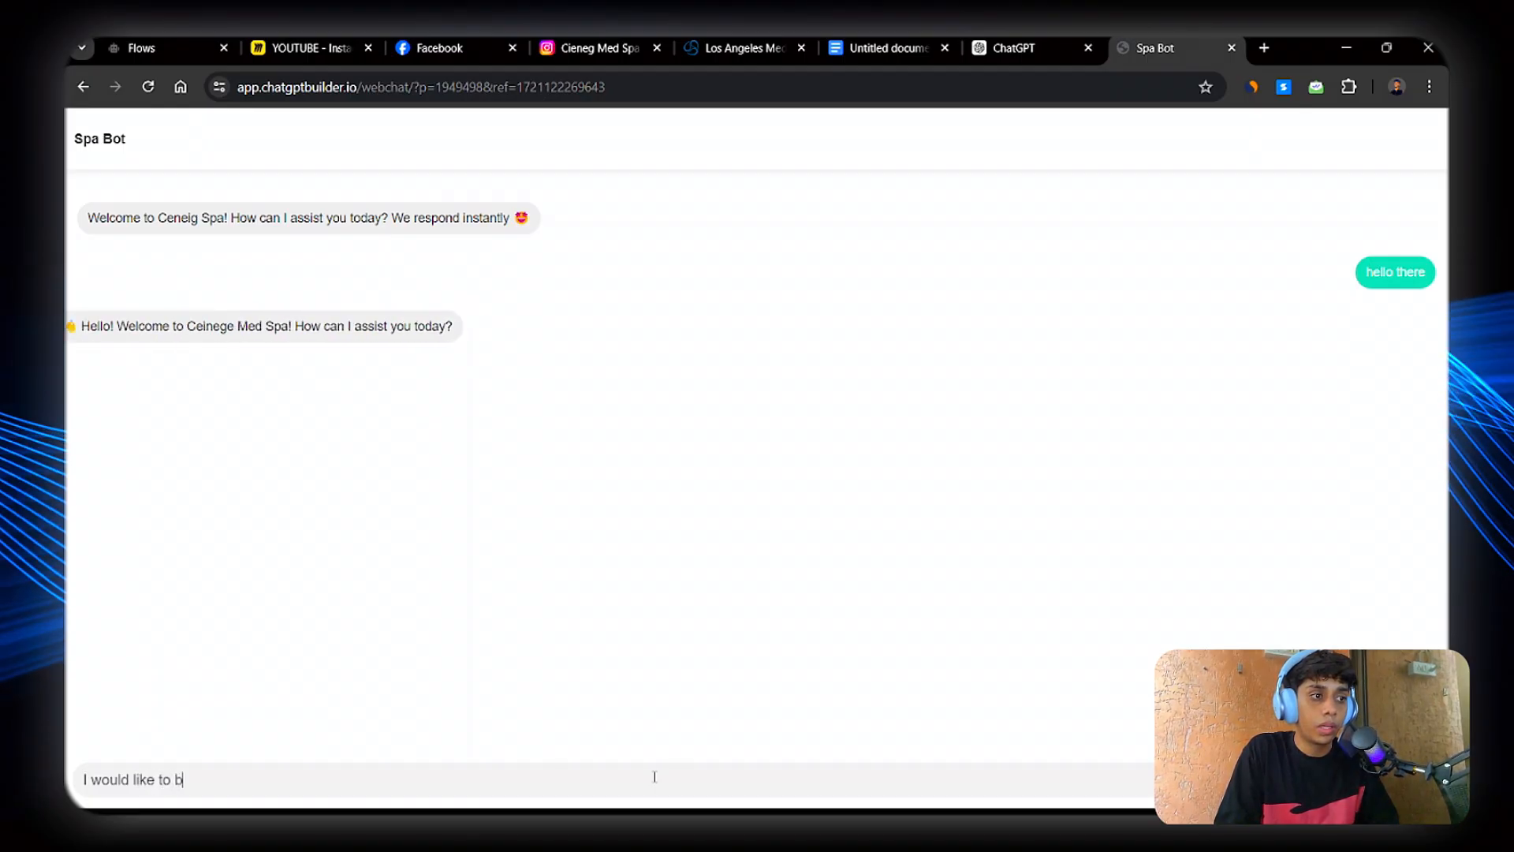
pyautogui.write('ook a m')
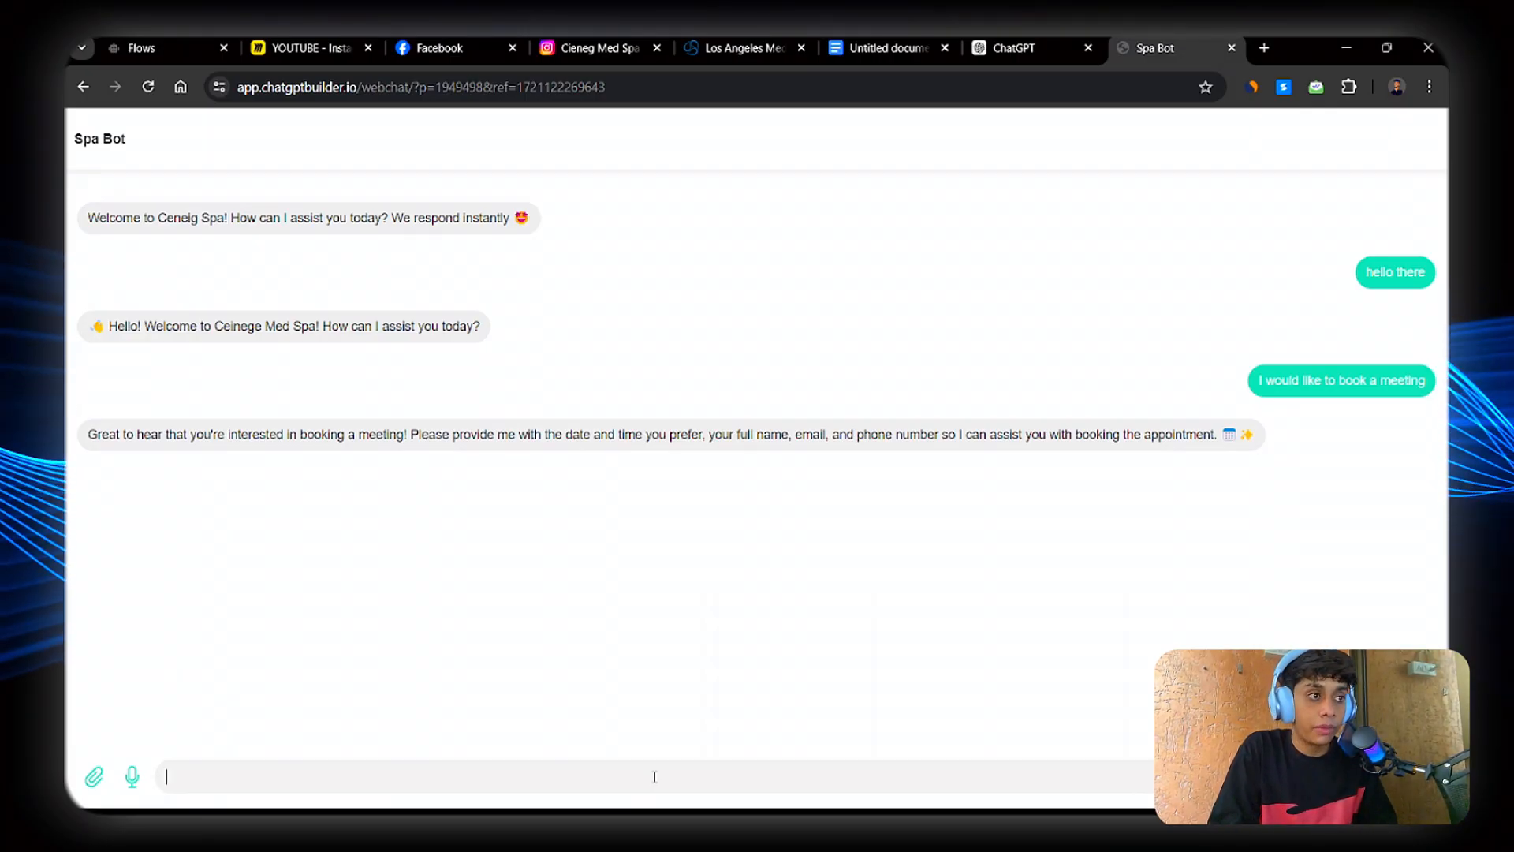
pyautogui.write('I would prefer it on')
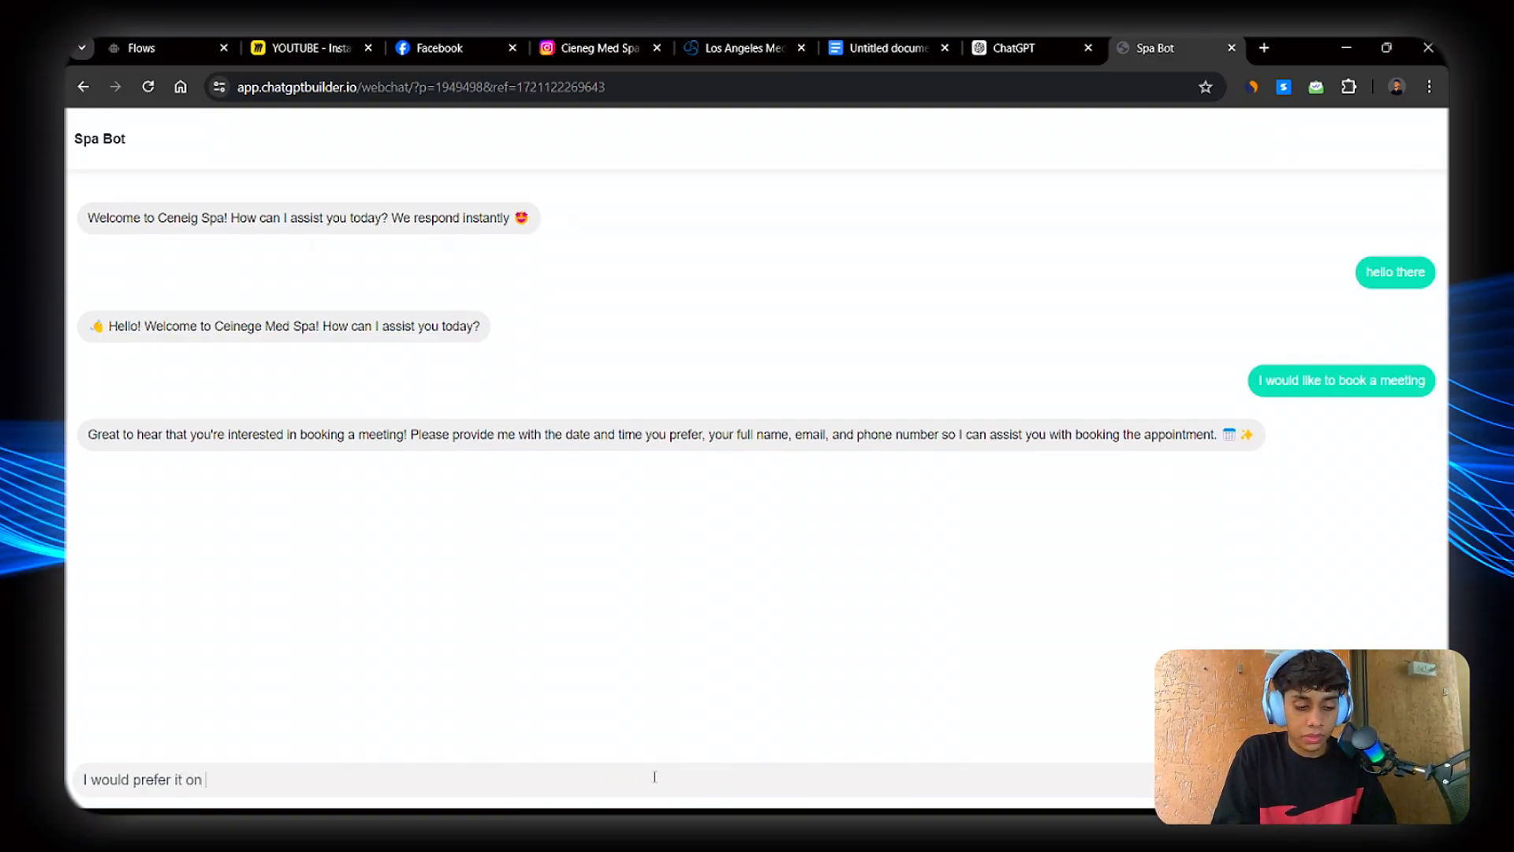
pyautogui.write('monday 2 pm')
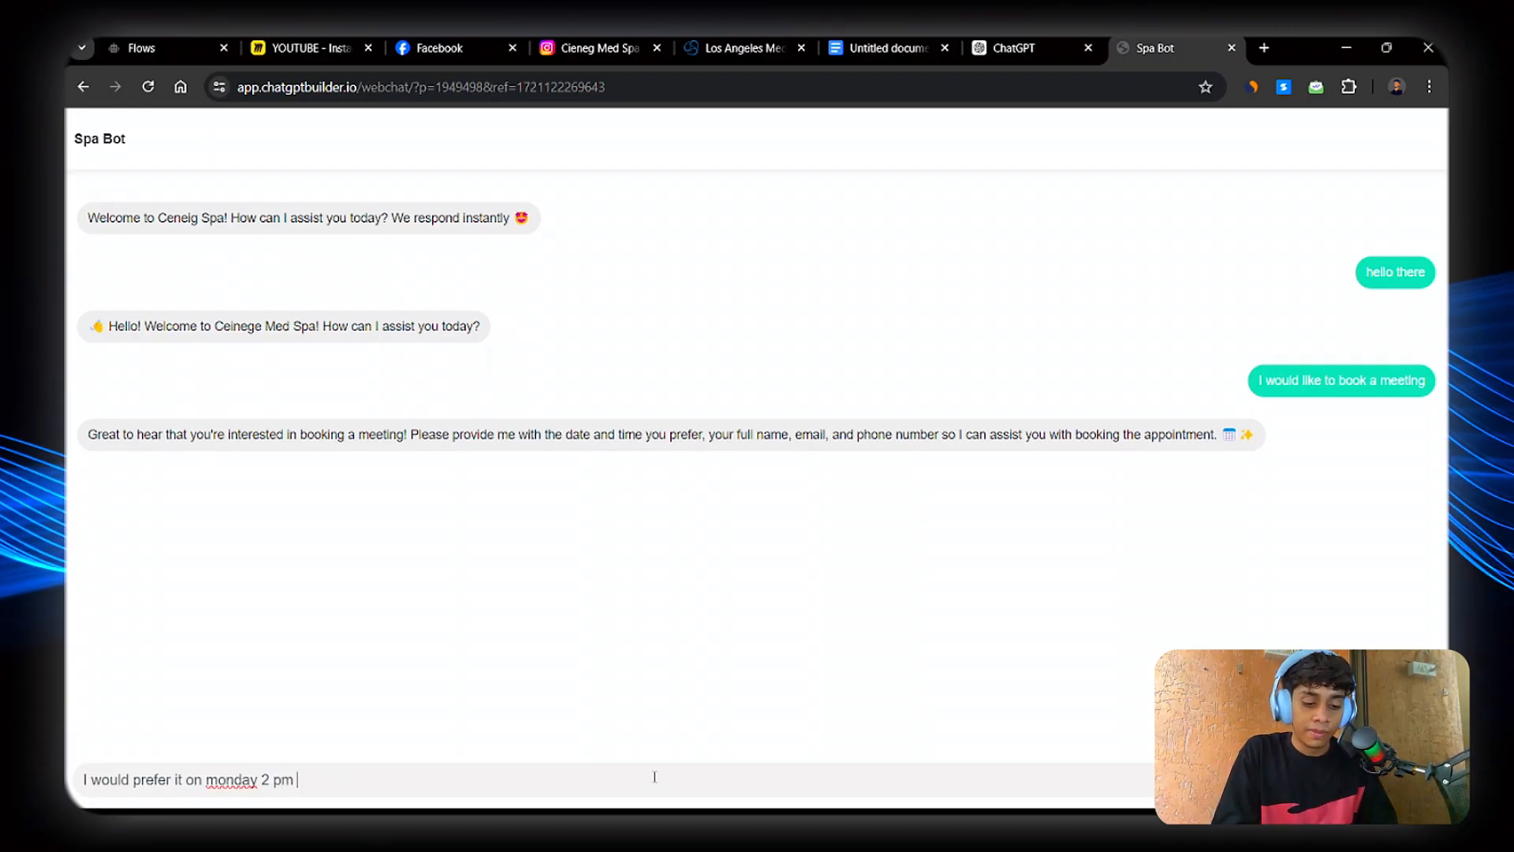
pyautogui.write(', My')
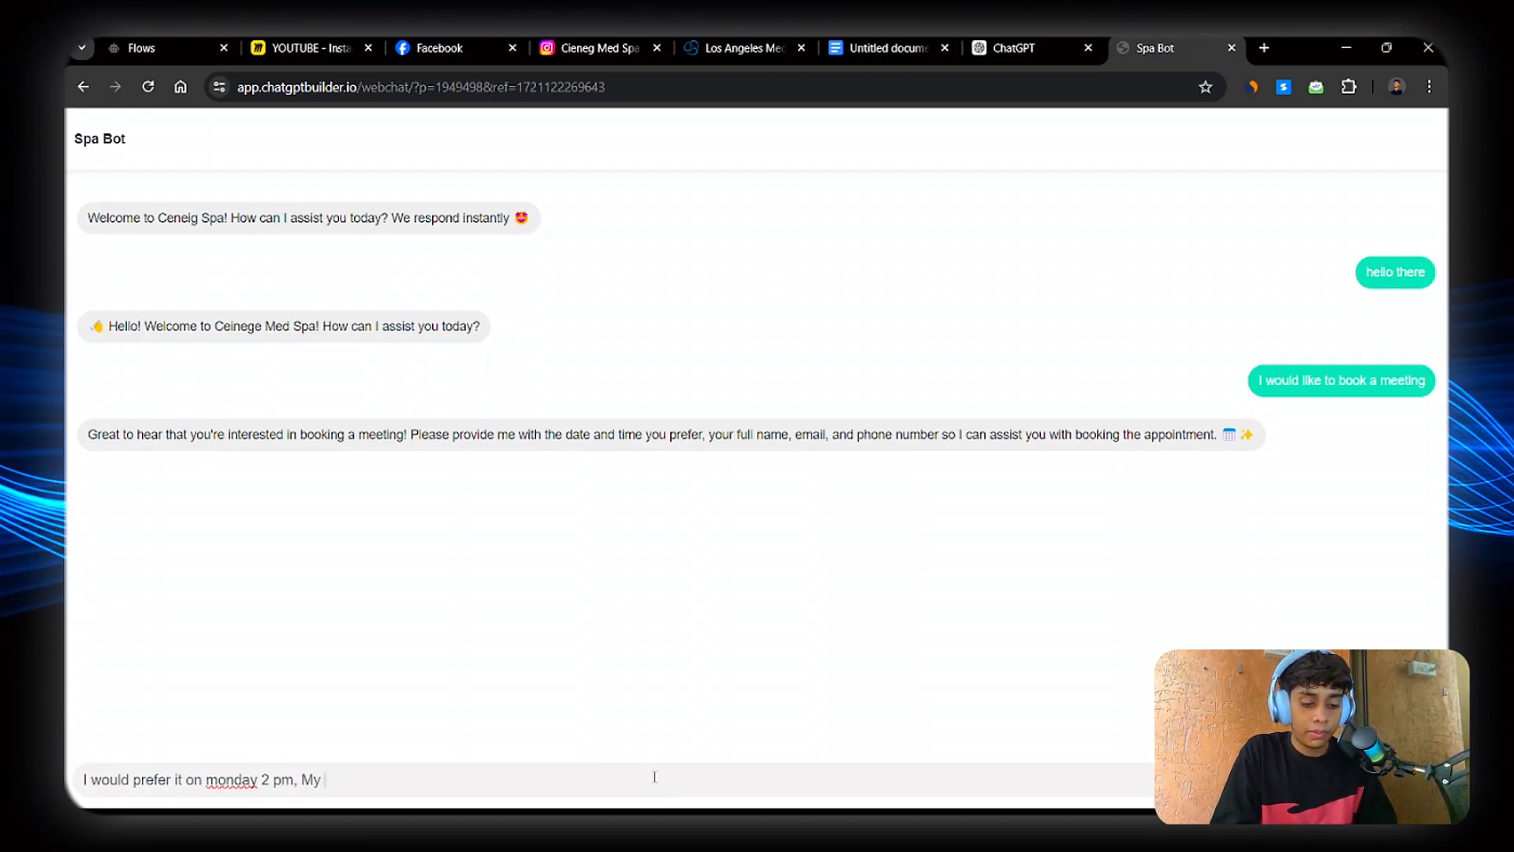
pyautogui.write('full name')
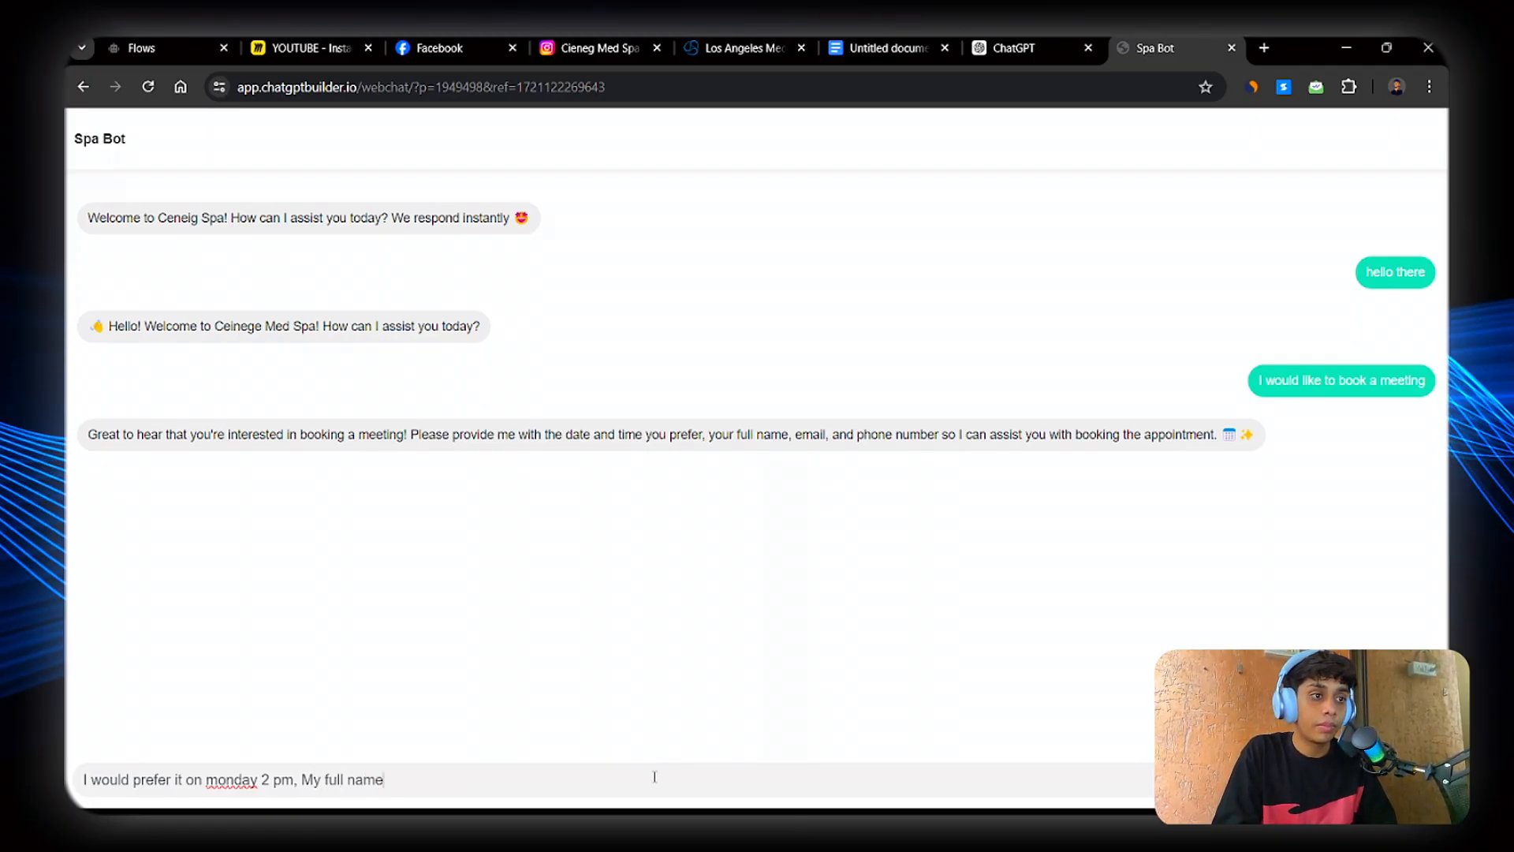
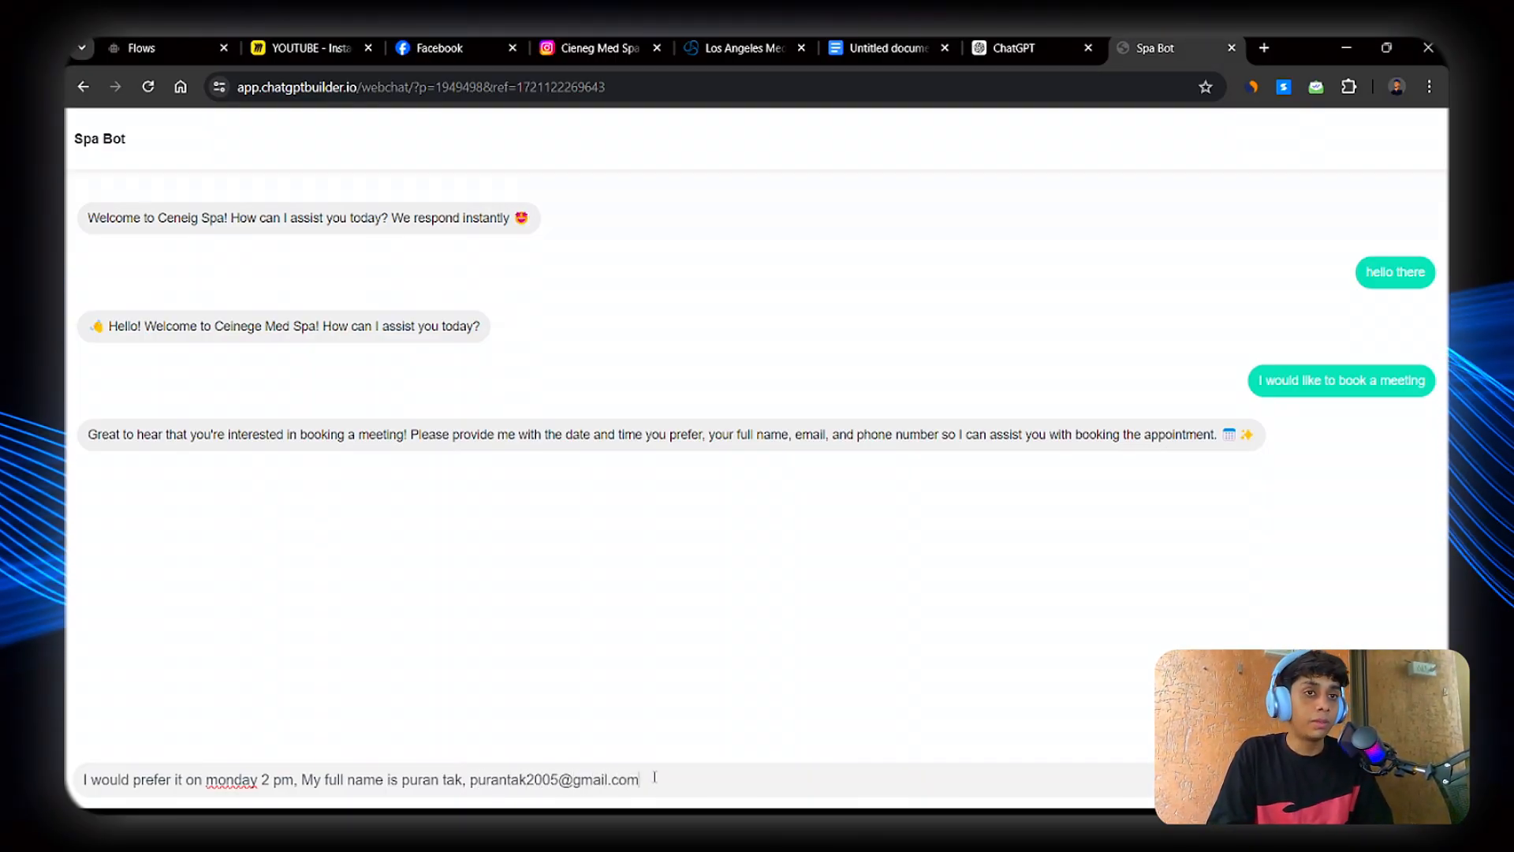
pyautogui.write(',')
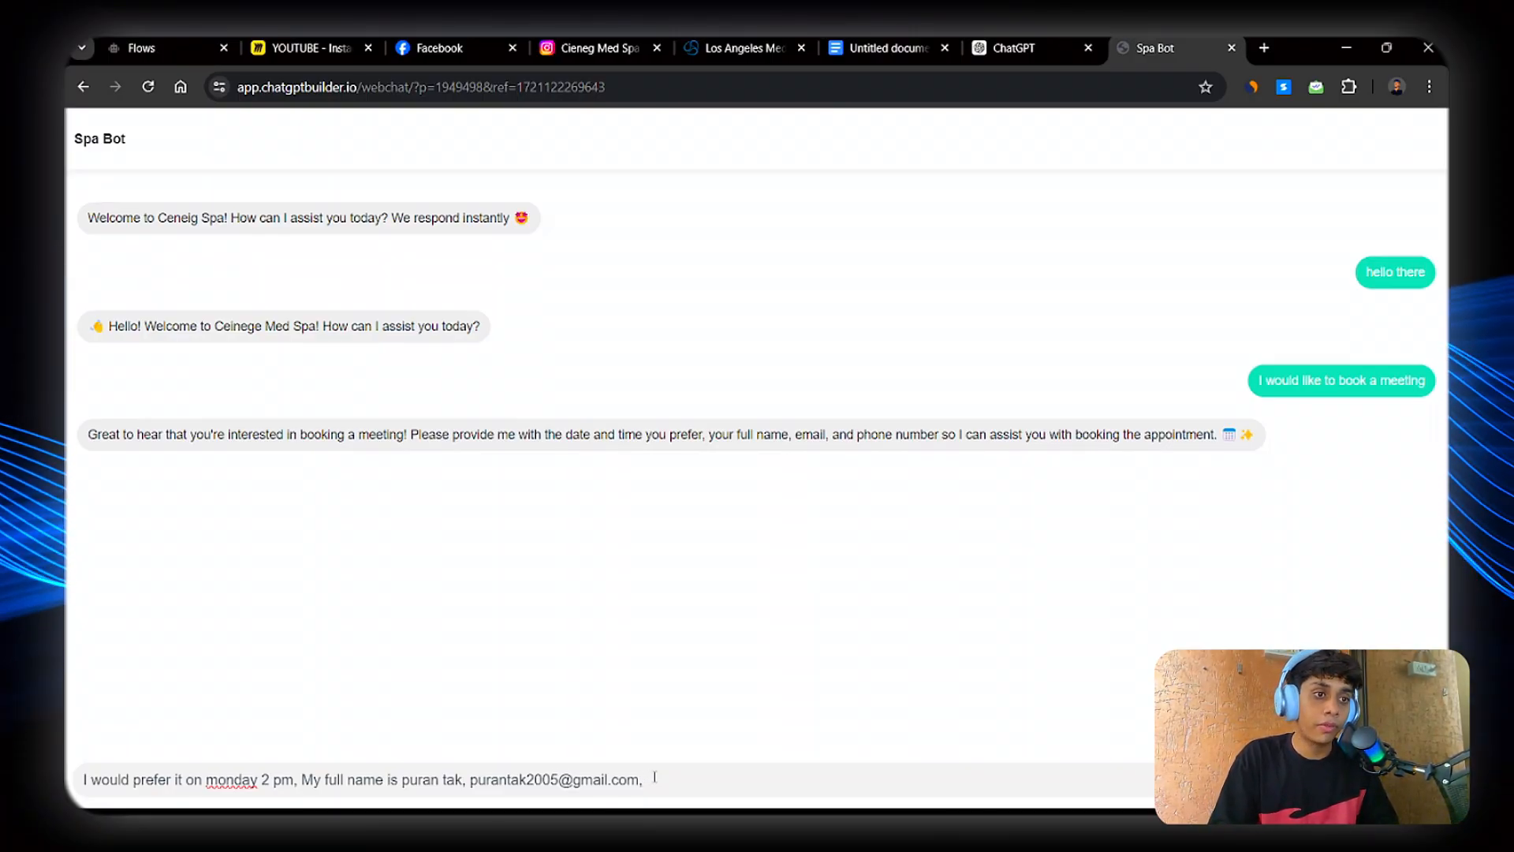
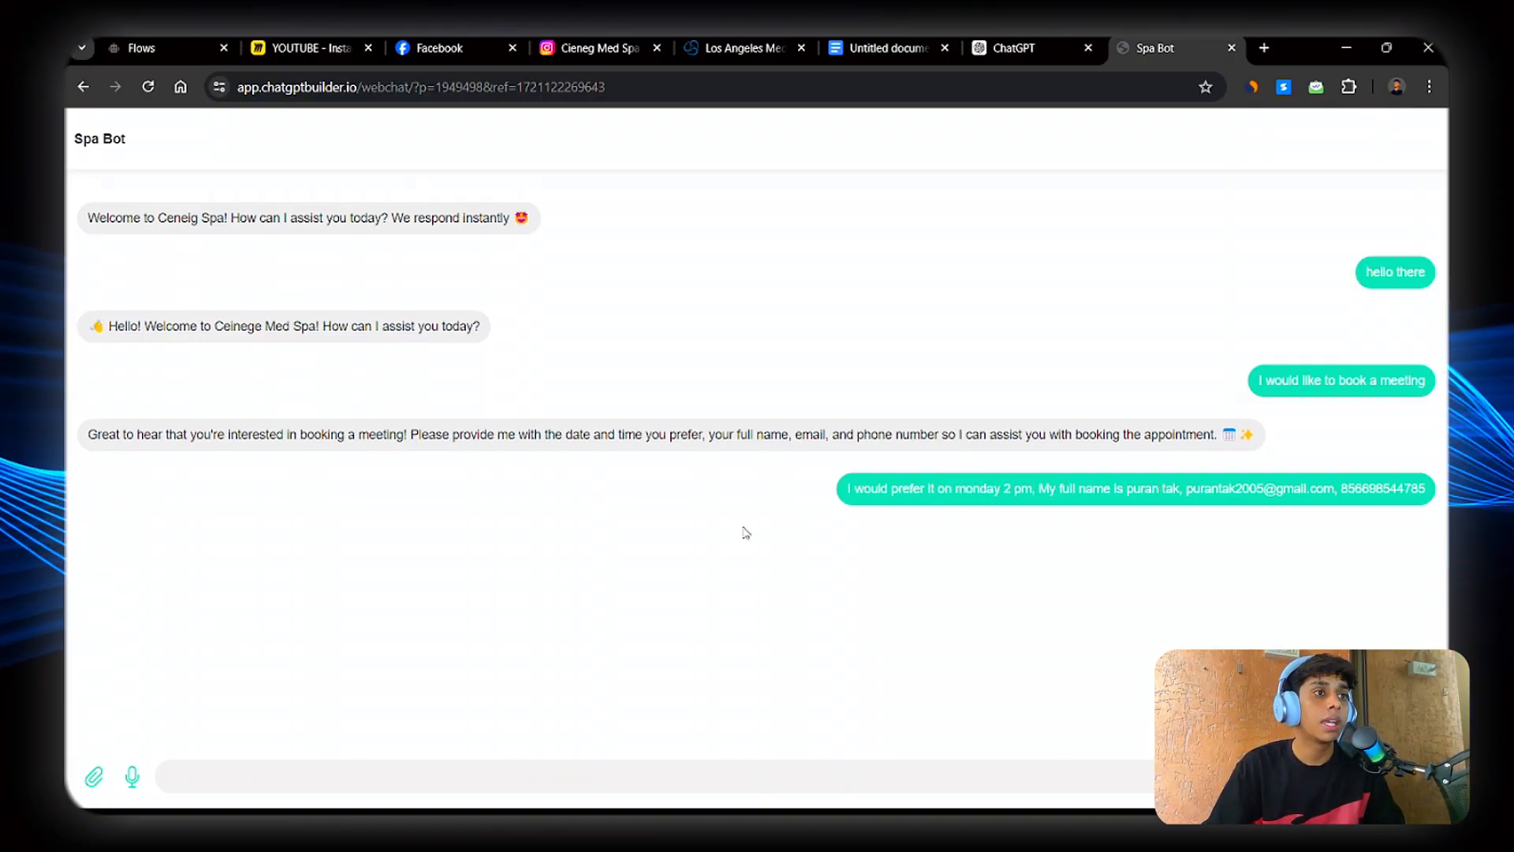
pyautogui.moveTo(746, 515)
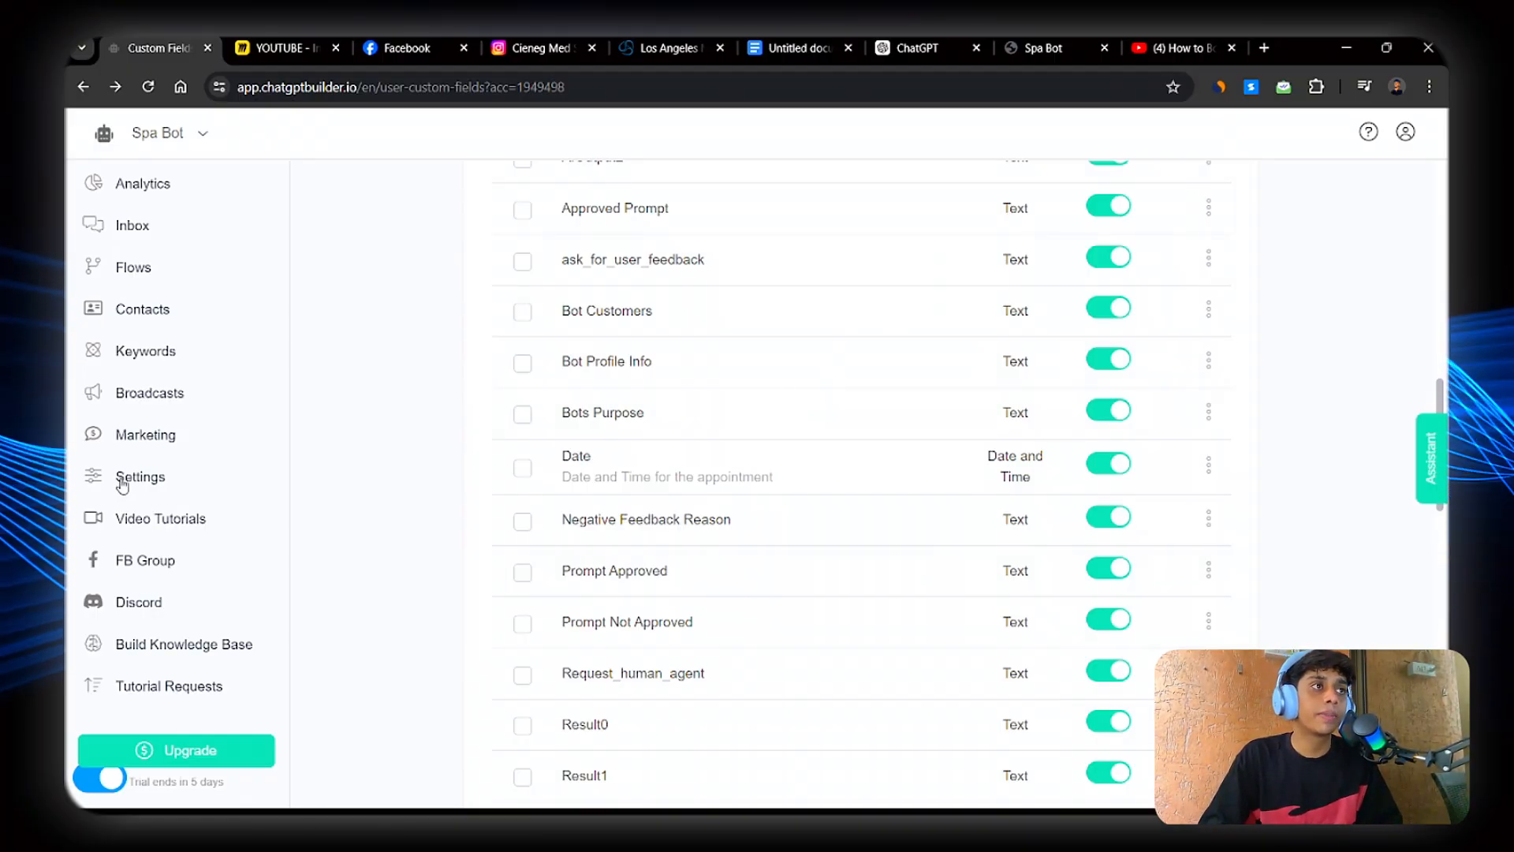
# - Return to the AI Triggers list via Settings > Integrations
pyautogui.click(140, 476)
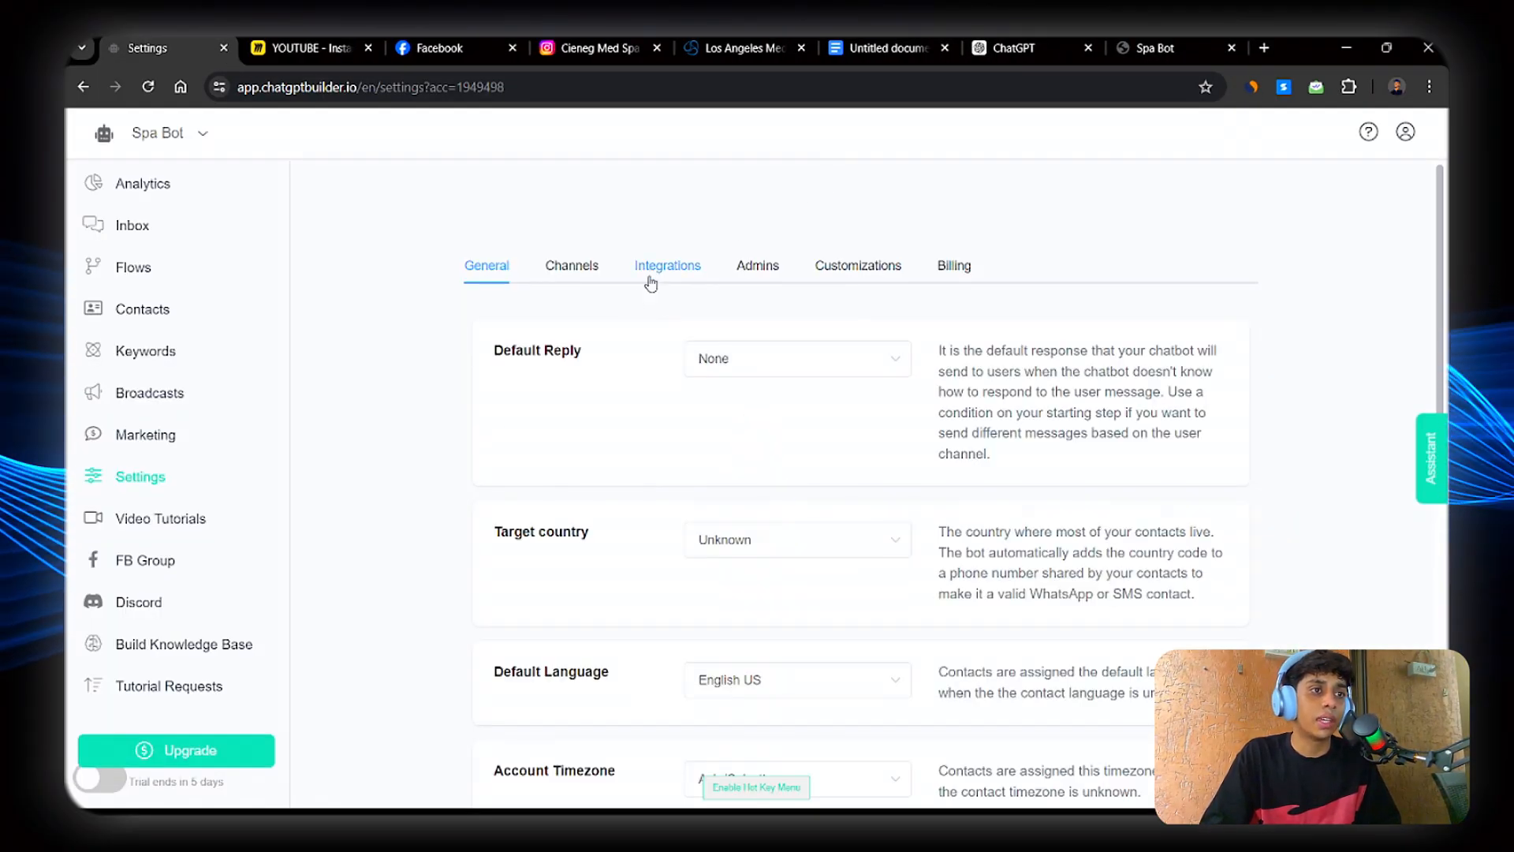
pyautogui.click(666, 265)
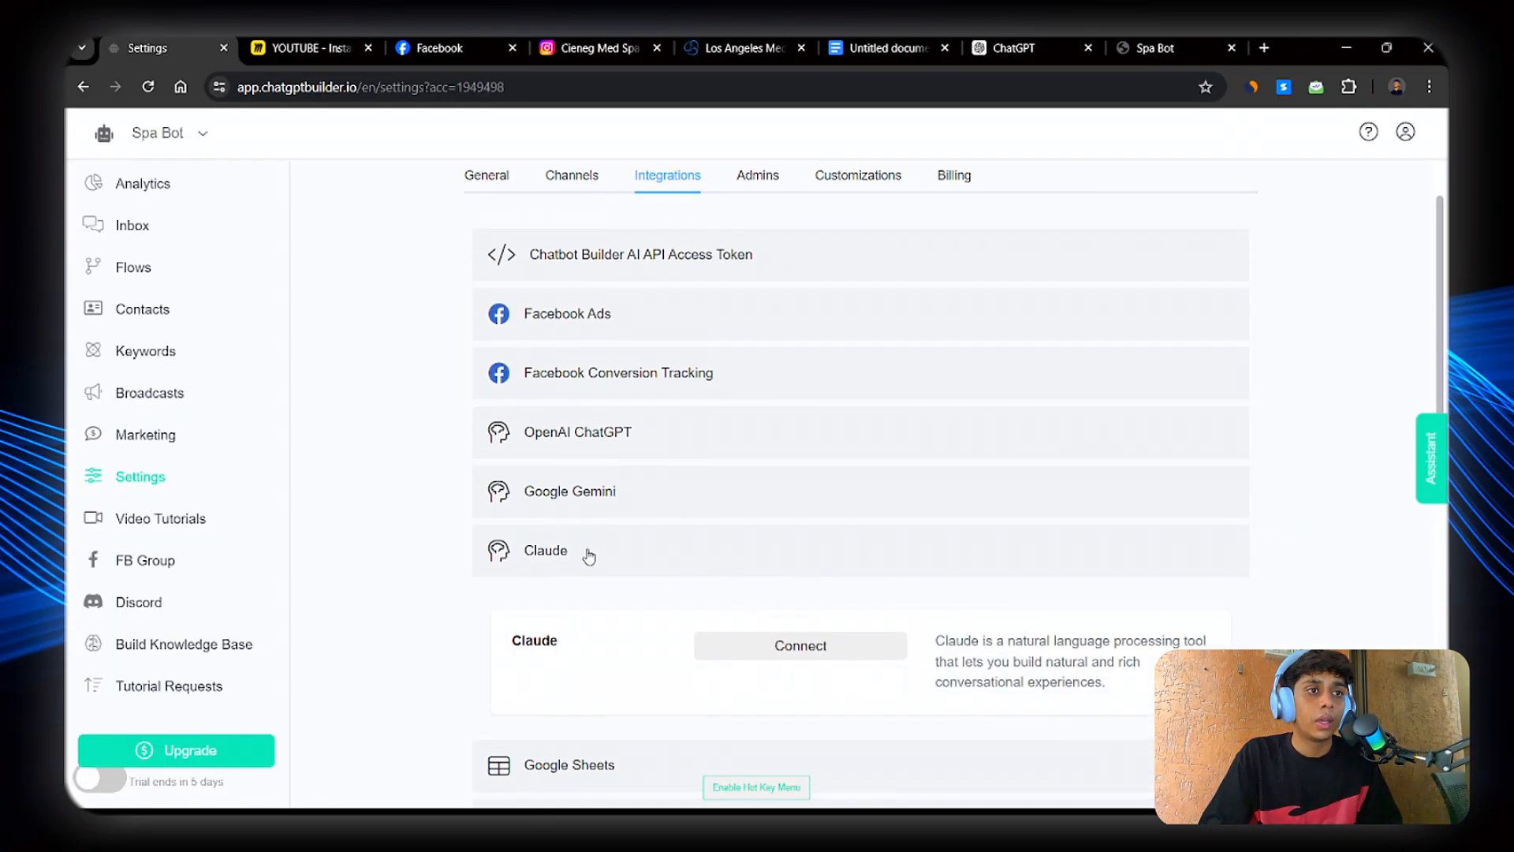
pyautogui.scroll(-3)
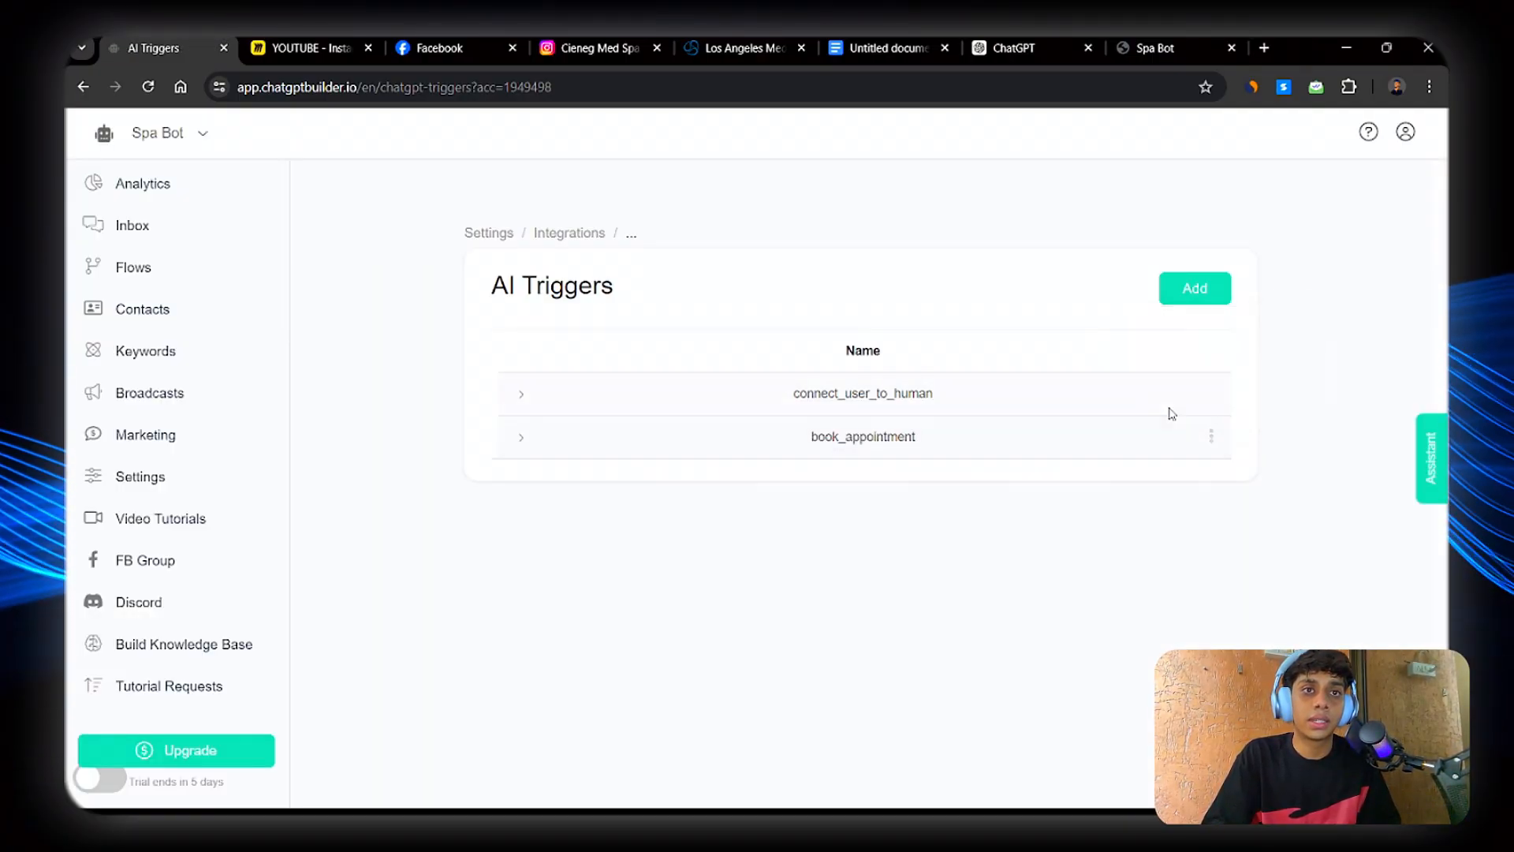
# - Rename book_appointment's first field to Date, set output 'Thanks your appointment has been booked', and save
pyautogui.click(861, 435)
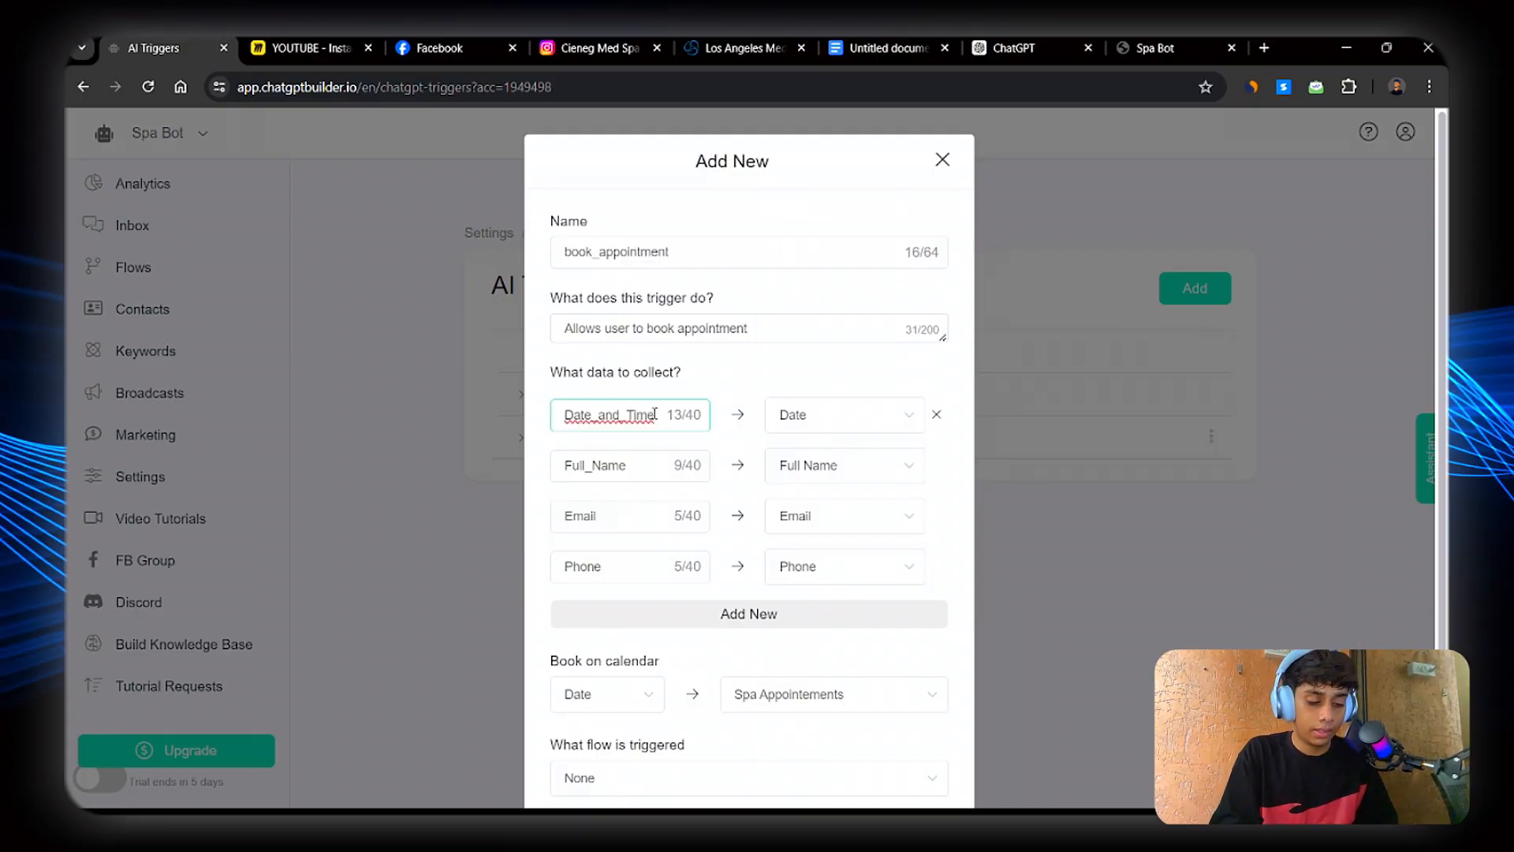
pyautogui.write('Date')
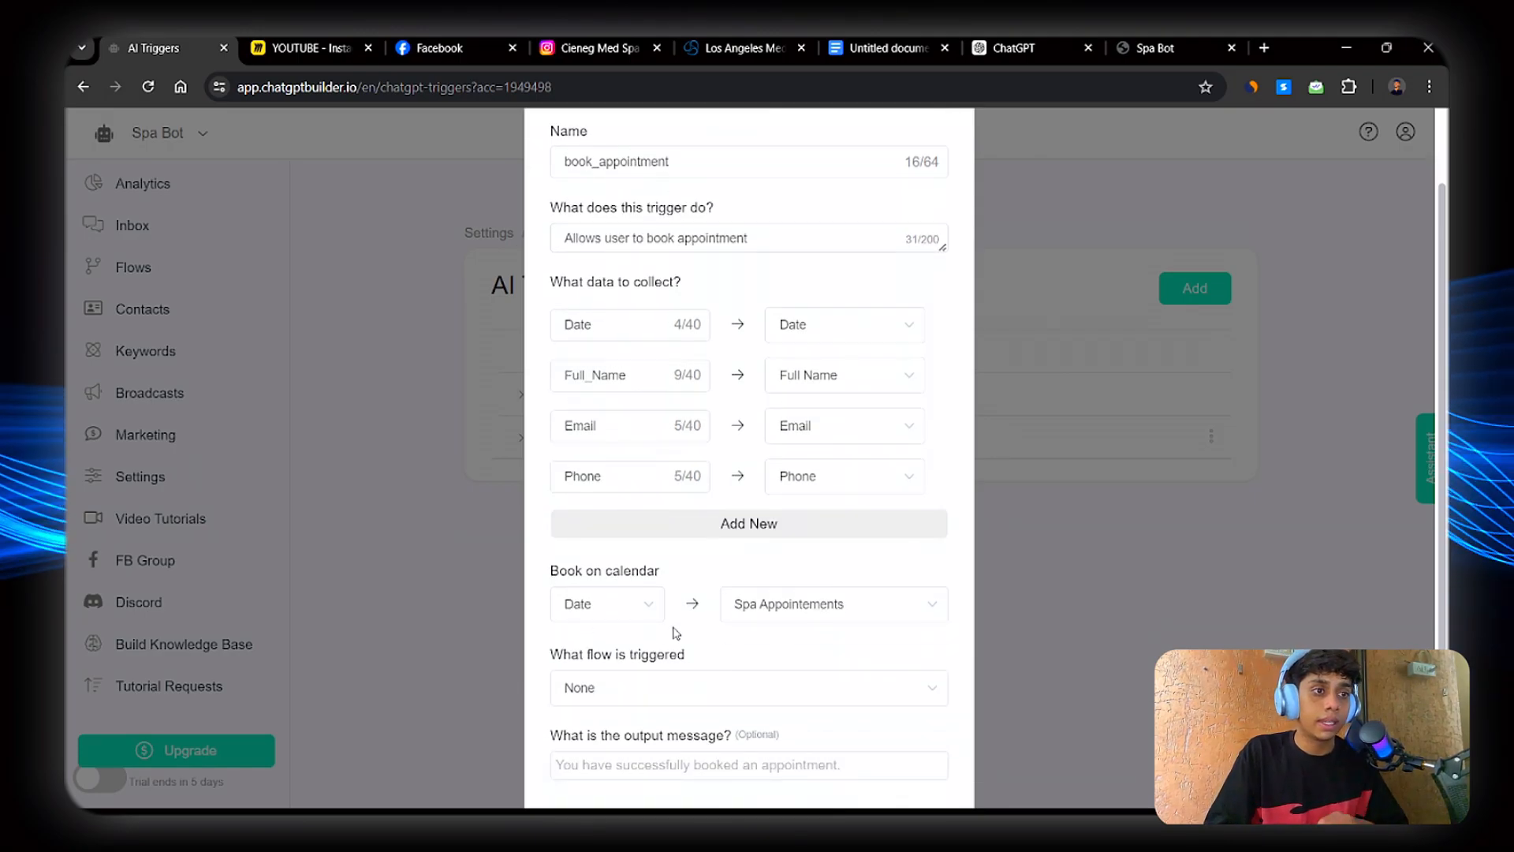
pyautogui.scroll(-3)
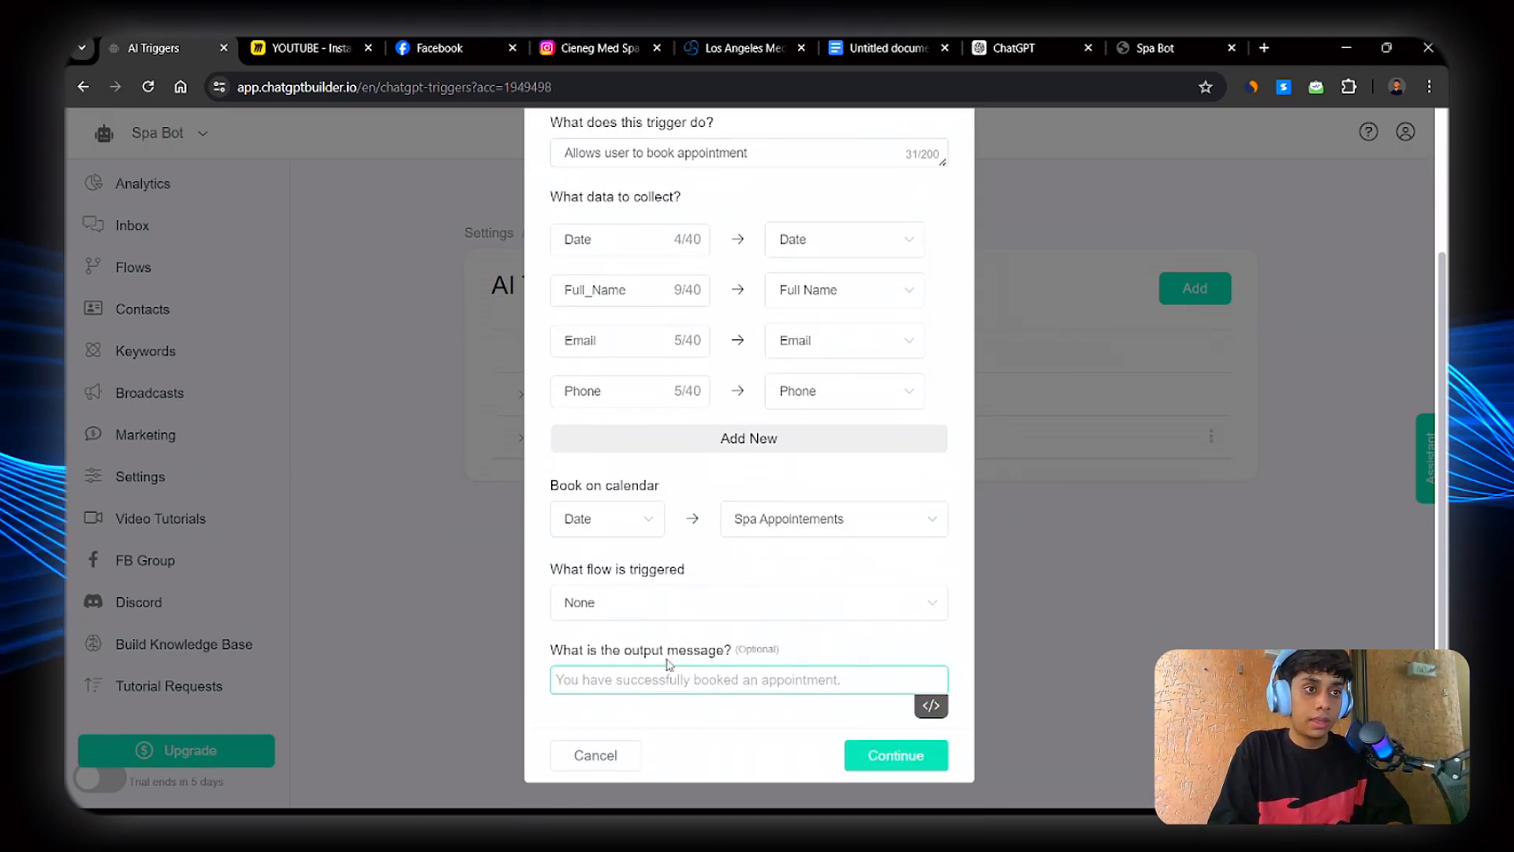
pyautogui.write('Thanks y')
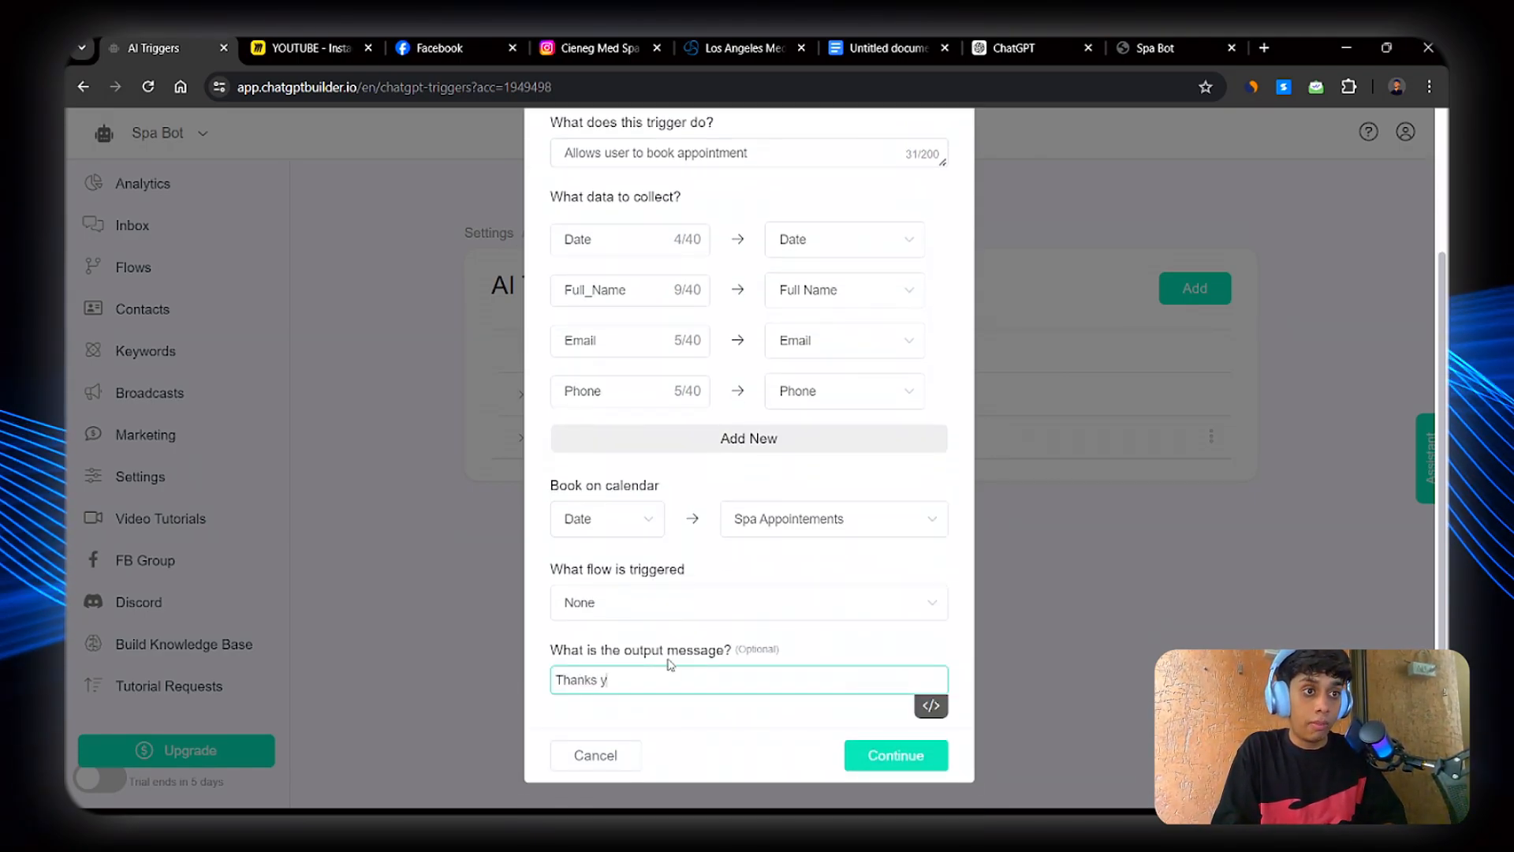
pyautogui.write('our appointment')
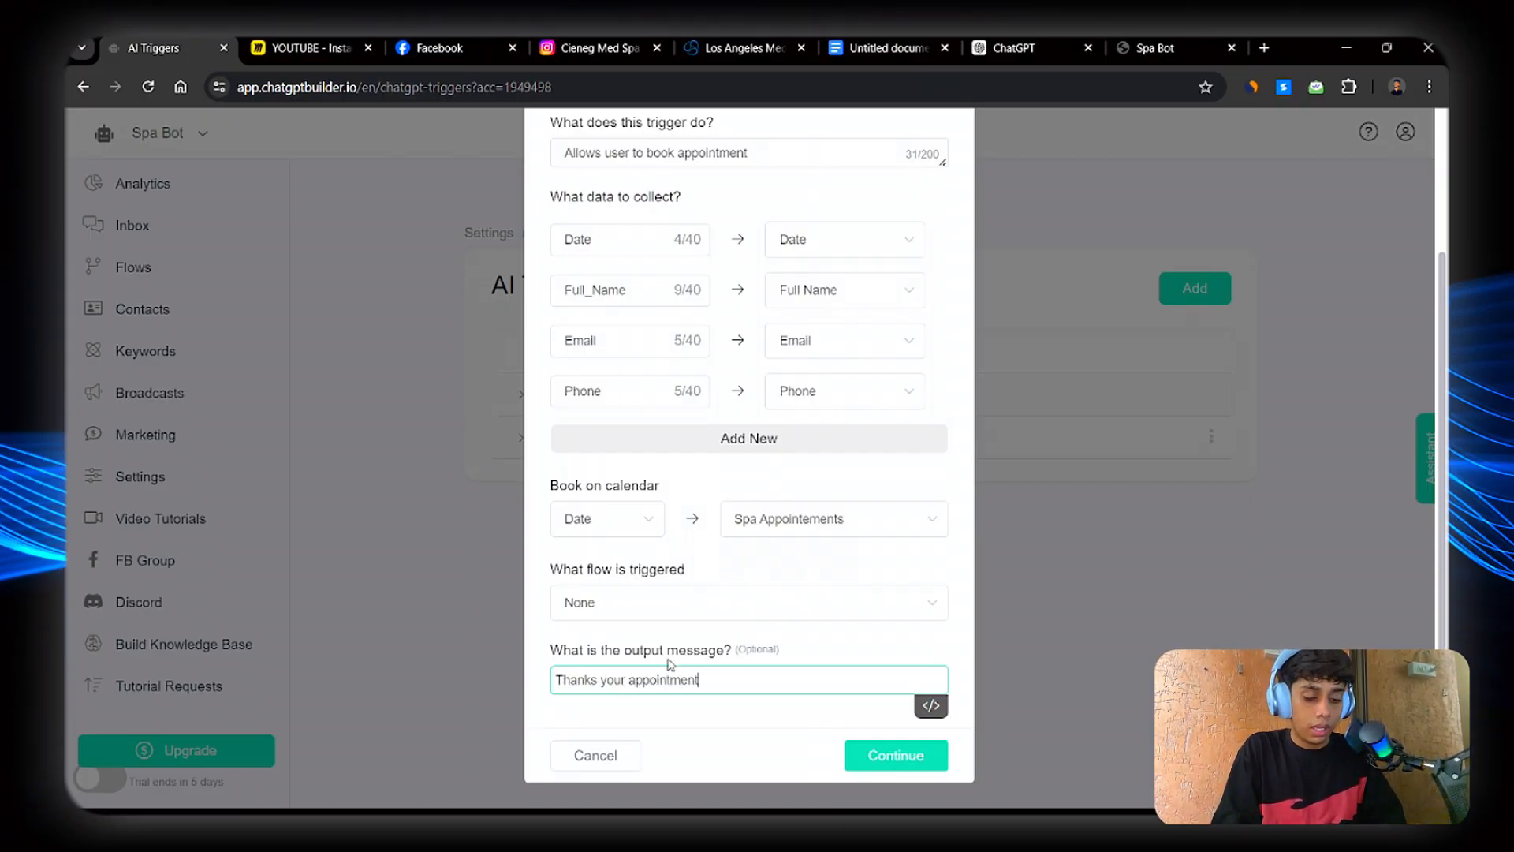
pyautogui.write('has been')
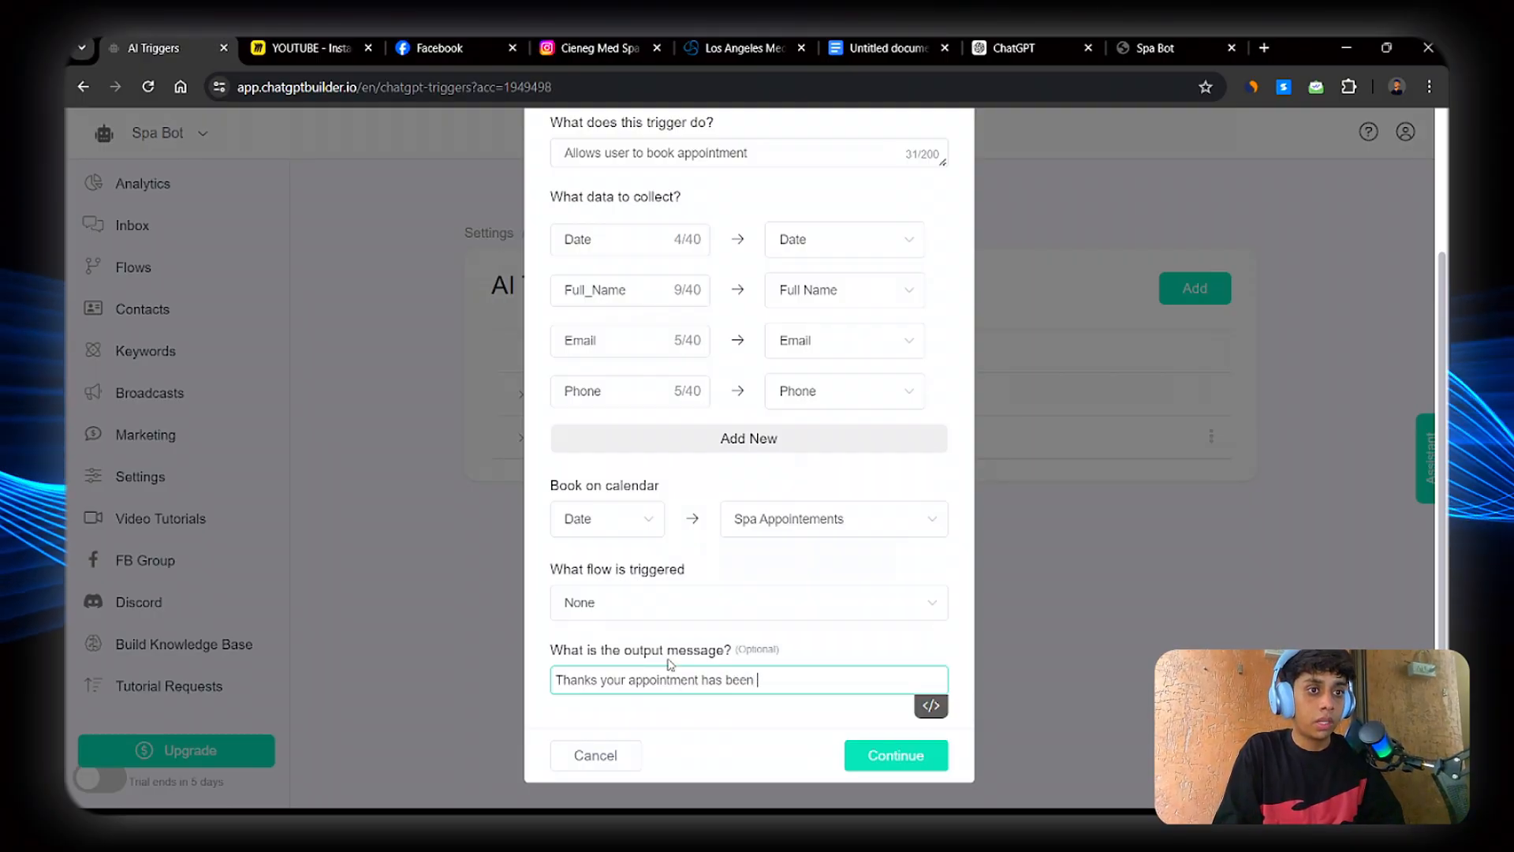
pyautogui.write('booked')
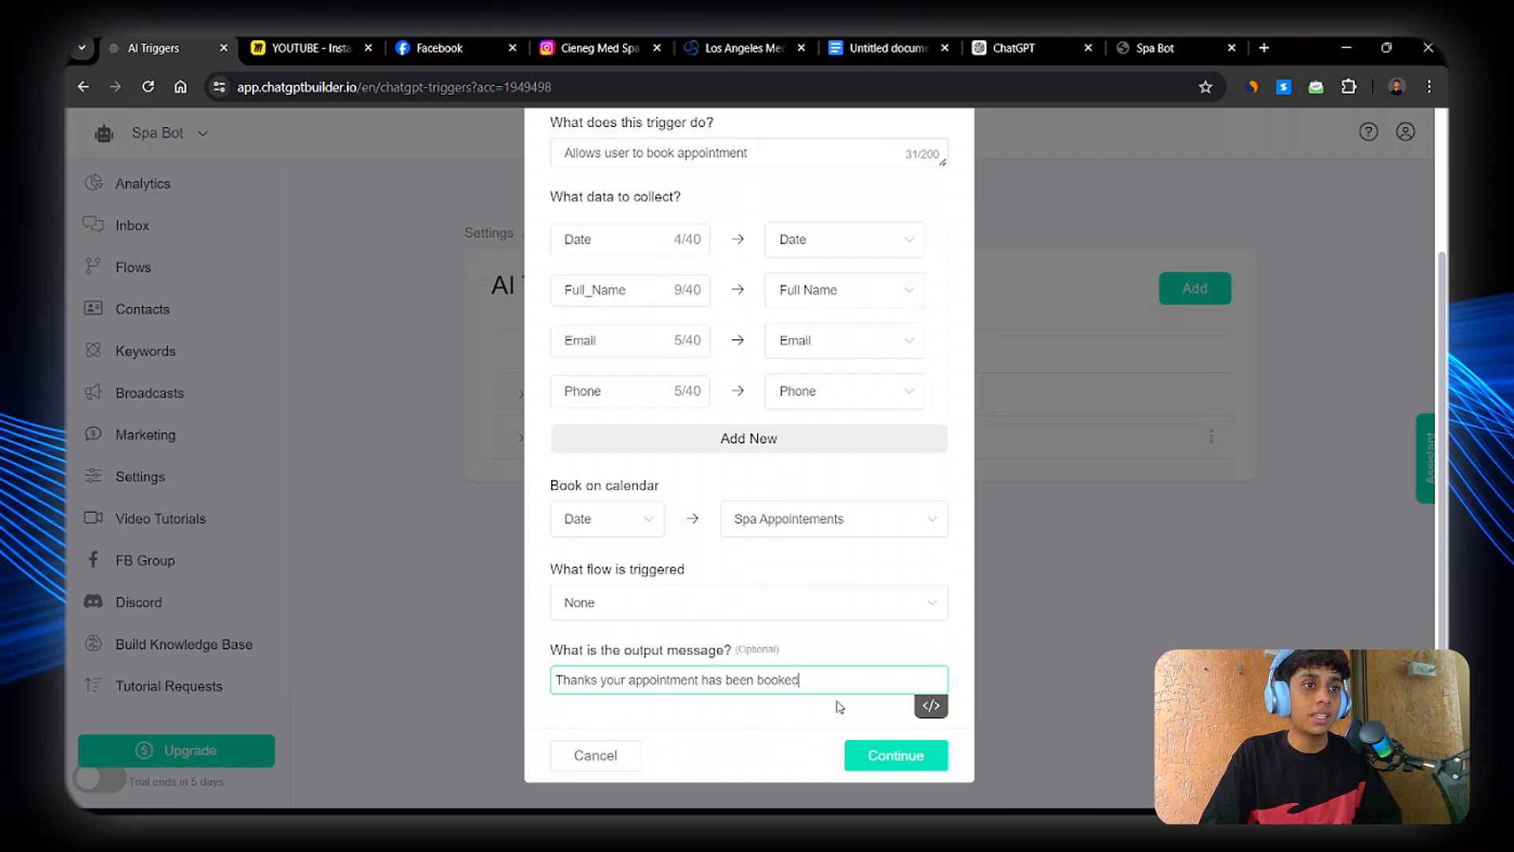
pyautogui.click(893, 756)
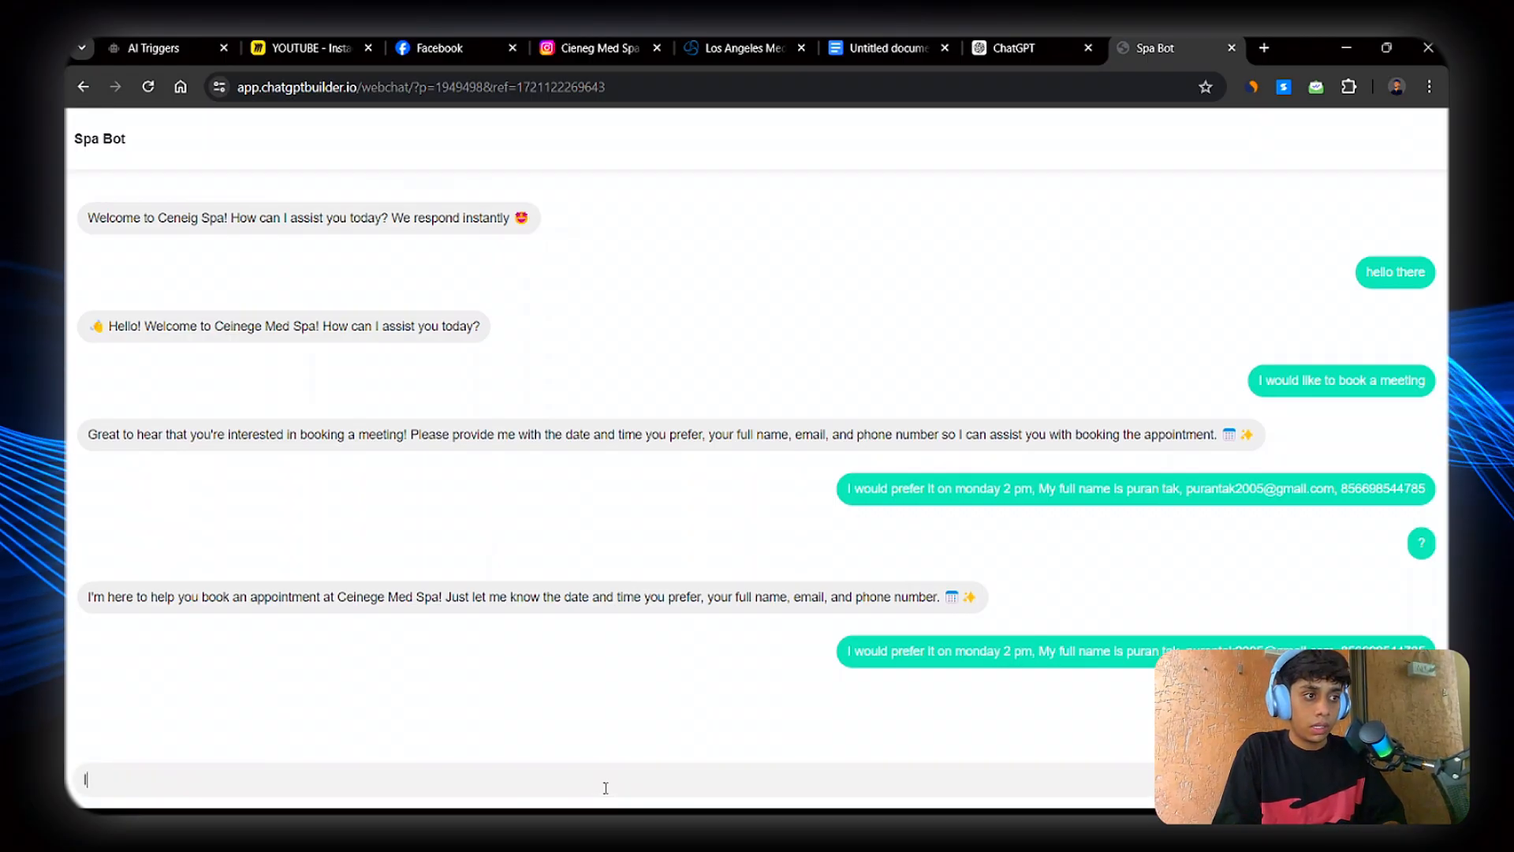
# - Send "I would like to book an appointment" in the webchat, then reselect the earlier booking details message
pyautogui.write('I would like to b')
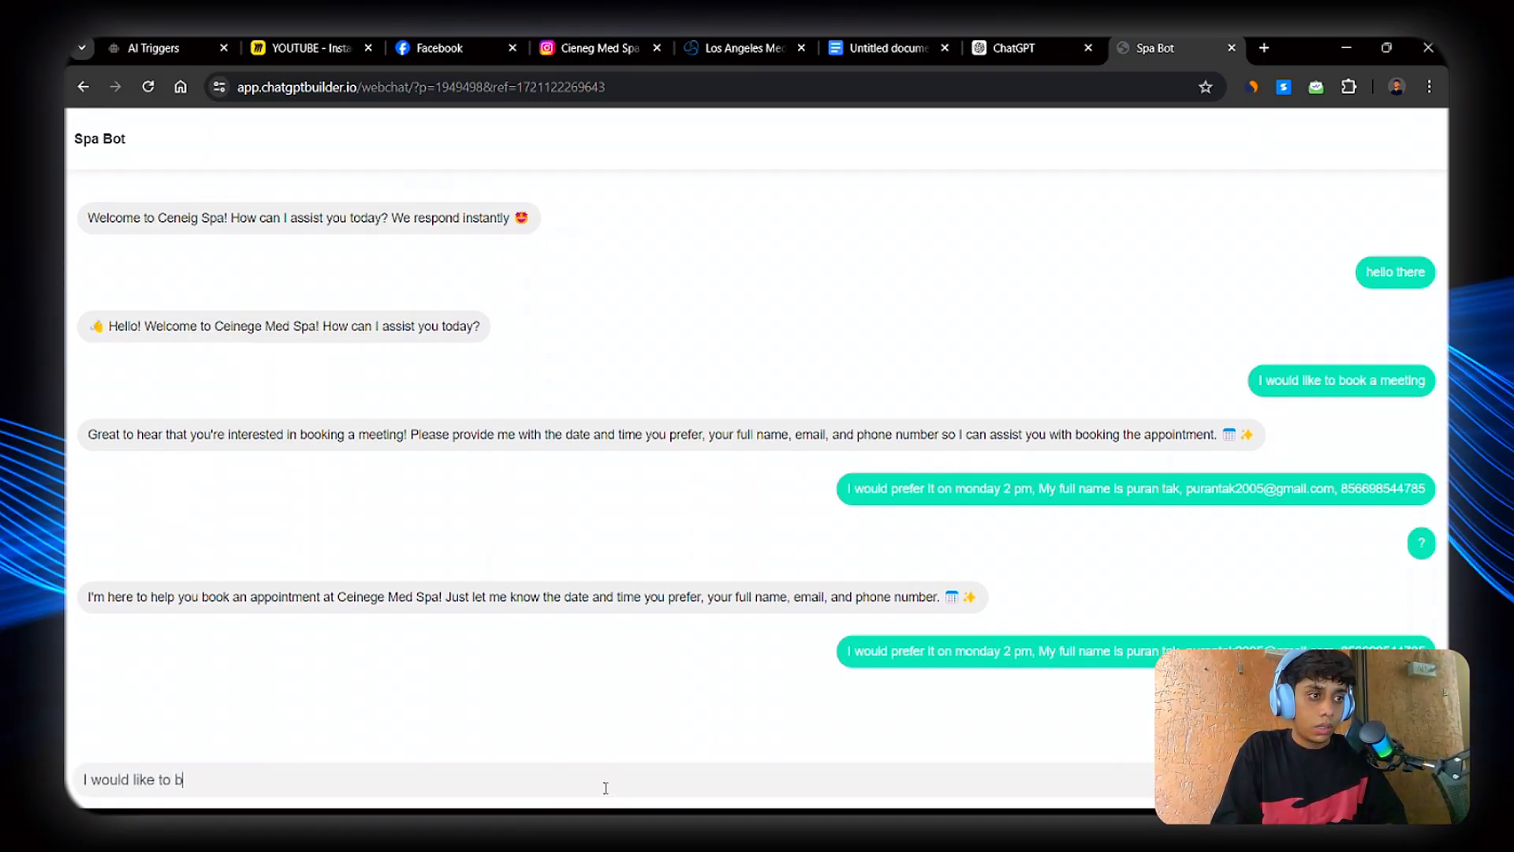
pyautogui.write('ook an appoi')
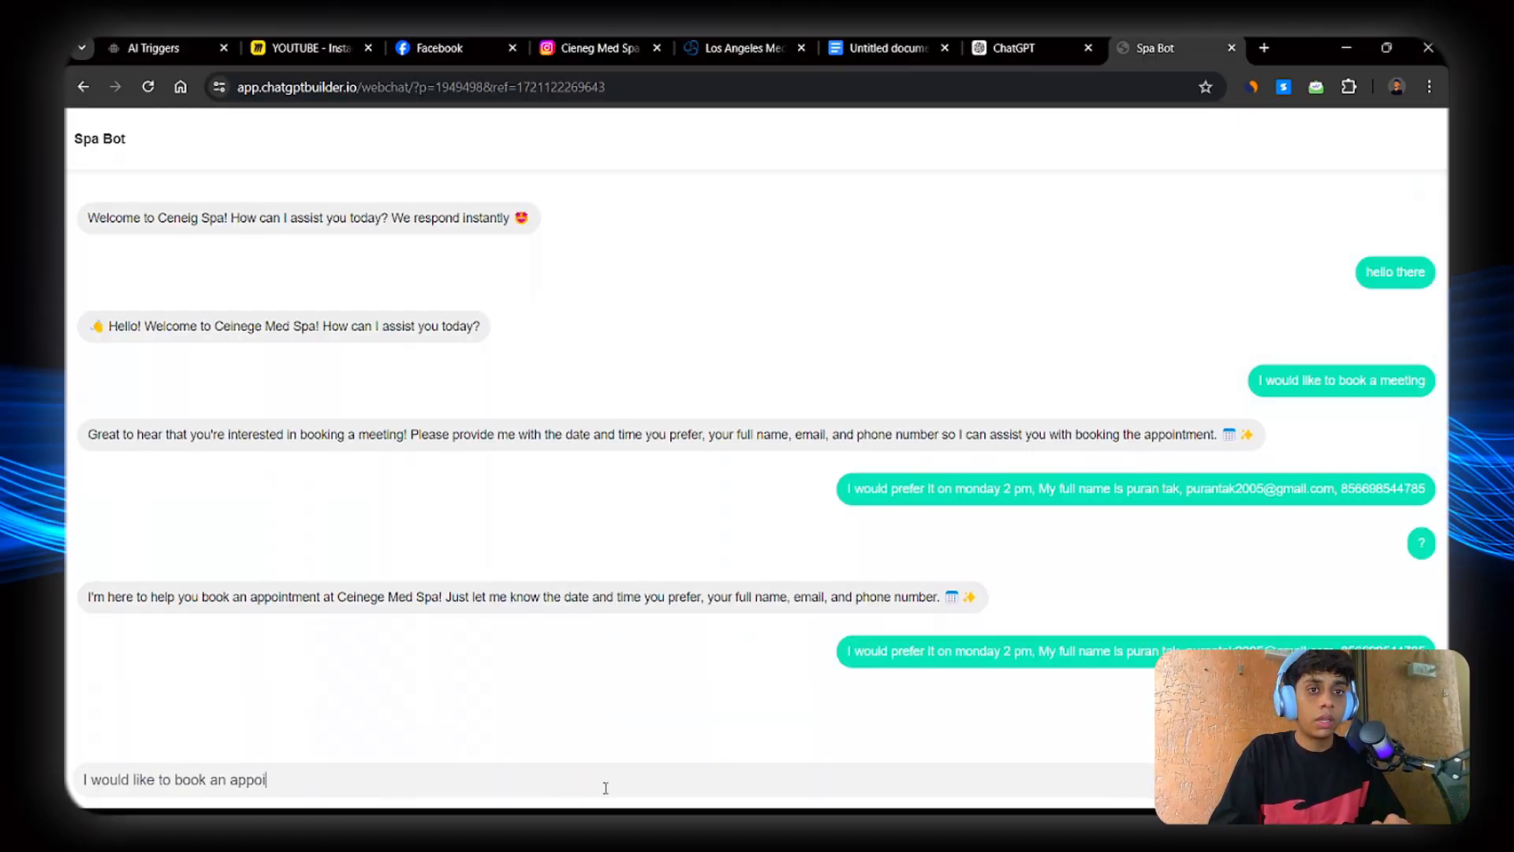
pyautogui.write('ntment')
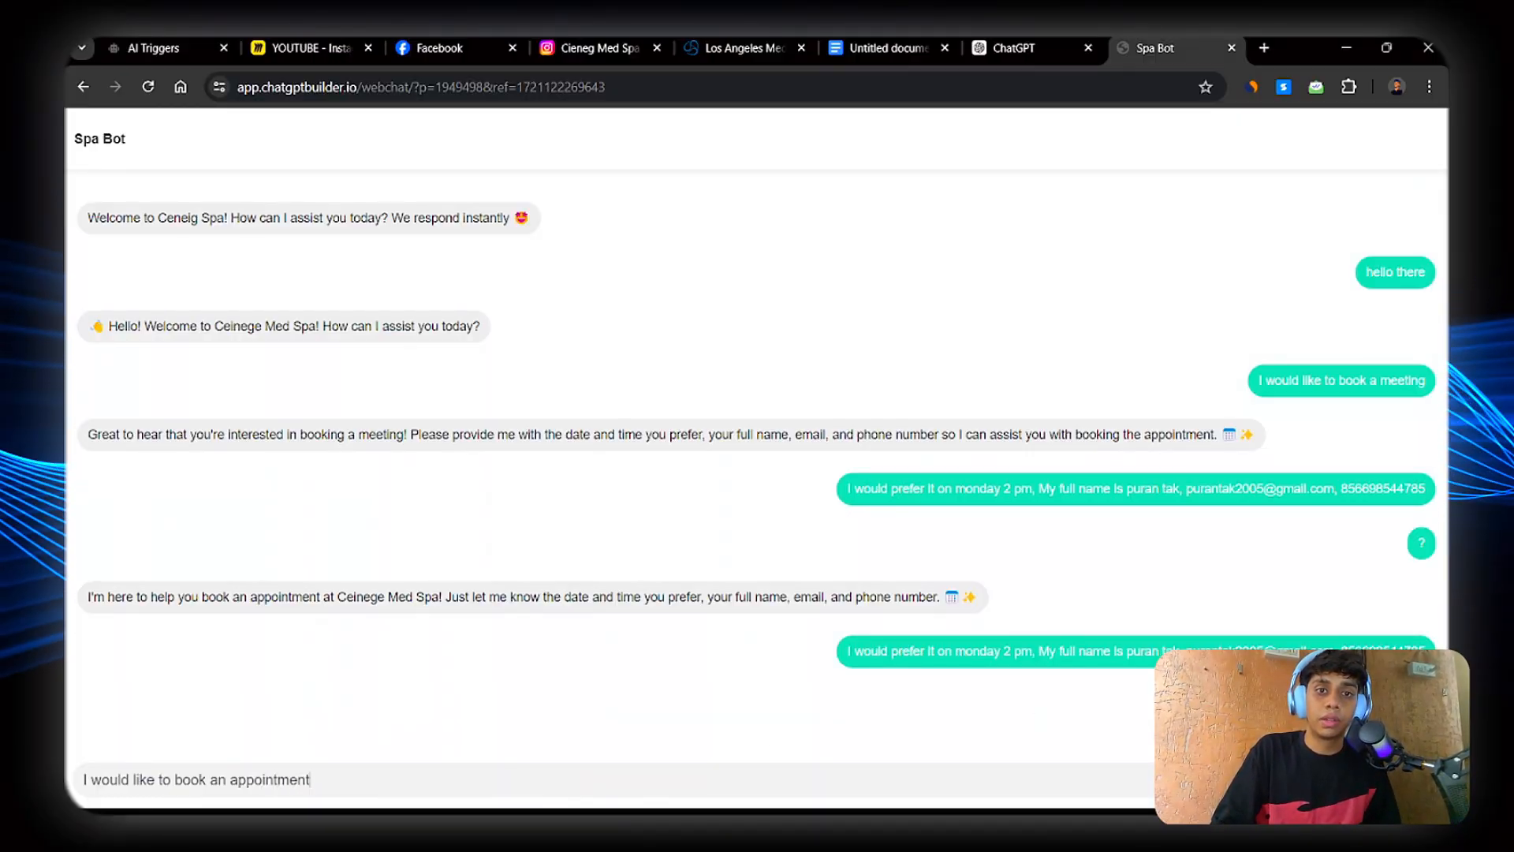
pyautogui.press('enter')
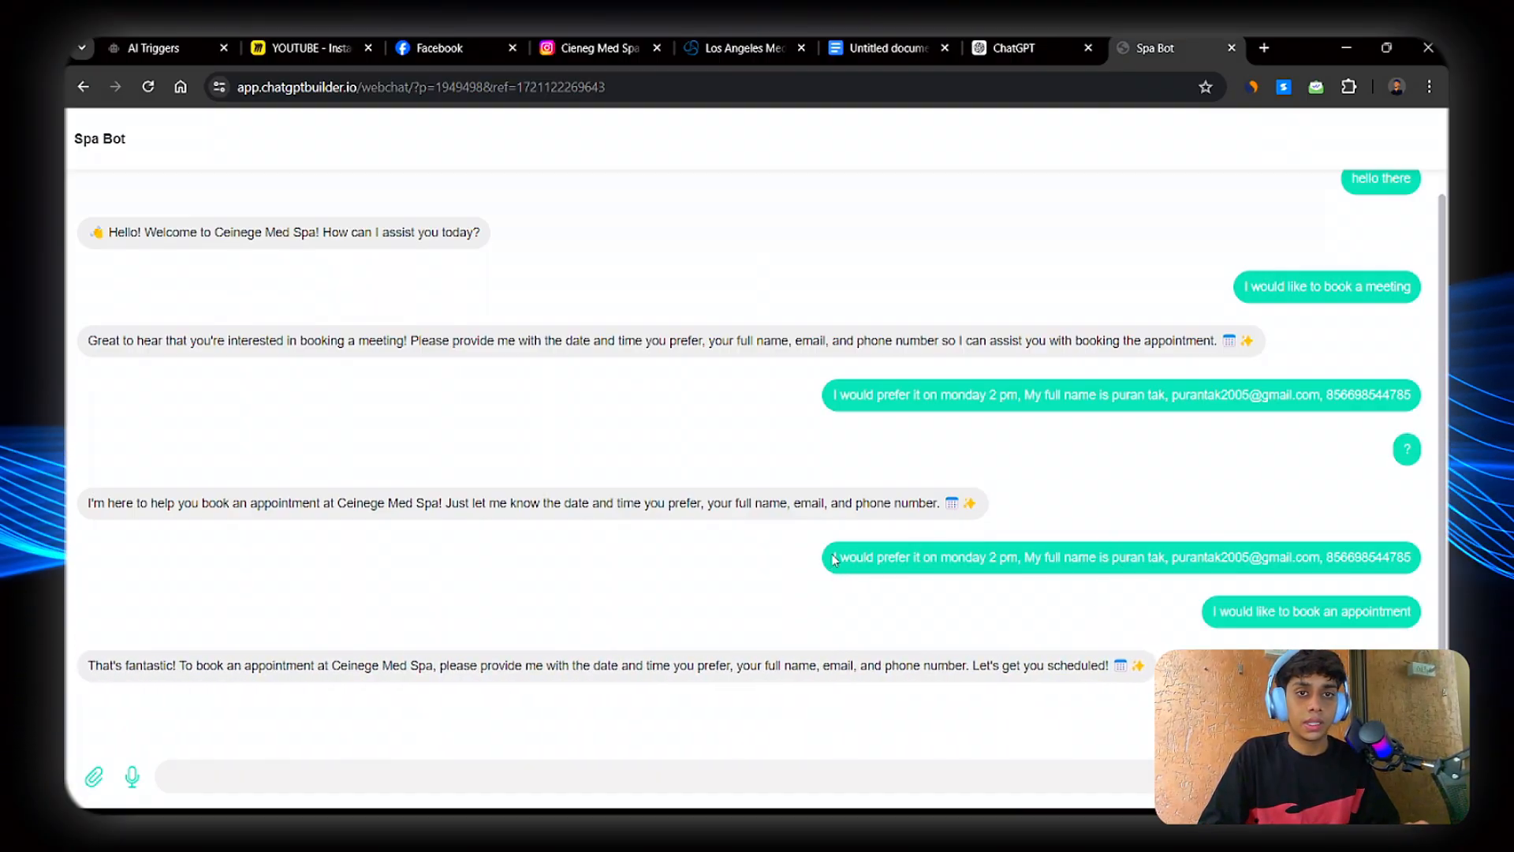
pyautogui.tripleClick(1117, 557)
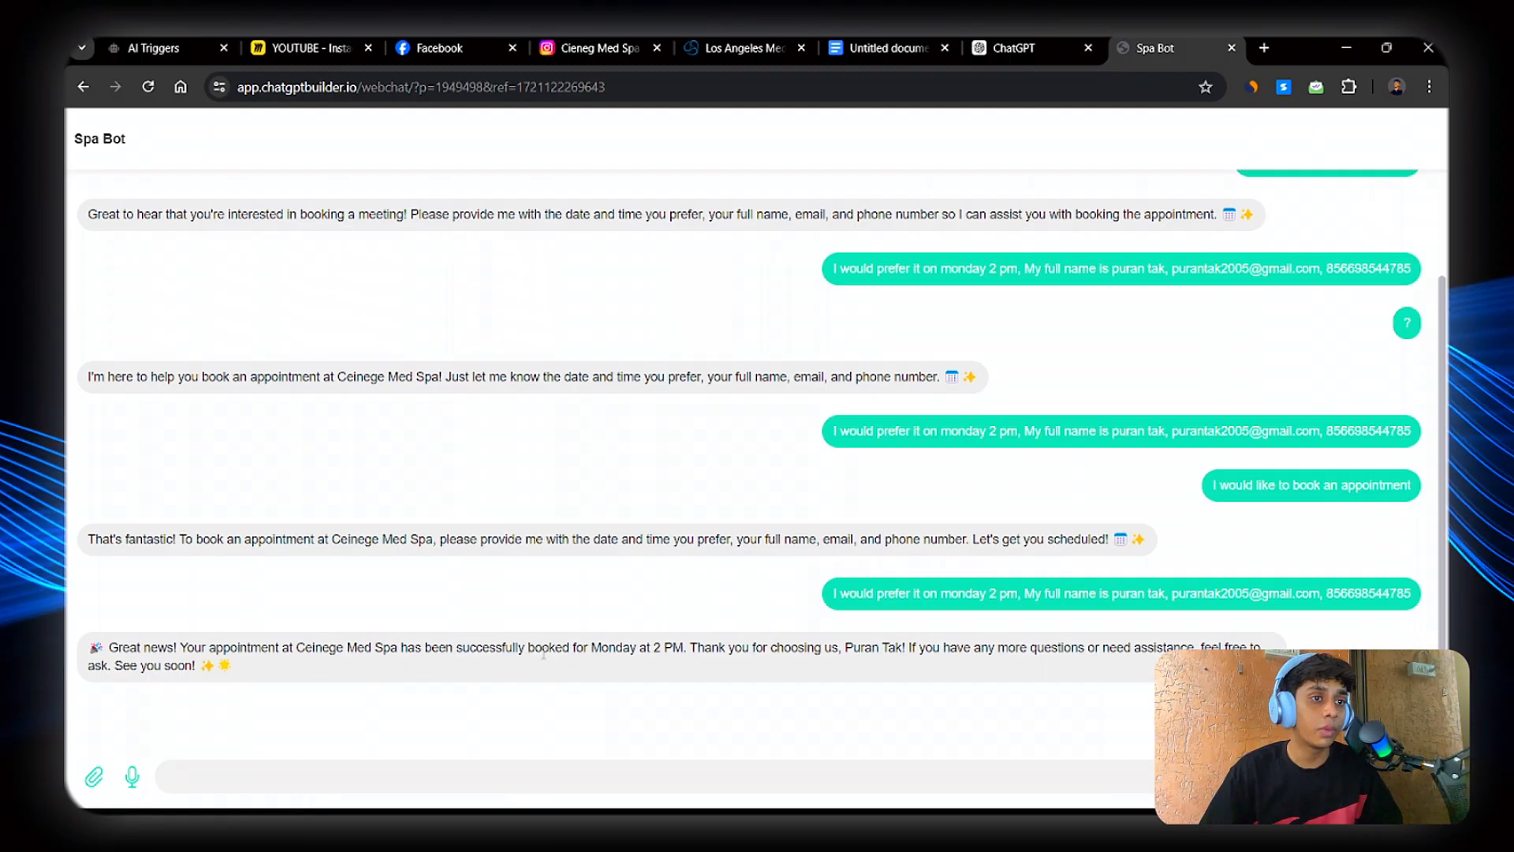
pyautogui.moveTo(626, 647); pyautogui.dragTo(748, 646)
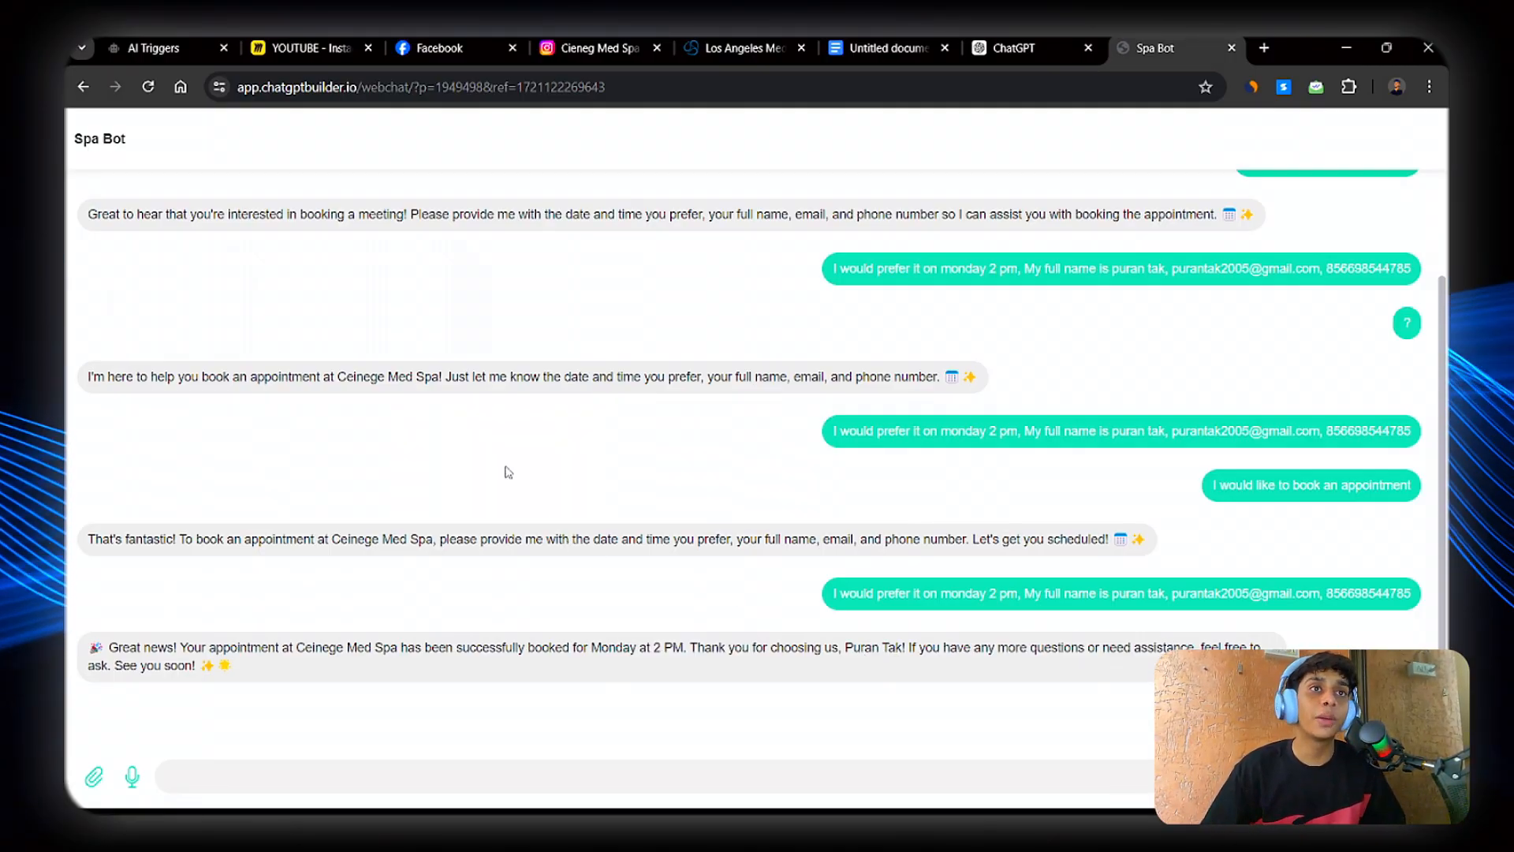
pyautogui.moveTo(606, 200)
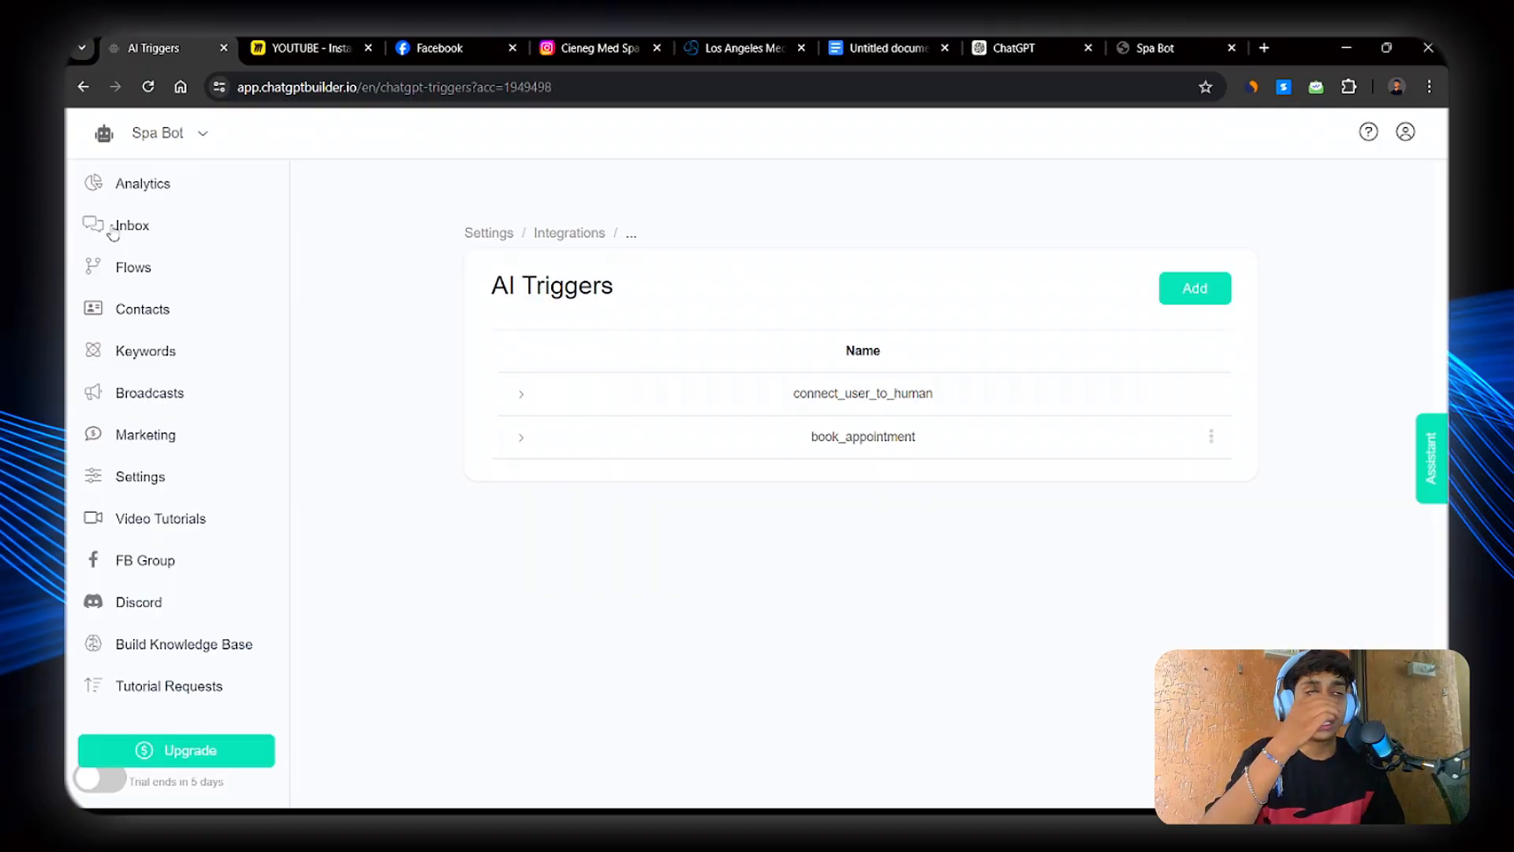
# - Switch from the AI Triggers list to the Spa Bot conversation inbox
pyautogui.click(131, 225)
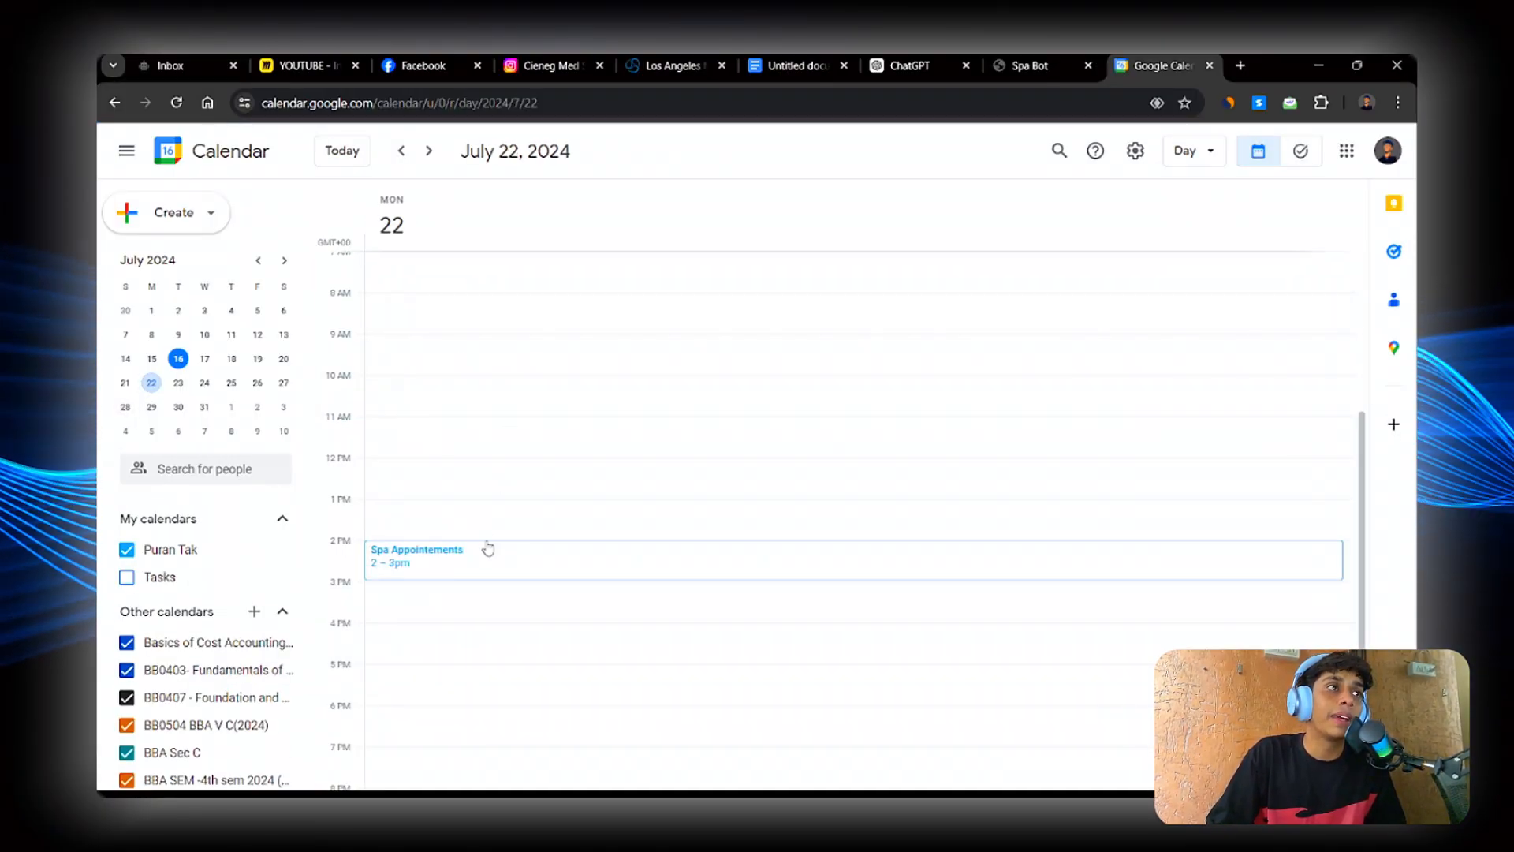
pyautogui.moveTo(820, 412)
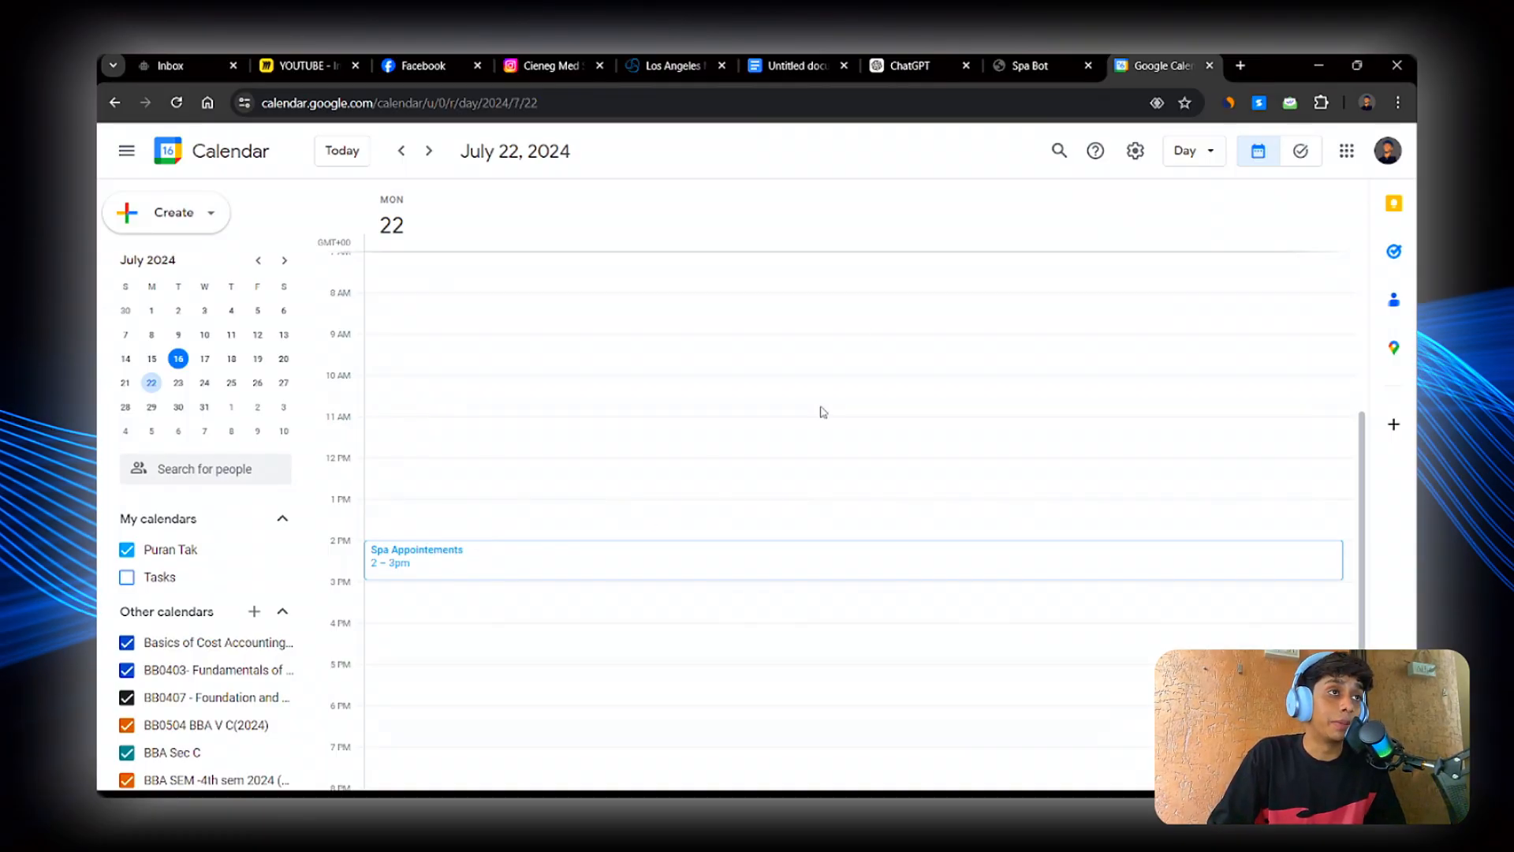